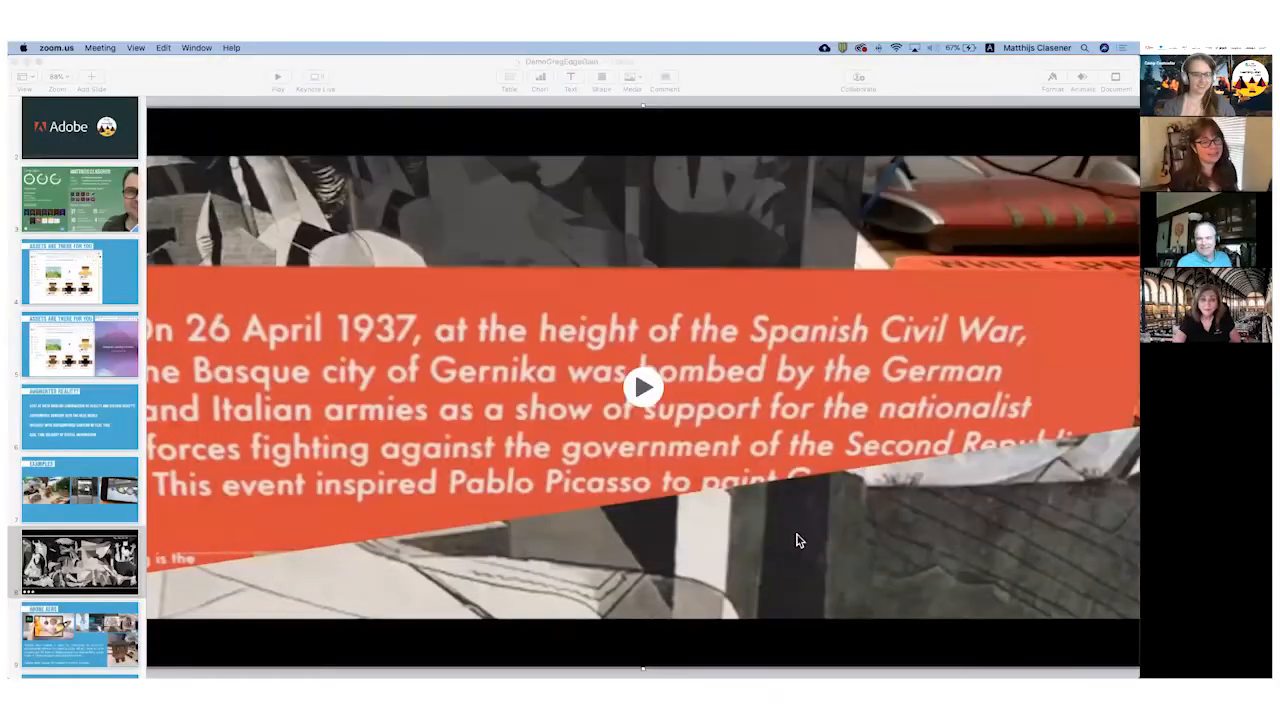
Start the embedded Gernika history video on the Guernica slide
{"action": "left_click", "coordinate": [24, 47]}
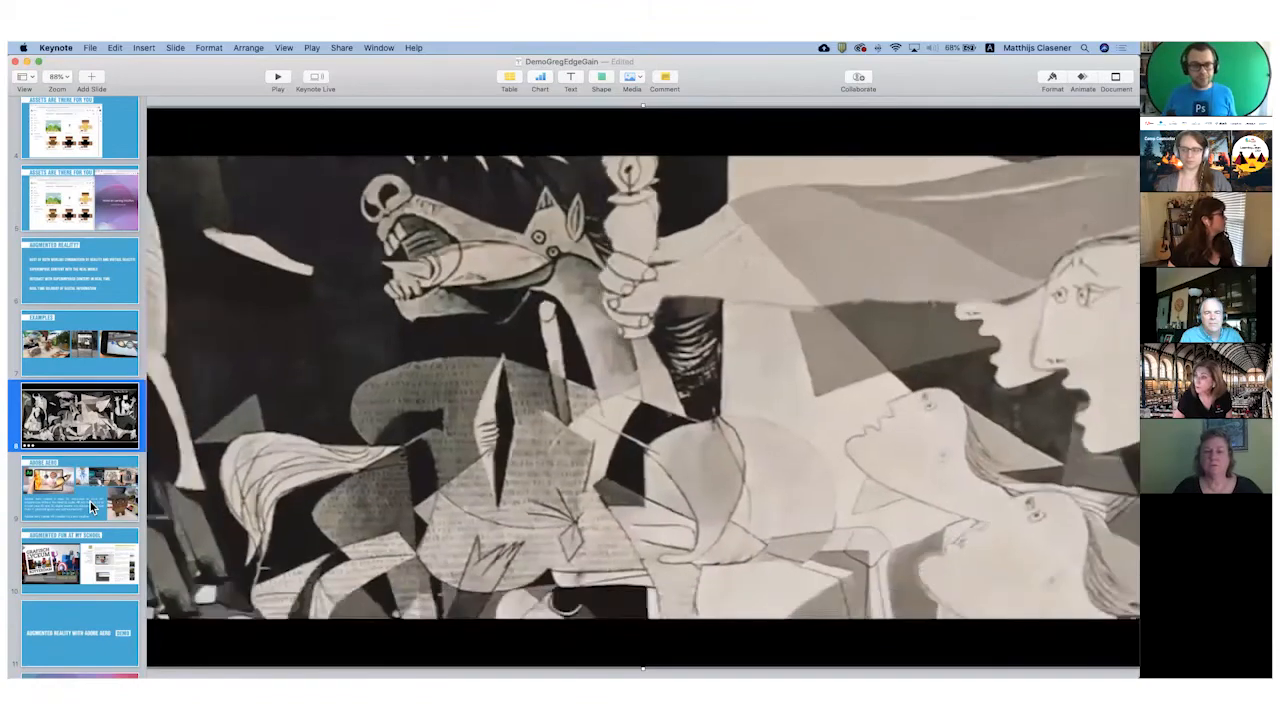
Select the Adobe Aero slide thumbnail to show the no-code AR slide
{"action": "left_click", "coordinate": [80, 488]}
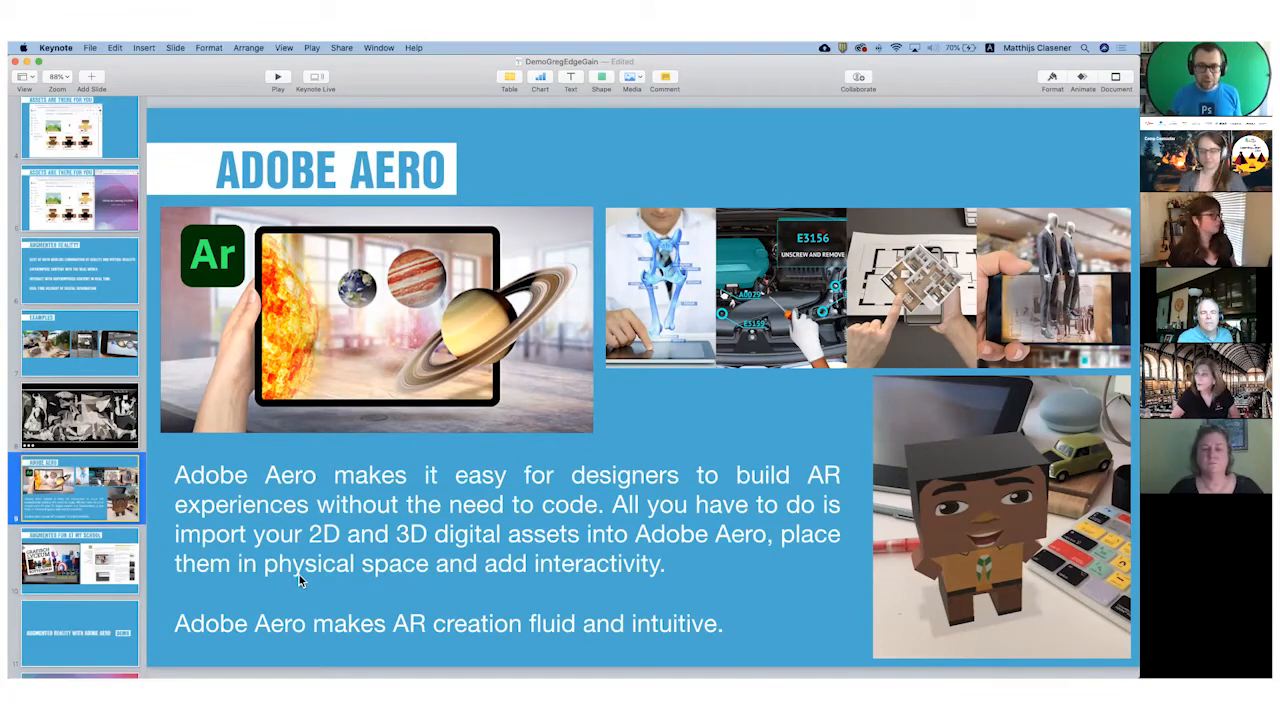
{"action": "mouse_move", "coordinate": [530, 504]}
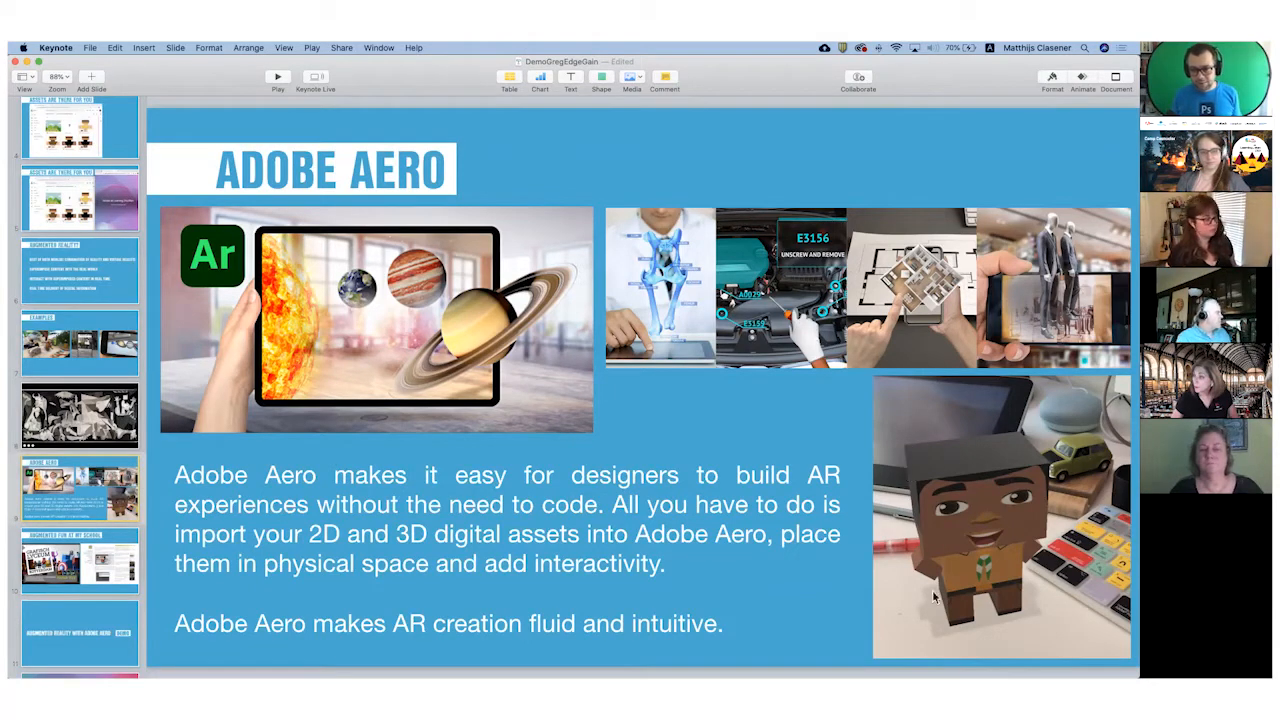
{"action": "mouse_move", "coordinate": [1013, 489]}
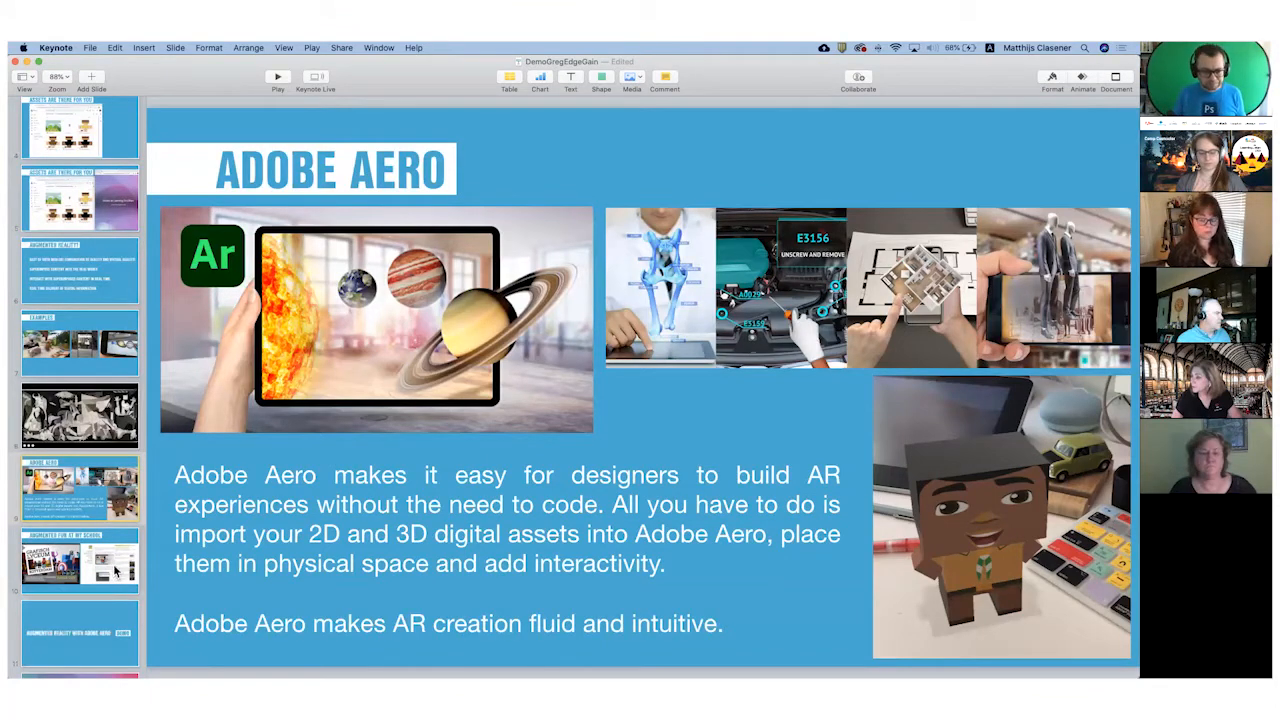
{"action": "left_click", "coordinate": [80, 488]}
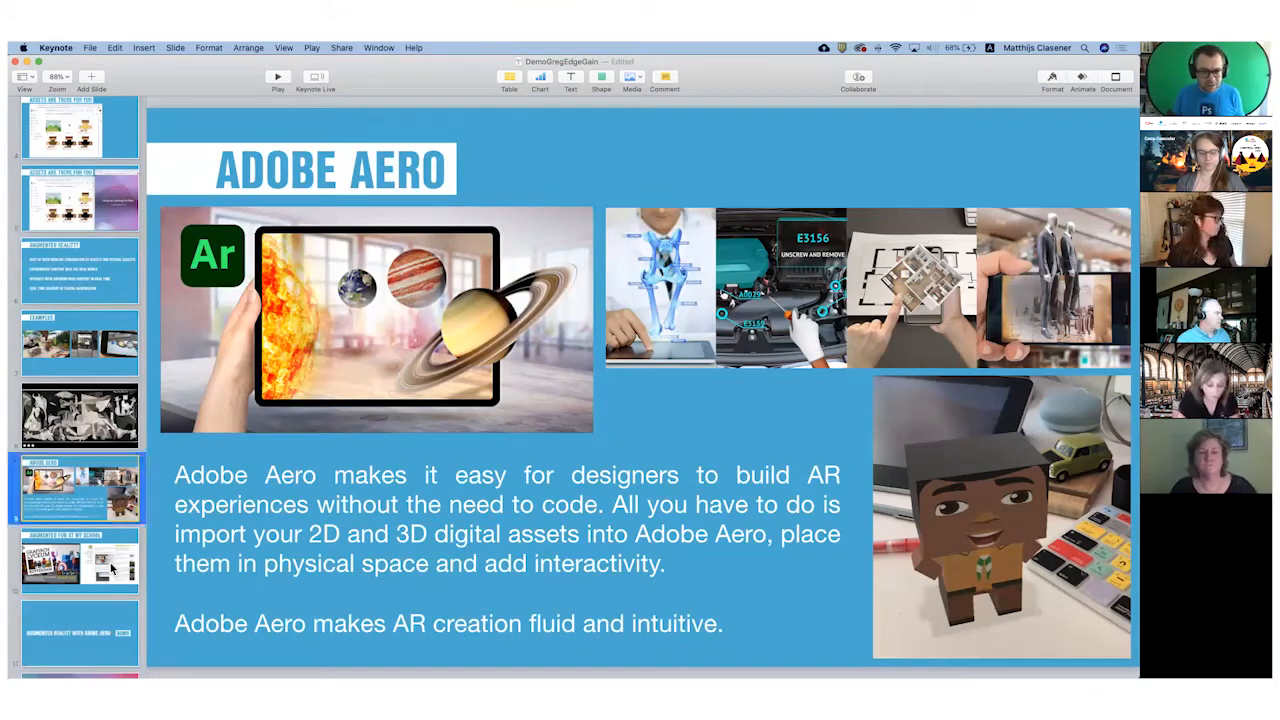
Show the Augmented Fun at My School slide about the Grafisch Lyceum paper toys
{"action": "left_click", "coordinate": [80, 563]}
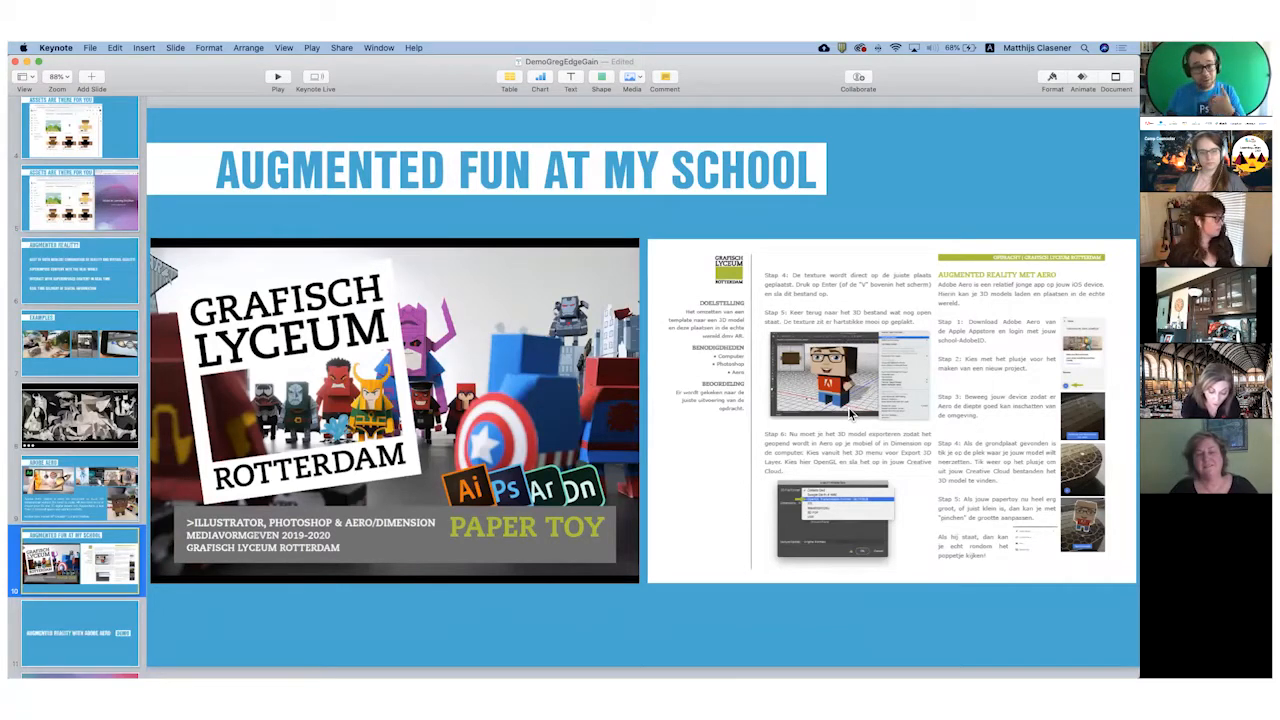
{"action": "mouse_move", "coordinate": [762, 445]}
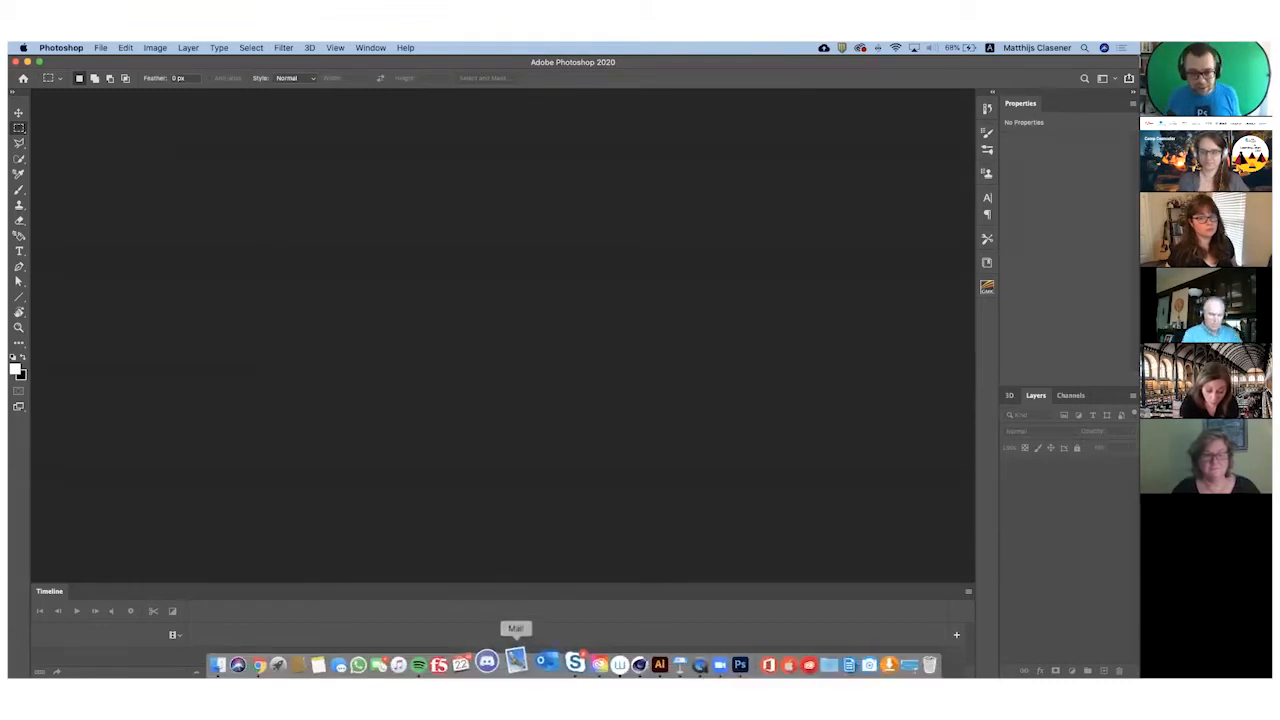
{"action": "mouse_move", "coordinate": [619, 659]}
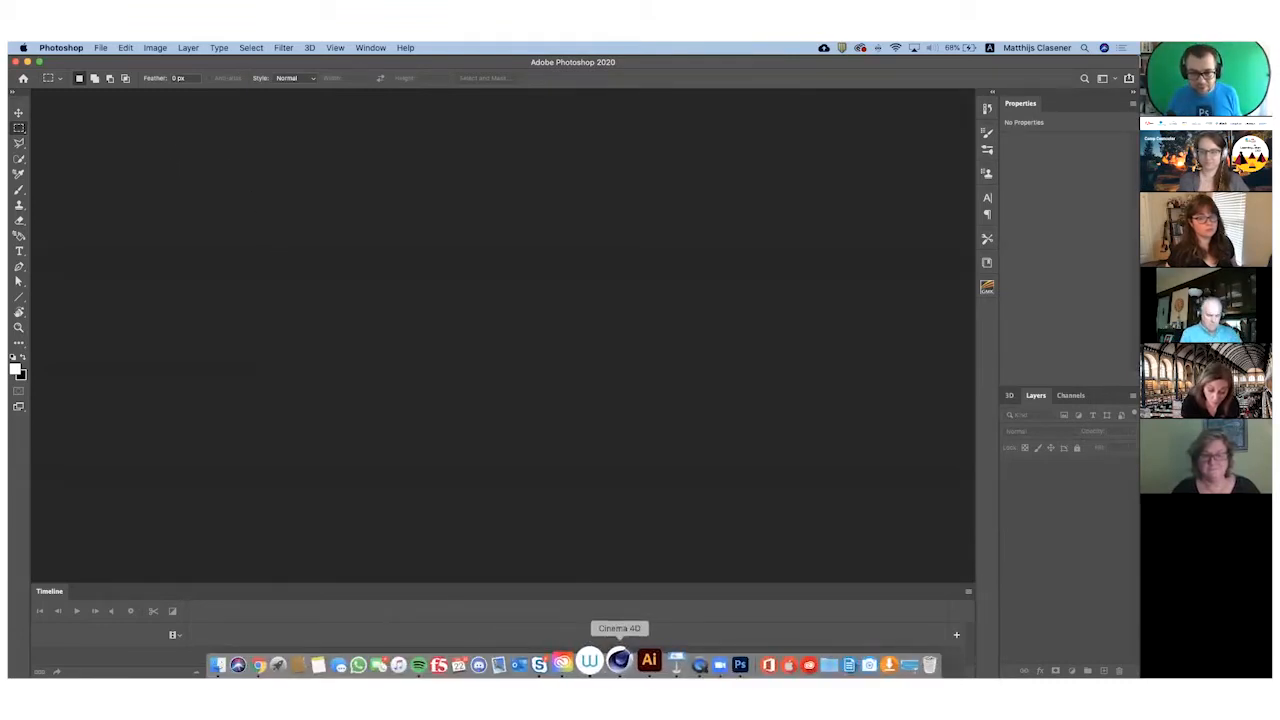
Switch to Cinema 4D showing the textured PaperToyBoyScout model
{"action": "left_click", "coordinate": [619, 663]}
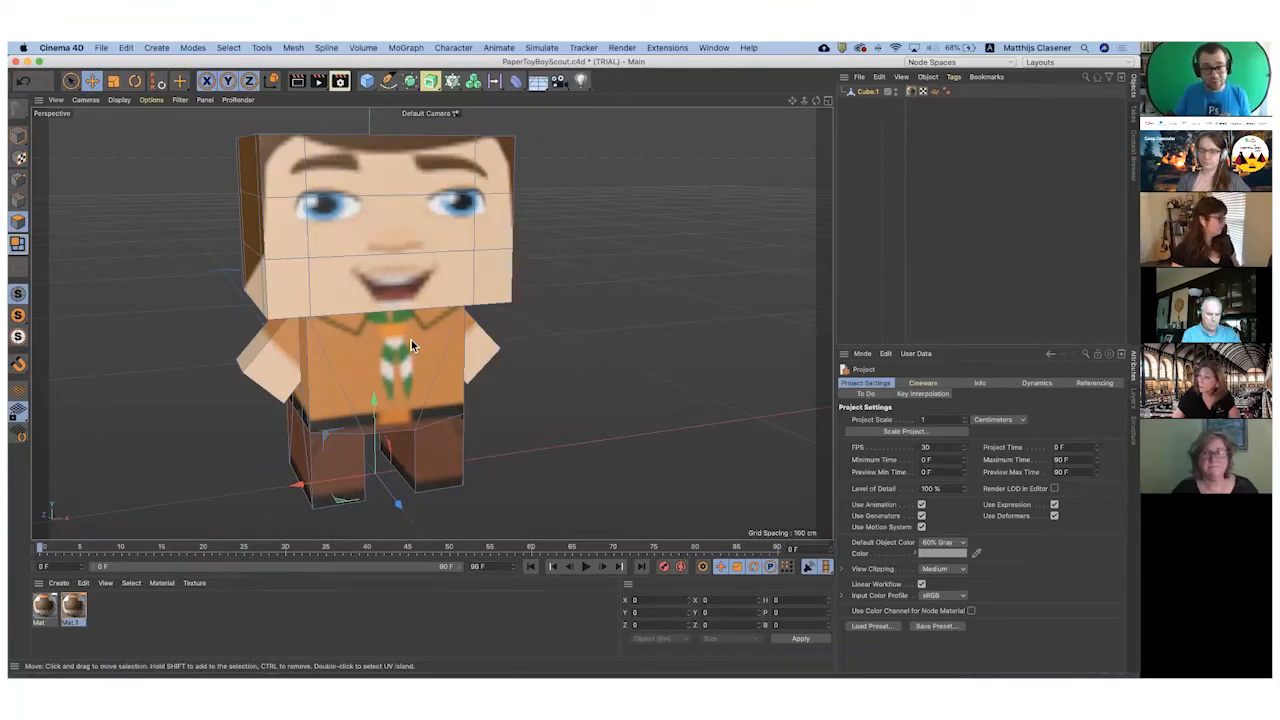
{"action": "mouse_move", "coordinate": [432, 340]}
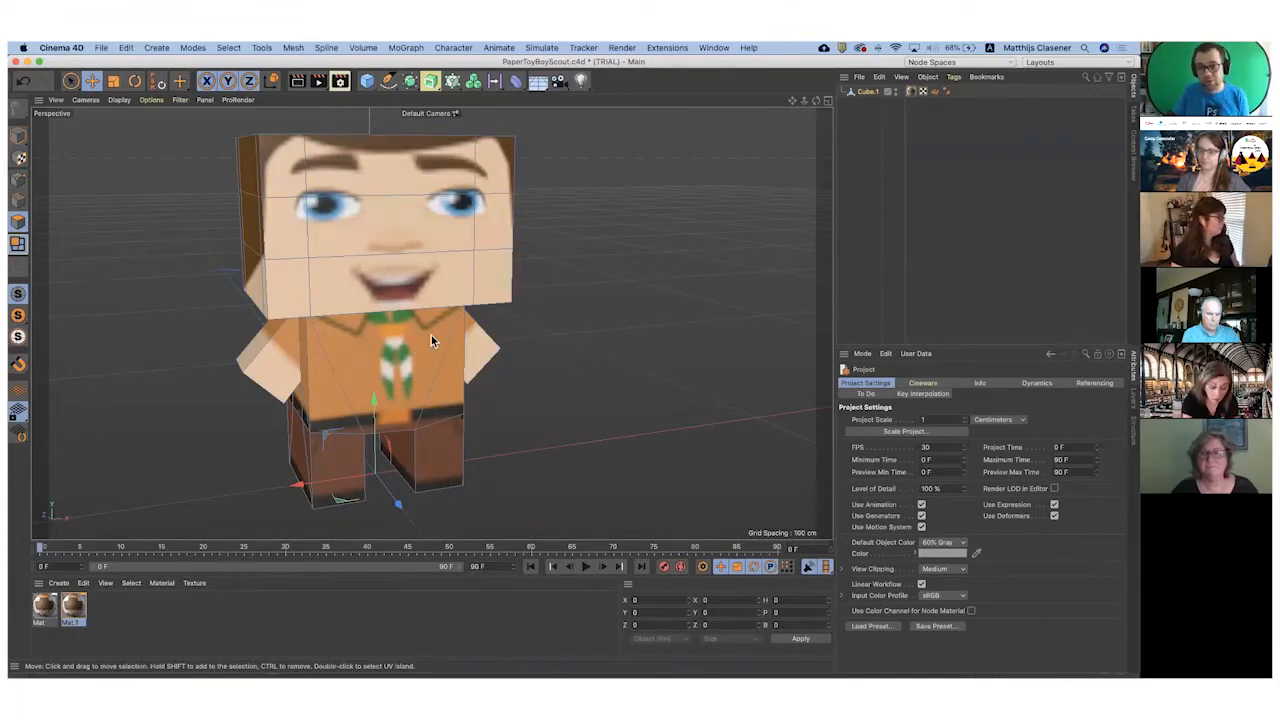
{"action": "mouse_move", "coordinate": [575, 347]}
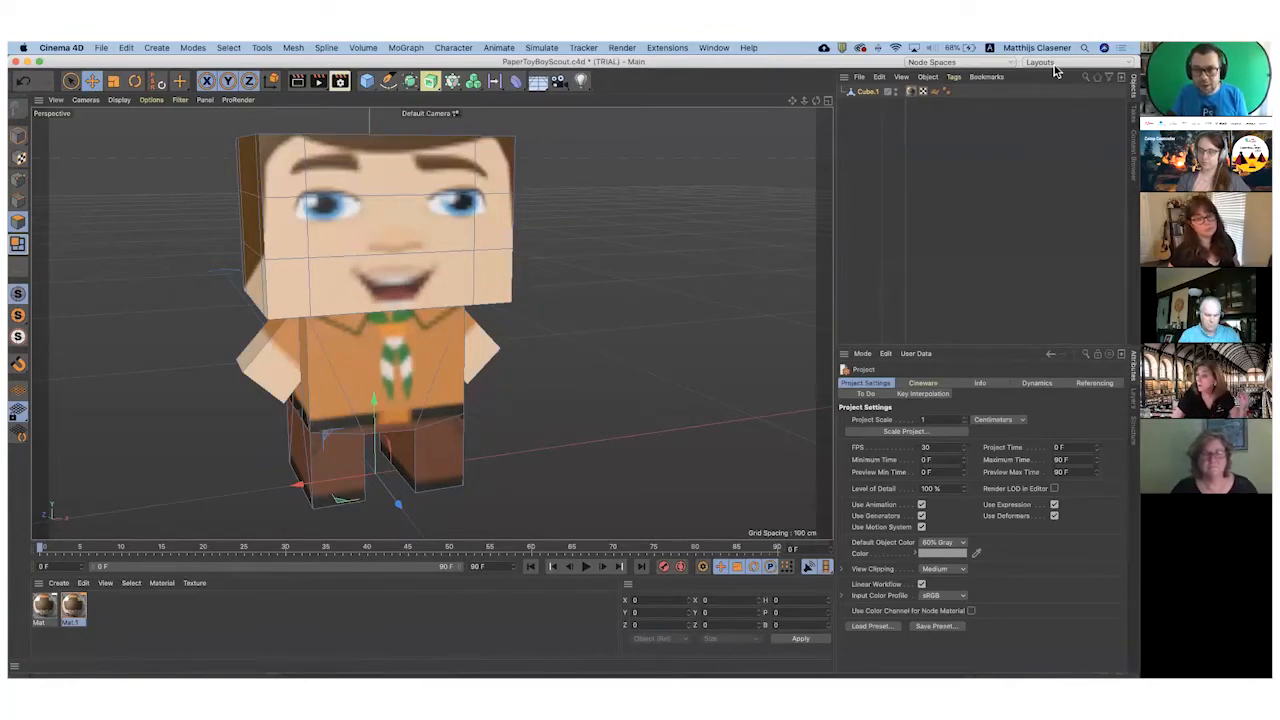
Switch to the UV Edit layout to show the scout's unfolded texture faces
{"action": "left_click", "coordinate": [1075, 62]}
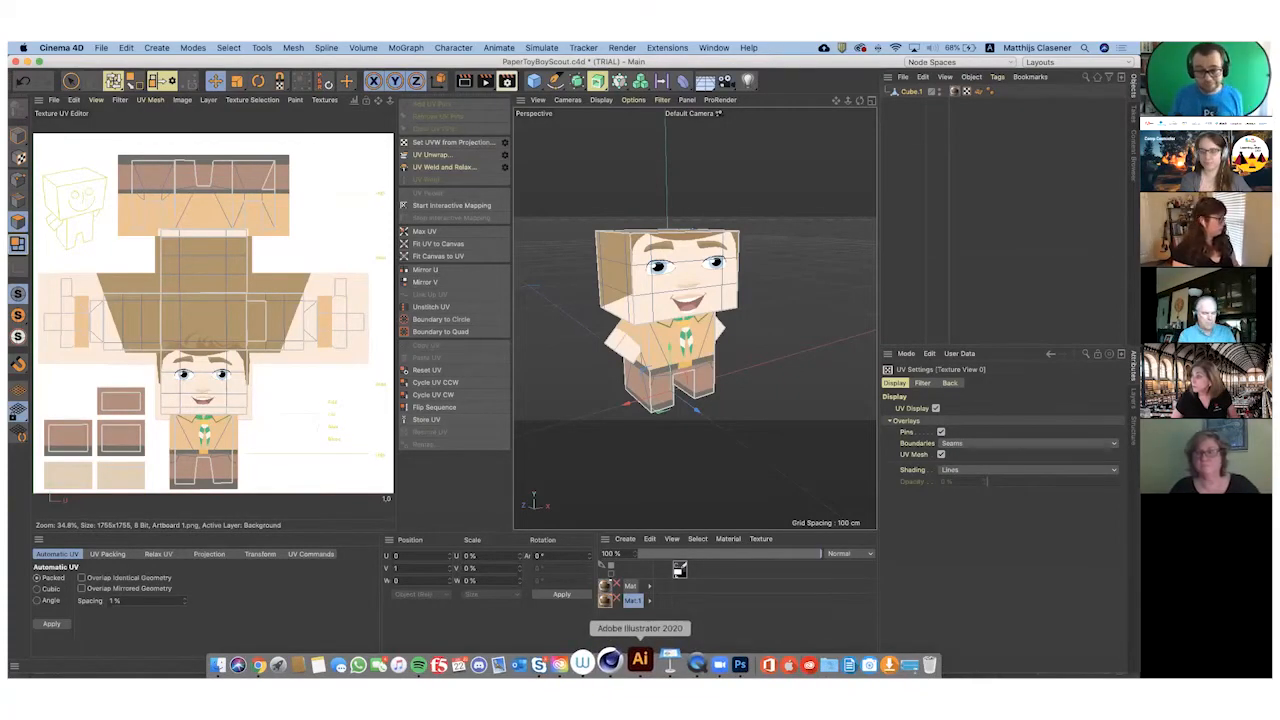
Switch to Illustrator 2020, show the scout file's layers, and open Window > Swatches
{"action": "left_click", "coordinate": [639, 663]}
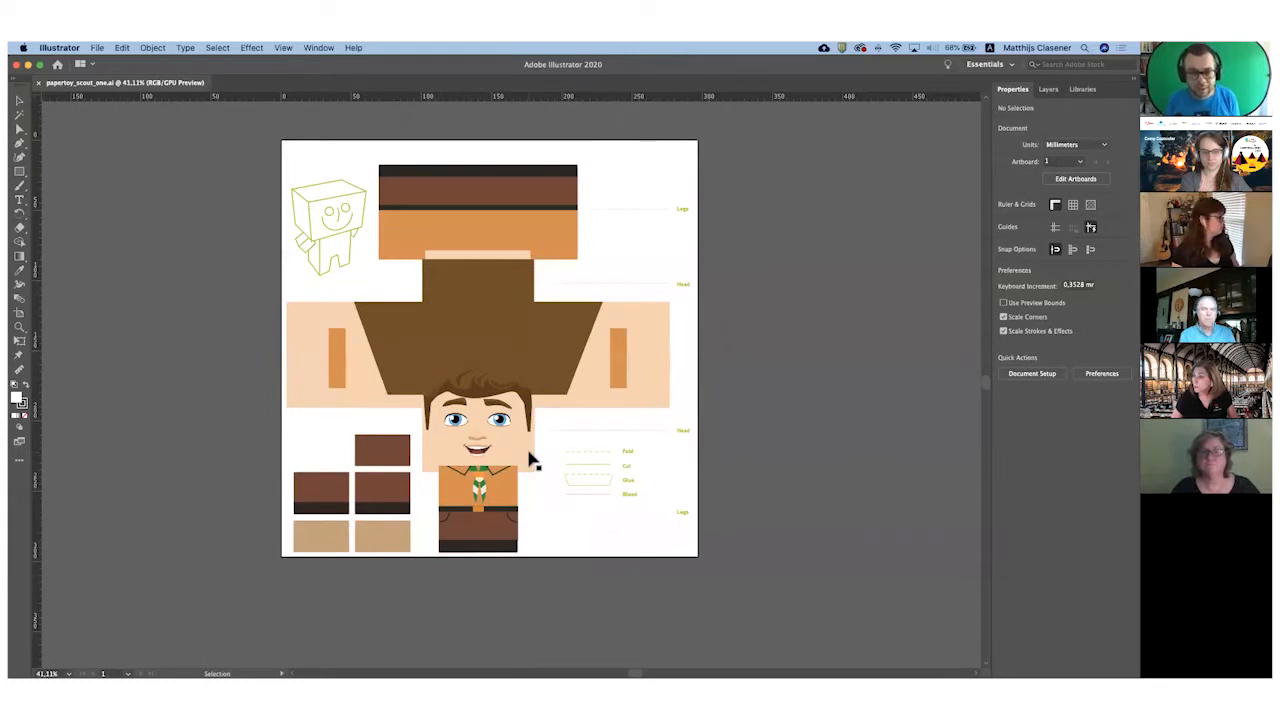
{"action": "mouse_move", "coordinate": [925, 145]}
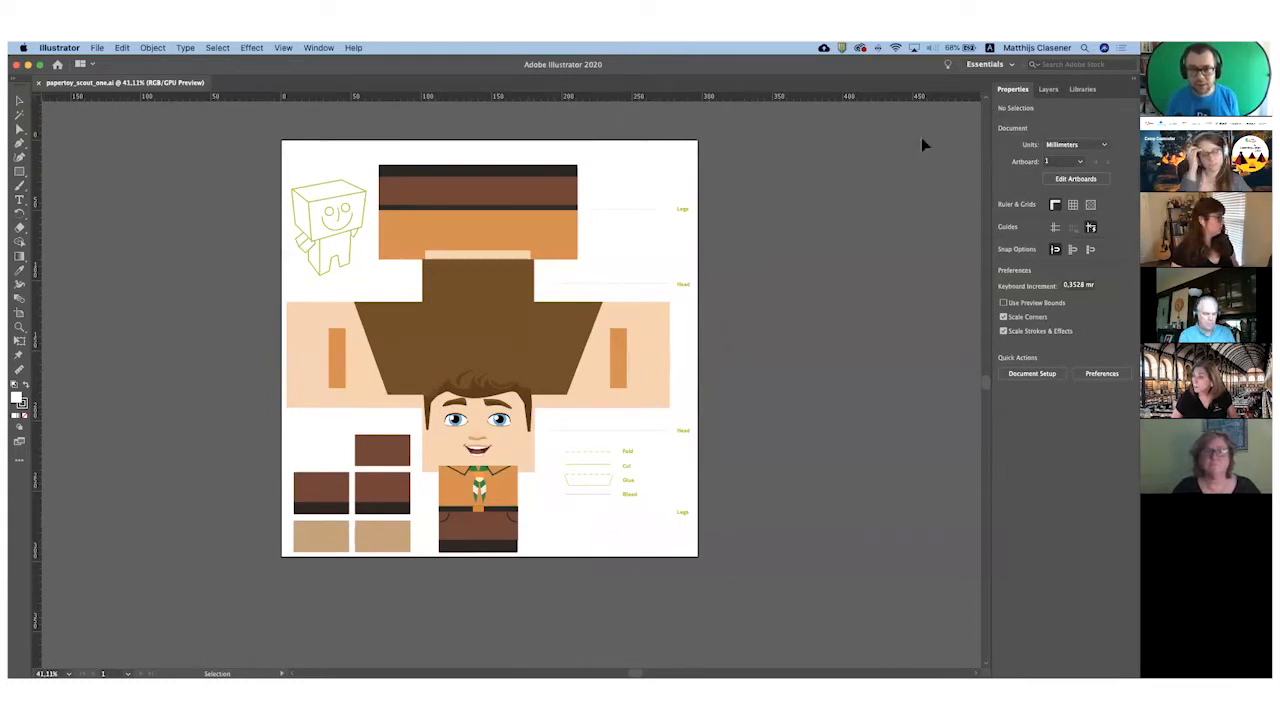
{"action": "left_click", "coordinate": [1048, 89]}
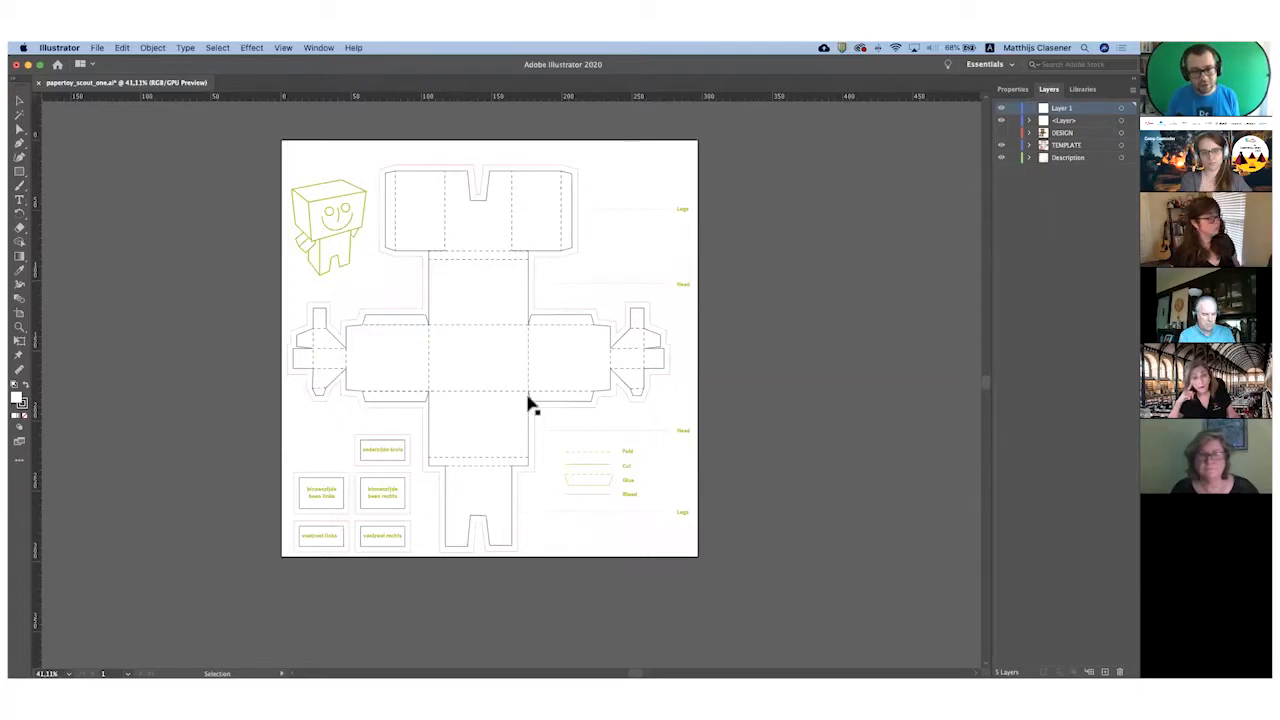
{"action": "mouse_move", "coordinate": [480, 145]}
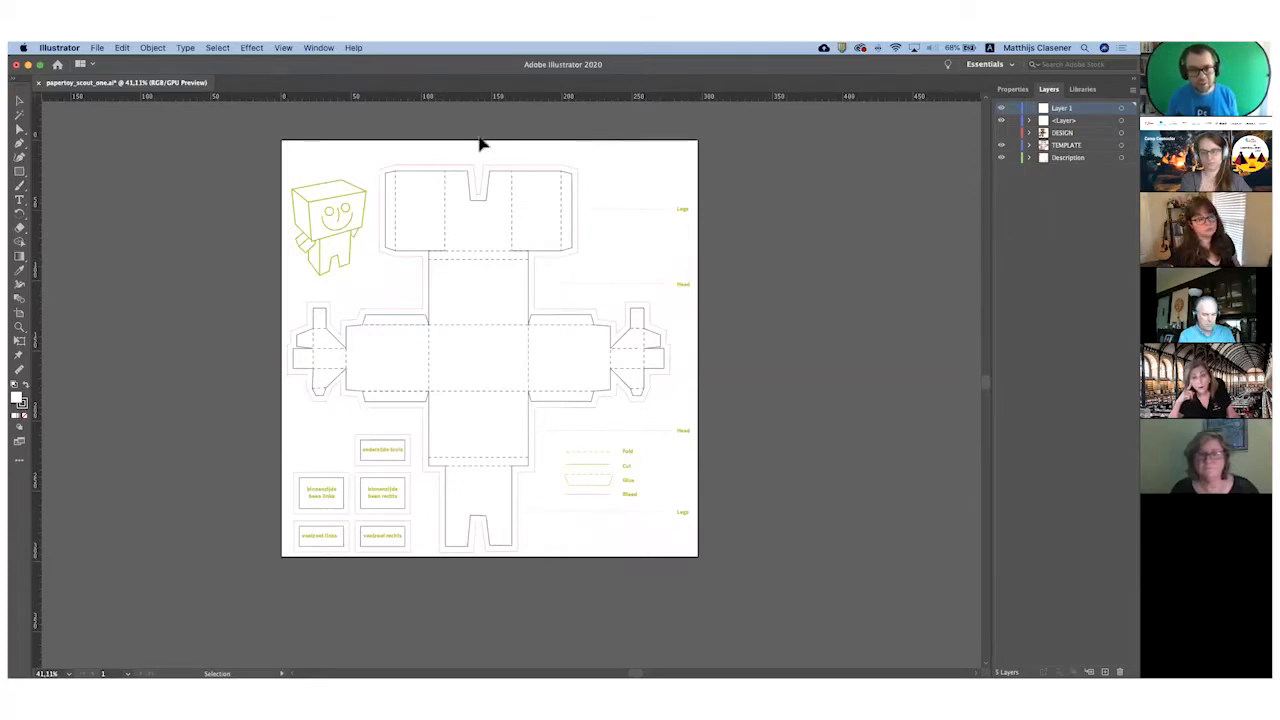
{"action": "mouse_move", "coordinate": [425, 503]}
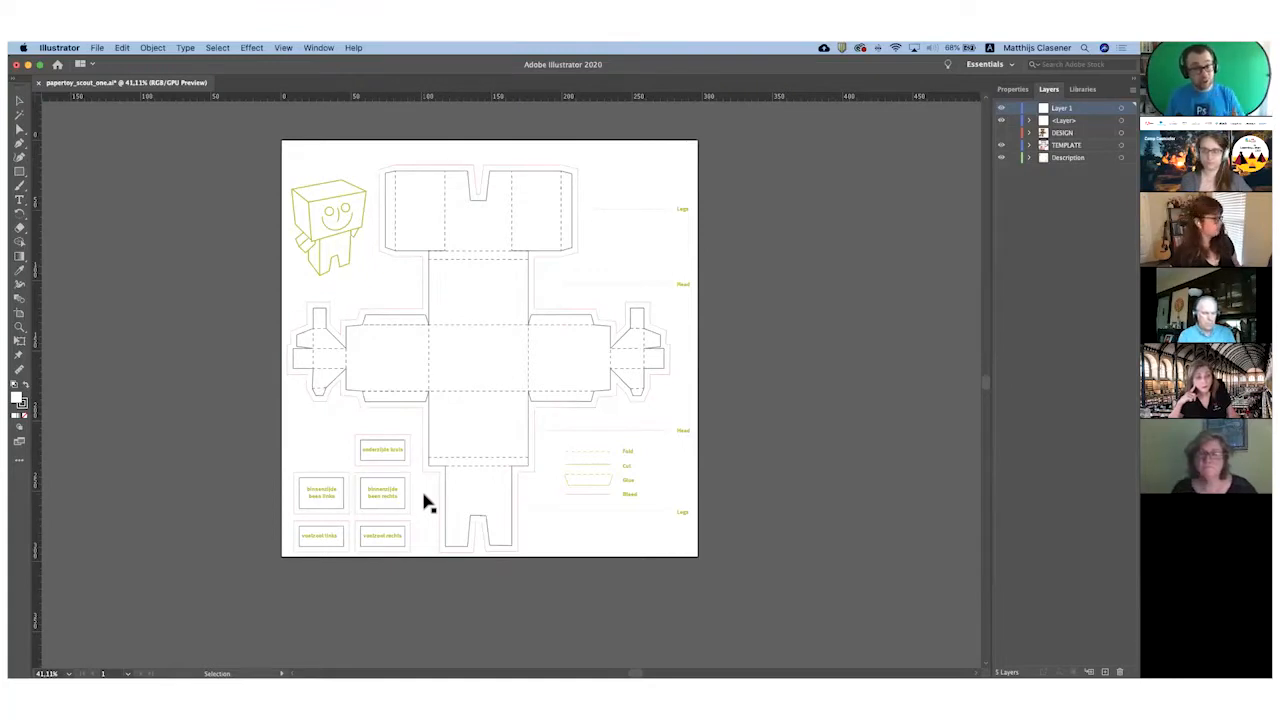
{"action": "mouse_move", "coordinate": [485, 470]}
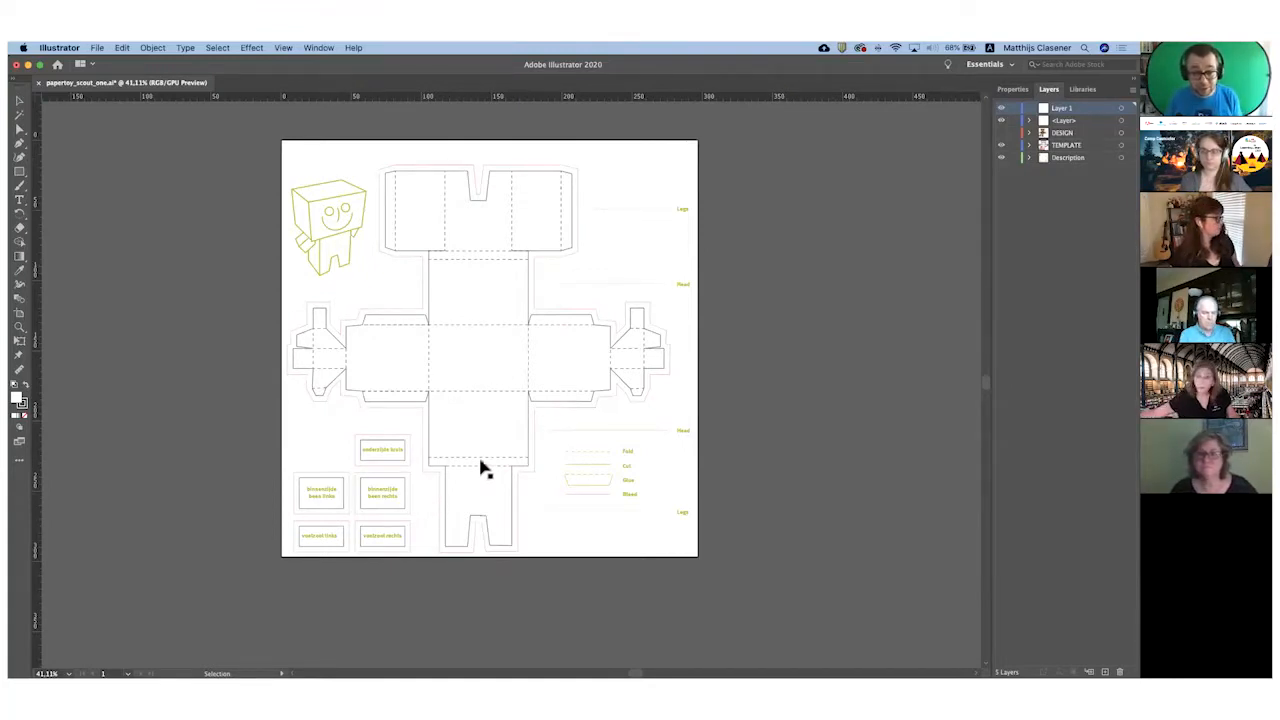
{"action": "mouse_move", "coordinate": [510, 465]}
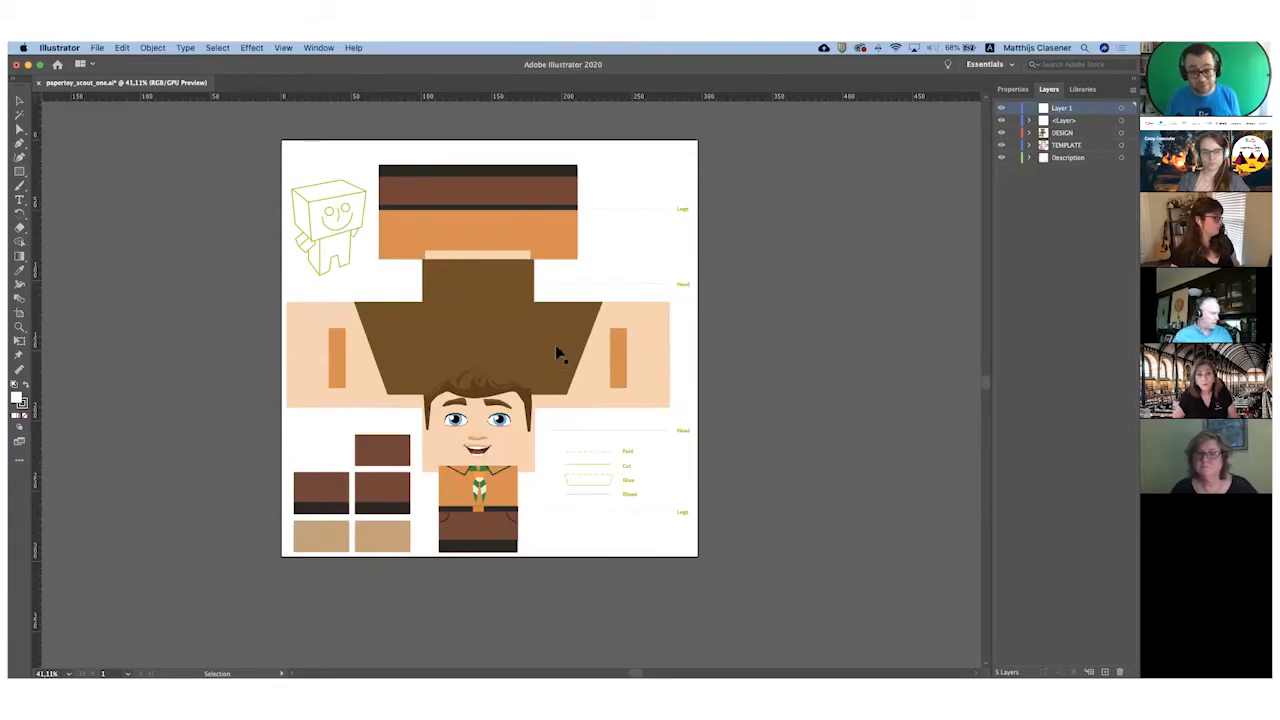
{"action": "mouse_move", "coordinate": [275, 340]}
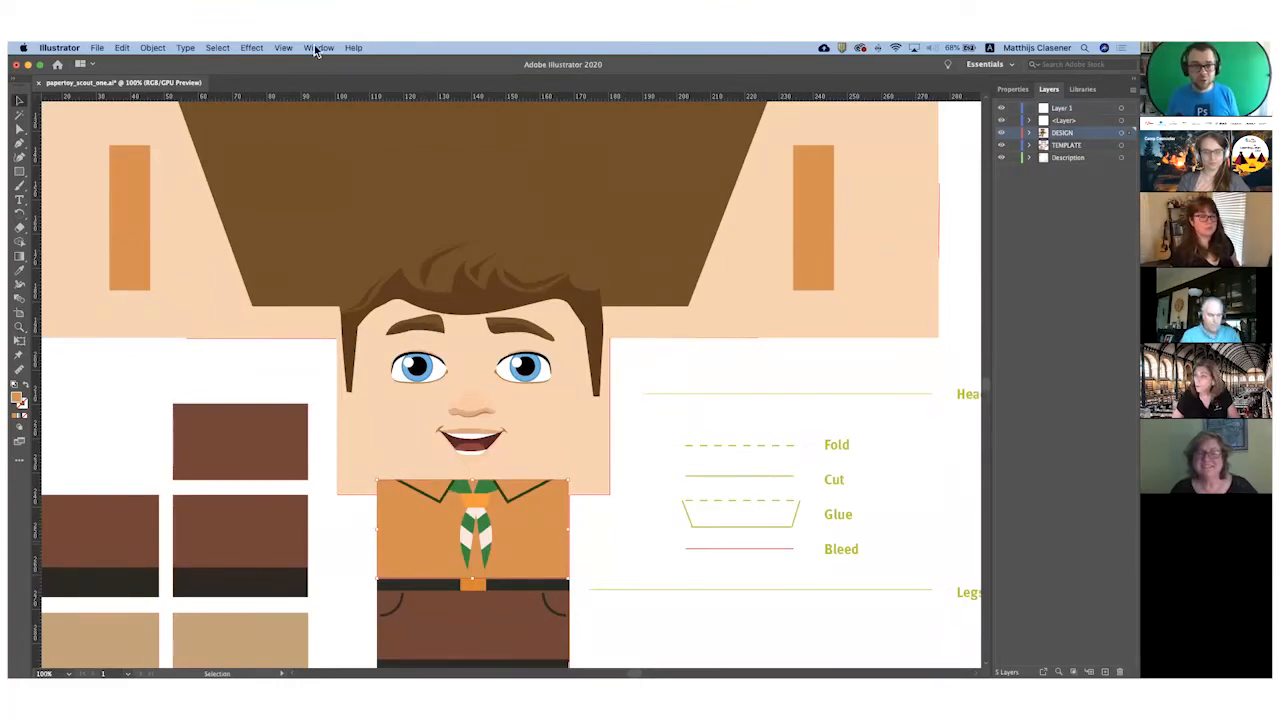
{"action": "left_click", "coordinate": [318, 47]}
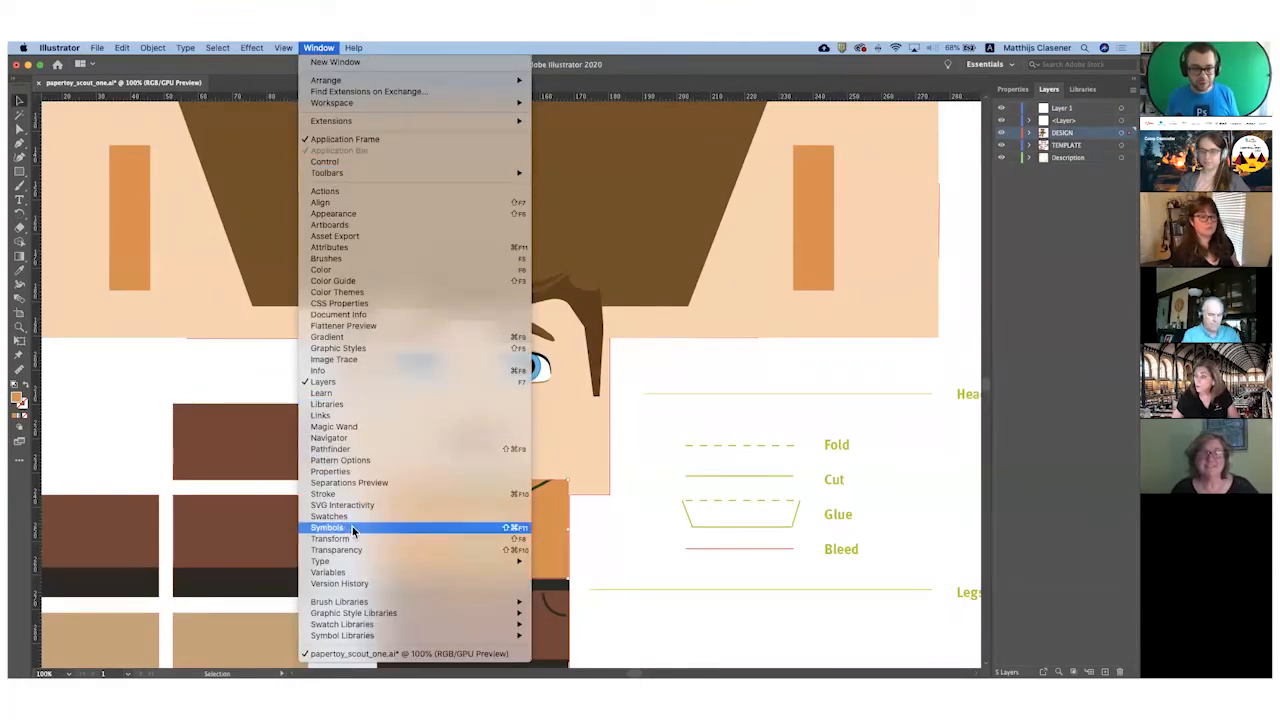
{"action": "mouse_move", "coordinate": [329, 516]}
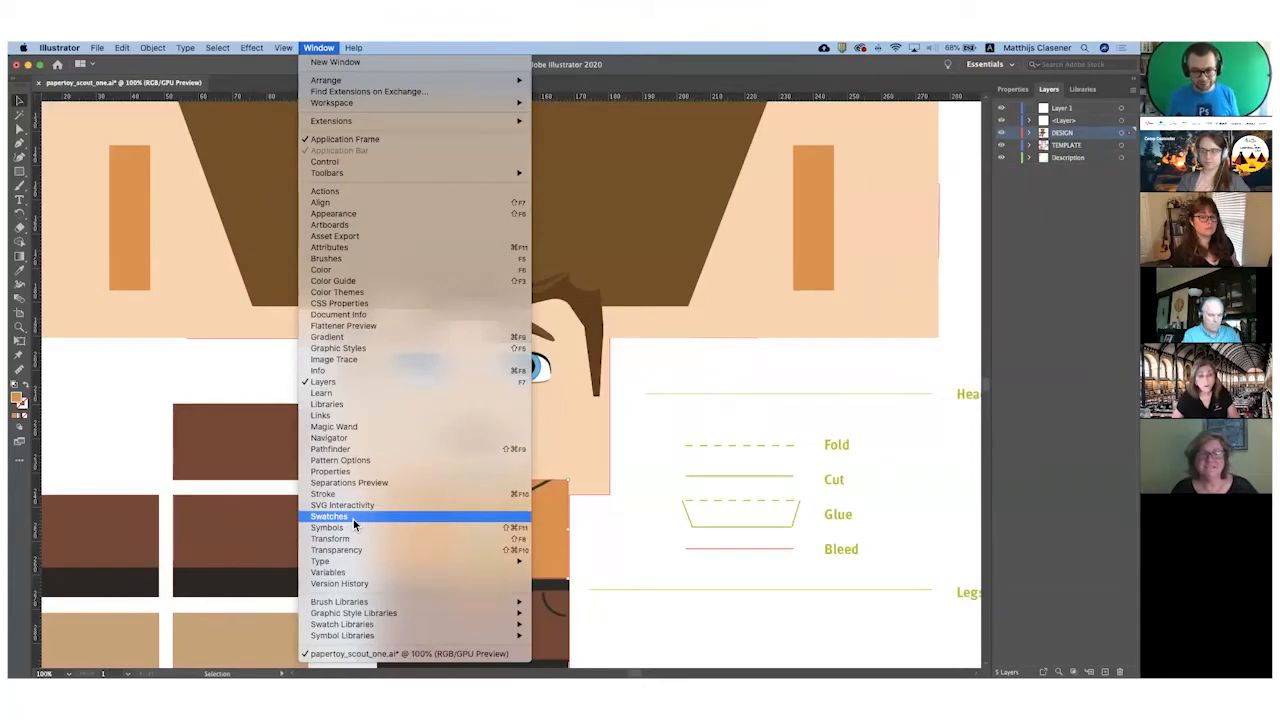
{"action": "left_click", "coordinate": [329, 516]}
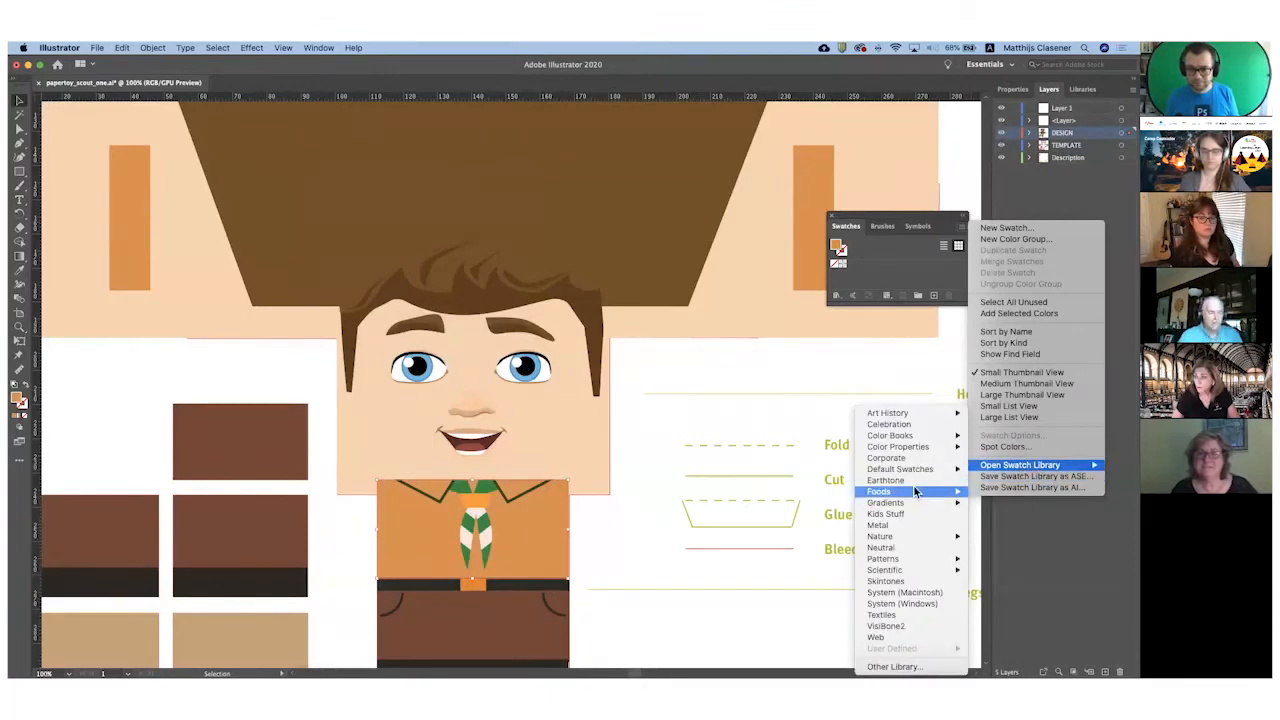
{"action": "mouse_move", "coordinate": [900, 468]}
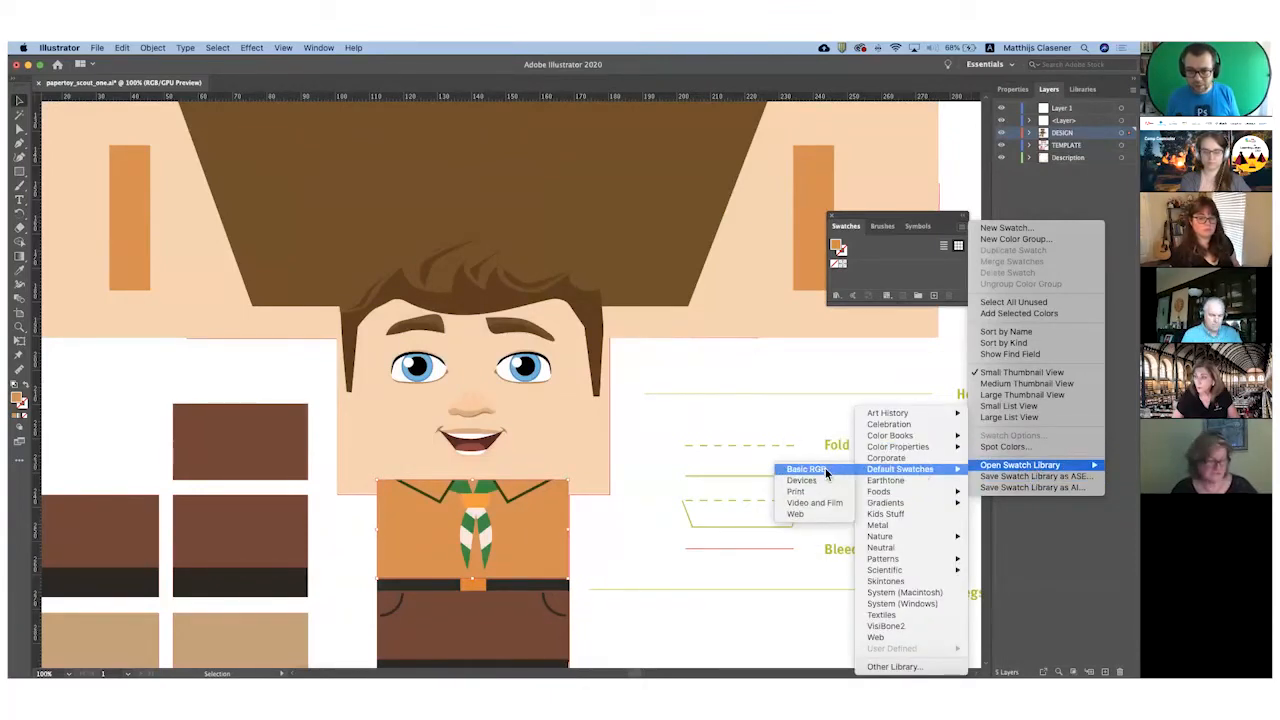
Open the Basic RGB swatch library and colour the scout's shirt green
{"action": "left_click", "coordinate": [806, 469]}
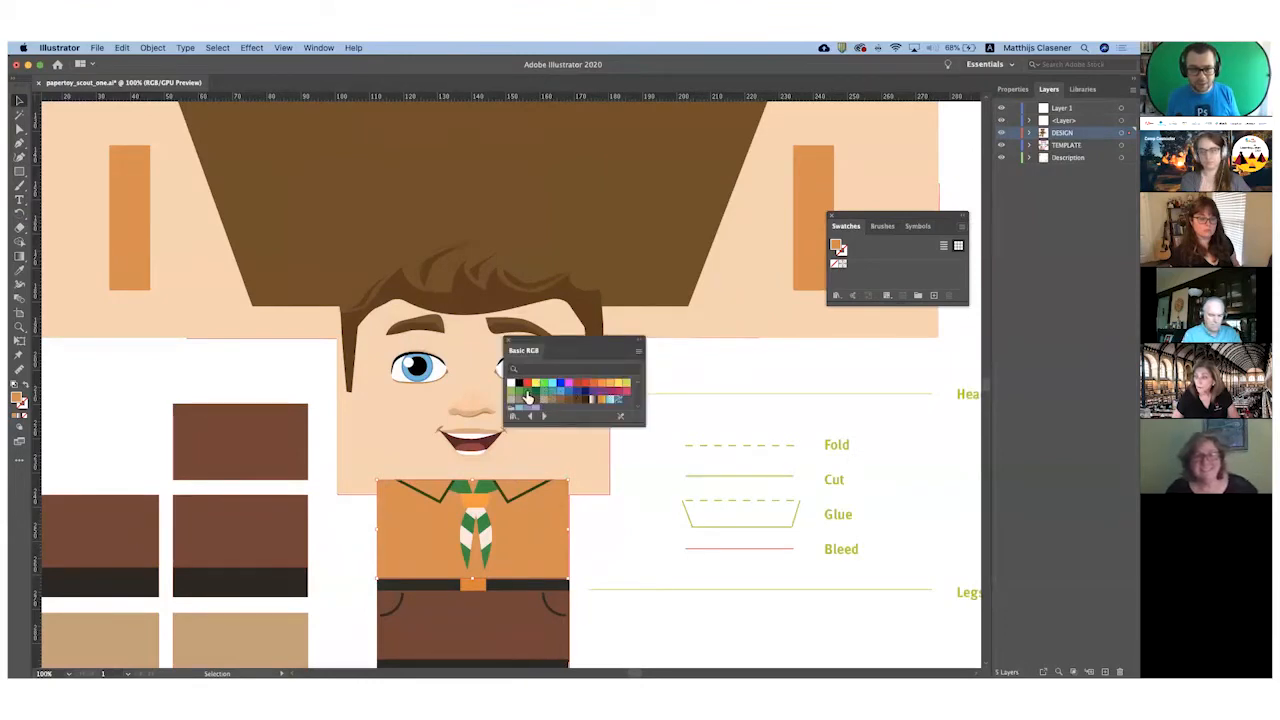
{"action": "left_click", "coordinate": [527, 397]}
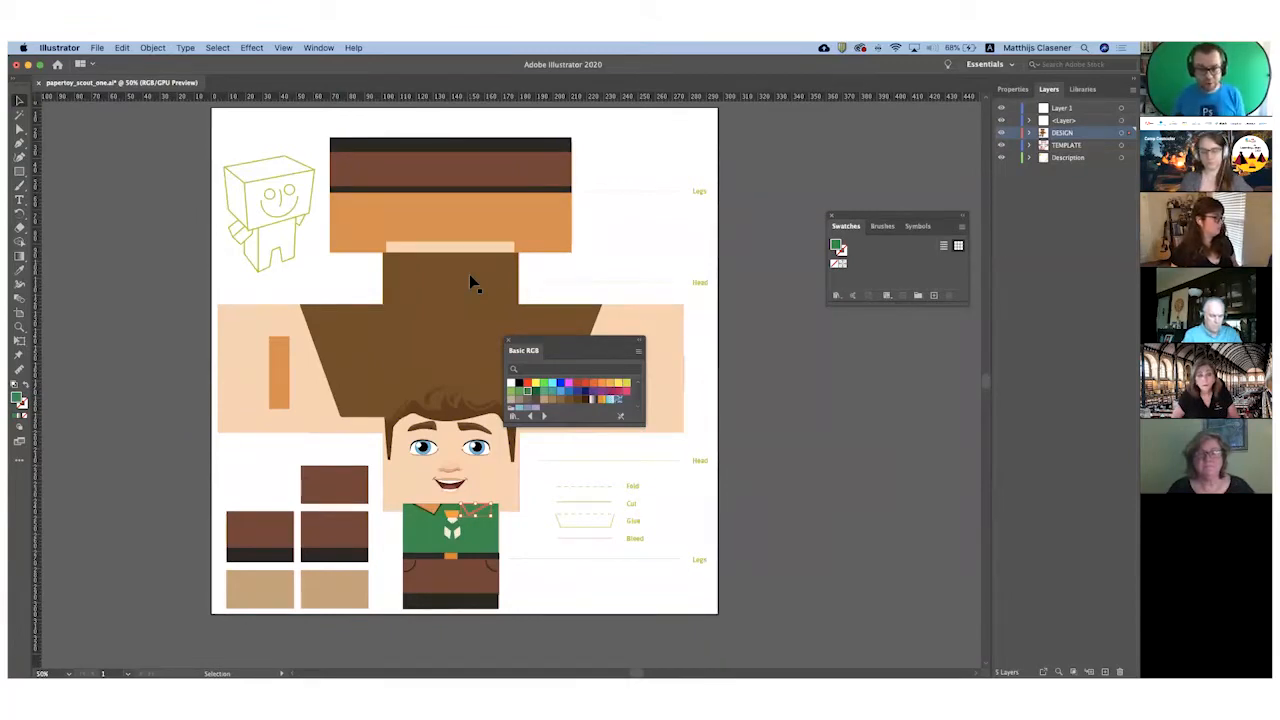
{"action": "mouse_move", "coordinate": [510, 345]}
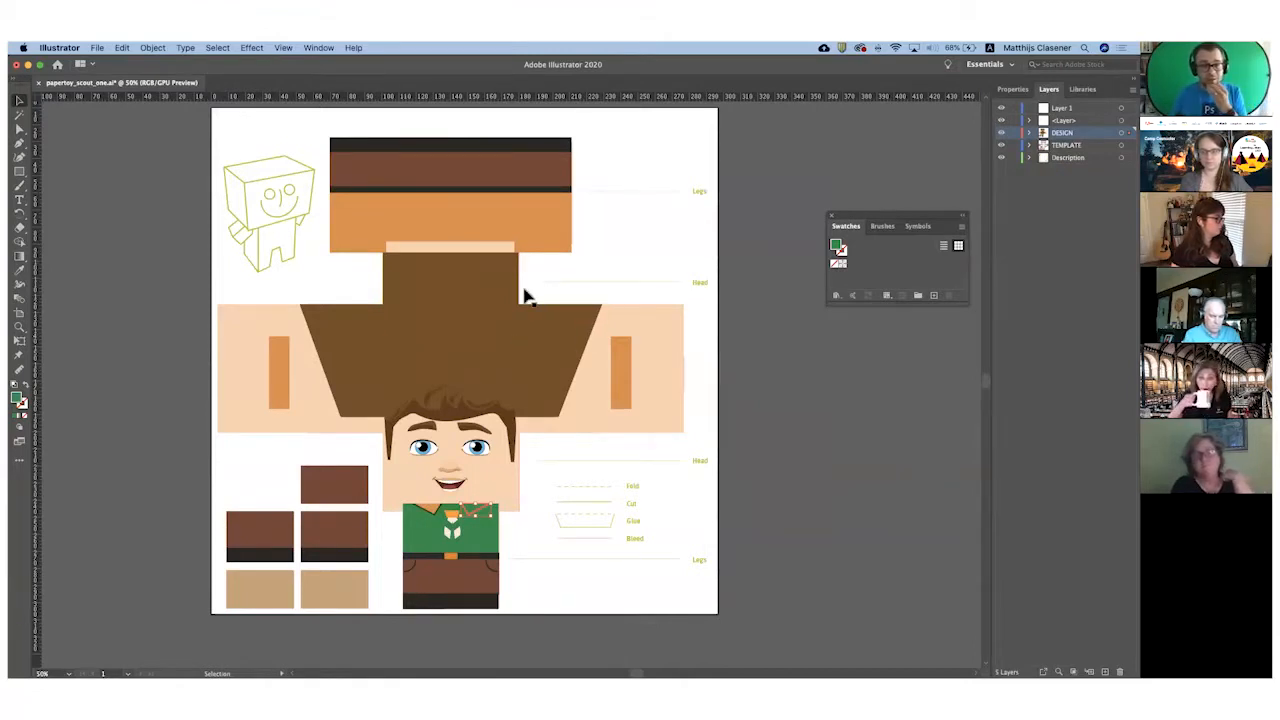
{"action": "mouse_move", "coordinate": [560, 435]}
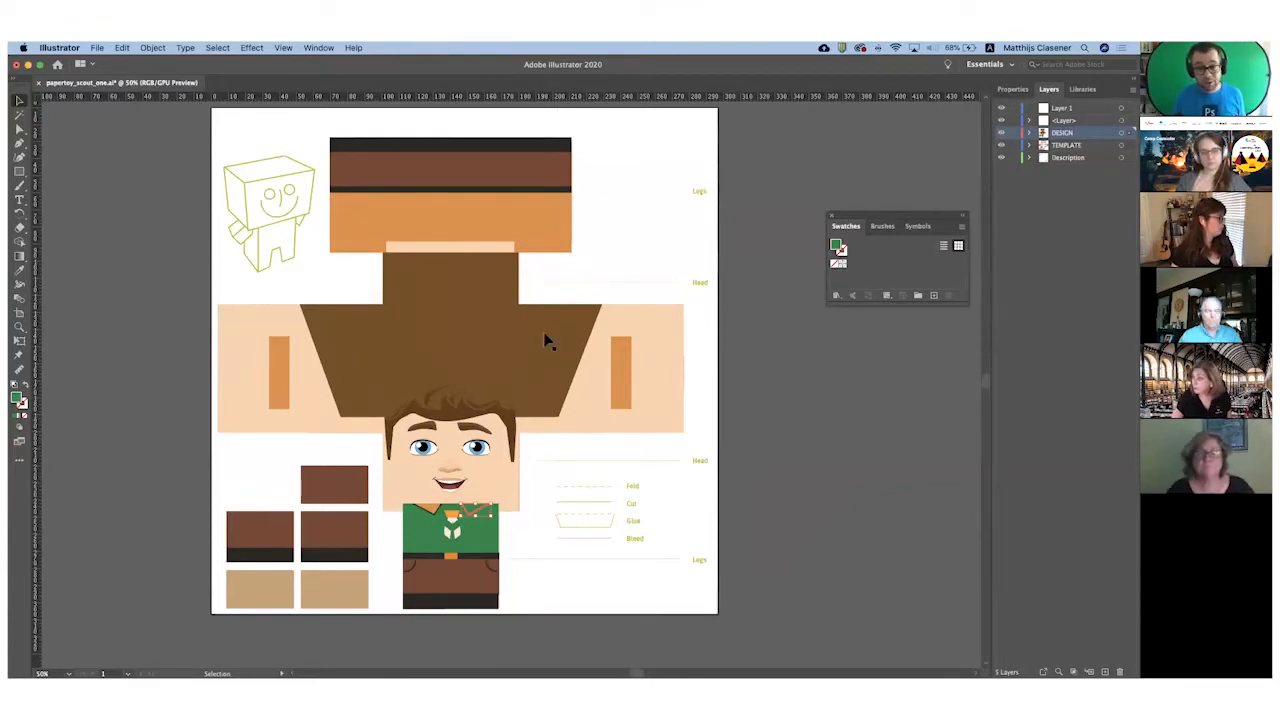
{"action": "mouse_move", "coordinate": [365, 418]}
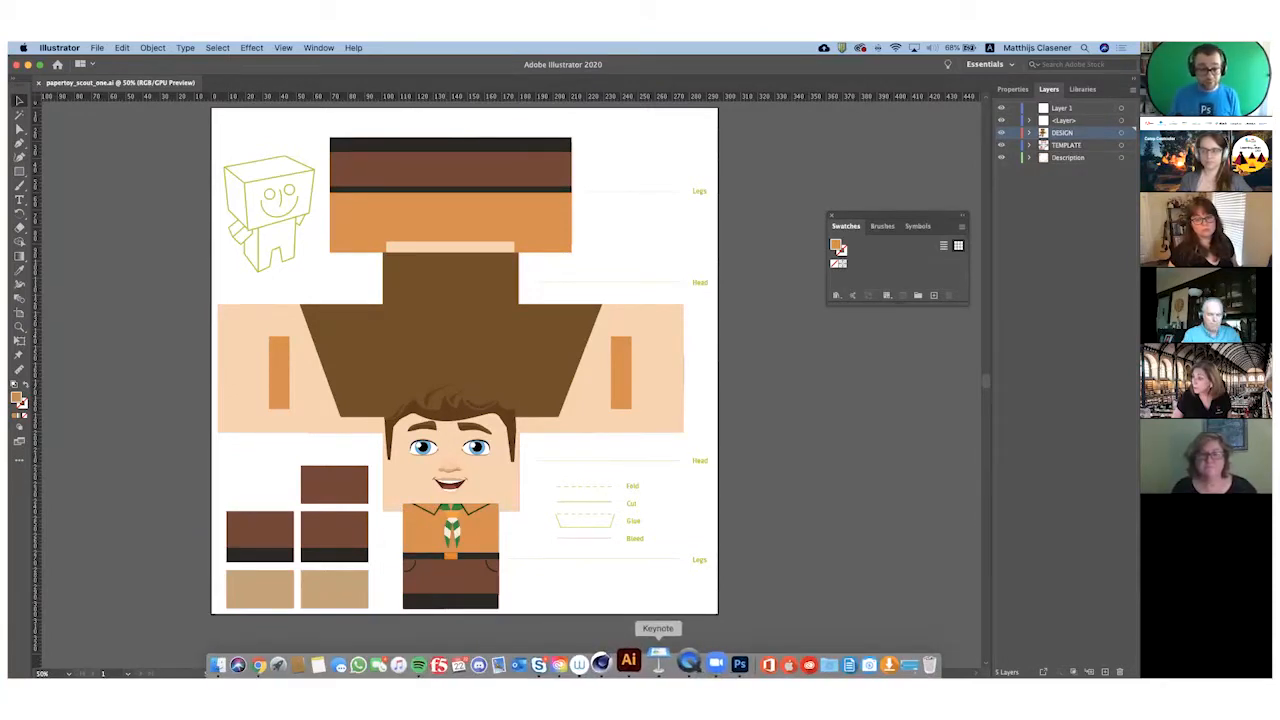
{"action": "mouse_move", "coordinate": [718, 663]}
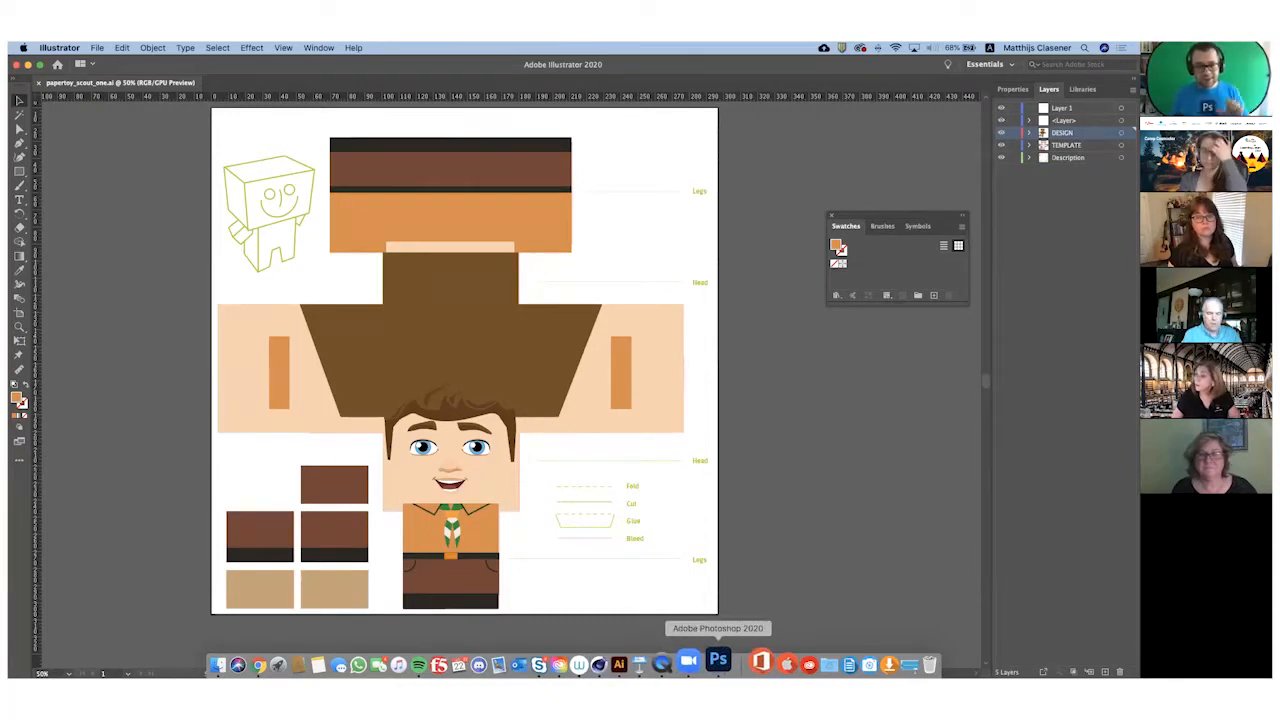
Open PaperToy 2.obj in Photoshop, bringing up its 1920×1080 new-document dialog
{"action": "left_click", "coordinate": [718, 663]}
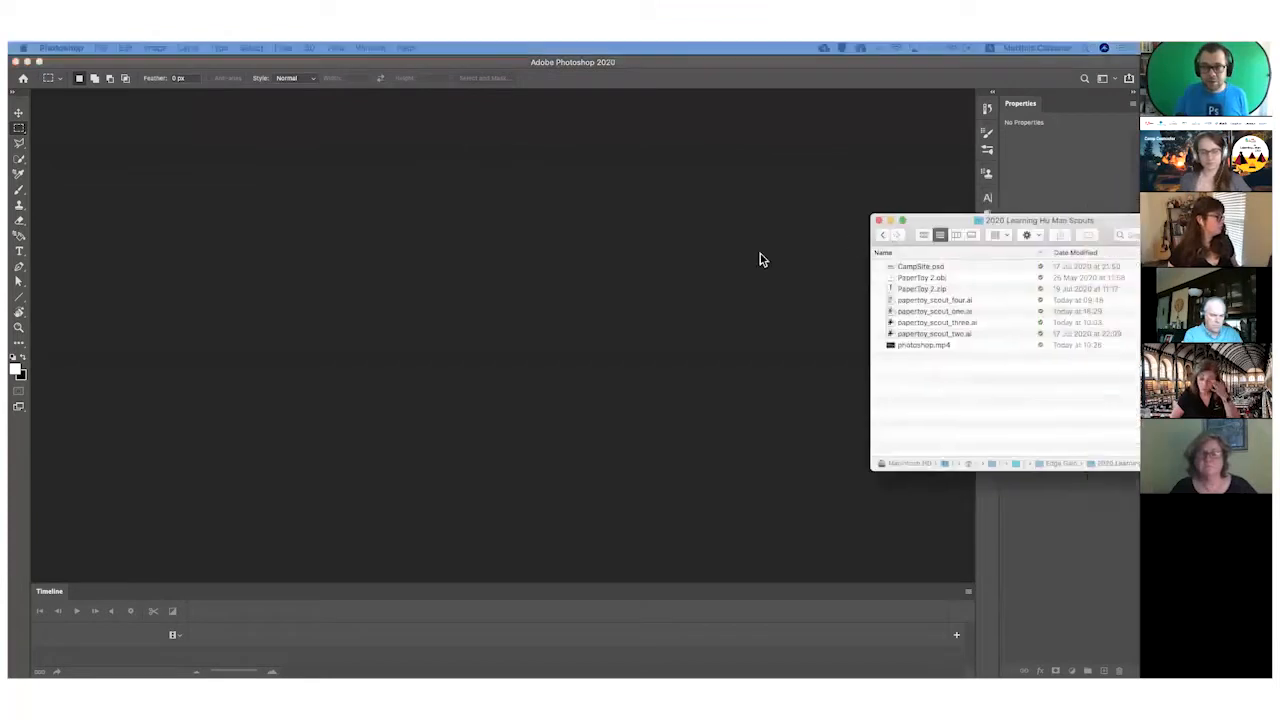
{"action": "left_click", "coordinate": [538, 281]}
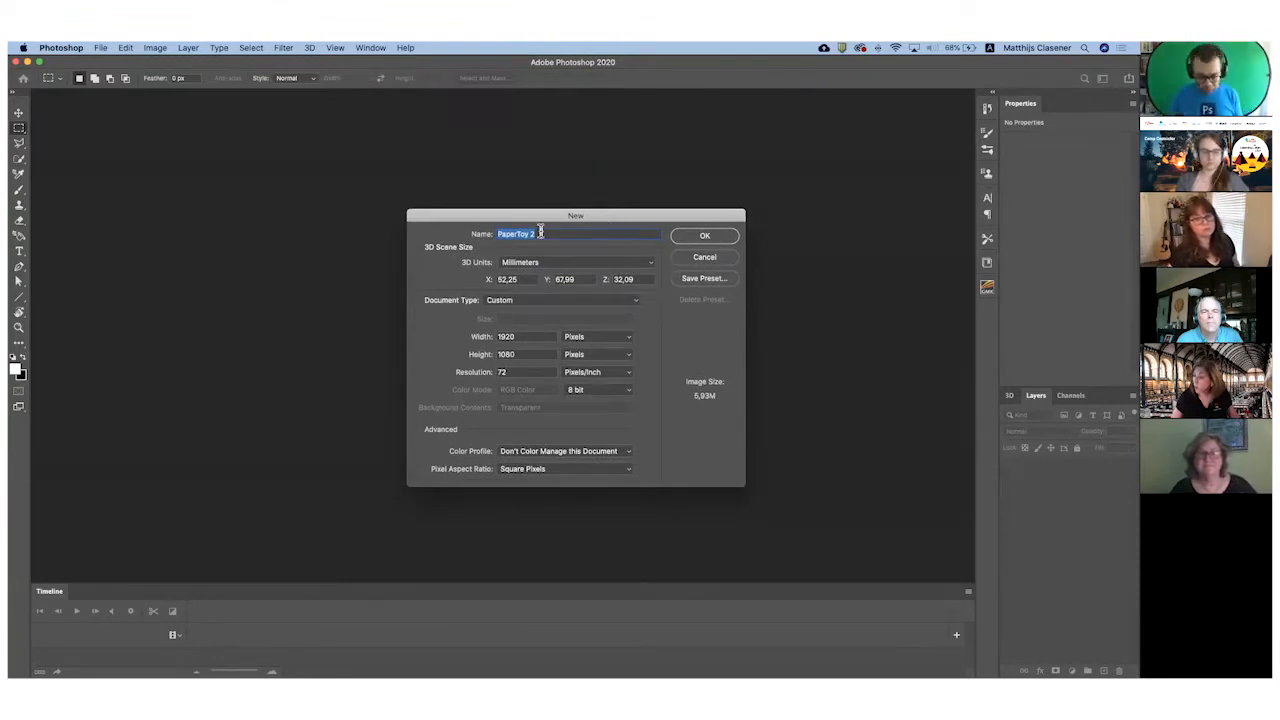
Name the document 'Camp' and confirm, opening the grey PaperToy 2 3D scene
{"action": "type", "text": "C"}
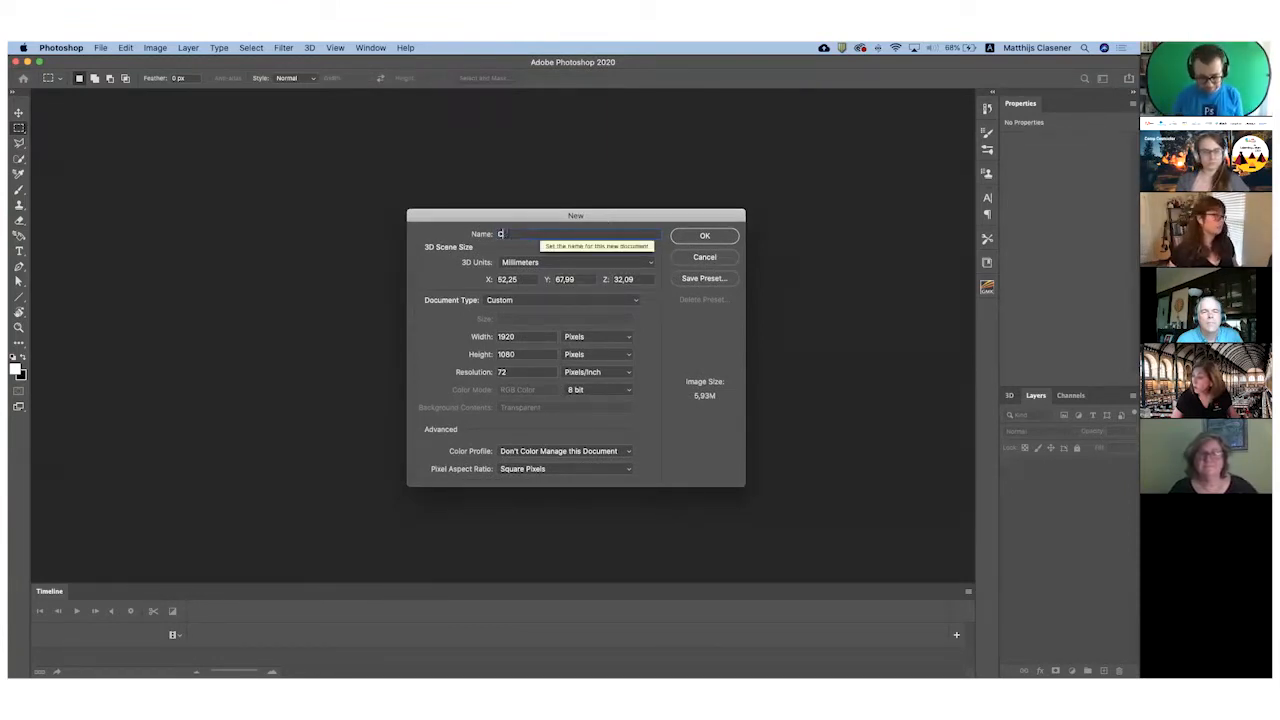
{"action": "type", "text": "amp"}
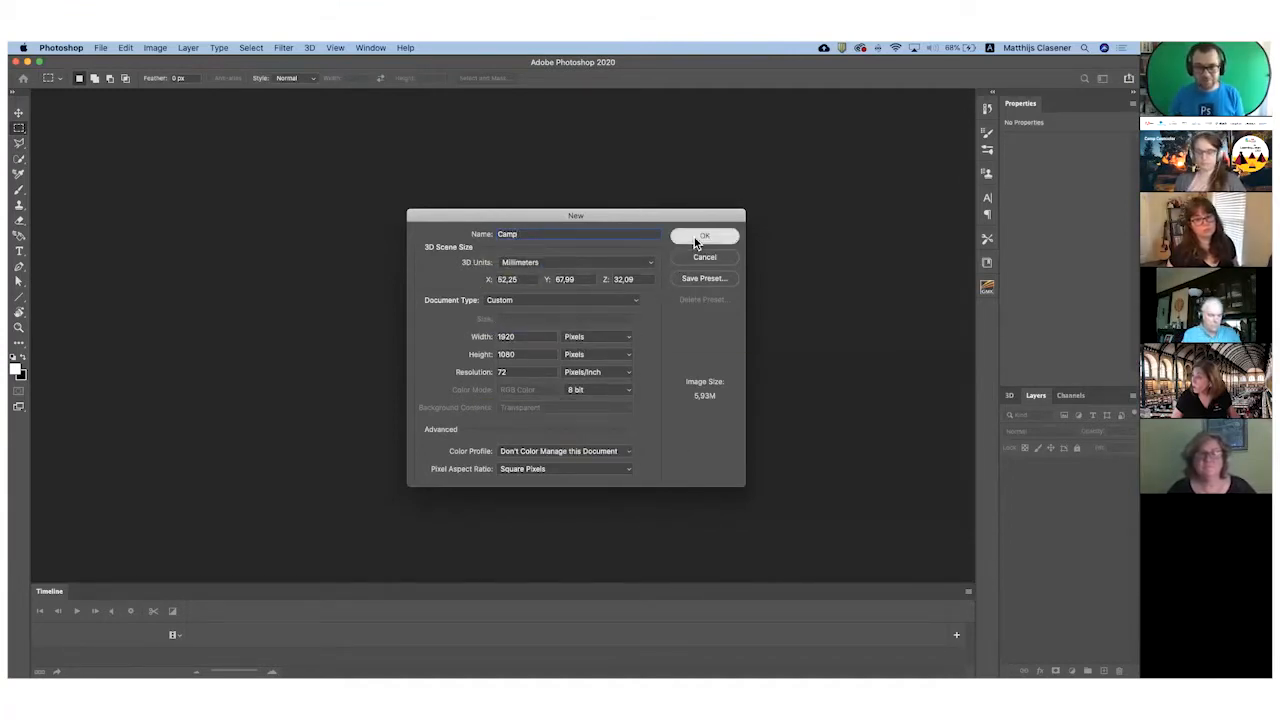
{"action": "left_click", "coordinate": [705, 236]}
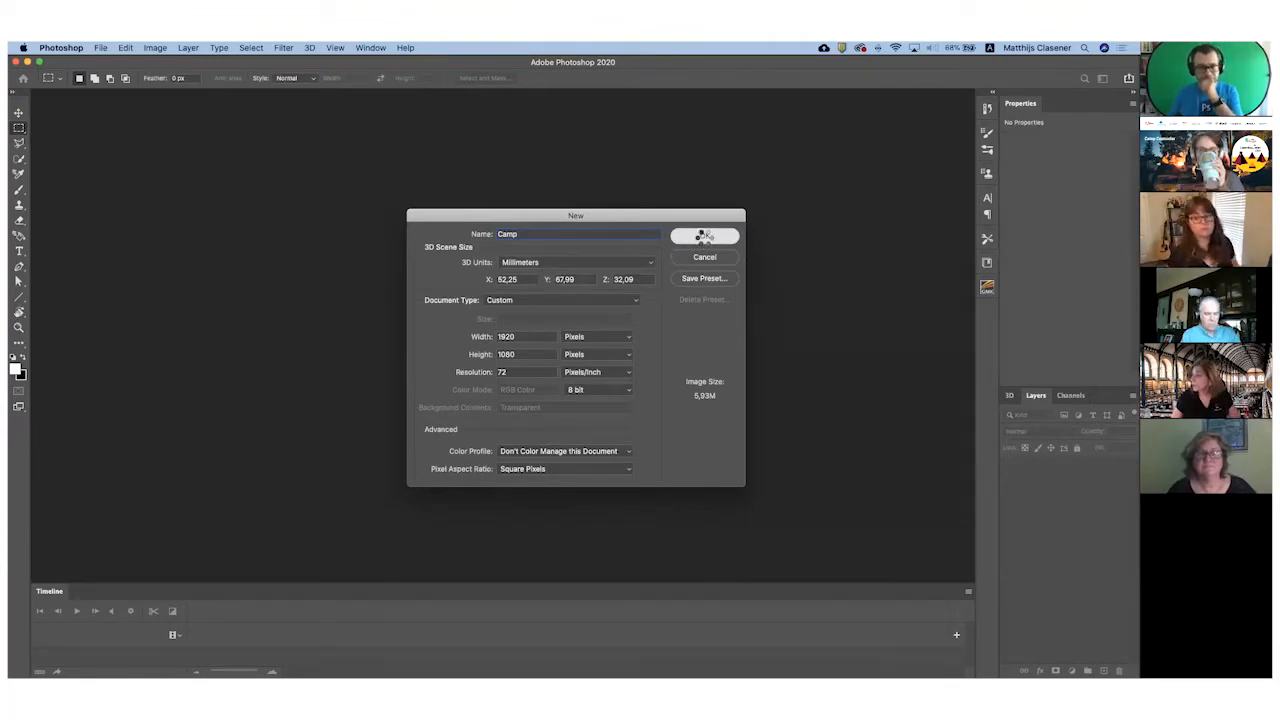
{"action": "left_click", "coordinate": [704, 236]}
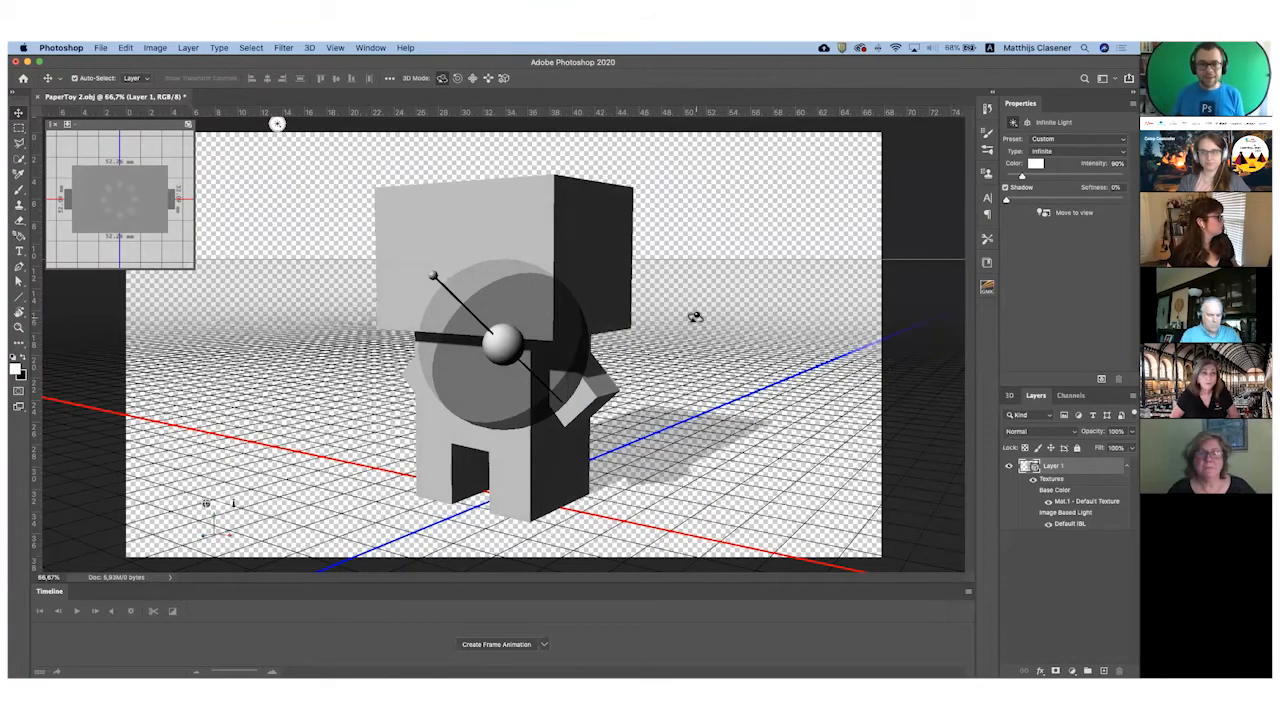
{"action": "mouse_move", "coordinate": [998, 405]}
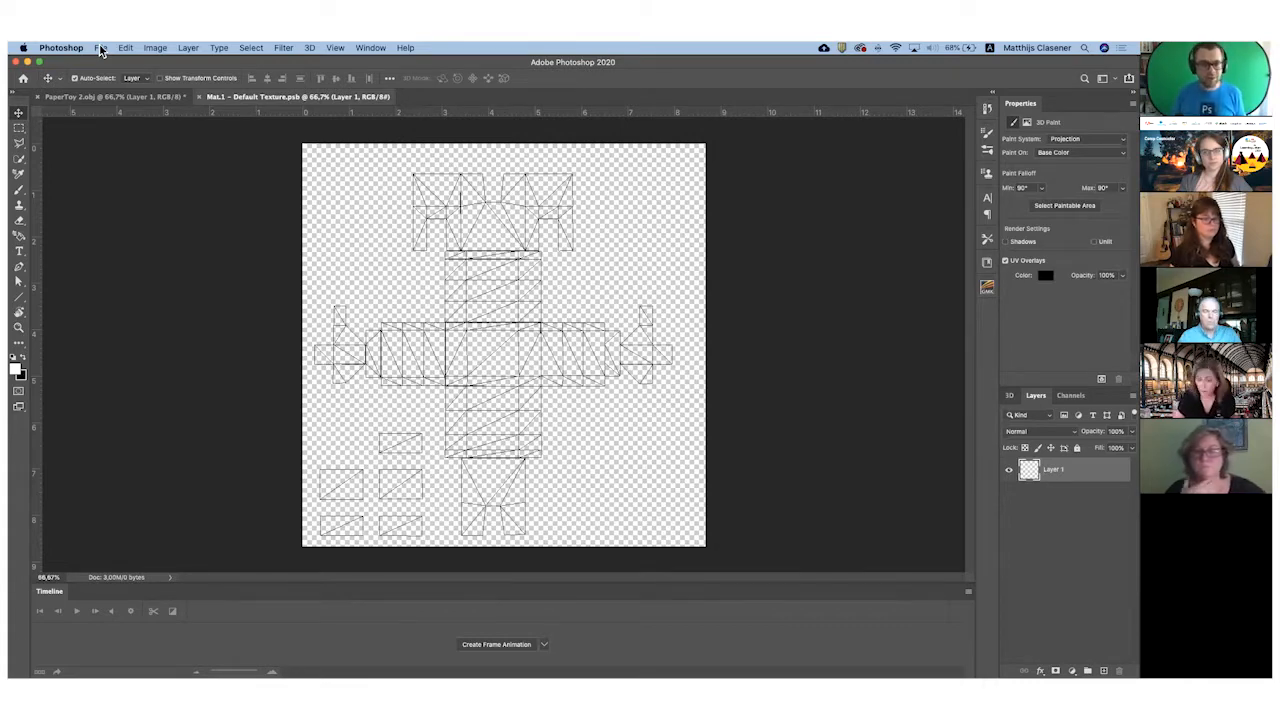
Open the File menu from the UV wireframe texture document
{"action": "left_click", "coordinate": [100, 47]}
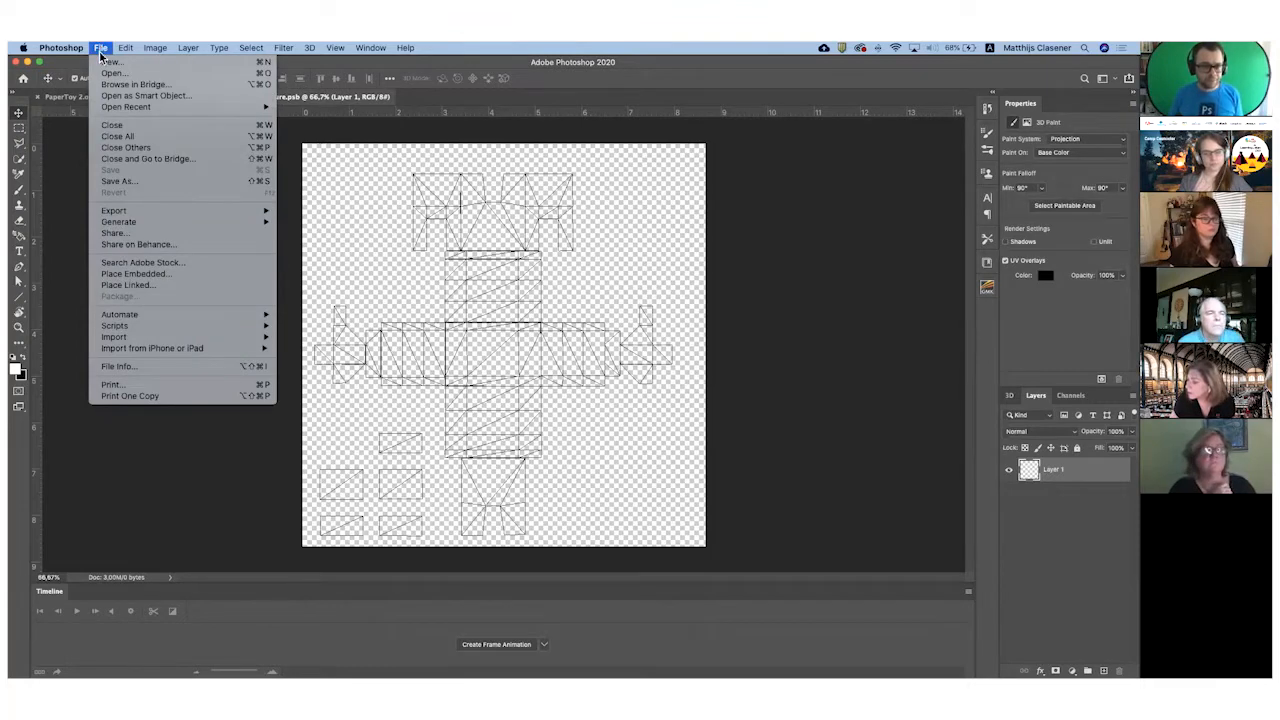
{"action": "mouse_move", "coordinate": [135, 274]}
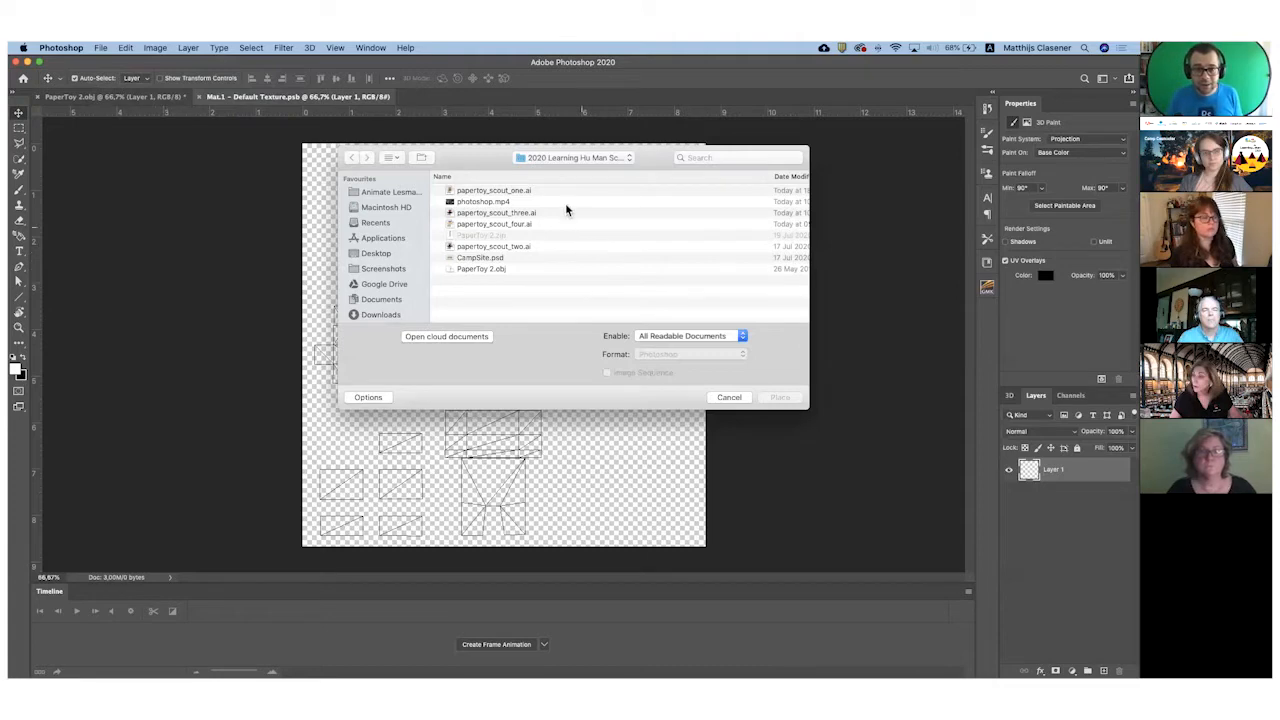
Place papertoy_scout_one.ai as a smart object layer over the UV wireframe
{"action": "left_click", "coordinate": [493, 190]}
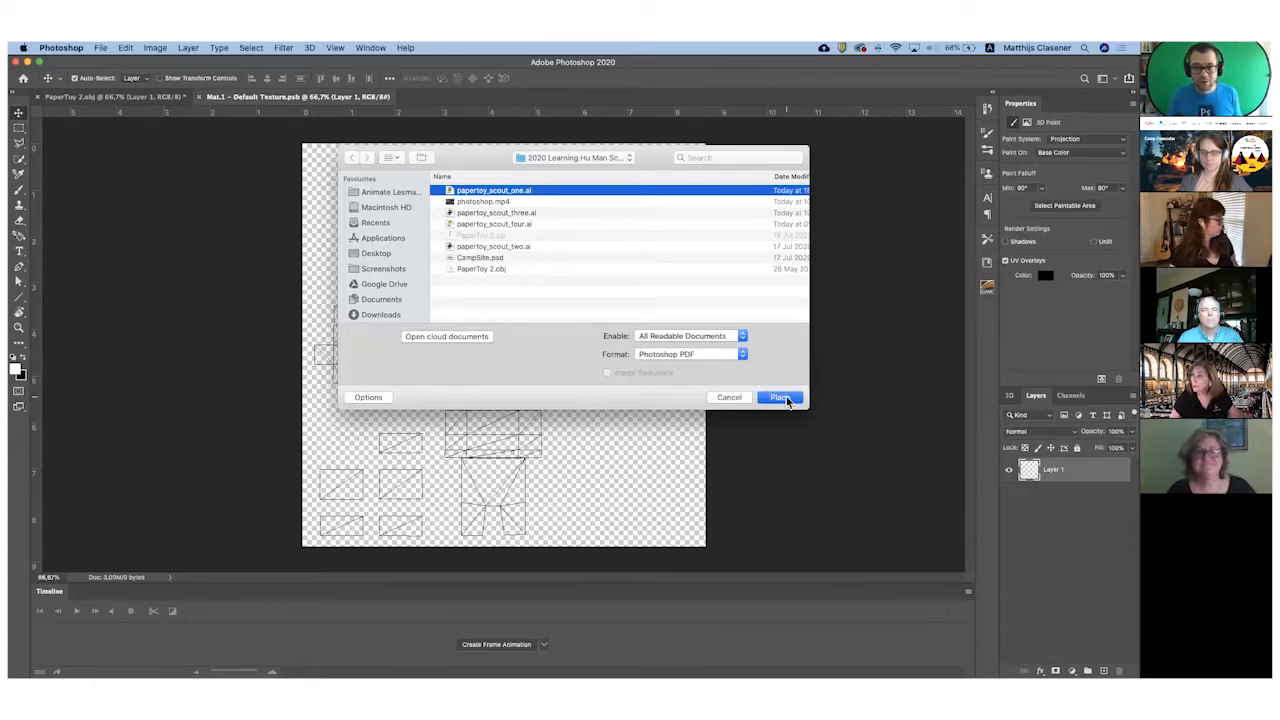
{"action": "left_click", "coordinate": [780, 397]}
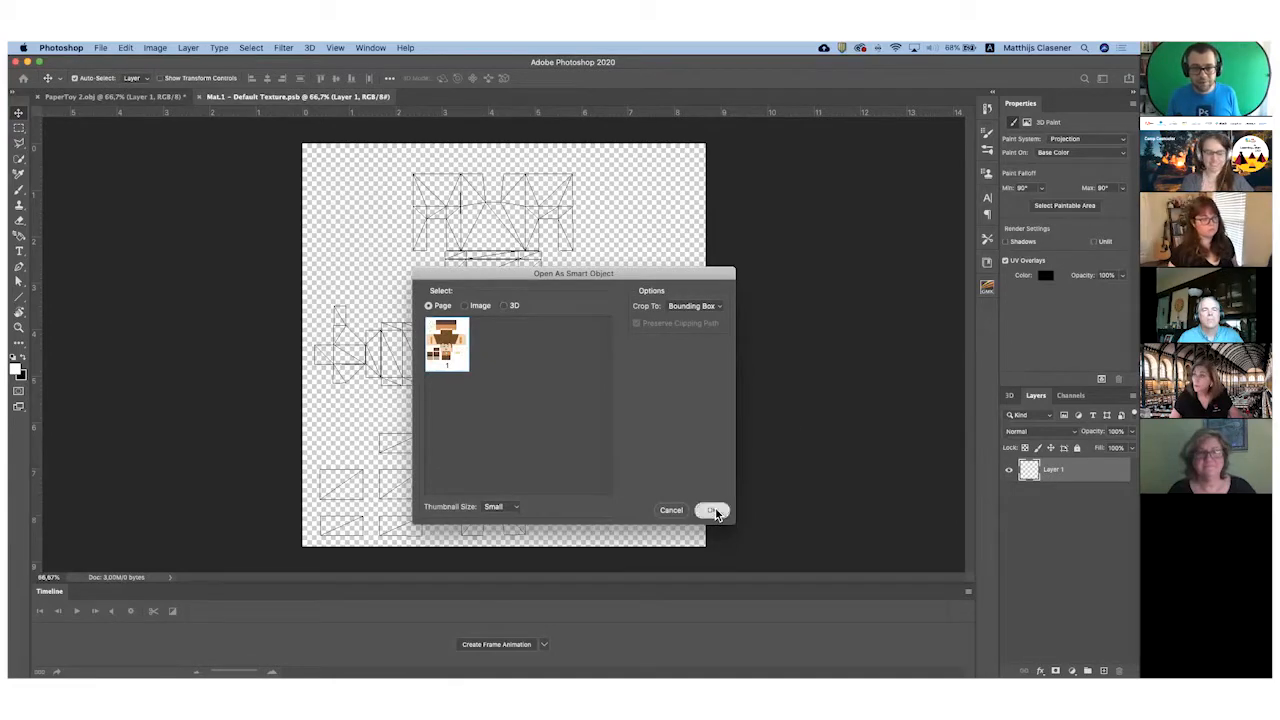
{"action": "left_click", "coordinate": [712, 510]}
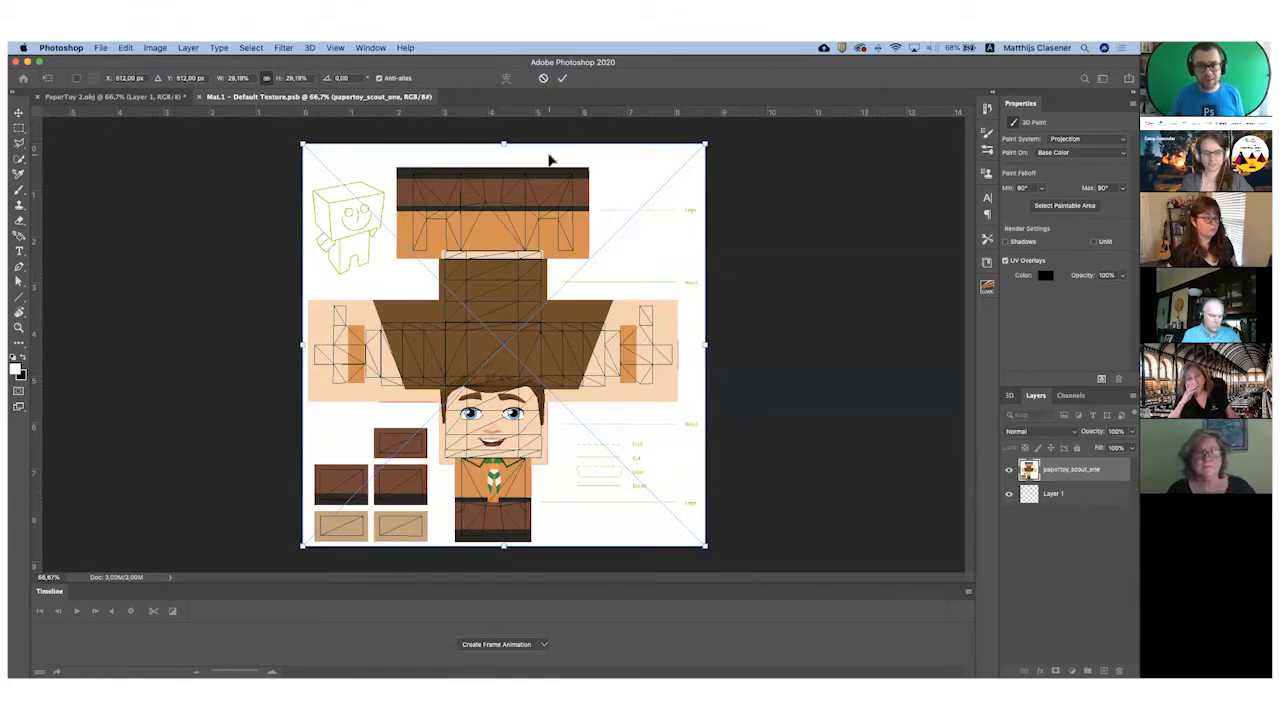
{"action": "mouse_move", "coordinate": [650, 328]}
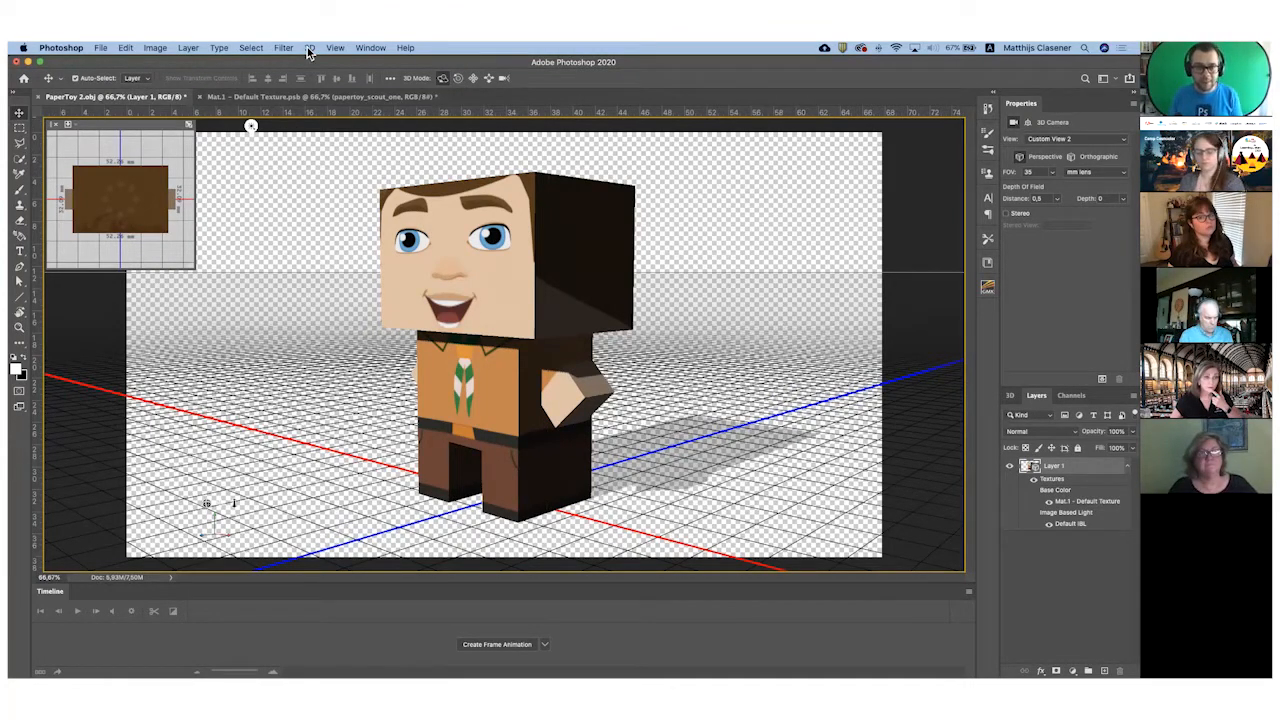
Open Photoshop's 3D menu to reach the Export 3D Layer command
{"action": "left_click", "coordinate": [309, 47]}
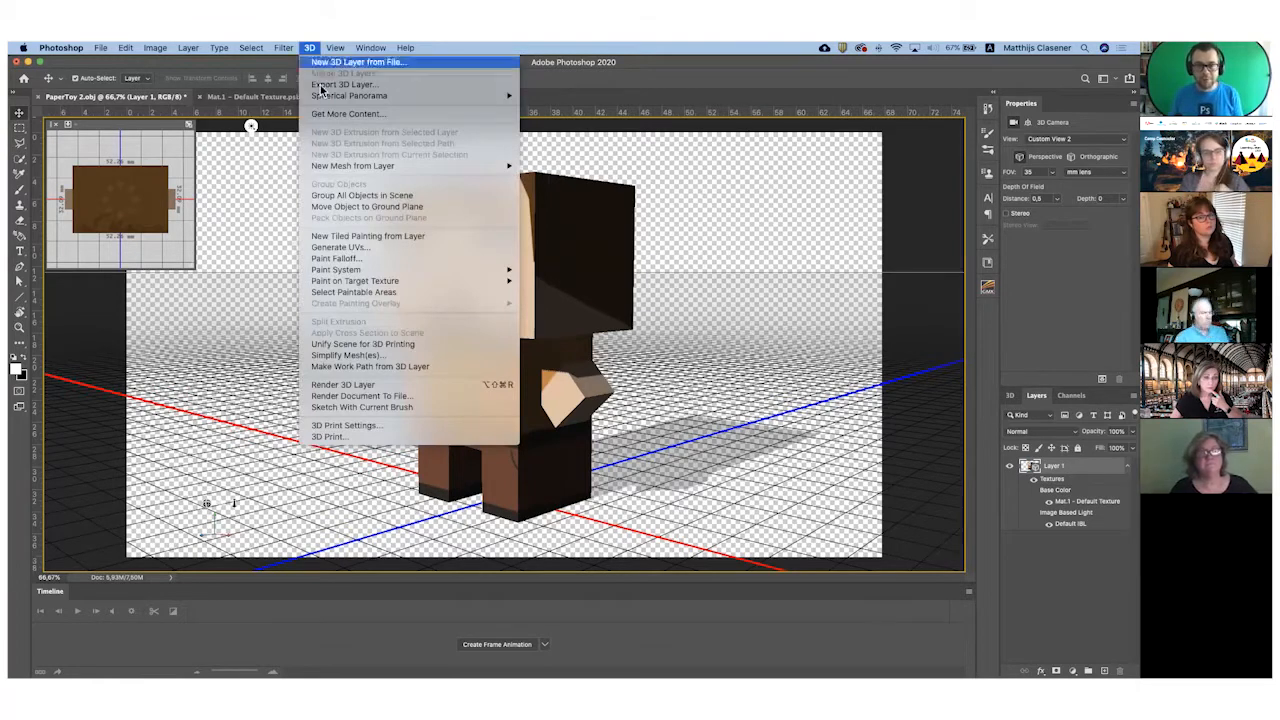
{"action": "mouse_move", "coordinate": [350, 84]}
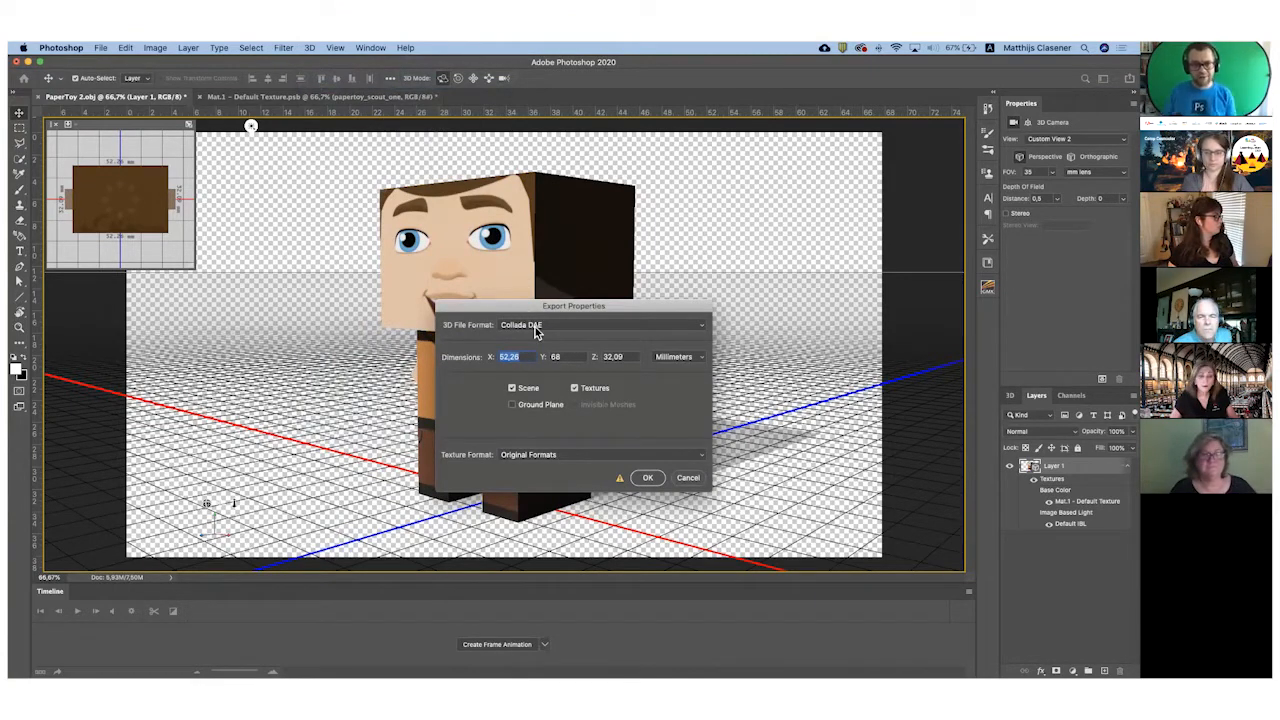
Choose OpenGL Transmission Format GLTF/GLB, binary .glb, as the export format
{"action": "left_click", "coordinate": [600, 324]}
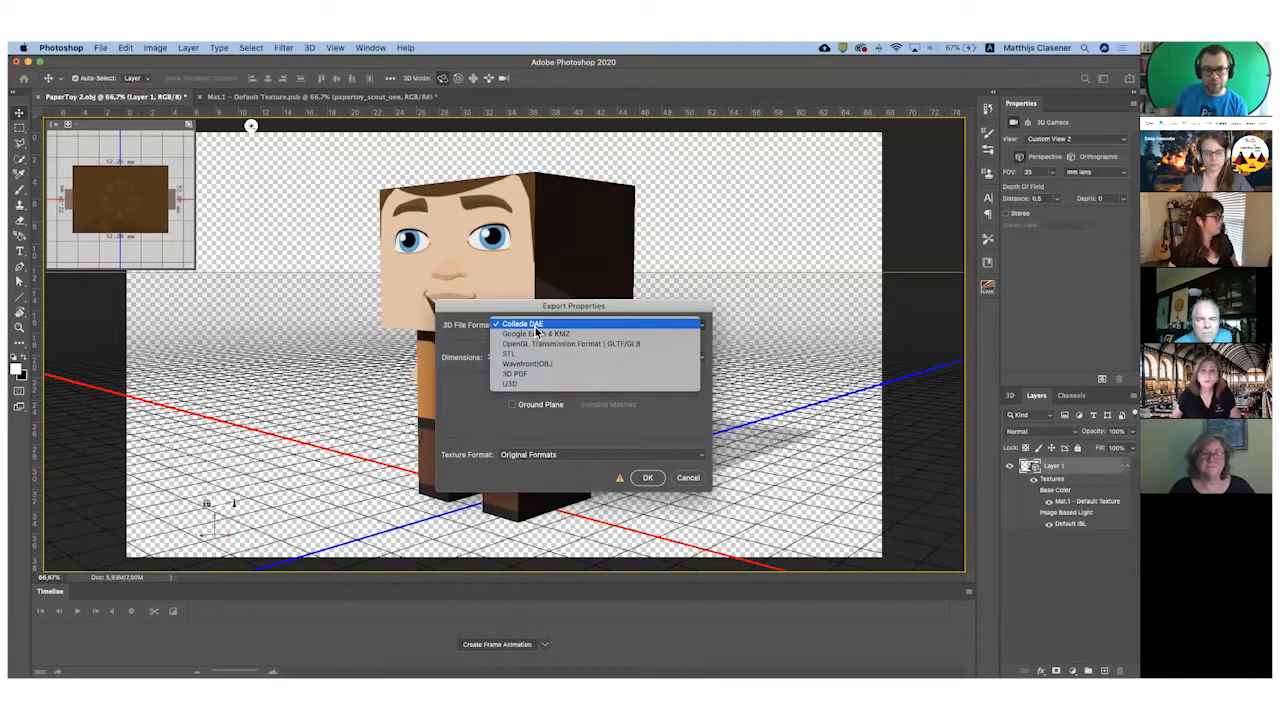
{"action": "mouse_move", "coordinate": [535, 343]}
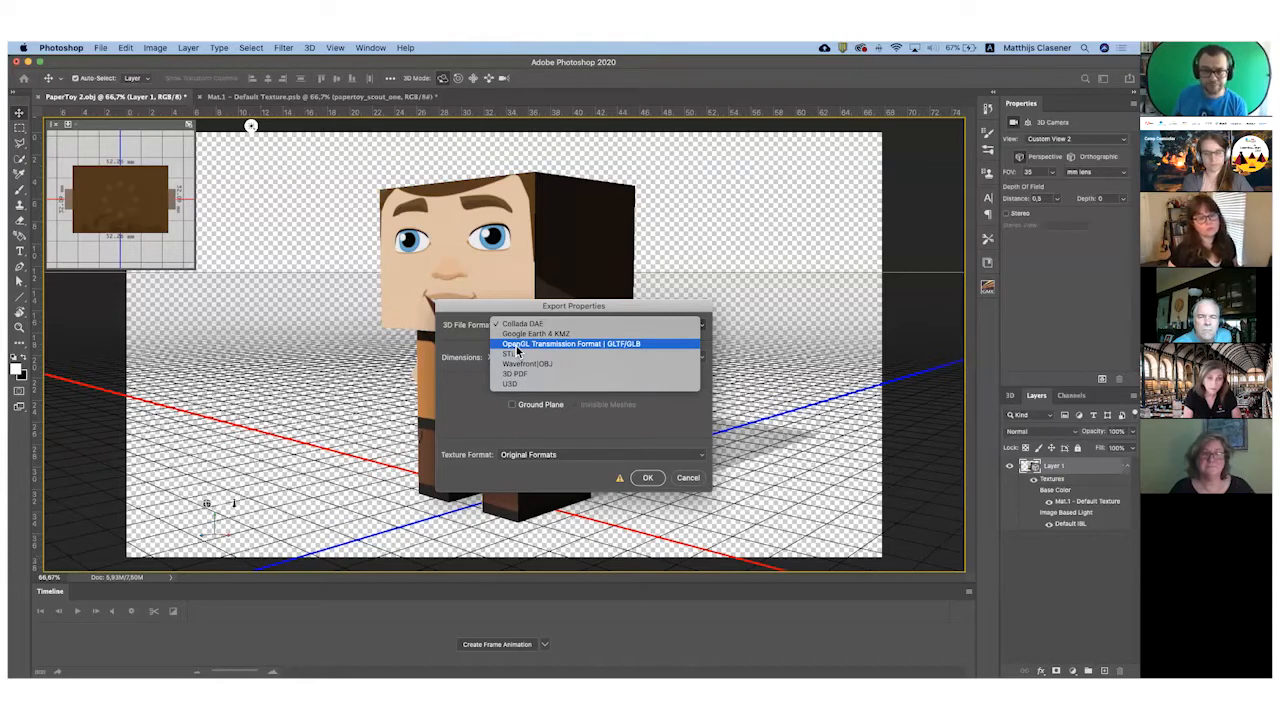
{"action": "left_click", "coordinate": [567, 343]}
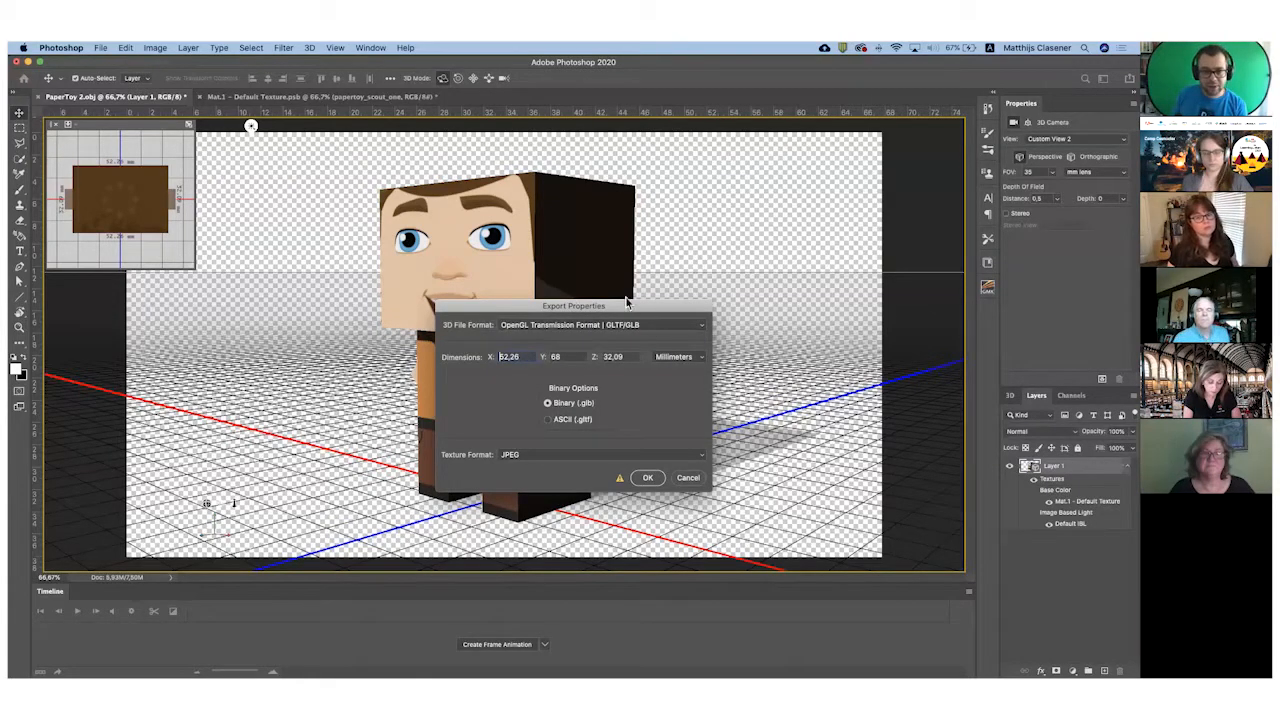
{"action": "mouse_move", "coordinate": [590, 443]}
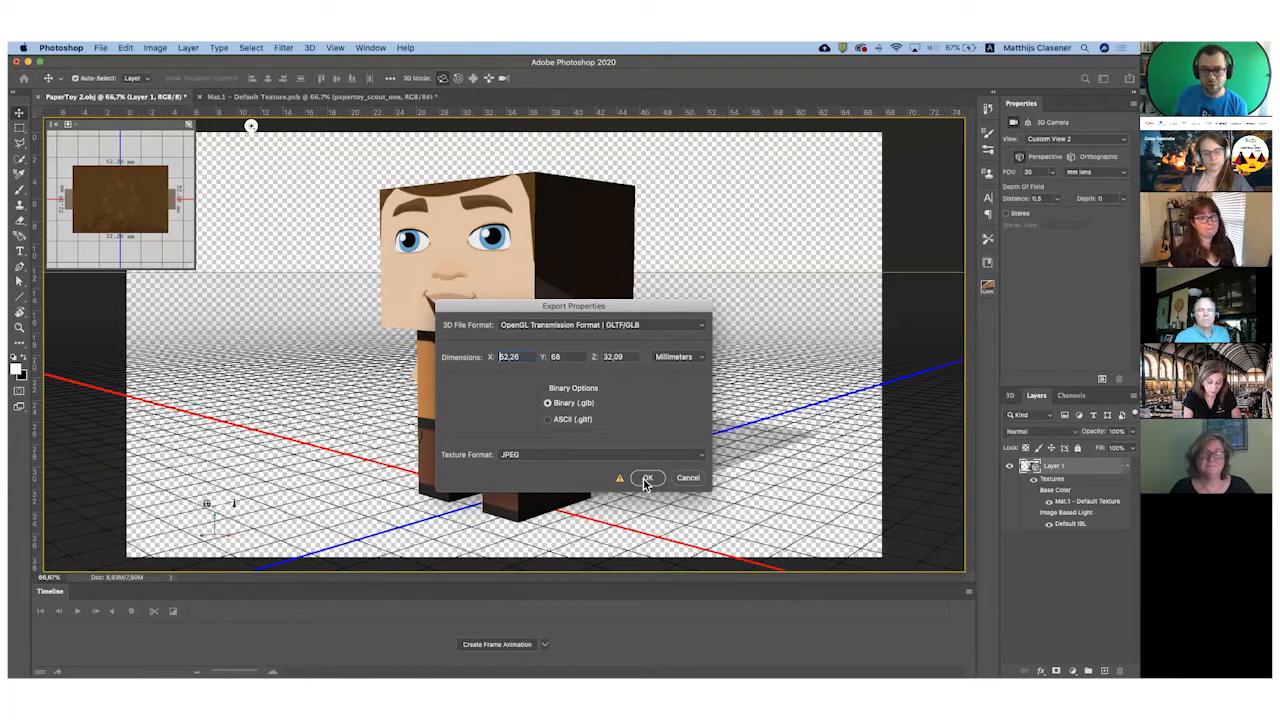
{"action": "left_click", "coordinate": [646, 477]}
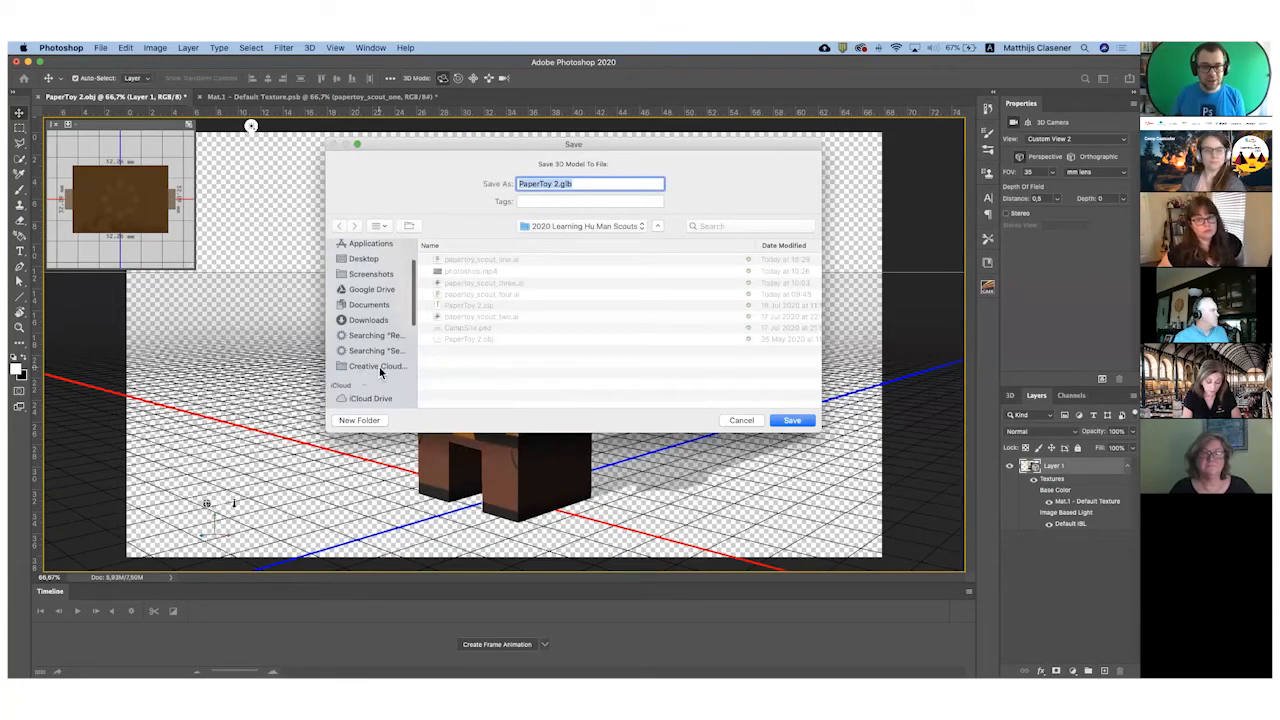
Save the model as Scout_Demo.glb in Creative Cloud Files
{"action": "left_click", "coordinate": [377, 365]}
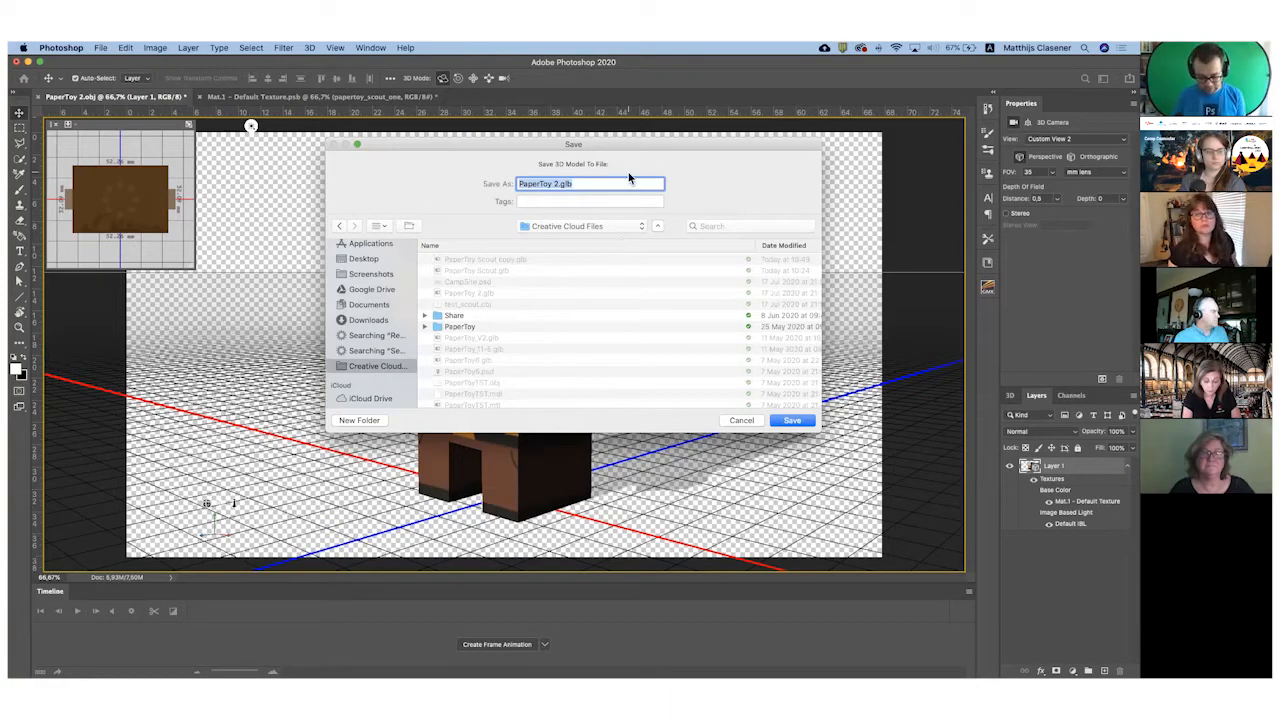
{"action": "type", "text": "Scout_Demo"}
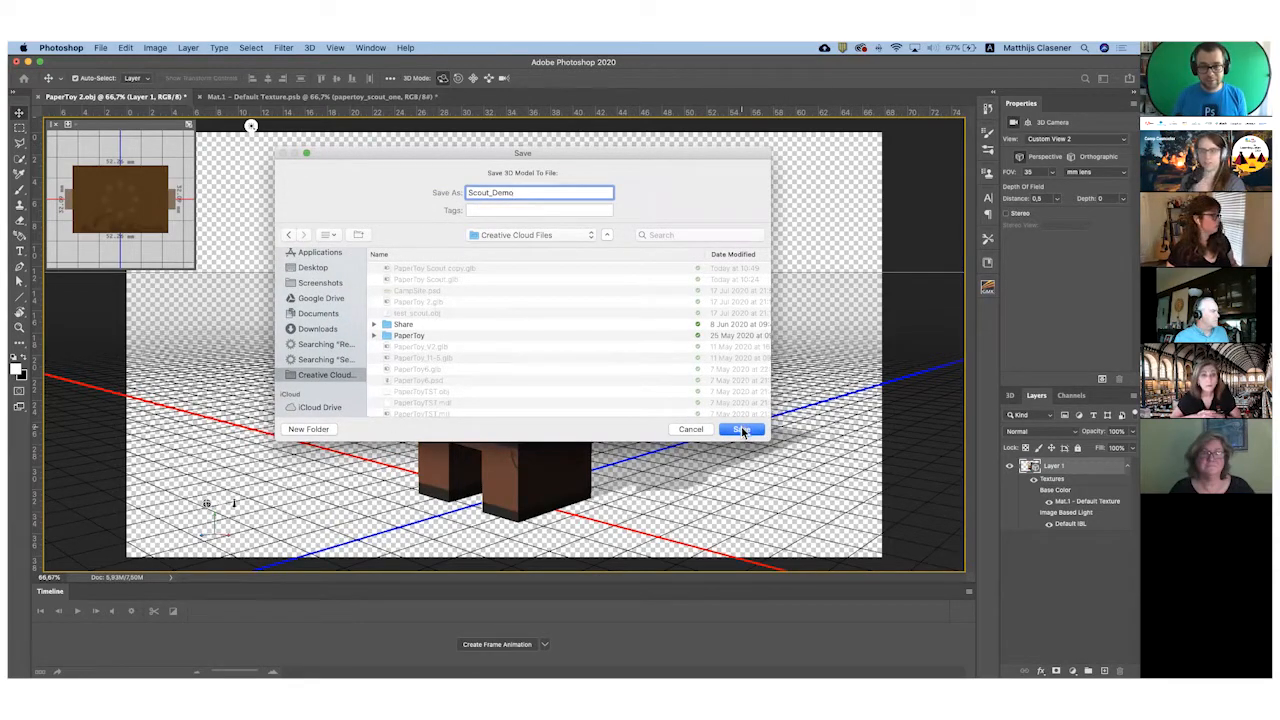
{"action": "left_click", "coordinate": [740, 429]}
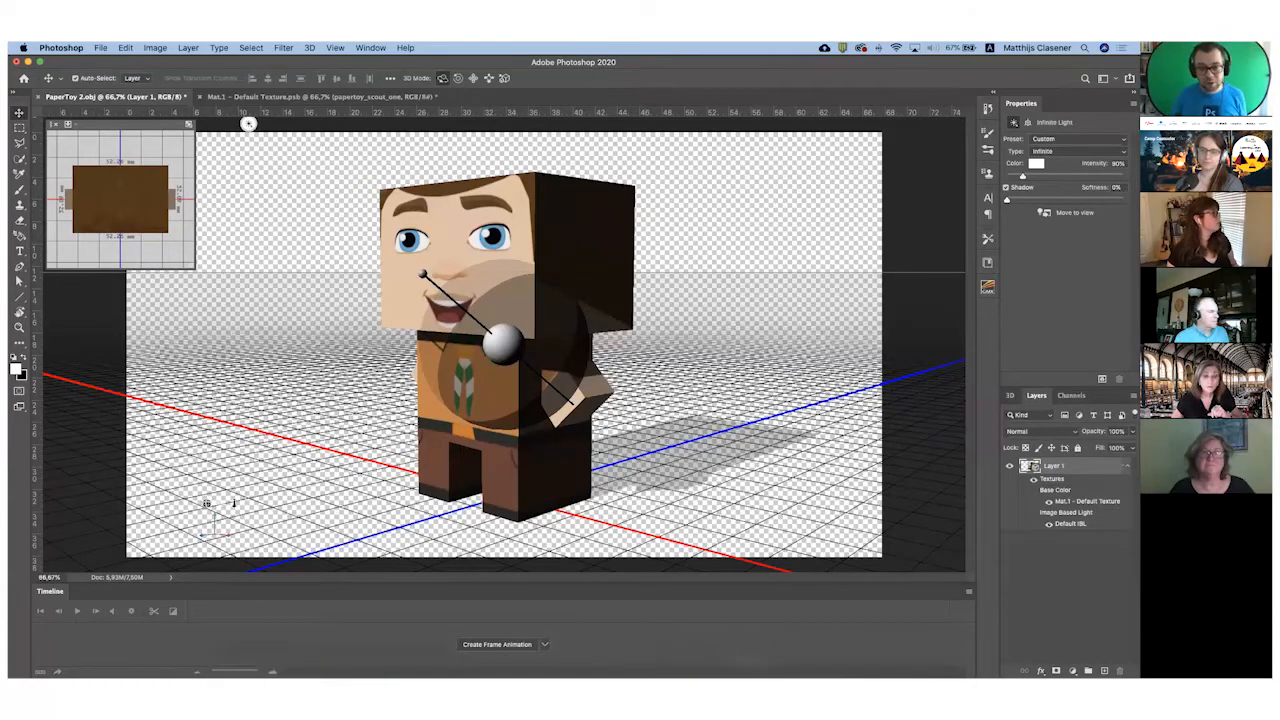
{"action": "mouse_move", "coordinate": [619, 663]}
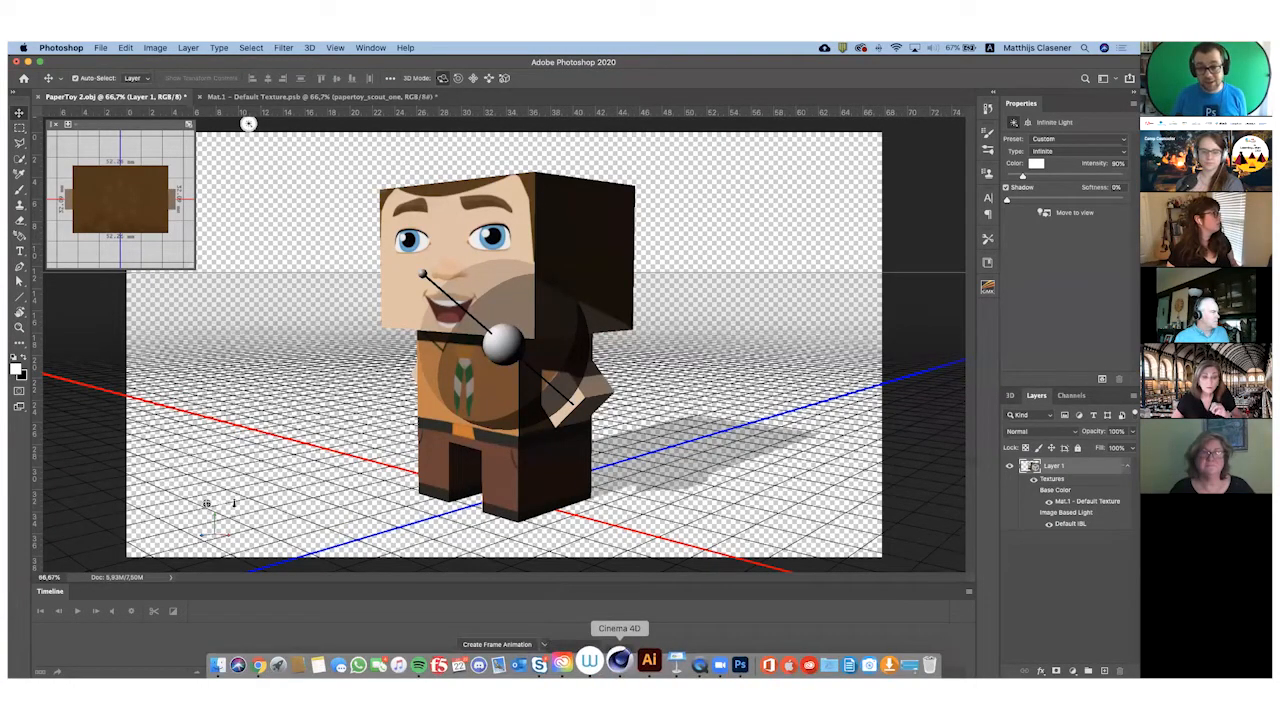
Switch to Cinema 4D's PaperToyBoyScout project from the Dock
{"action": "left_click", "coordinate": [619, 663]}
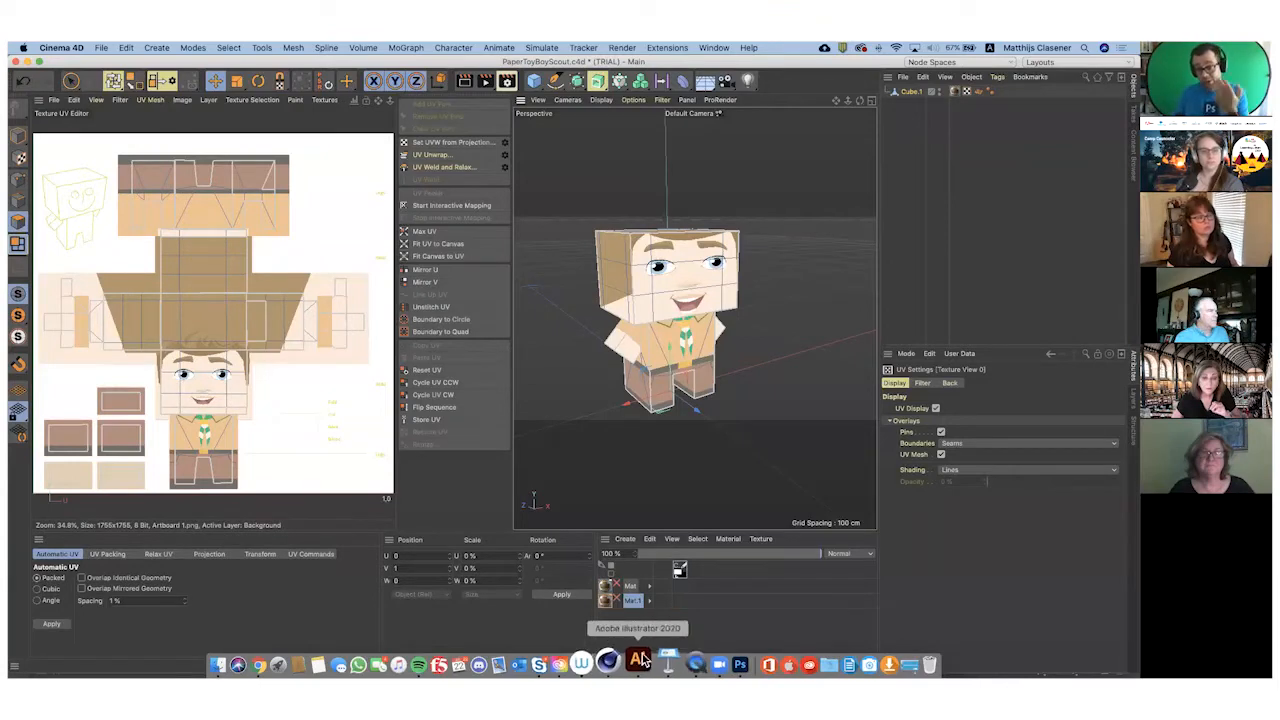
{"action": "mouse_move", "coordinate": [673, 615]}
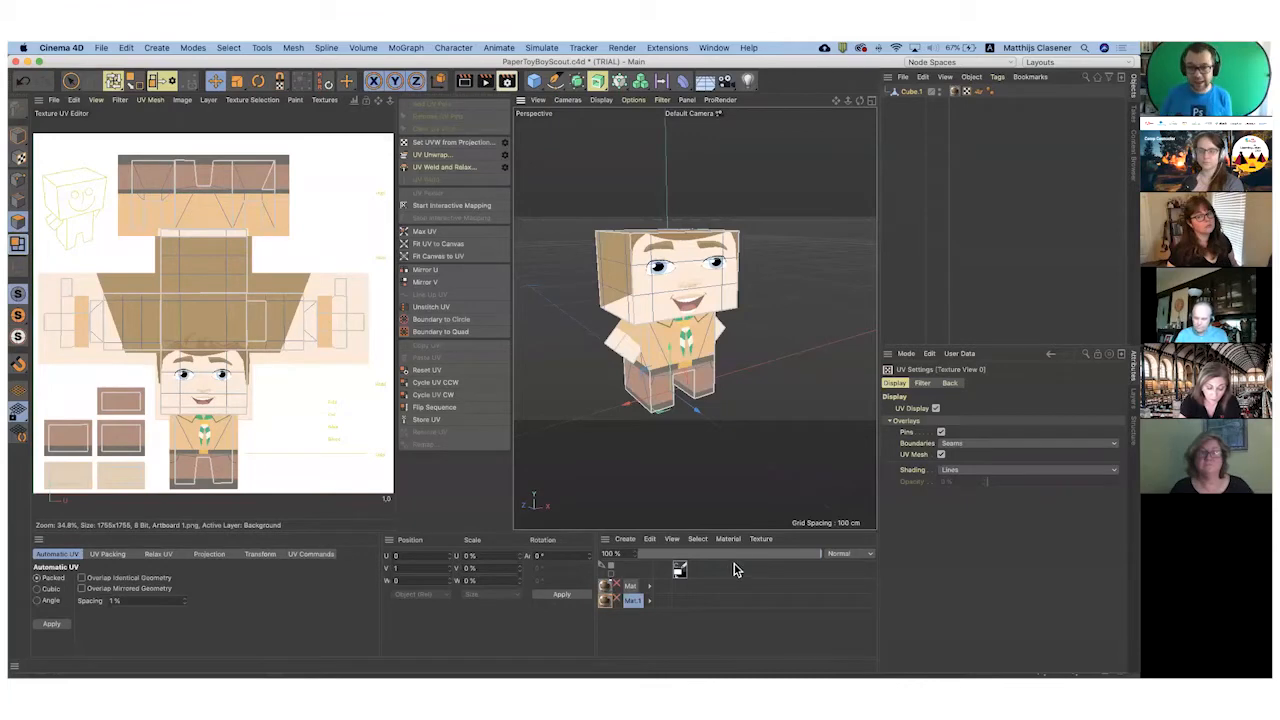
{"action": "mouse_move", "coordinate": [753, 555]}
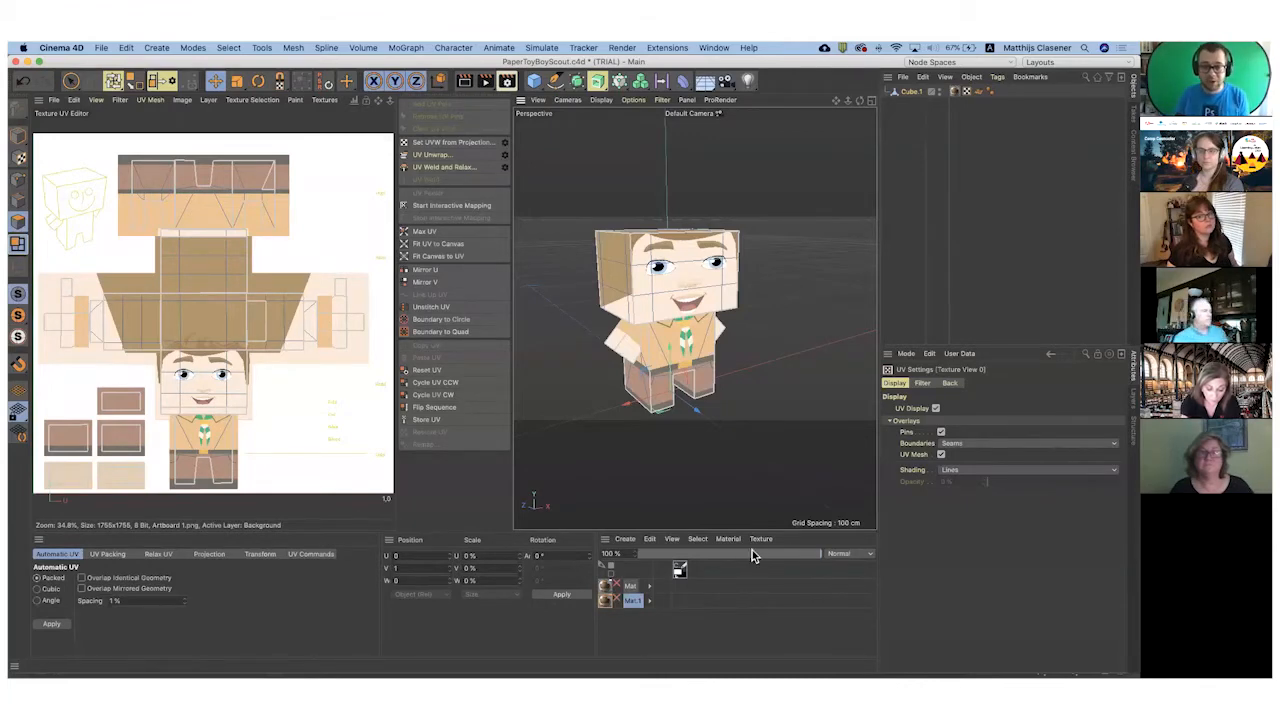
{"action": "mouse_move", "coordinate": [925, 563]}
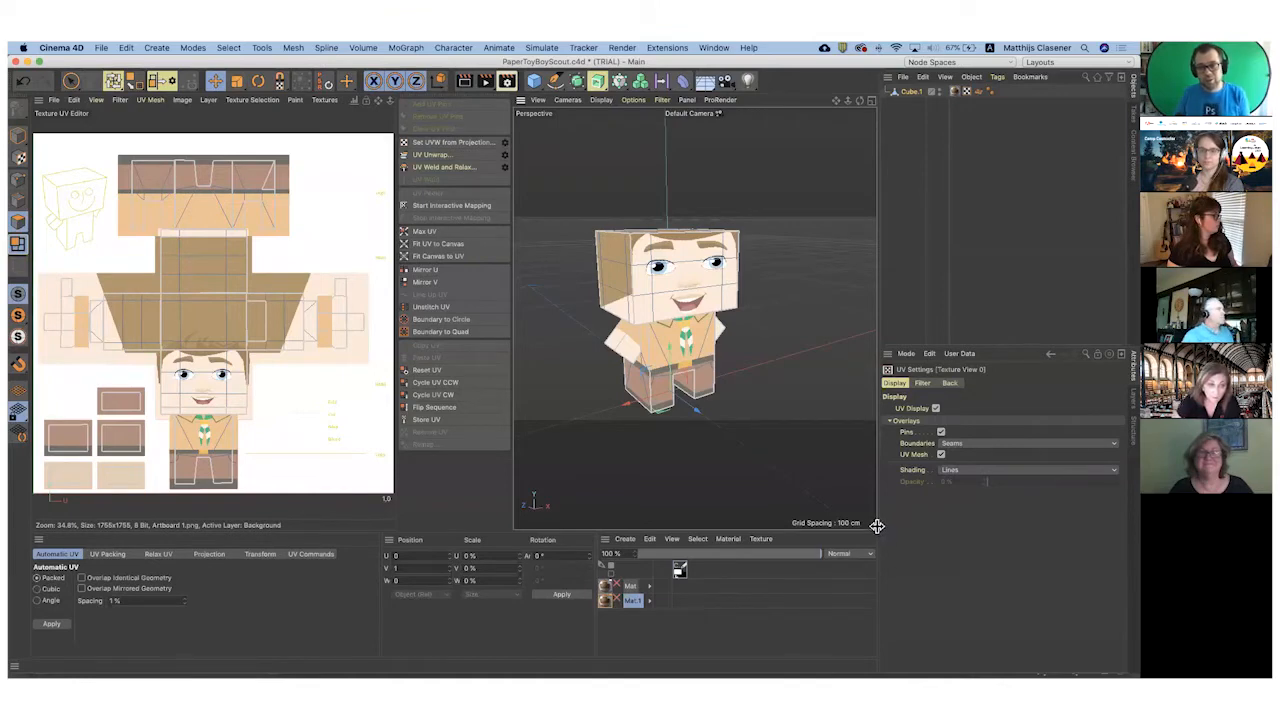
{"action": "mouse_move", "coordinate": [880, 548]}
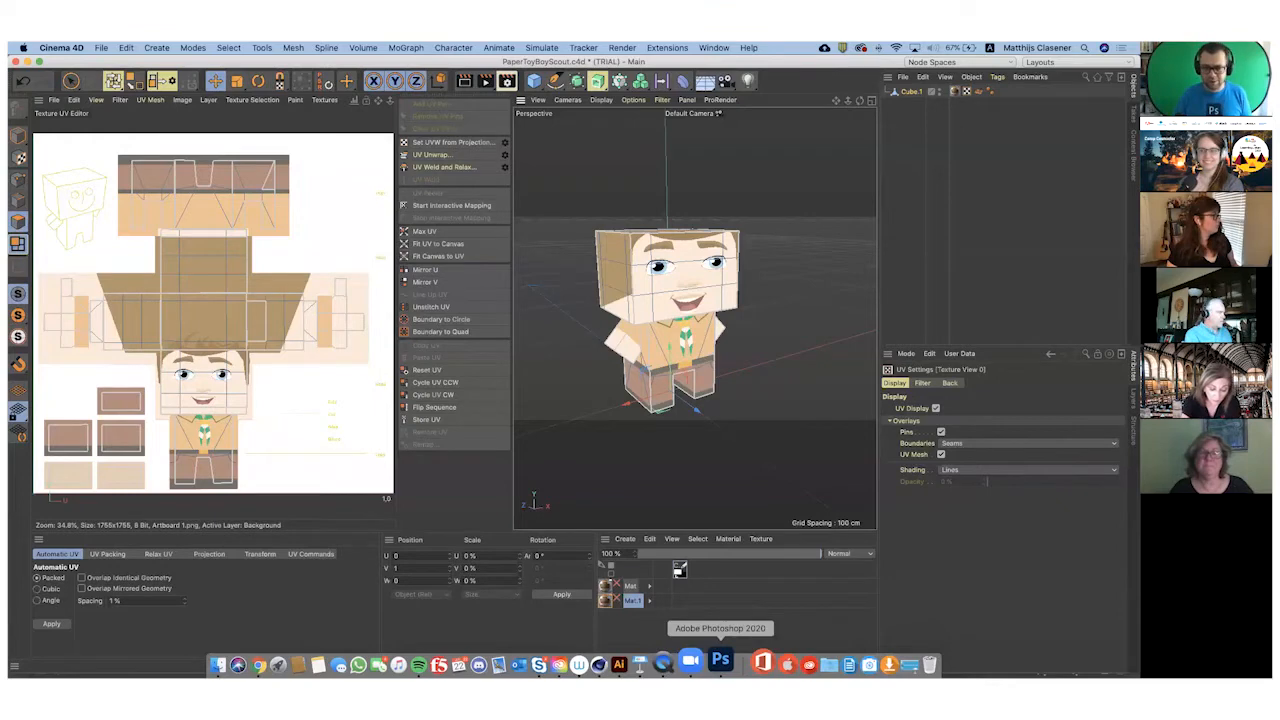
Switch back to Photoshop from the Dock
{"action": "left_click", "coordinate": [720, 663]}
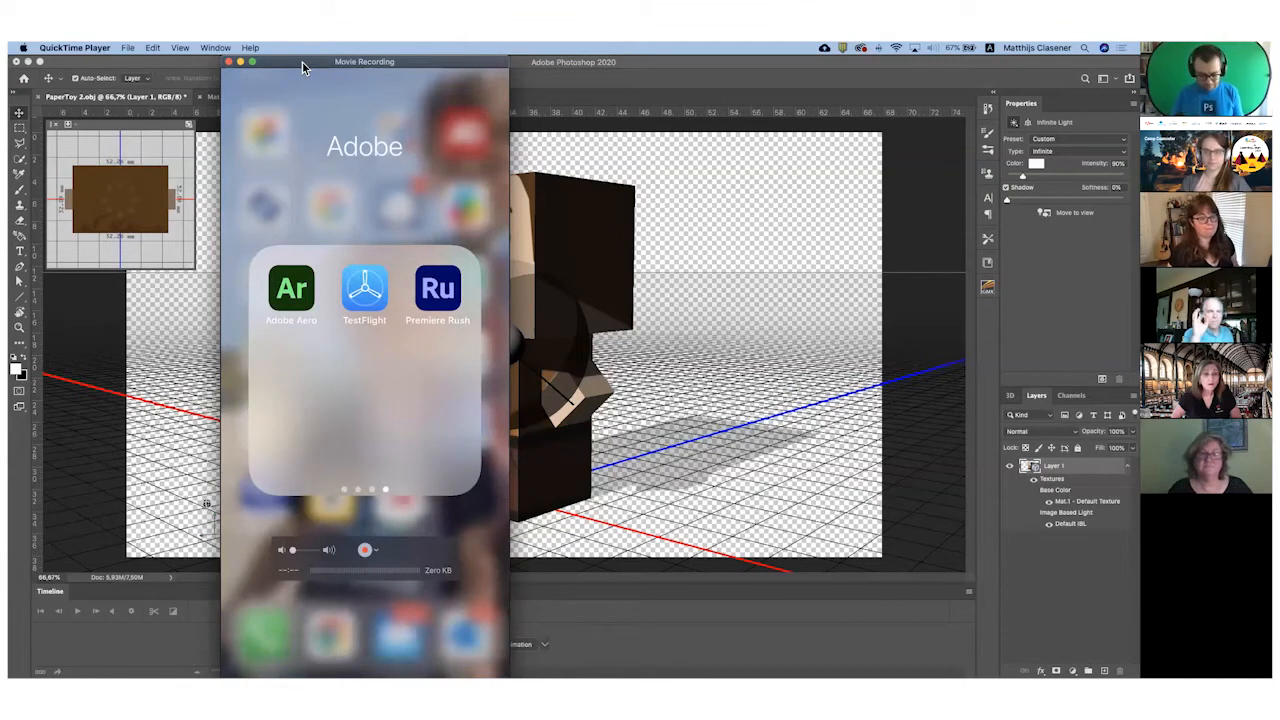
Launch Adobe Aero on the phone and scroll through the Recents list
{"action": "left_click", "coordinate": [291, 288]}
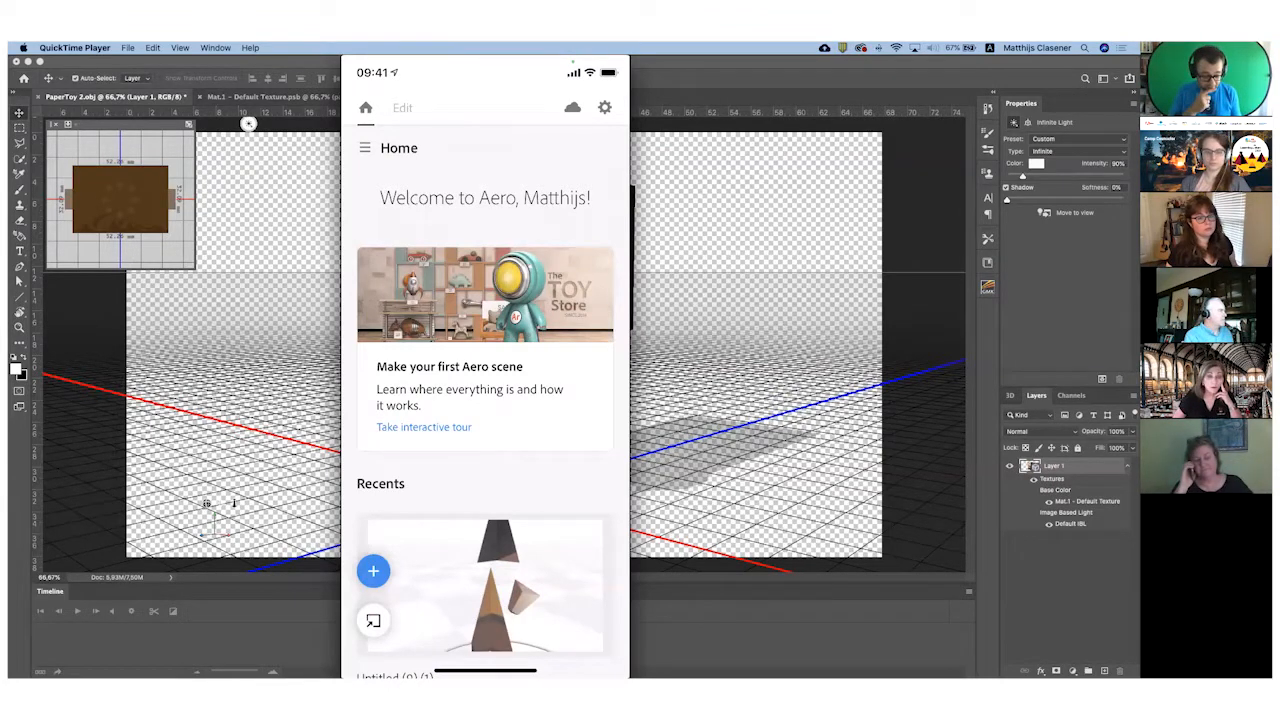
{"action": "scroll", "scroll_direction": "down", "scroll_amount": 3}
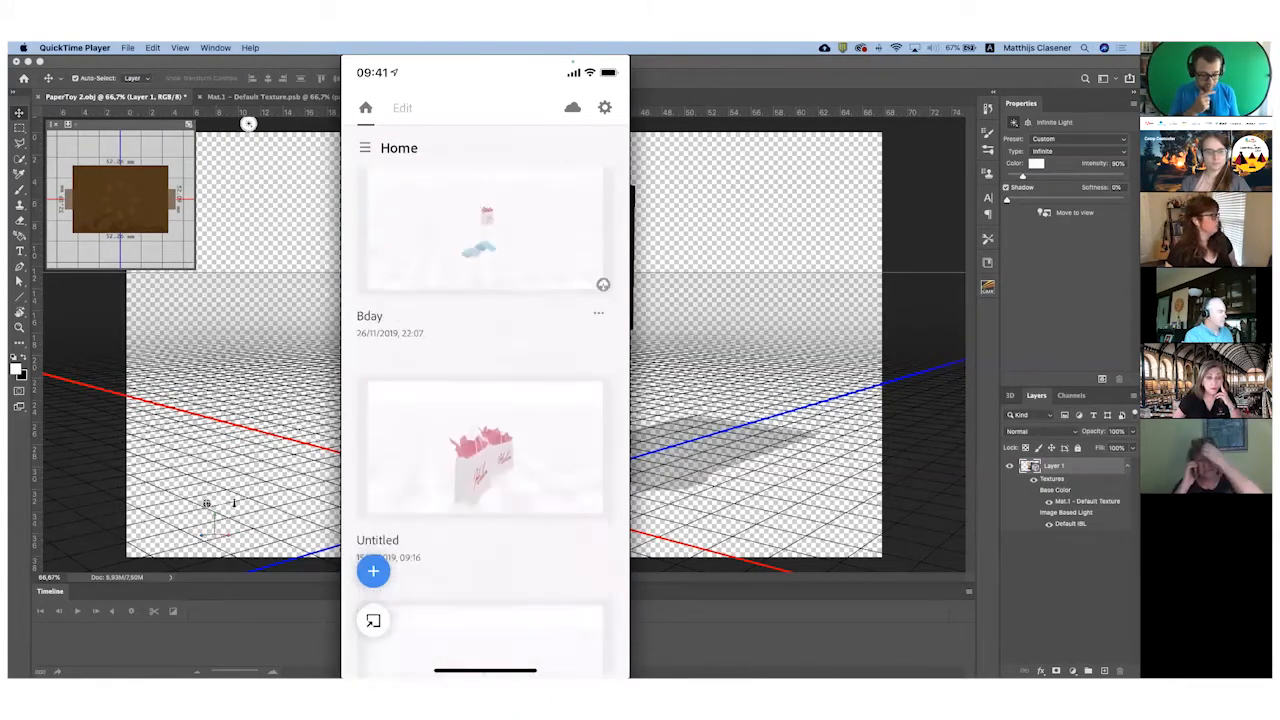
{"action": "scroll", "scroll_direction": "down", "scroll_amount": 3}
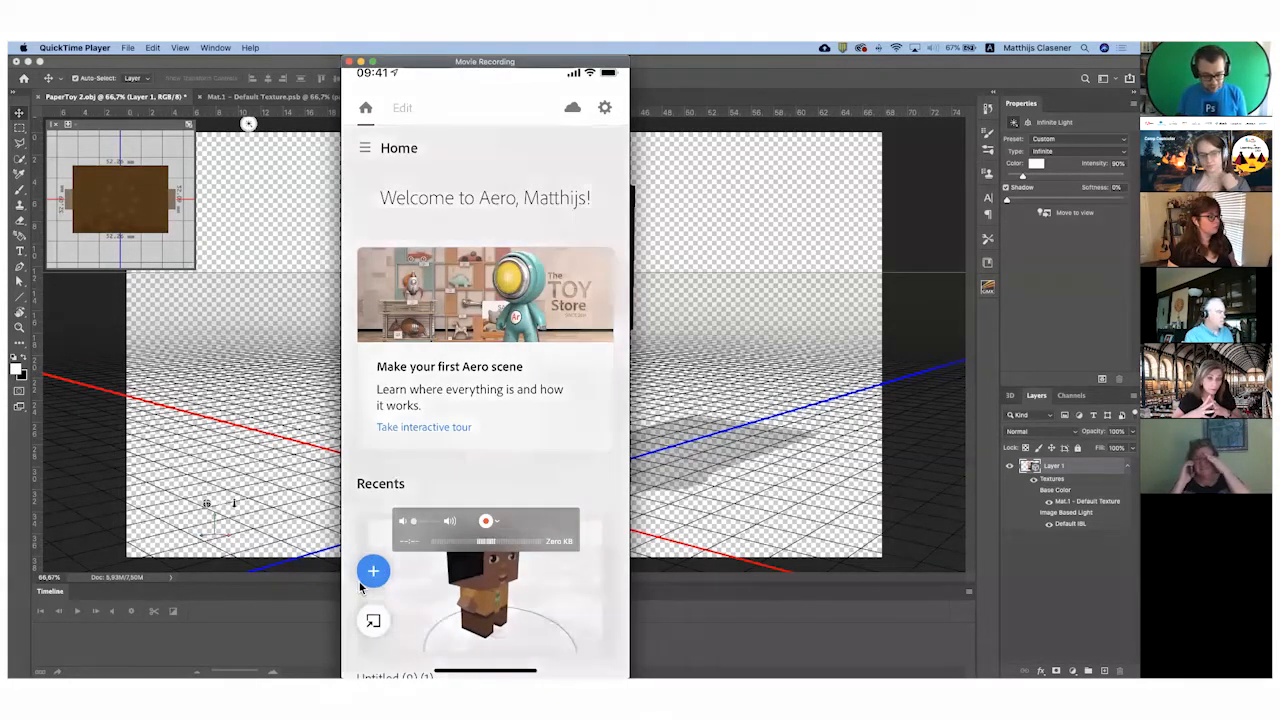
Create a new scene with a surface anchor on the tabletop, then add an asset
{"action": "left_click", "coordinate": [373, 571]}
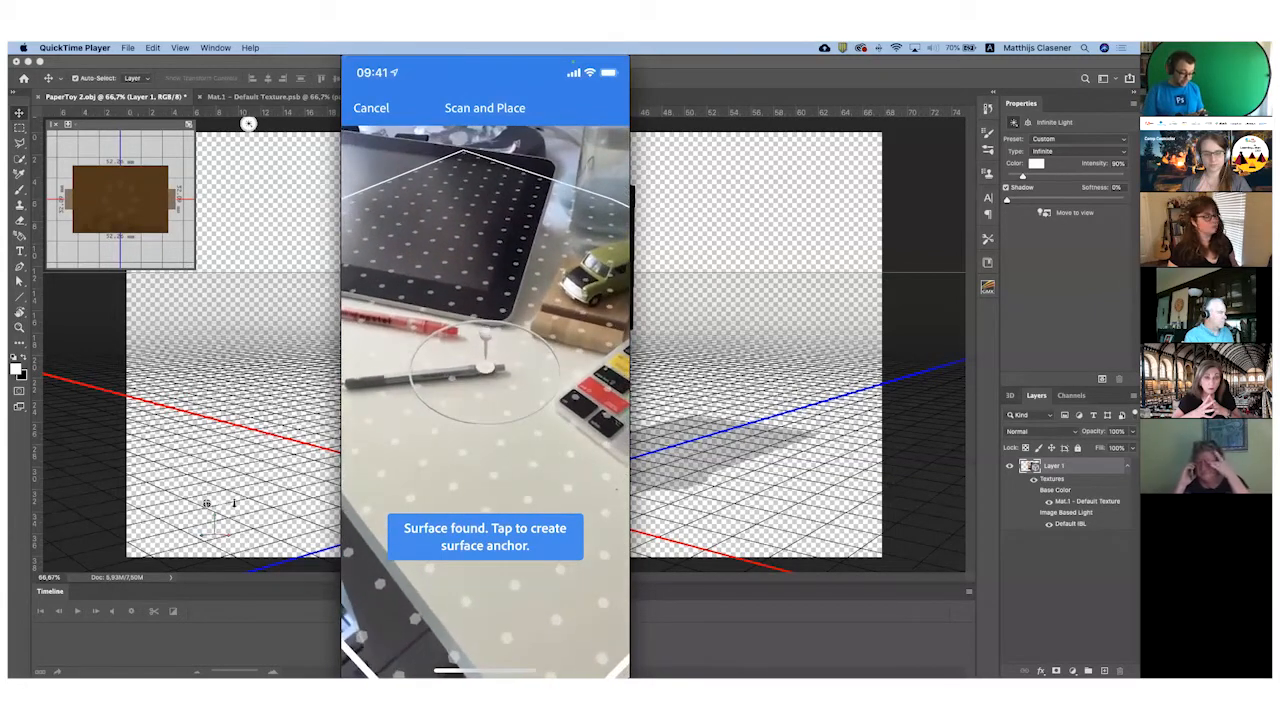
{"action": "left_click", "coordinate": [485, 107]}
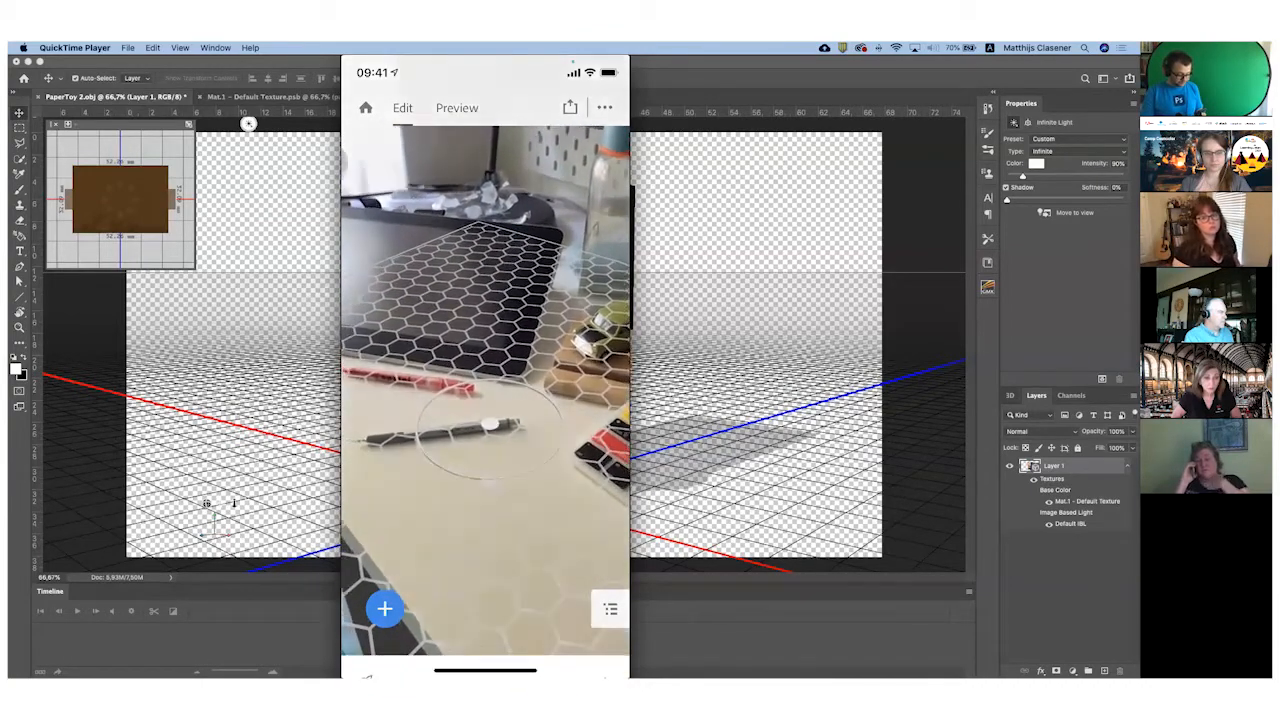
{"action": "left_click", "coordinate": [384, 608]}
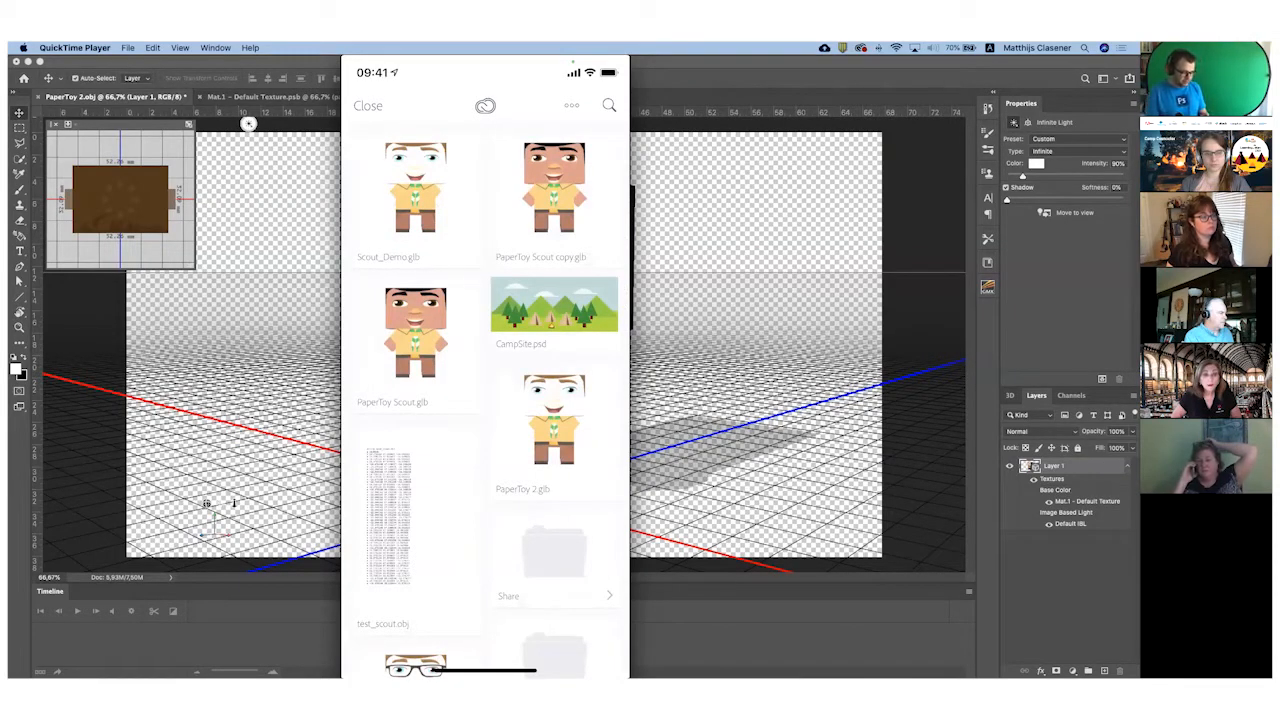
Open Scout_Demo.glb from Creative Cloud files into the scene
{"action": "left_click", "coordinate": [415, 188]}
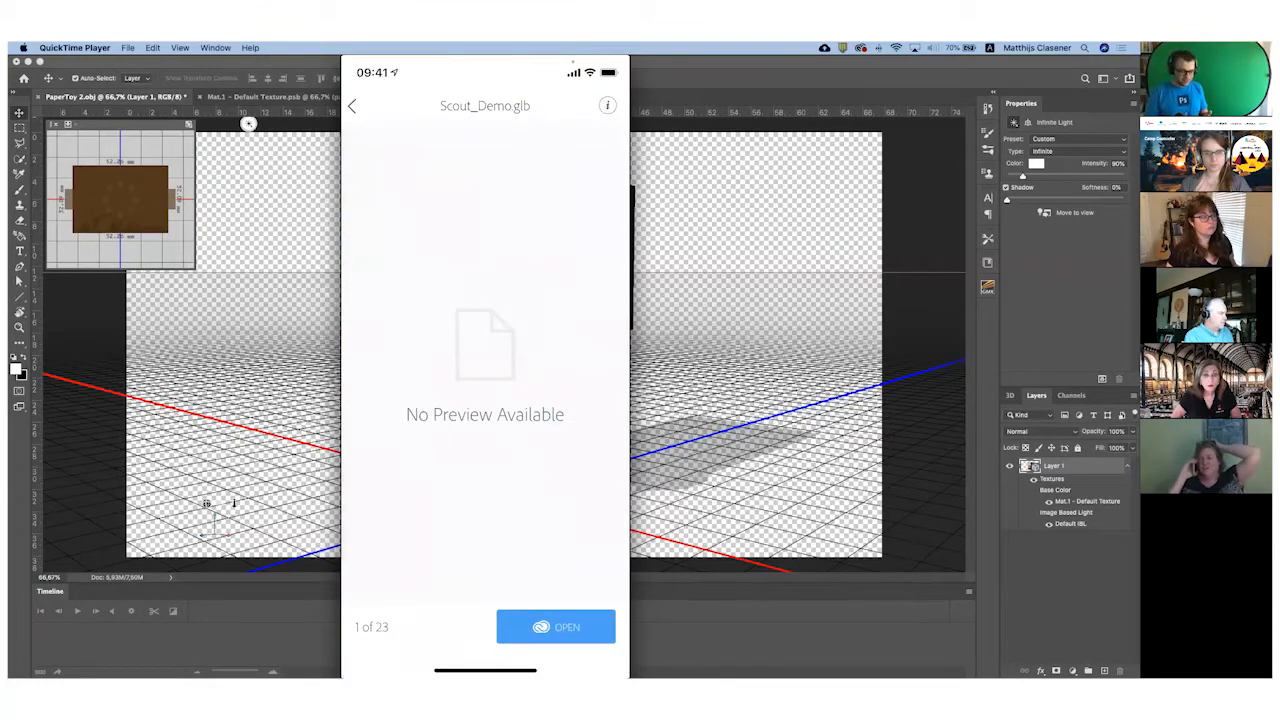
{"action": "left_click", "coordinate": [555, 627]}
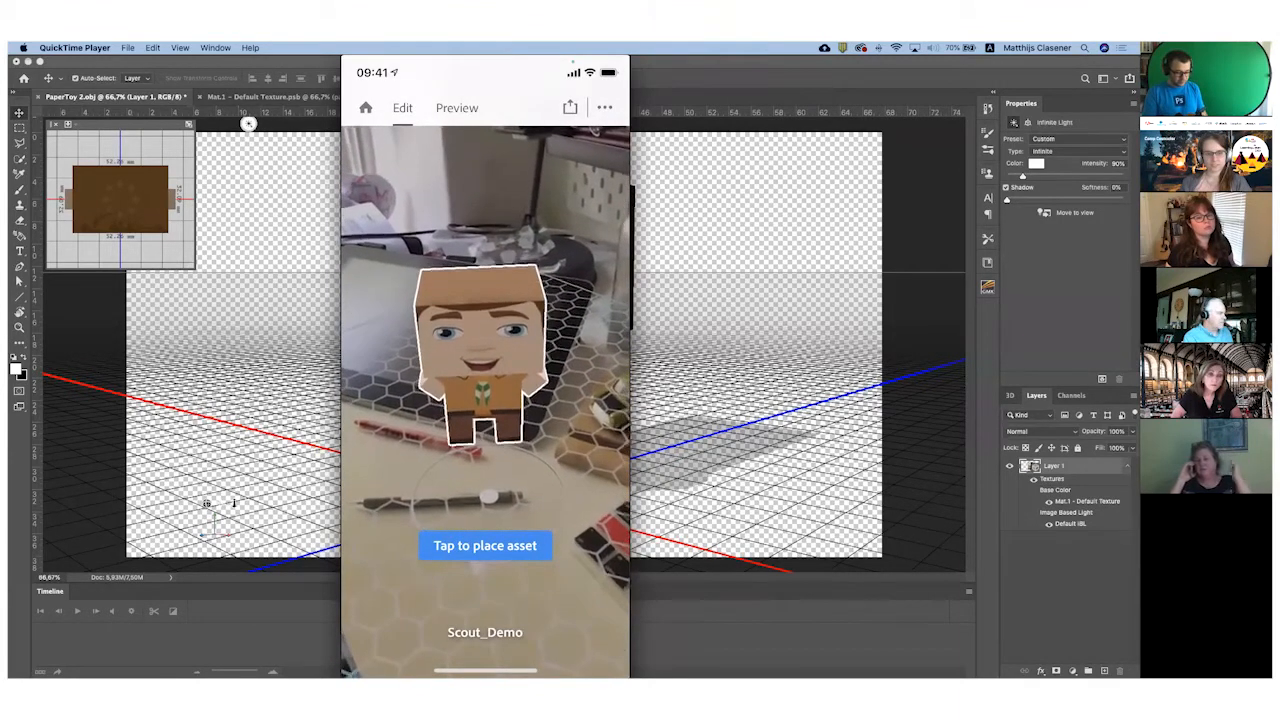
Drop the Scout_Demo character onto the anchored tabletop
{"action": "left_click", "coordinate": [485, 545]}
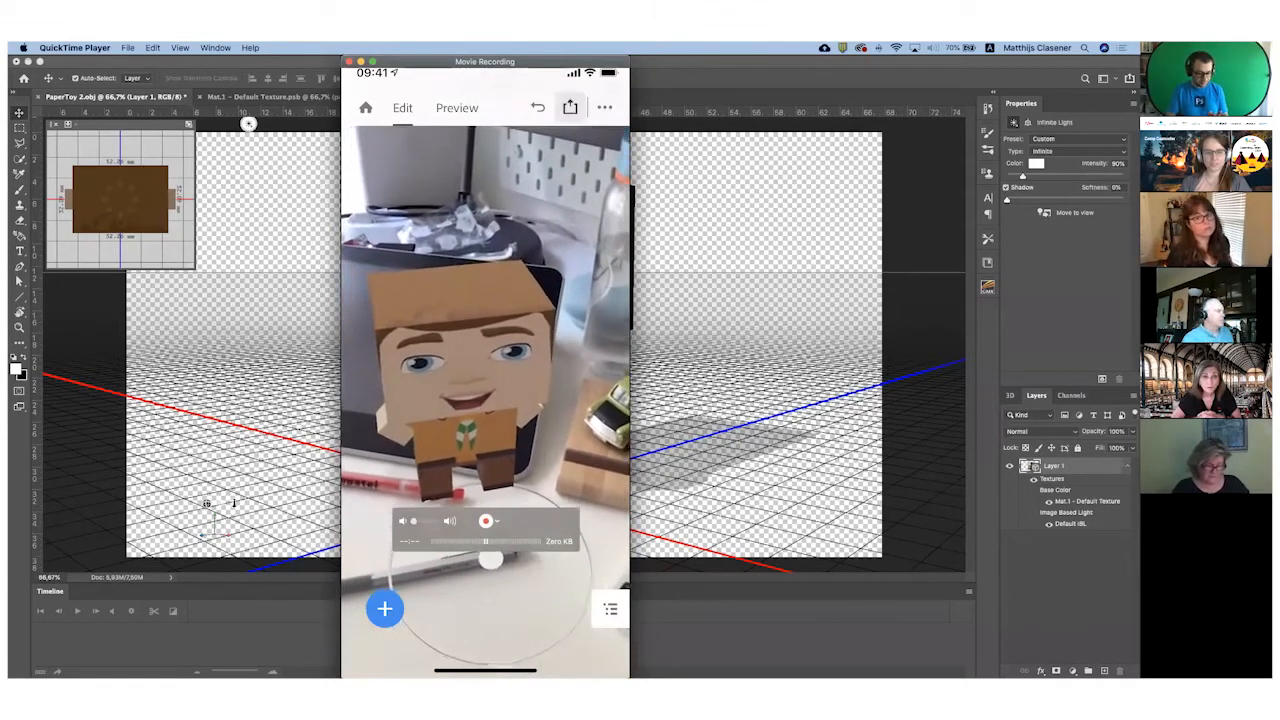
Preview the scout scene, try recording video, dismiss the failed-capture alerts, and return to editing
{"action": "left_click", "coordinate": [385, 608]}
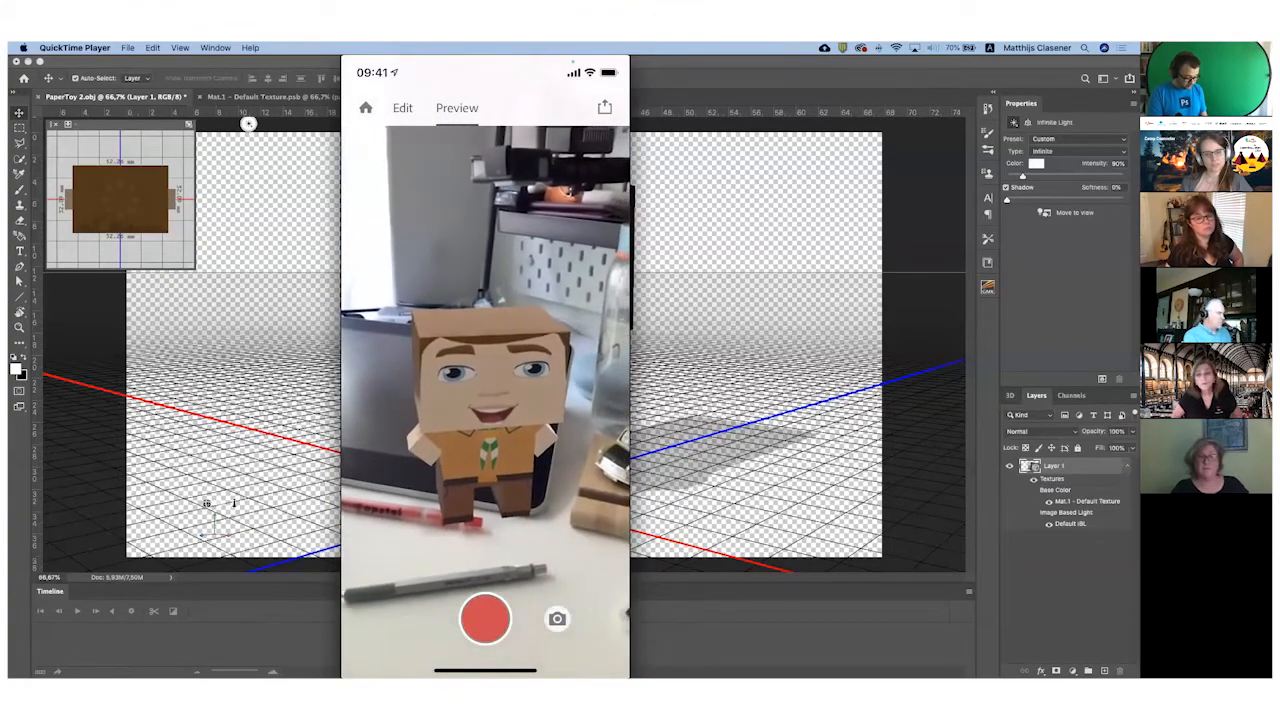
{"action": "left_click", "coordinate": [485, 618]}
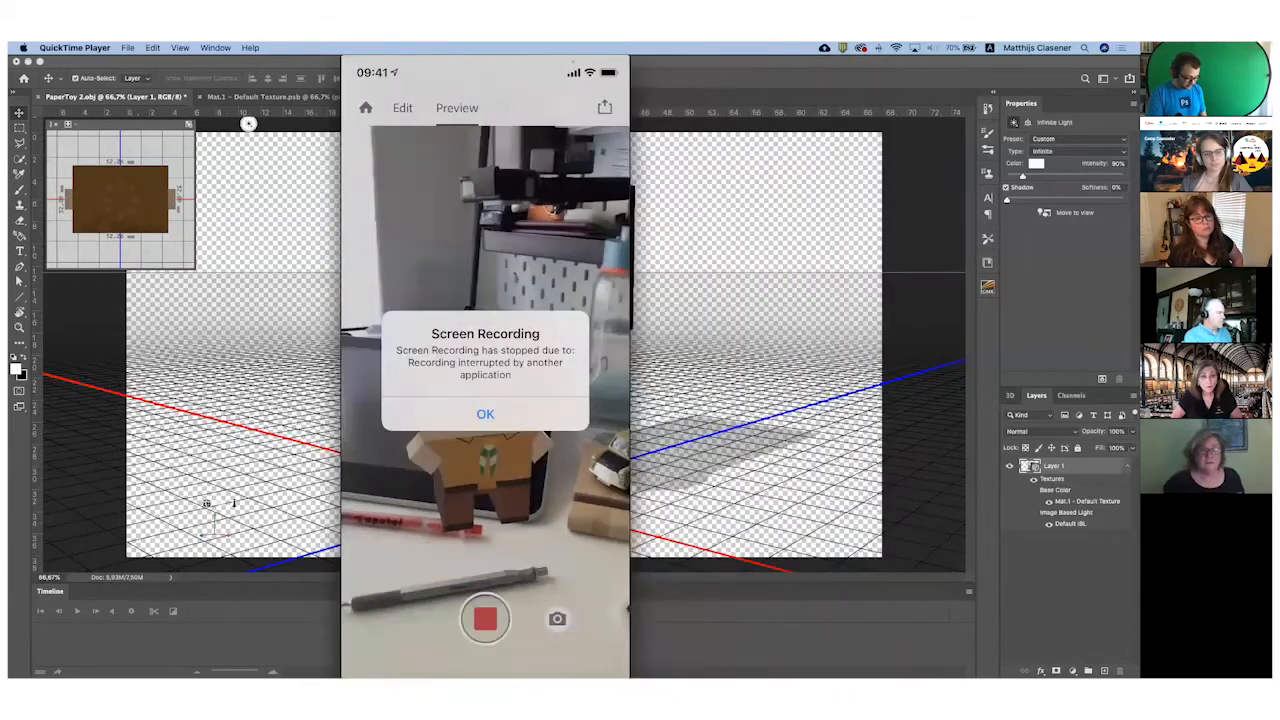
{"action": "left_click", "coordinate": [485, 414]}
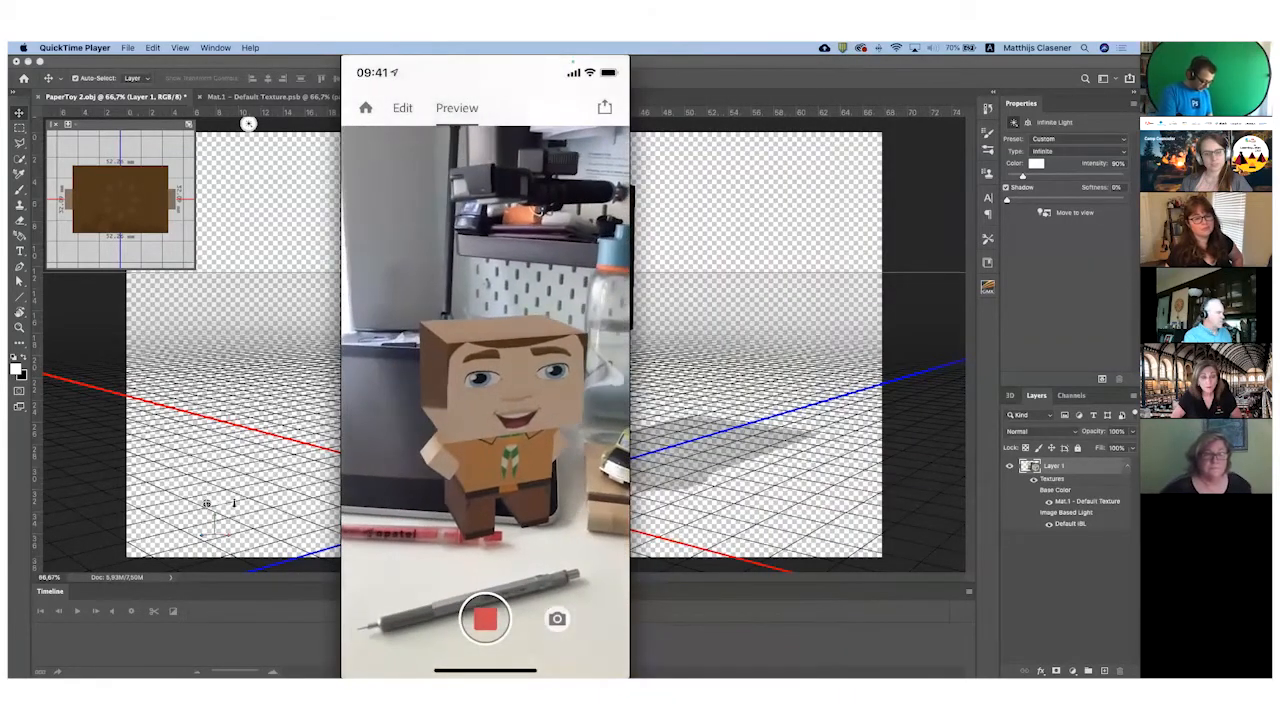
{"action": "left_click", "coordinate": [485, 617]}
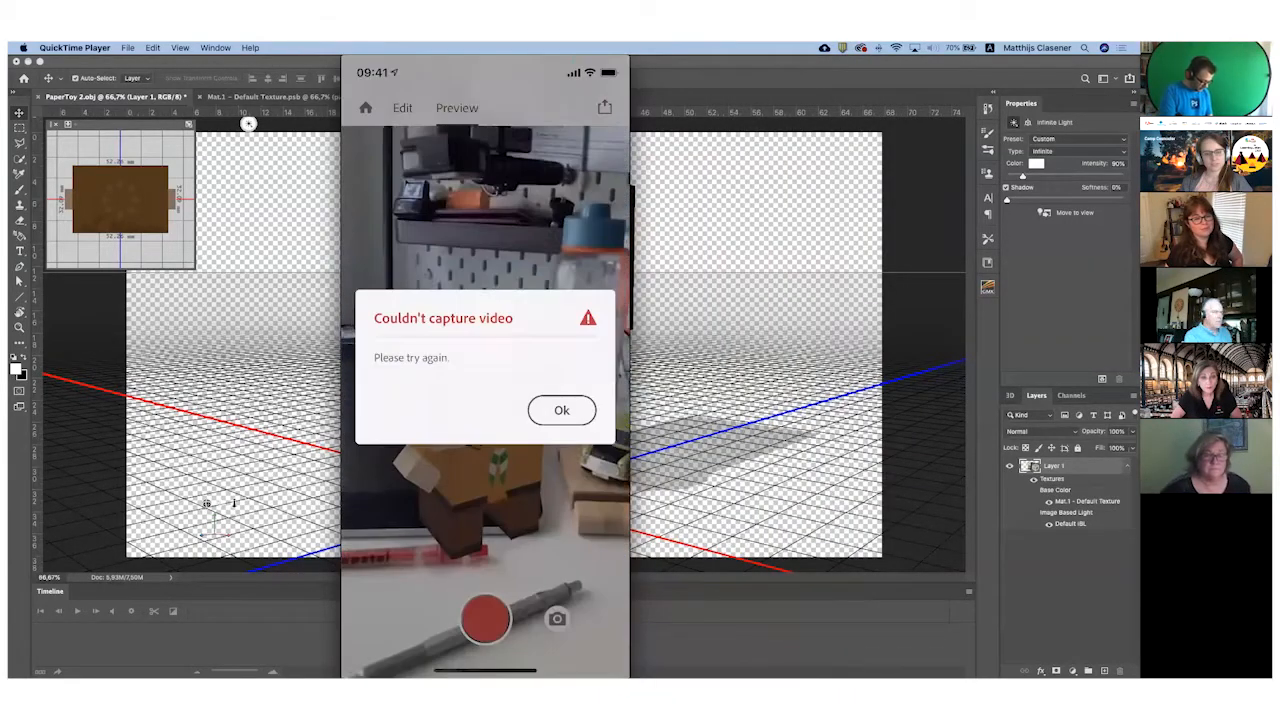
{"action": "left_click", "coordinate": [561, 410]}
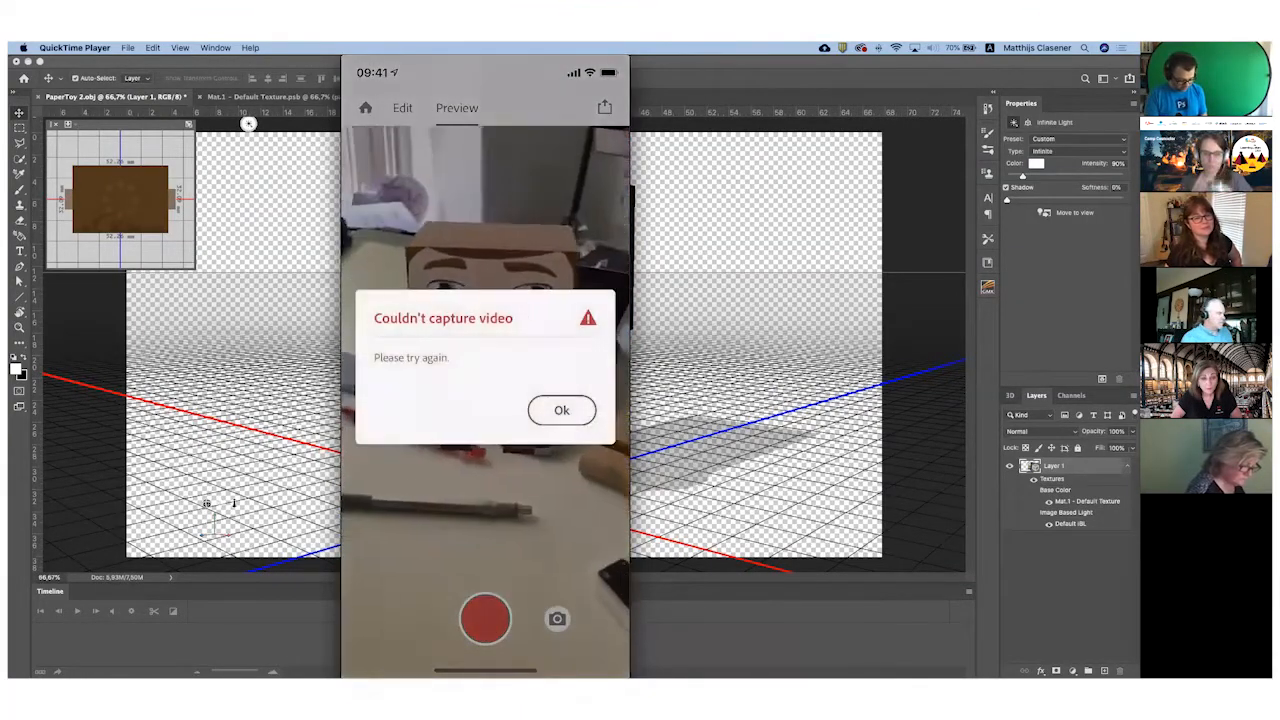
{"action": "left_click", "coordinate": [561, 410]}
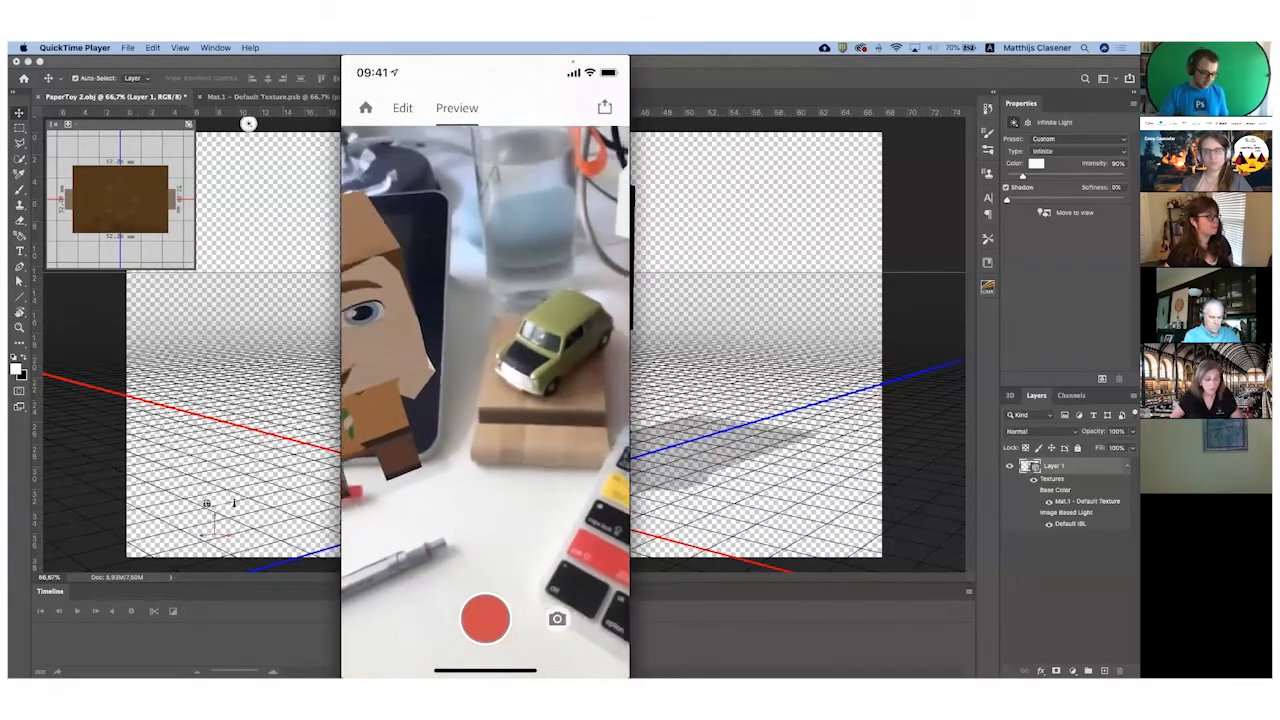
{"action": "left_click", "coordinate": [402, 108]}
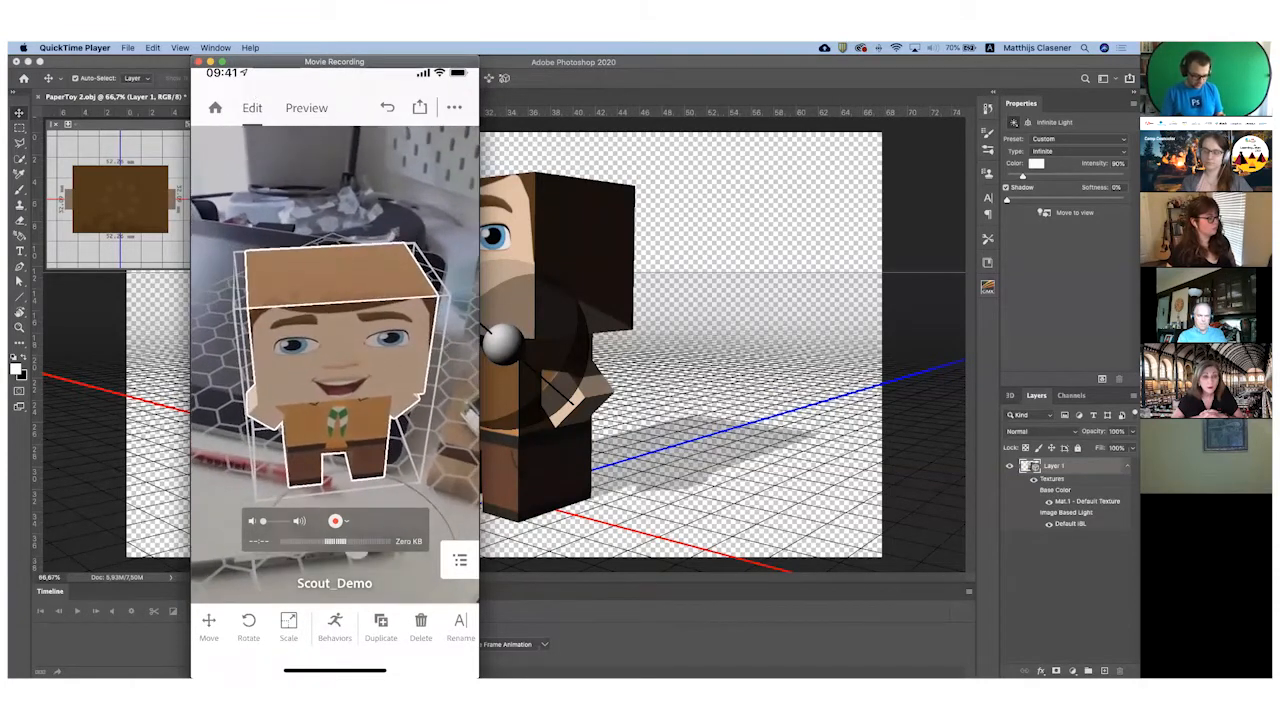
Show Scout_Demo's Move X/Y/Z sliders, then its behaviors panel
{"action": "left_click", "coordinate": [208, 625]}
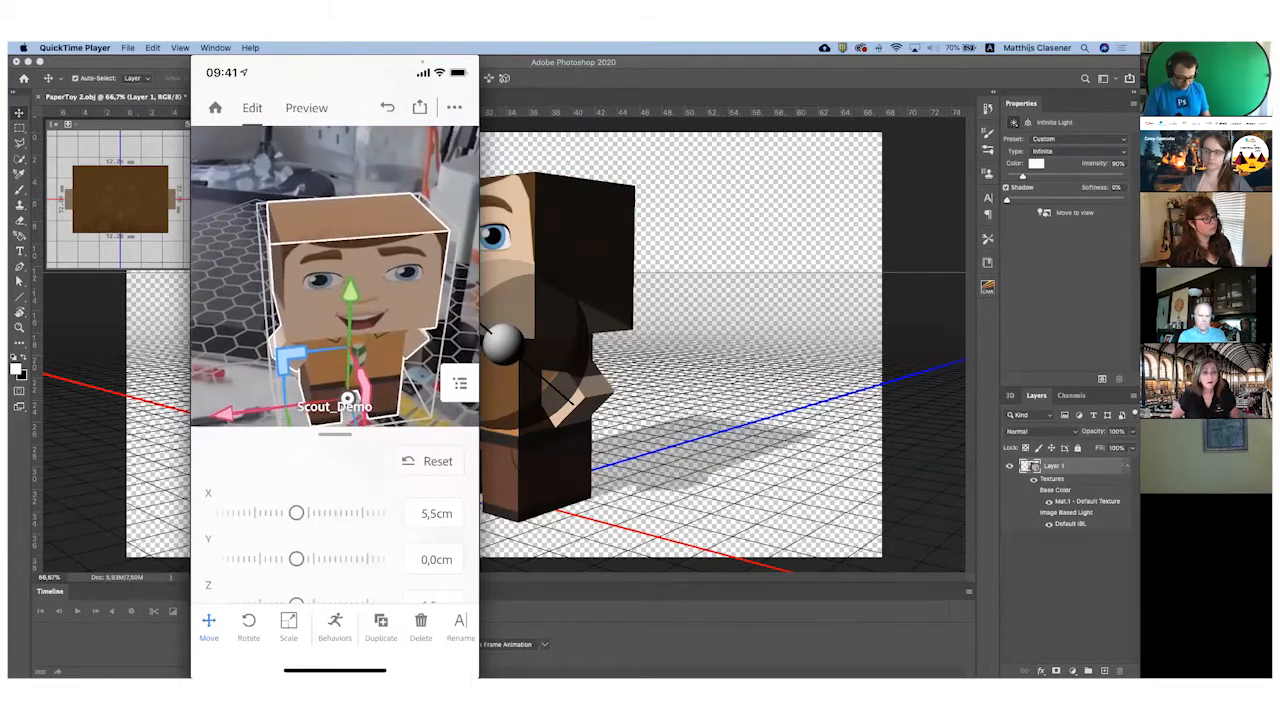
{"action": "left_click", "coordinate": [335, 625]}
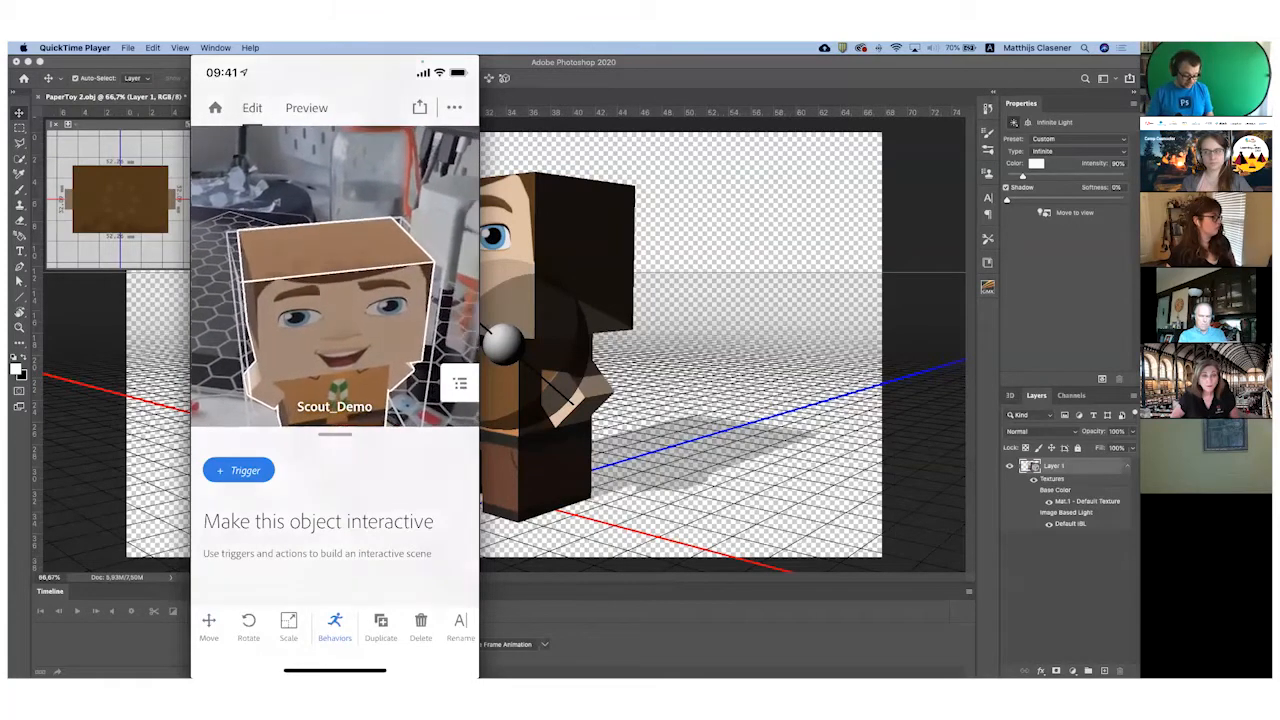
Add a Tap trigger with a Bounce action to Scout_Demo and confirm it
{"action": "left_click", "coordinate": [238, 470]}
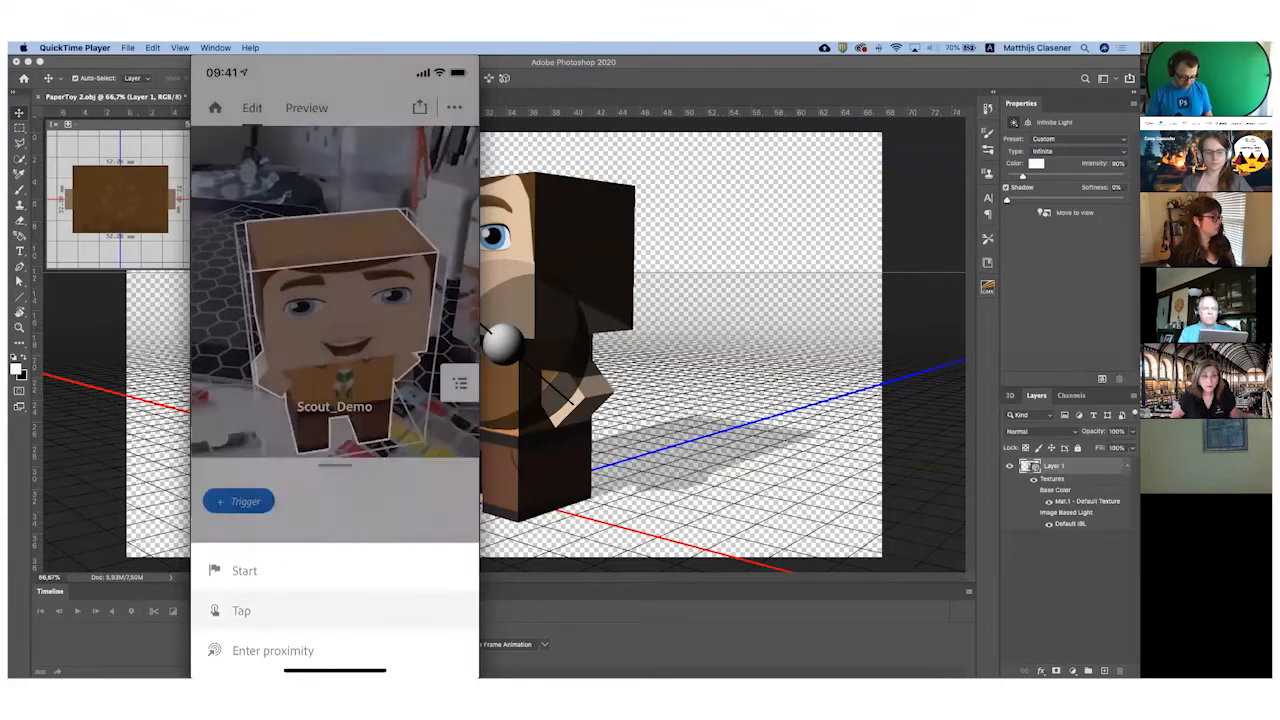
{"action": "left_click", "coordinate": [241, 610]}
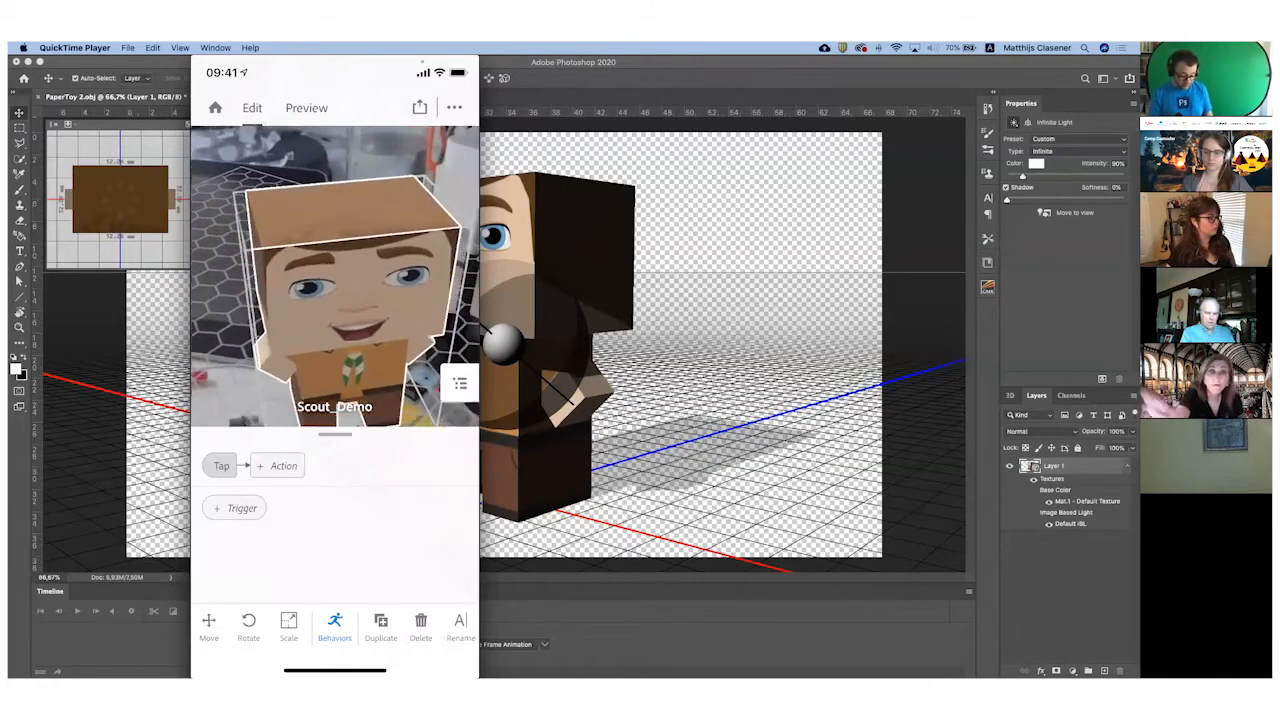
{"action": "left_click", "coordinate": [277, 465]}
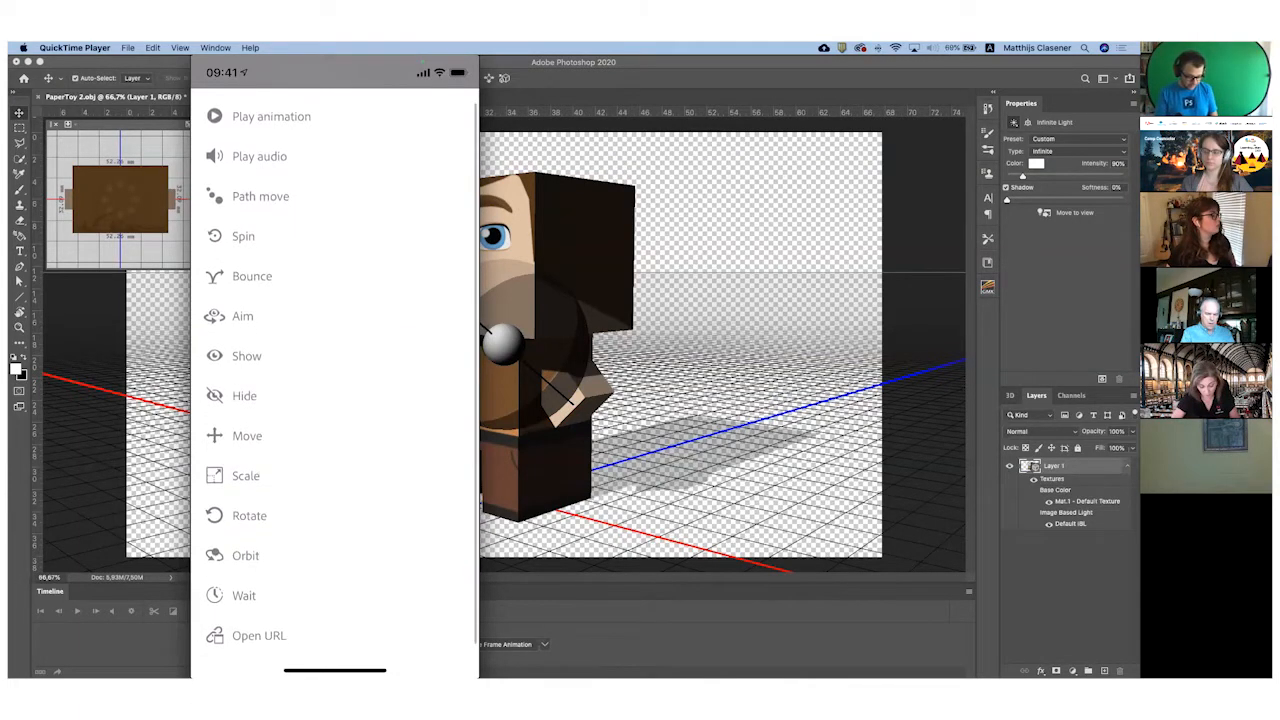
{"action": "left_click", "coordinate": [252, 276]}
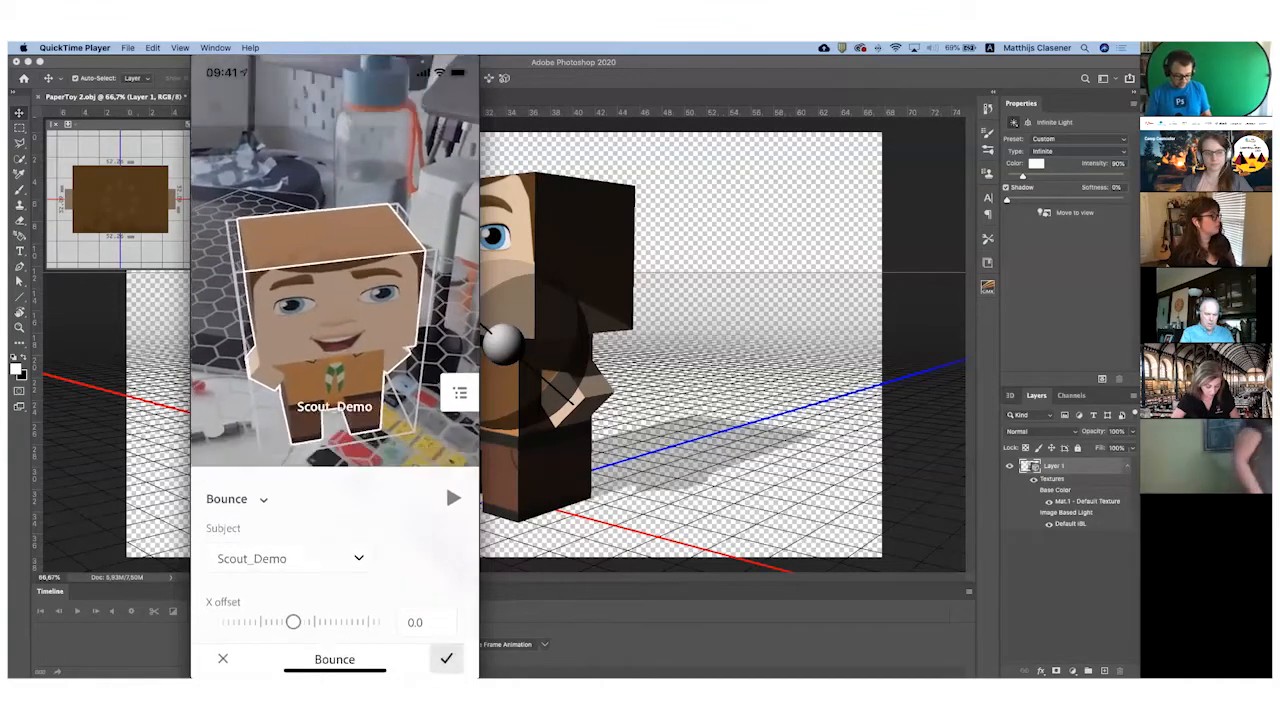
{"action": "left_click", "coordinate": [446, 658]}
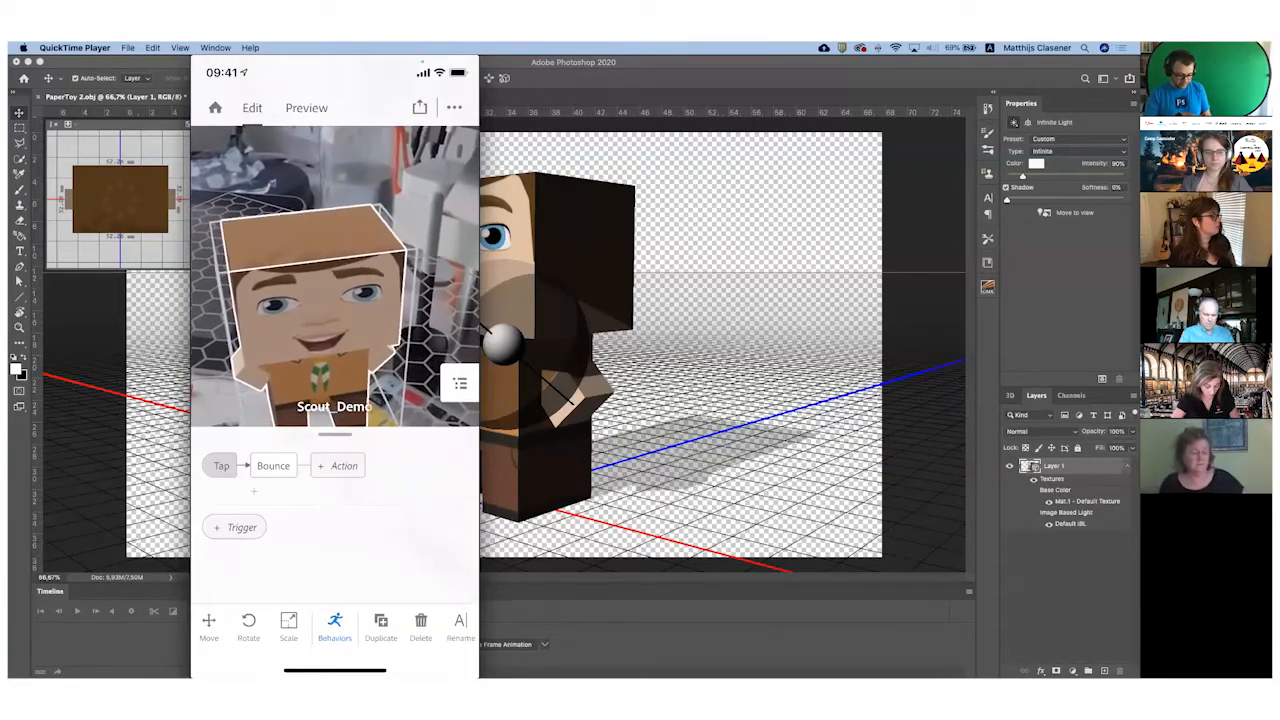
{"action": "left_click", "coordinate": [306, 107]}
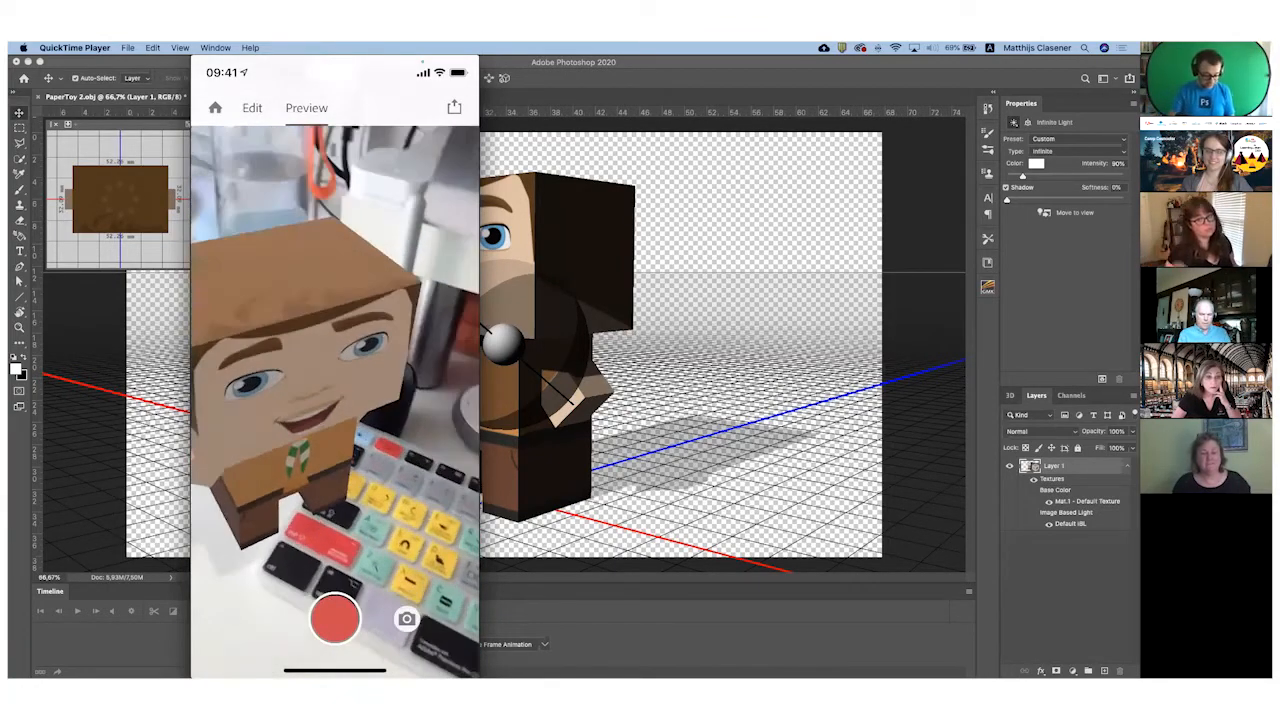
Tap the scout model in preview to play its Bounce action
{"action": "left_click", "coordinate": [214, 107]}
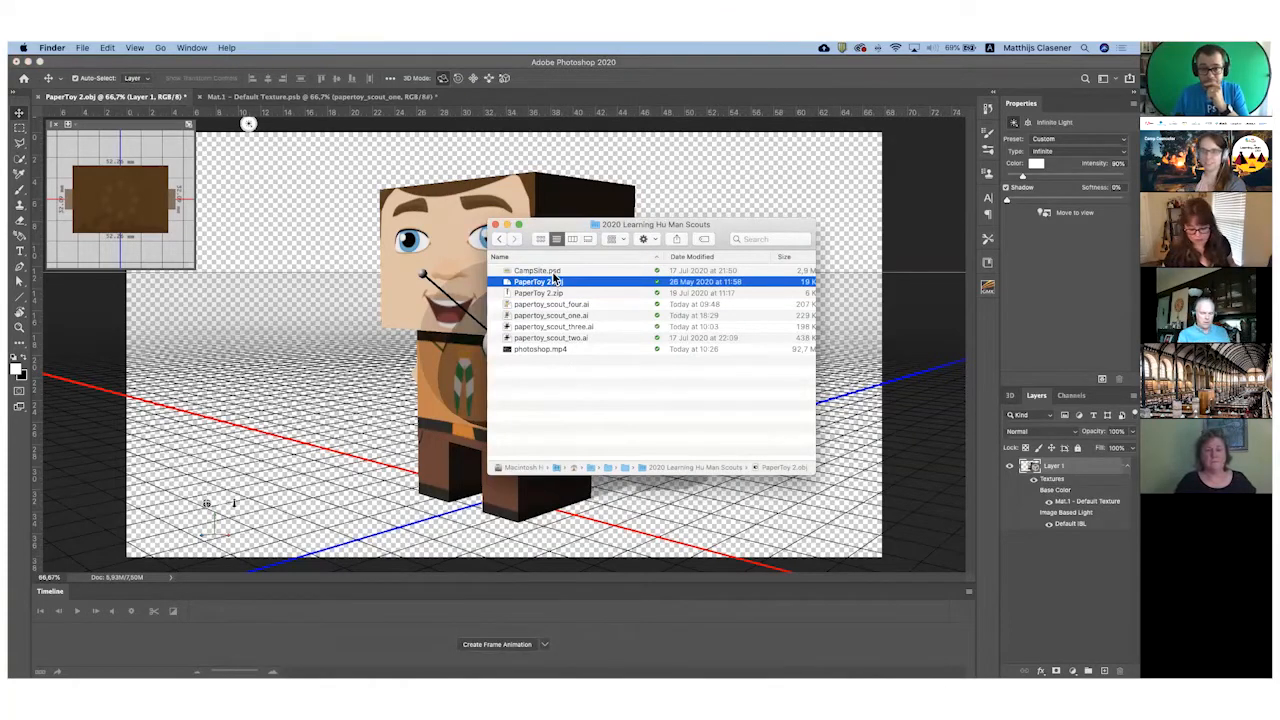
Select CampSite.psd in the 2020 Learning Hu Man Scouts Finder folder
{"action": "left_click", "coordinate": [537, 270]}
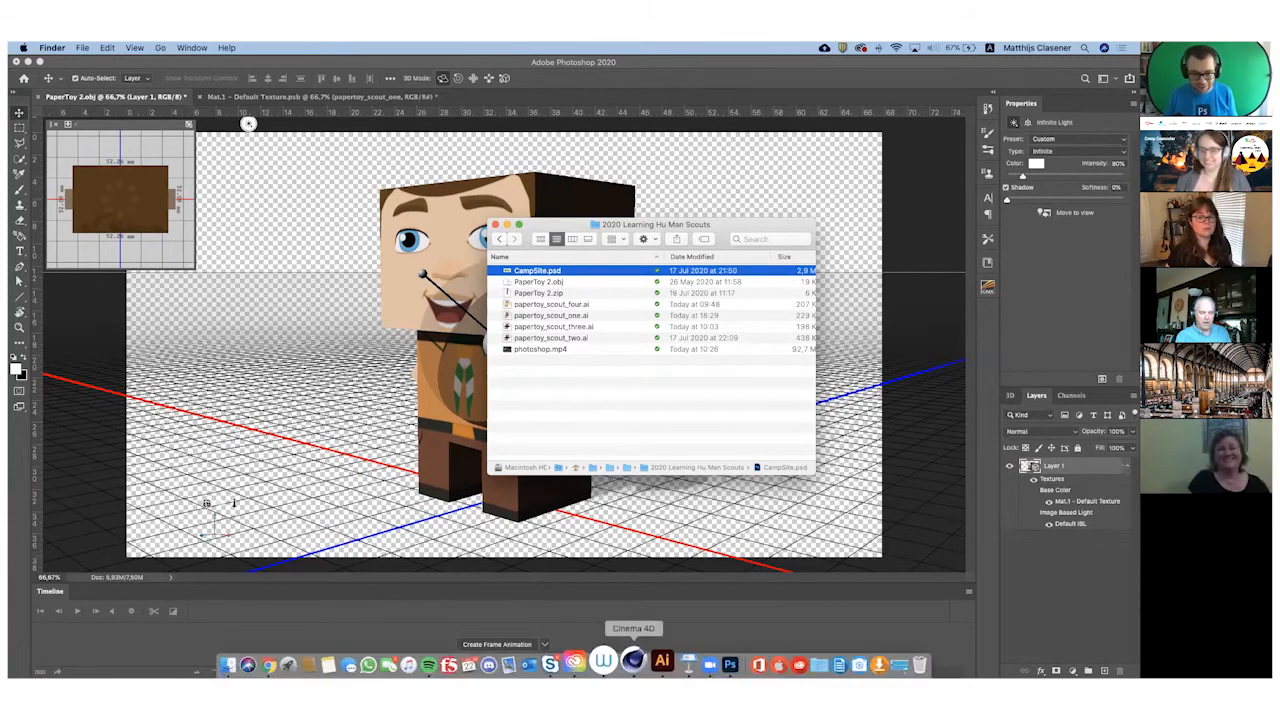
{"action": "mouse_move", "coordinate": [652, 662]}
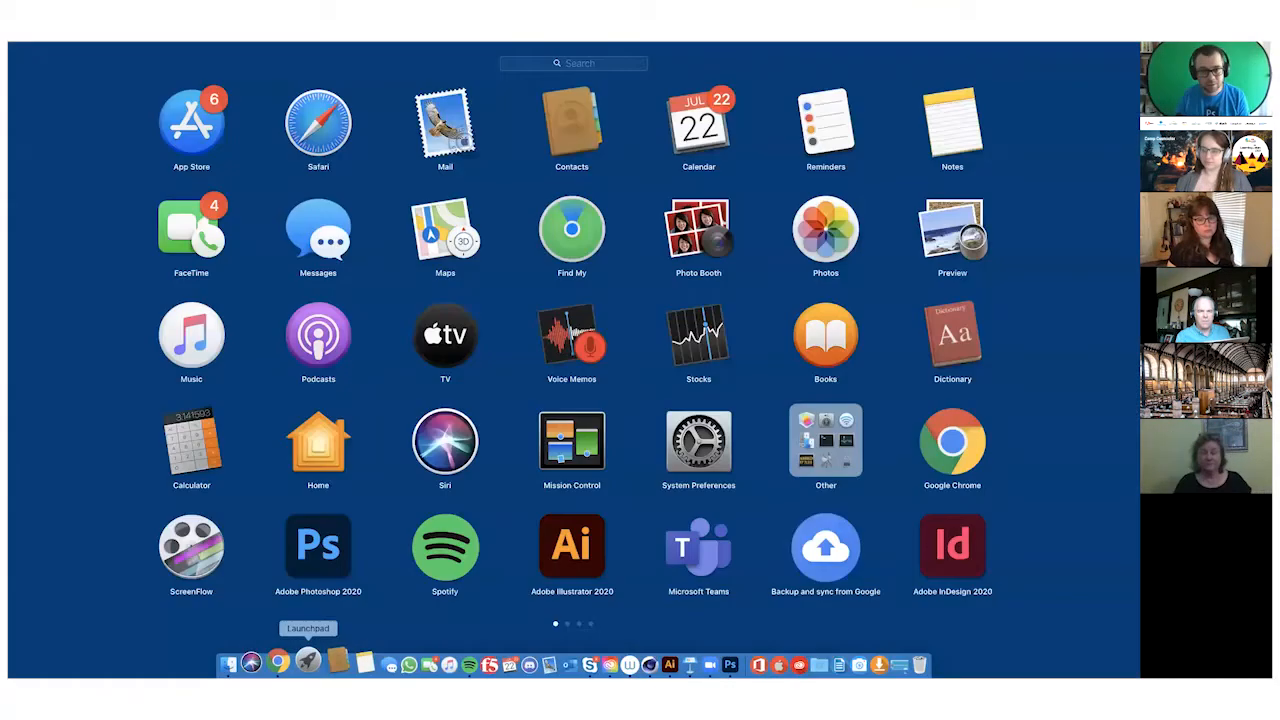
Search Launchpad for 'qu' to launch QuickTime Player and pick the phone as recording source
{"action": "left_click", "coordinate": [573, 63]}
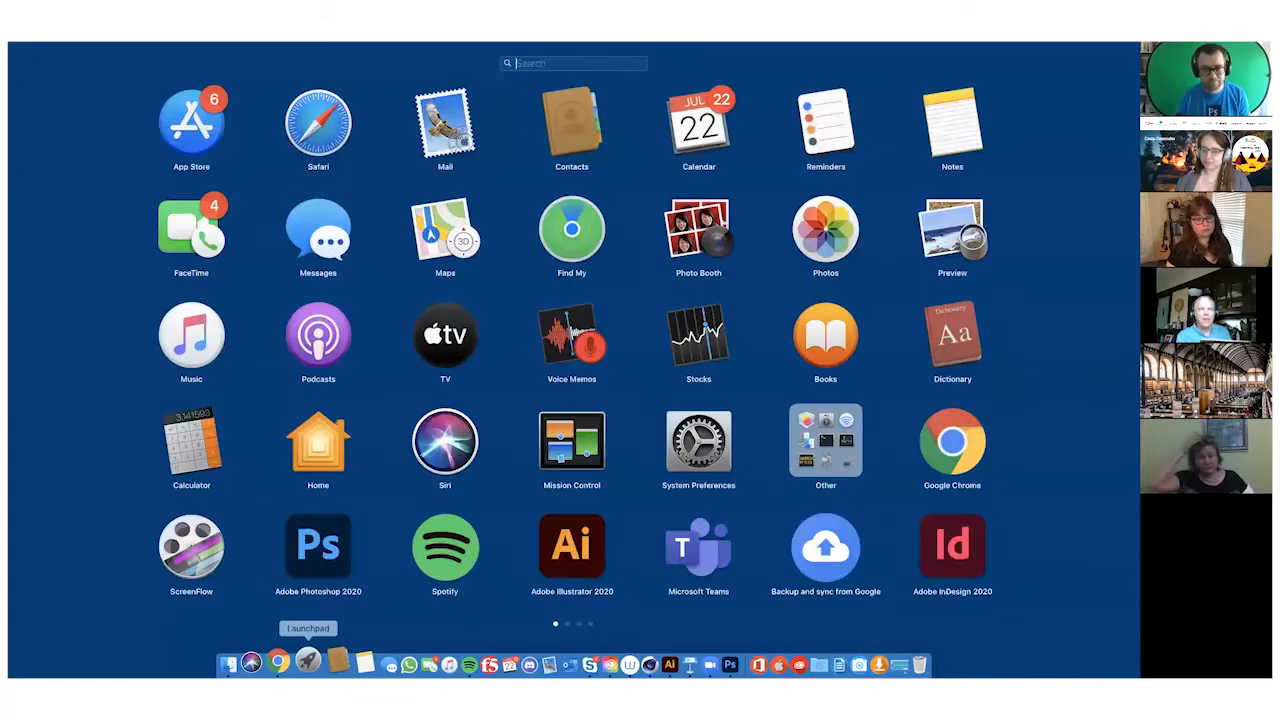
{"action": "type", "text": "qu"}
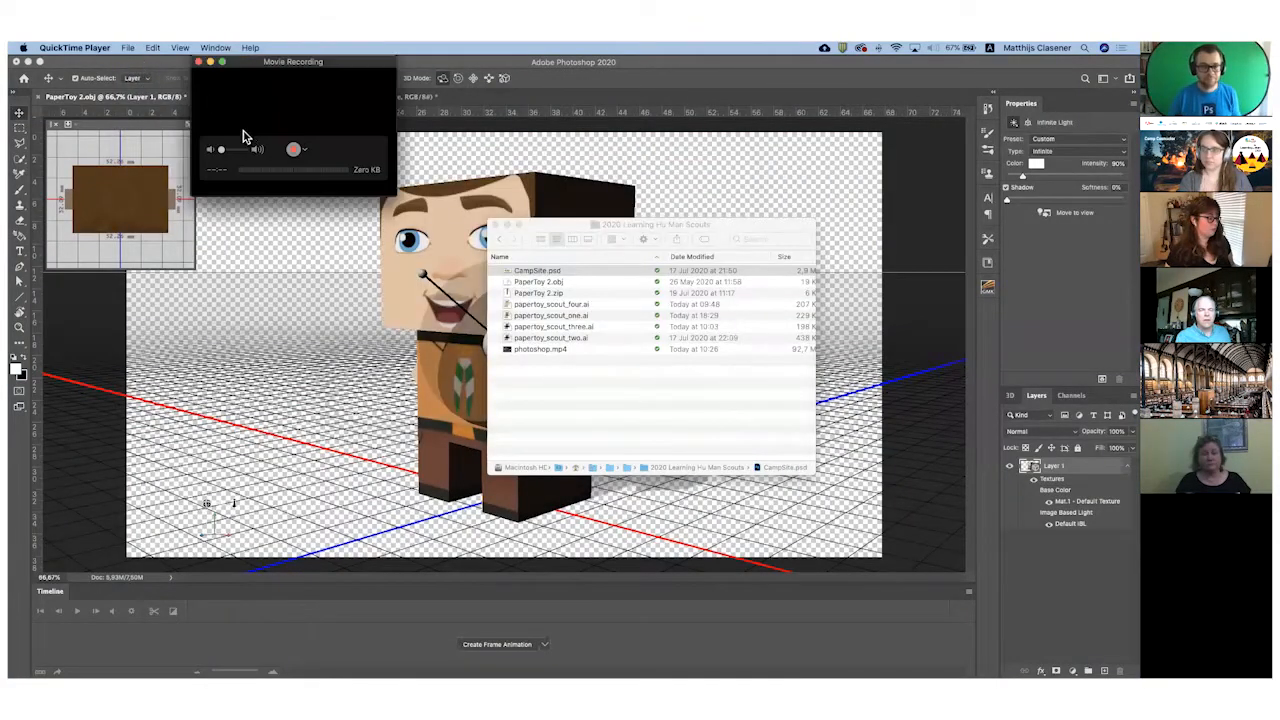
{"action": "left_click", "coordinate": [305, 149]}
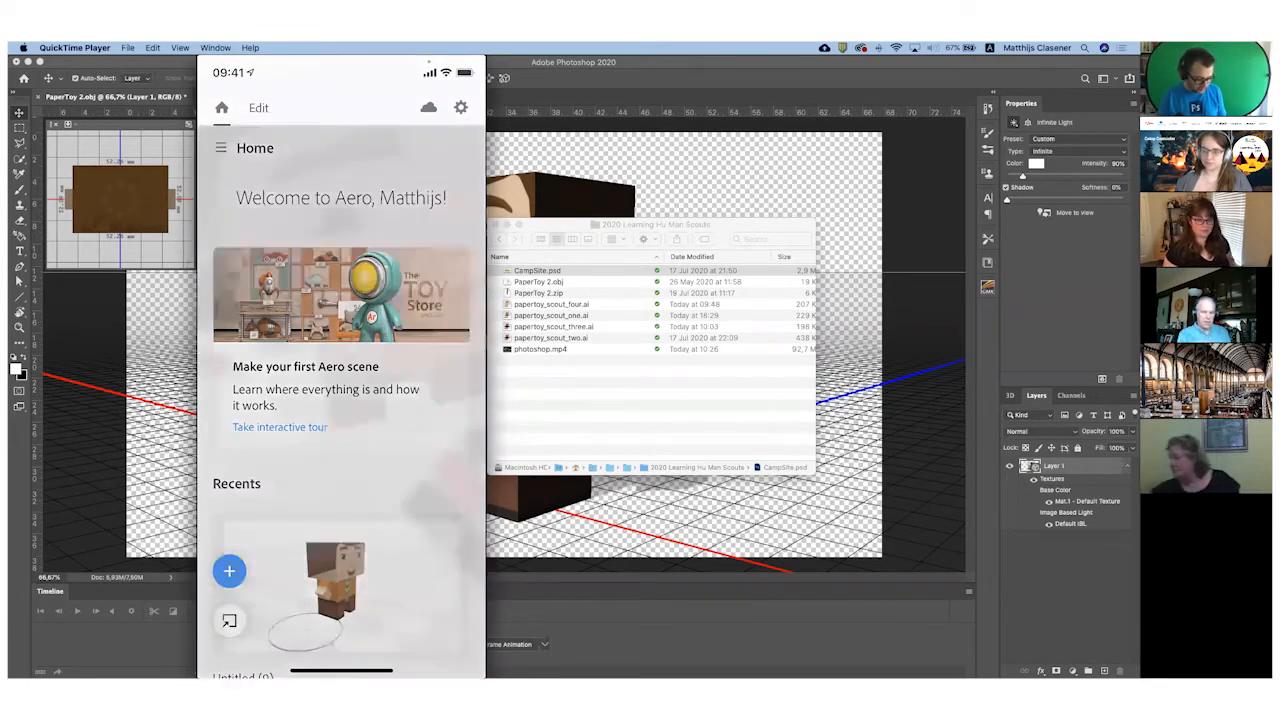
Create a new Aero scene and open the Starter Assets/Creative Cloud/Files/Camera Roll source sheet
{"action": "left_click", "coordinate": [229, 571]}
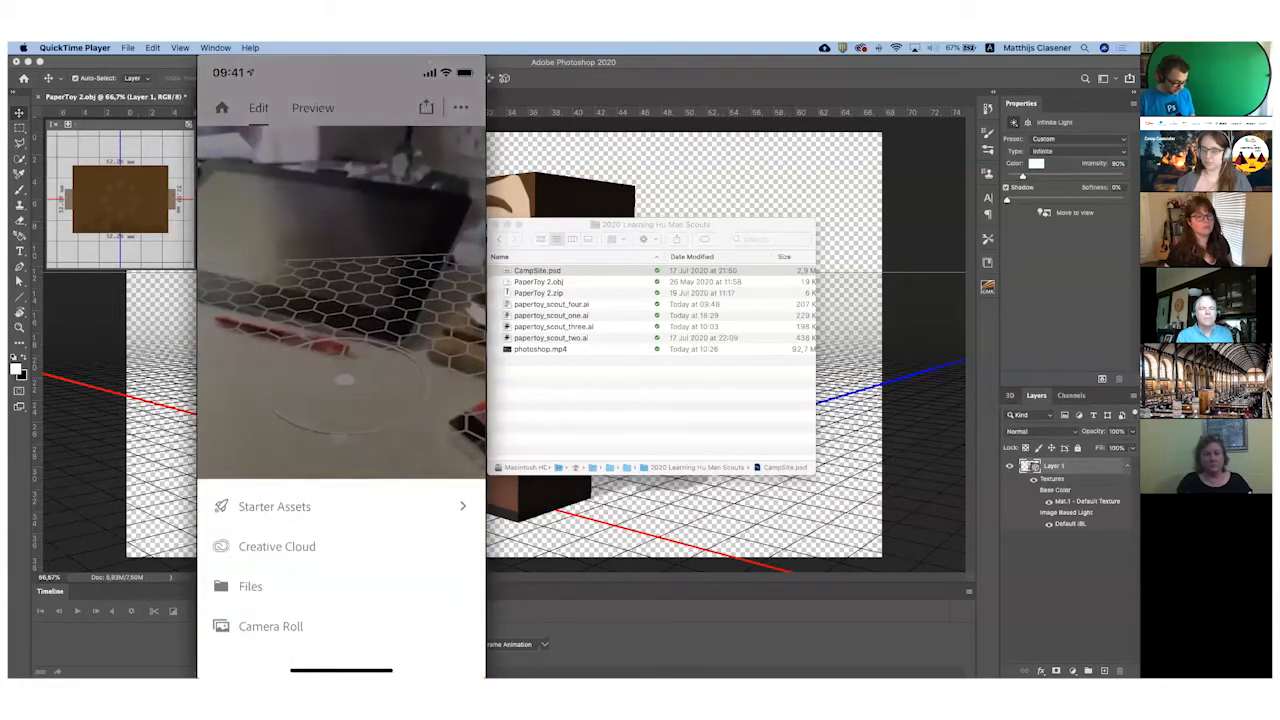
{"action": "left_click", "coordinate": [250, 586]}
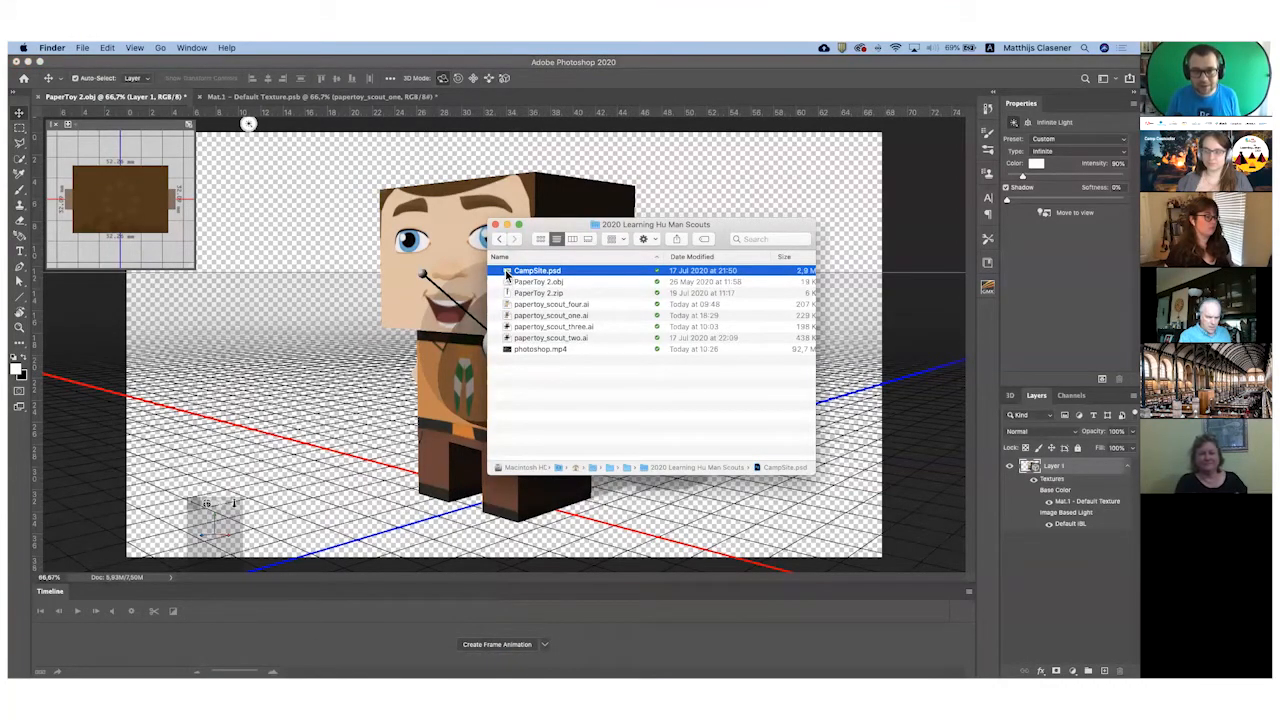
Double-click CampSite.psd in Finder to open the campsite illustration in Photoshop
{"action": "double_click", "coordinate": [537, 270]}
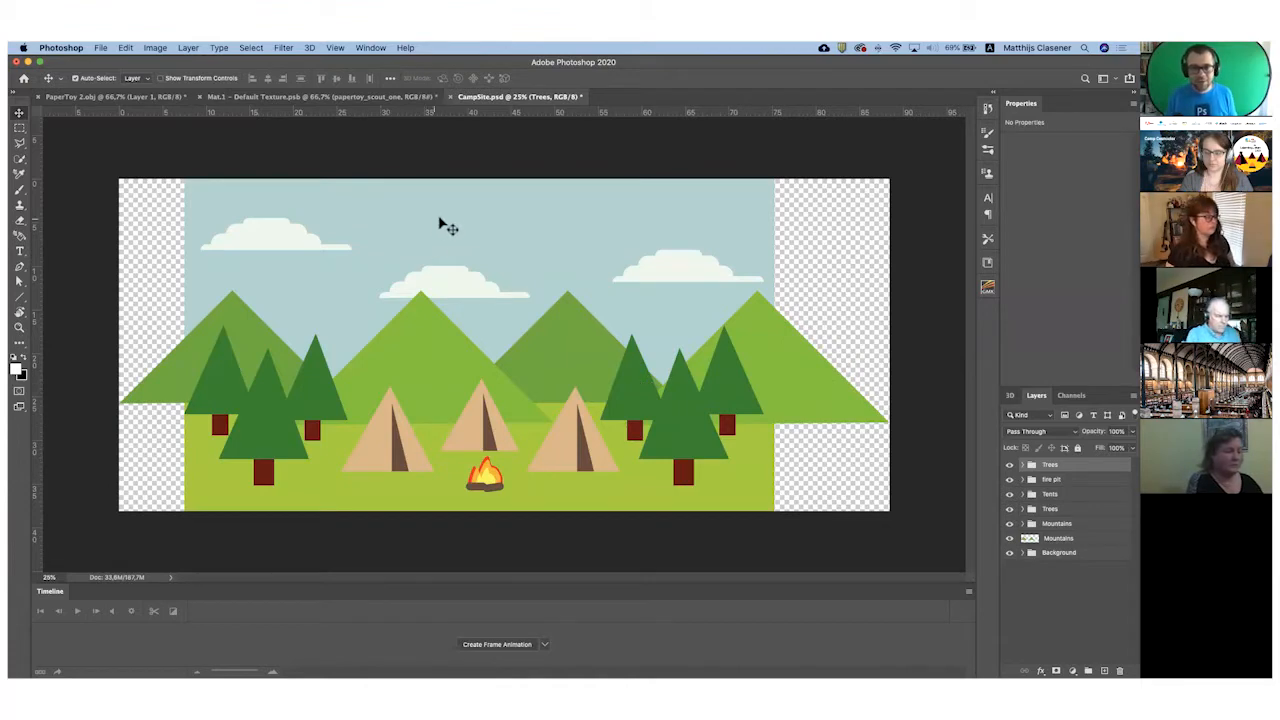
{"action": "mouse_move", "coordinate": [453, 227]}
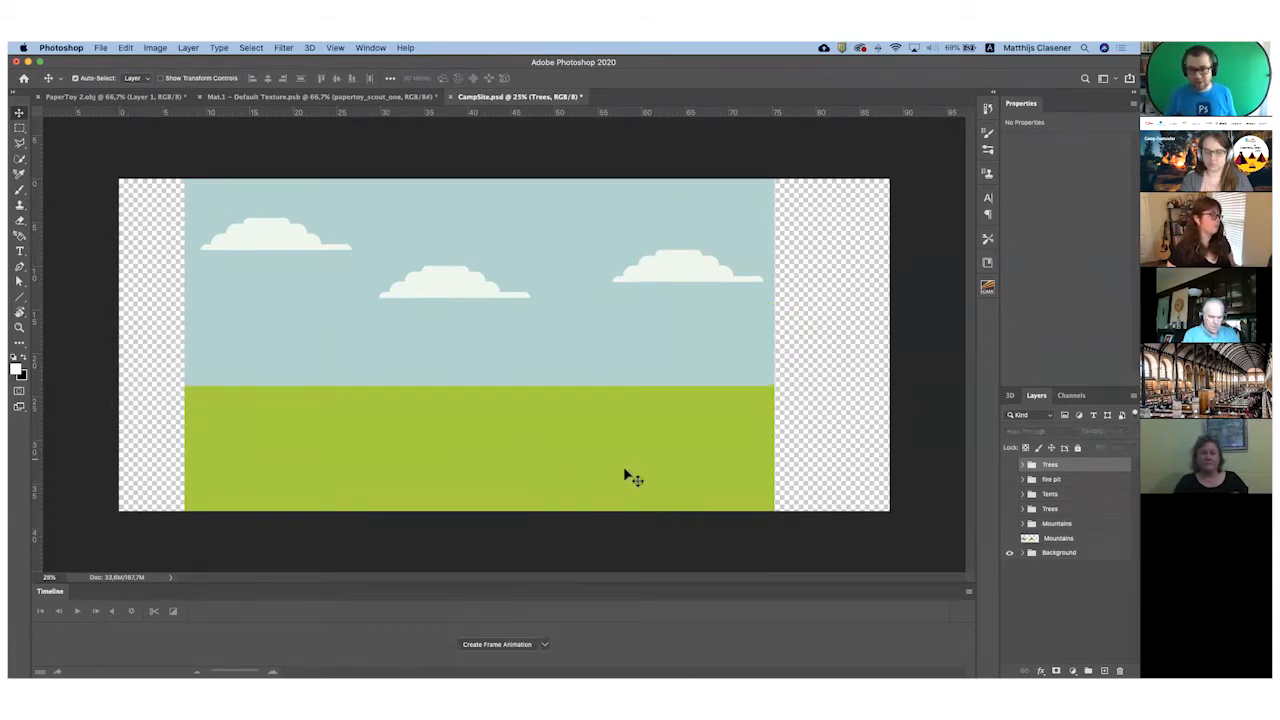
{"action": "left_click", "coordinate": [1008, 545]}
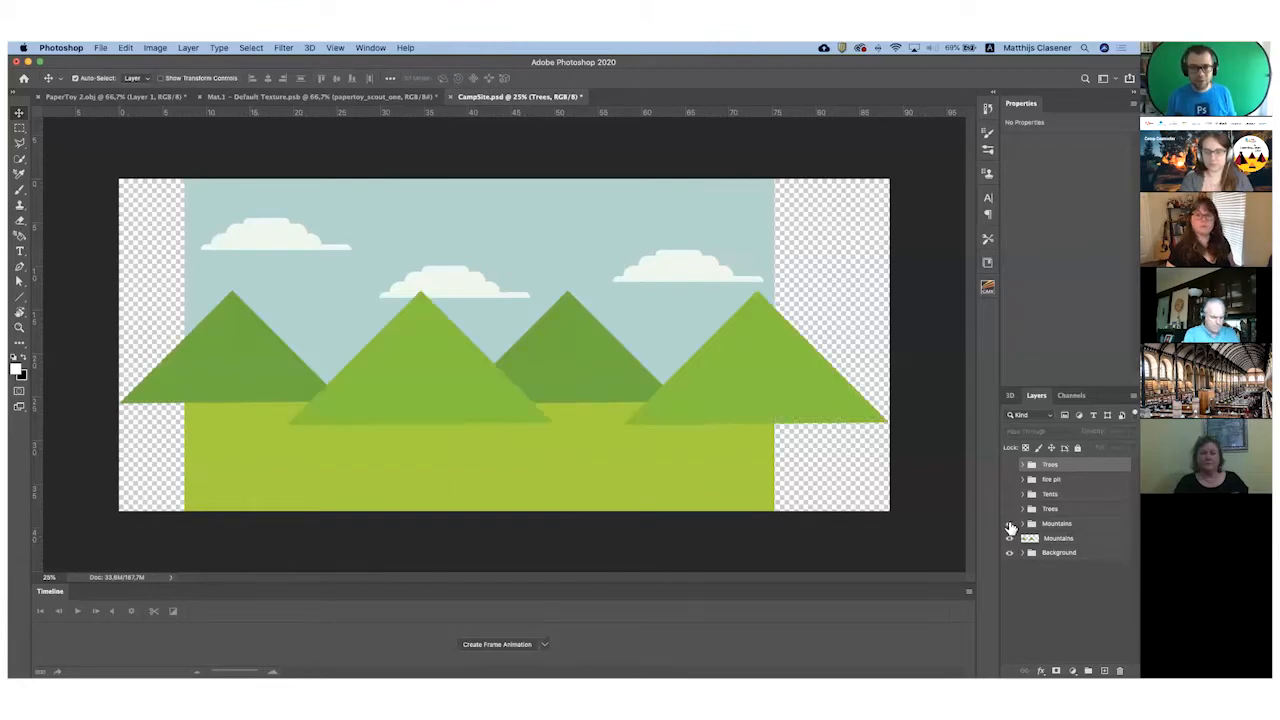
{"action": "mouse_move", "coordinate": [1009, 523]}
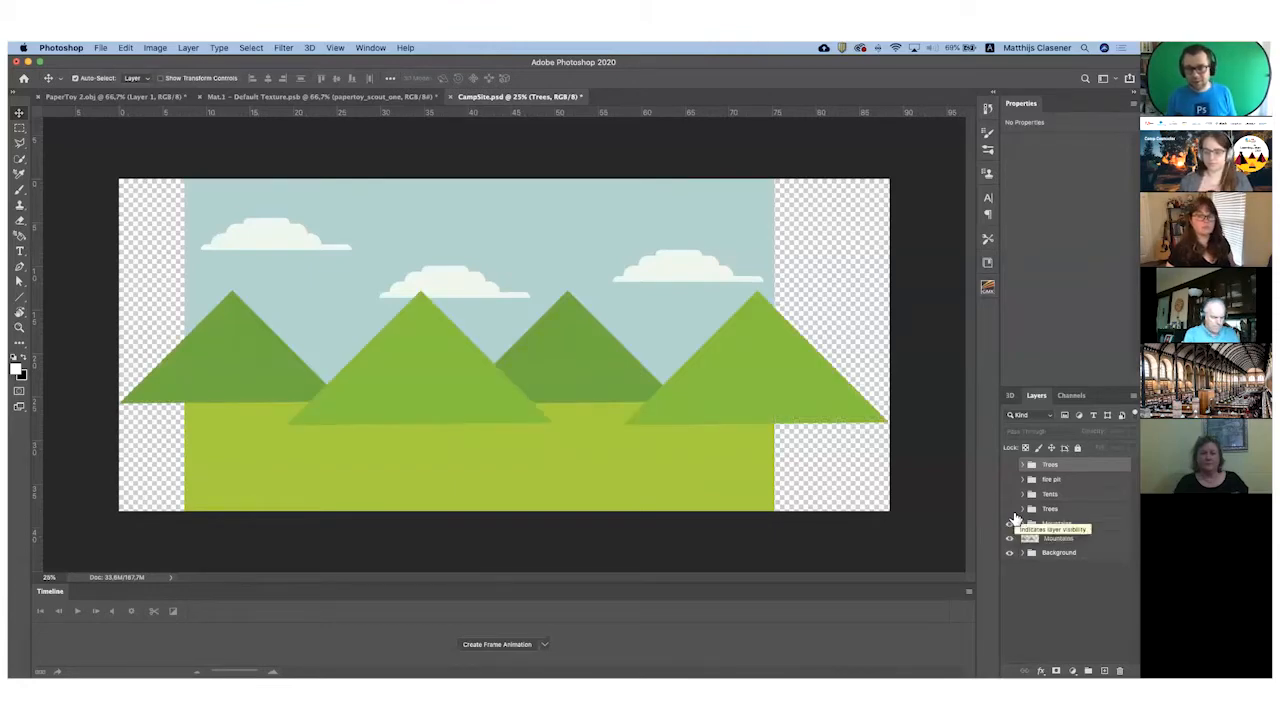
{"action": "left_click", "coordinate": [1009, 494]}
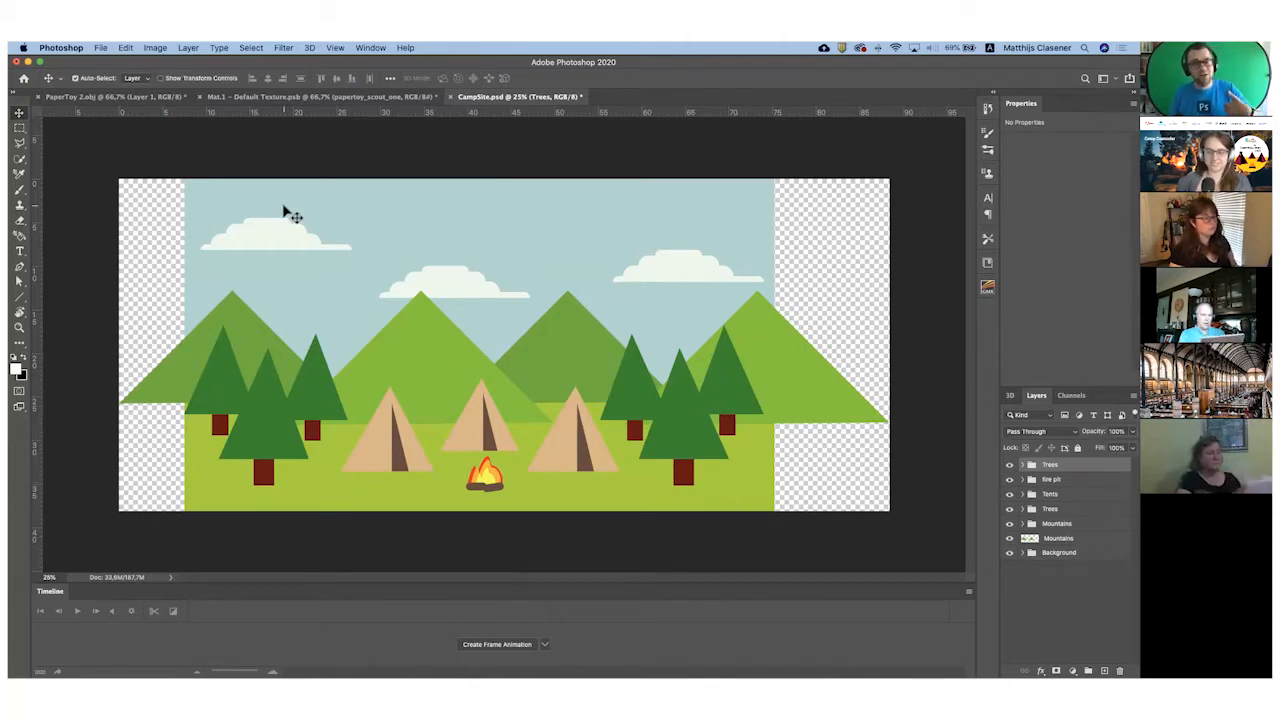
{"action": "mouse_move", "coordinate": [310, 222]}
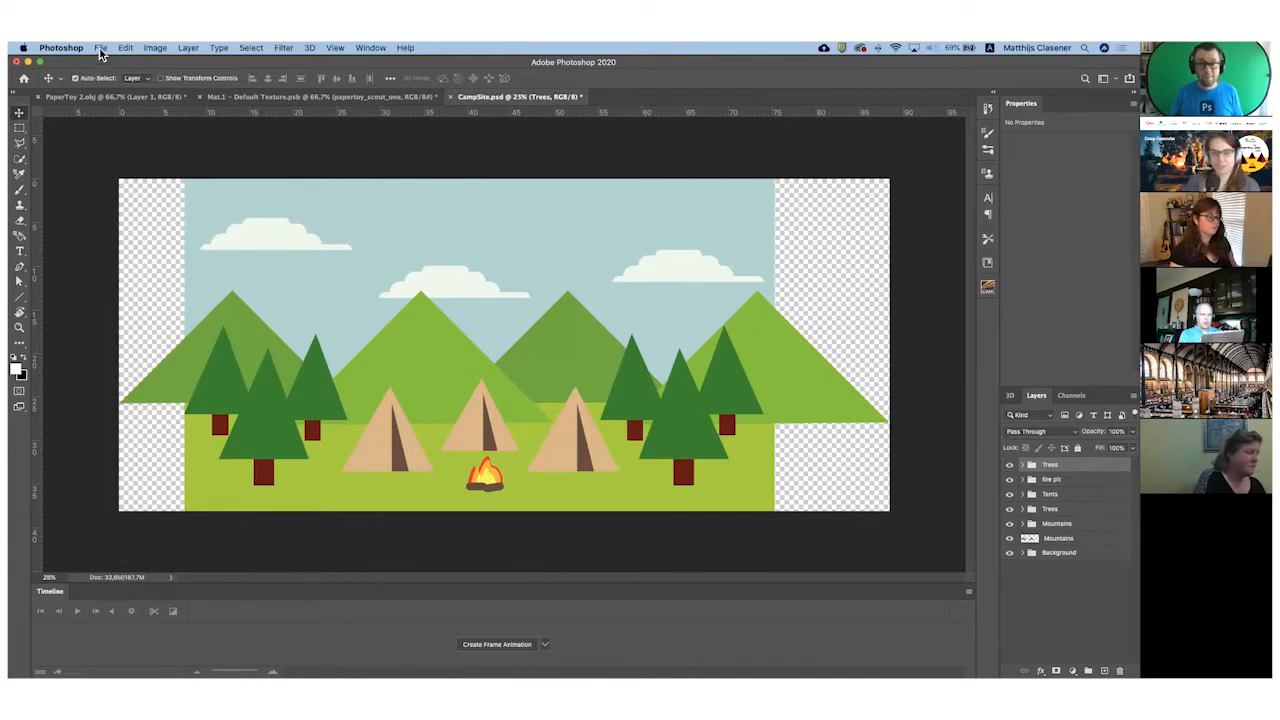
Open Photoshop's File menu to reach Save As for CampSite
{"action": "left_click", "coordinate": [100, 47]}
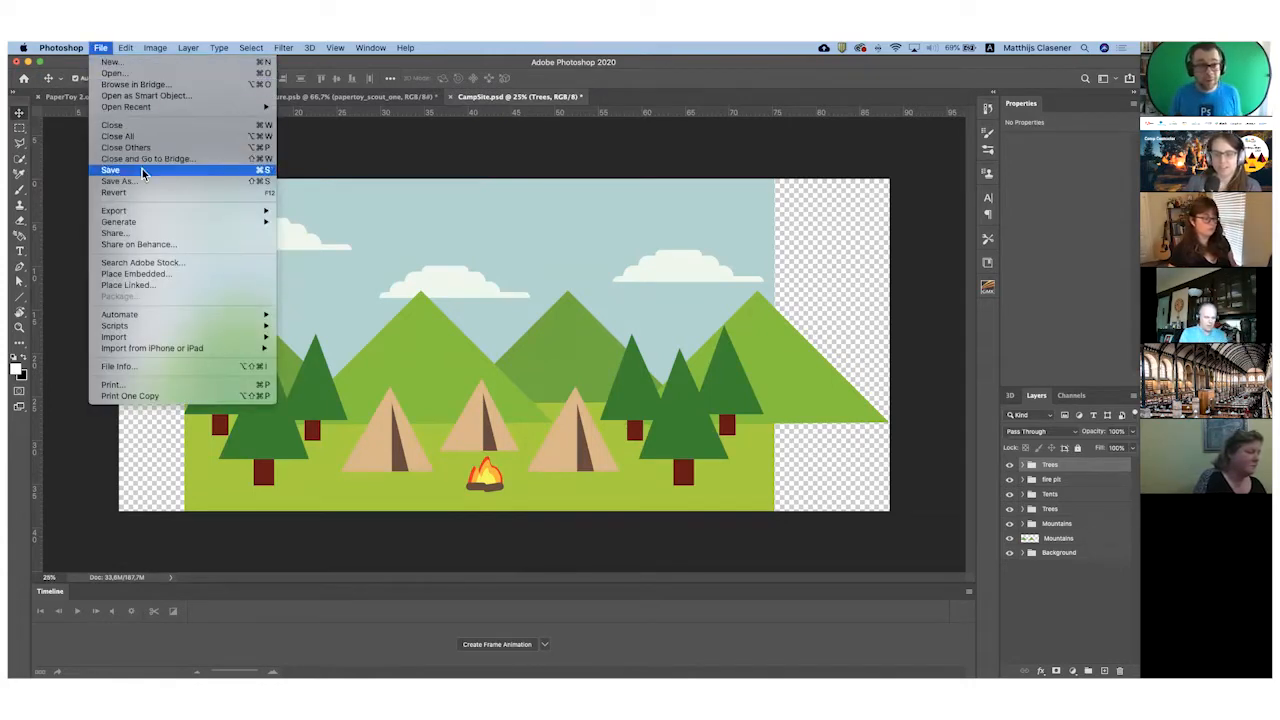
{"action": "mouse_move", "coordinate": [145, 181]}
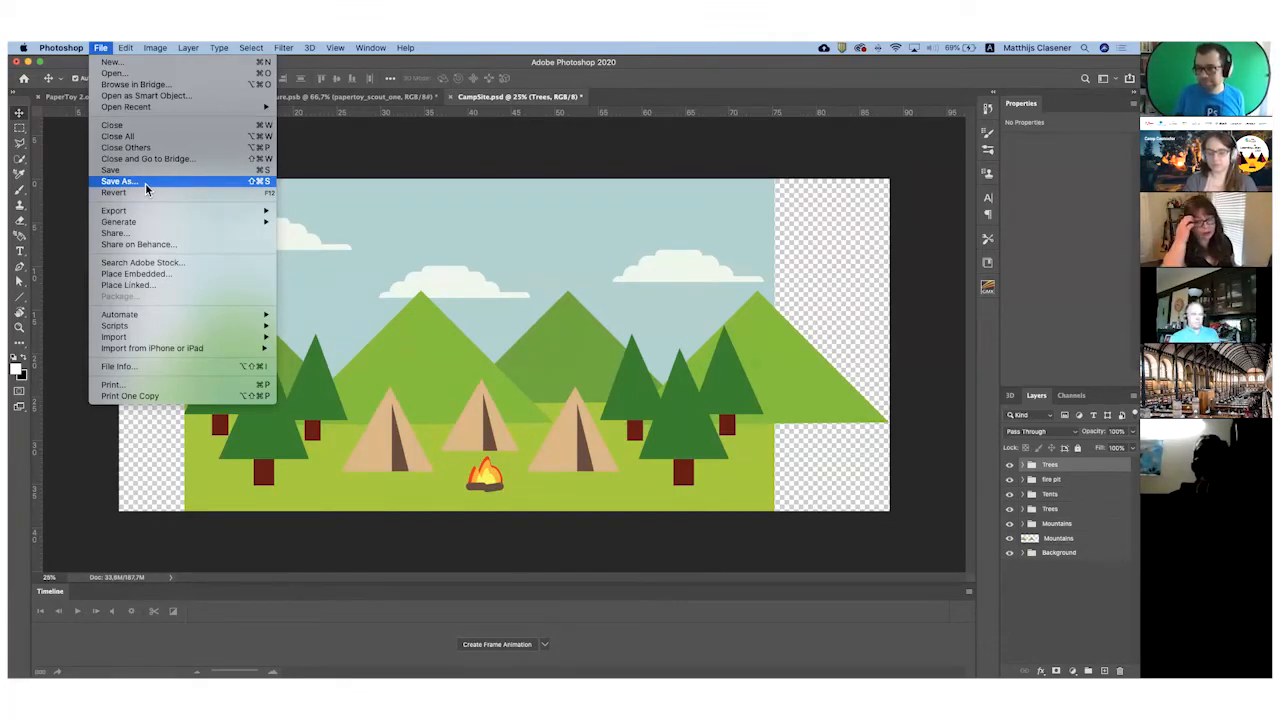
{"action": "mouse_move", "coordinate": [147, 159]}
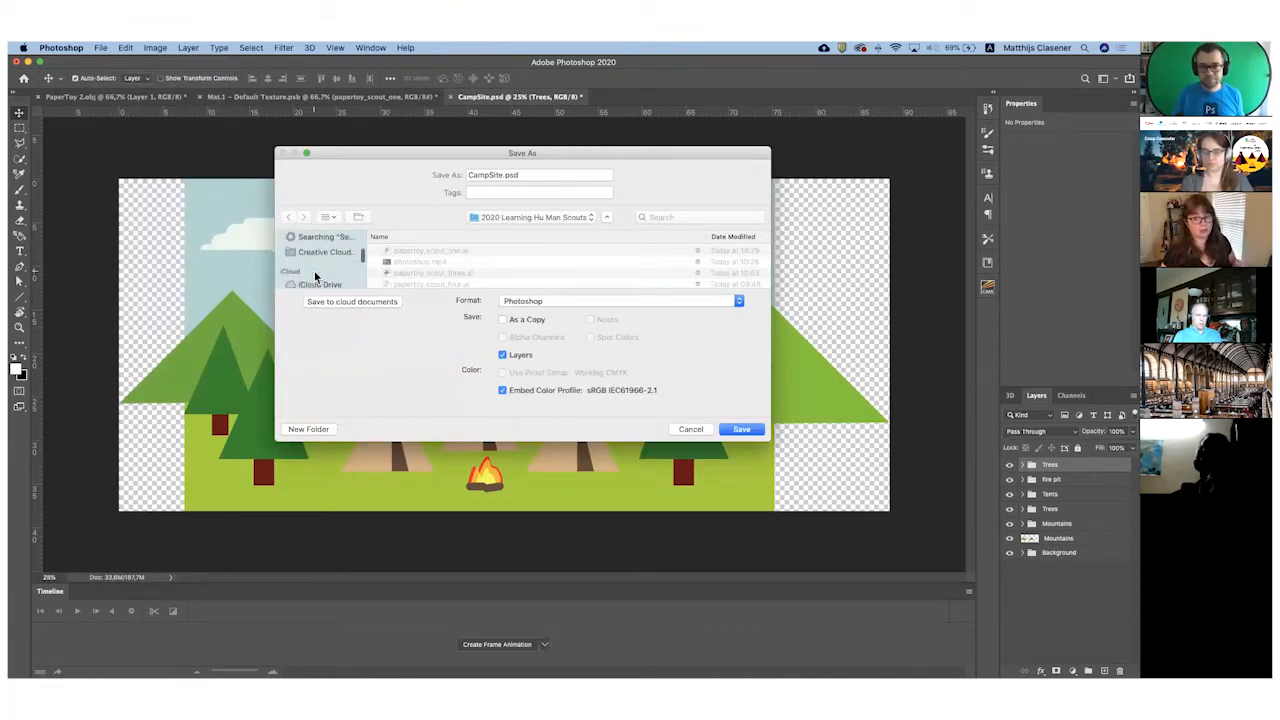
Save CampSite.psd to Creative Cloud Files with Maximize Compatibility on
{"action": "left_click", "coordinate": [325, 250]}
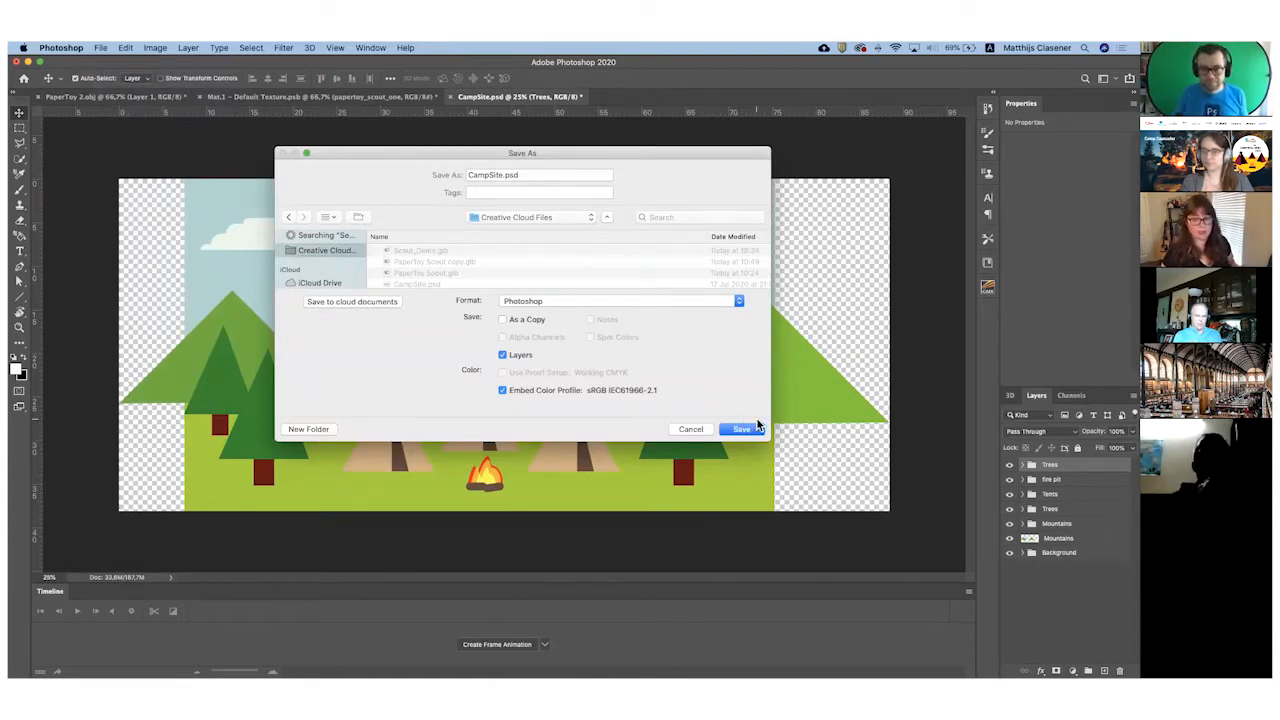
{"action": "left_click", "coordinate": [741, 429]}
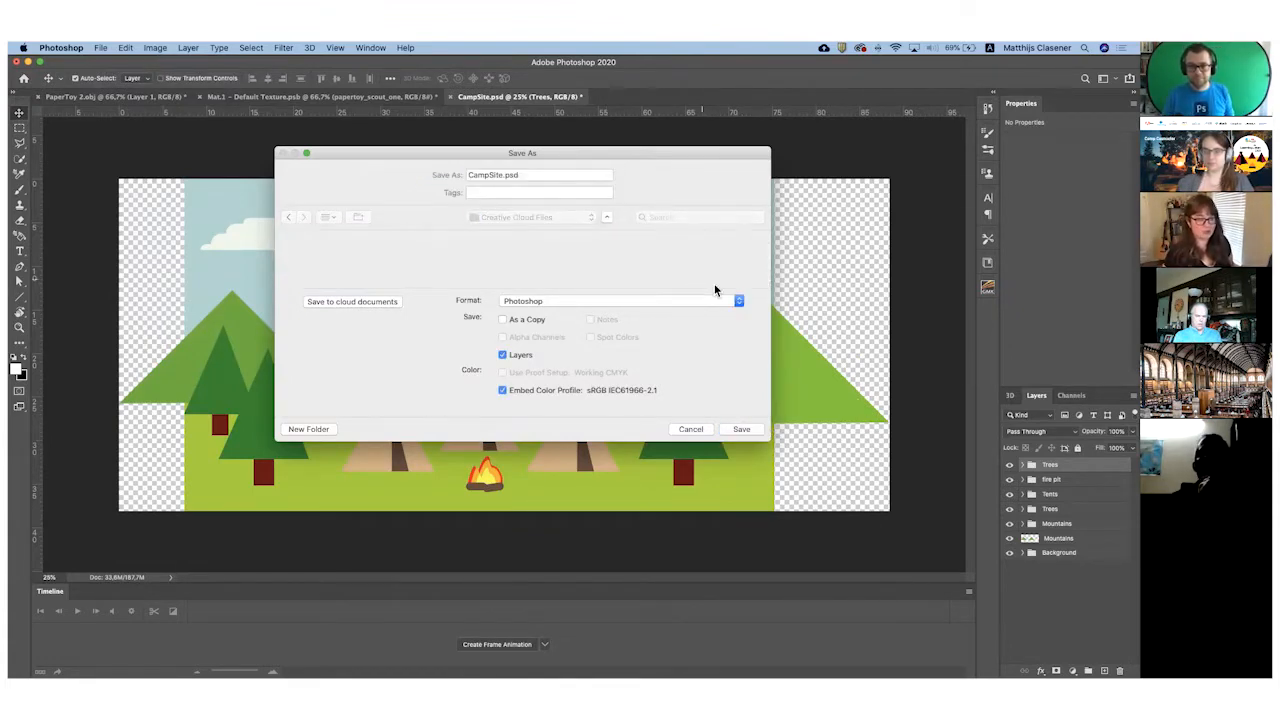
{"action": "left_click", "coordinate": [741, 429]}
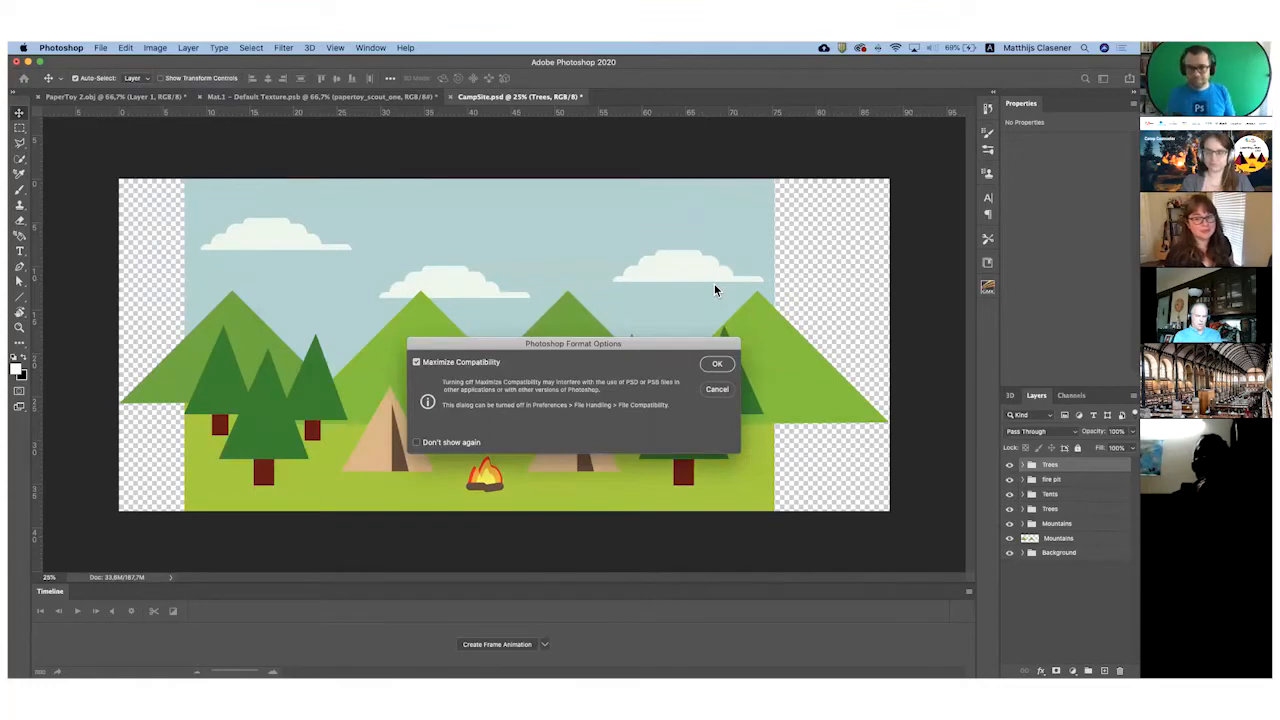
{"action": "left_click", "coordinate": [717, 363]}
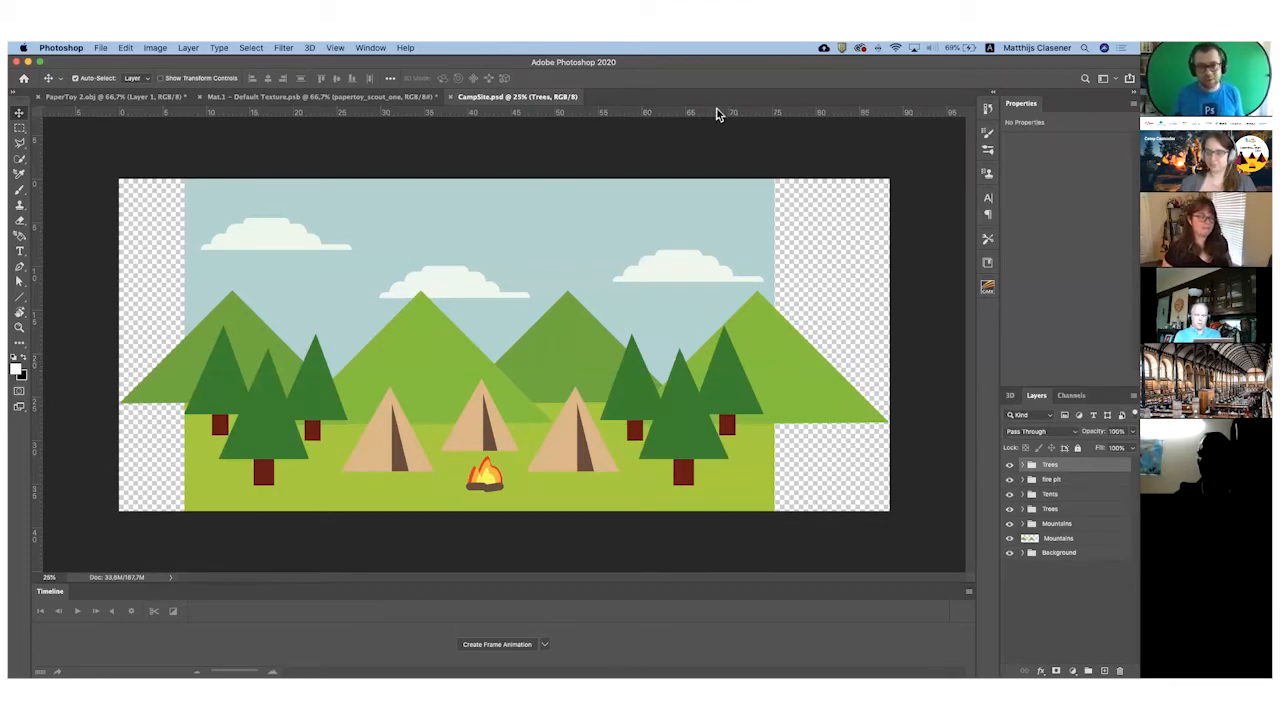
{"action": "mouse_move", "coordinate": [703, 82]}
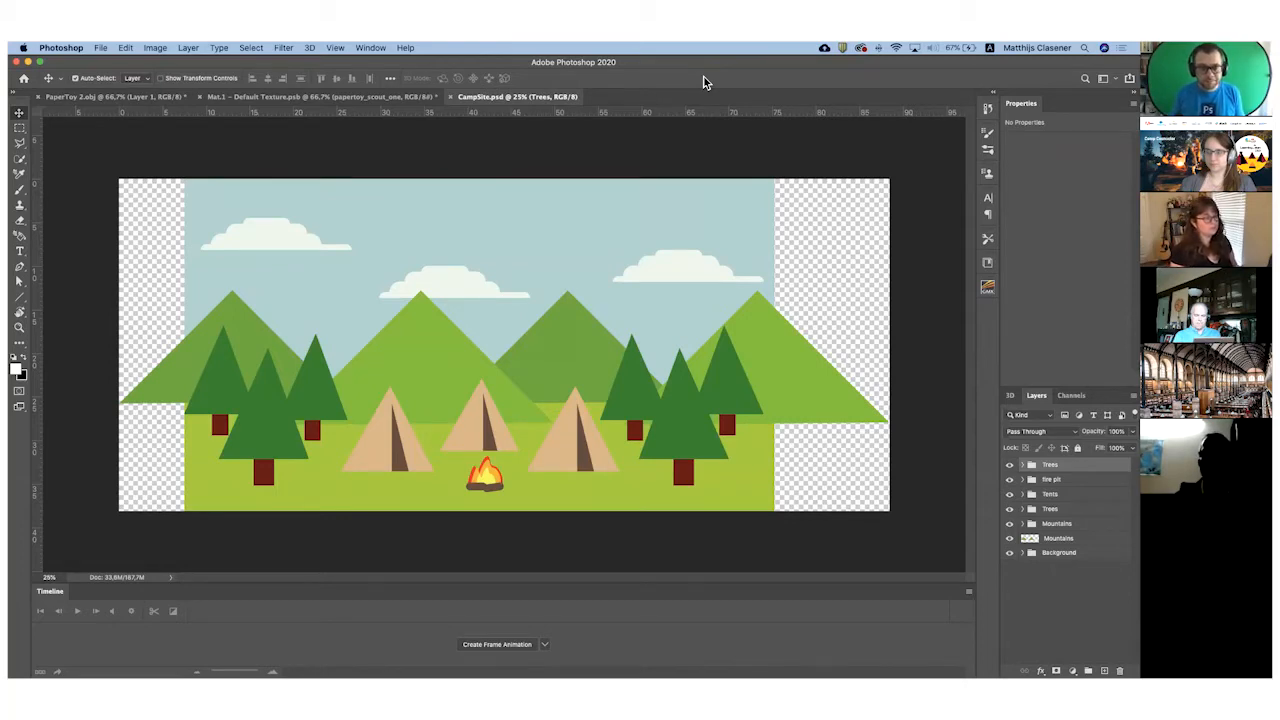
{"action": "mouse_move", "coordinate": [547, 175]}
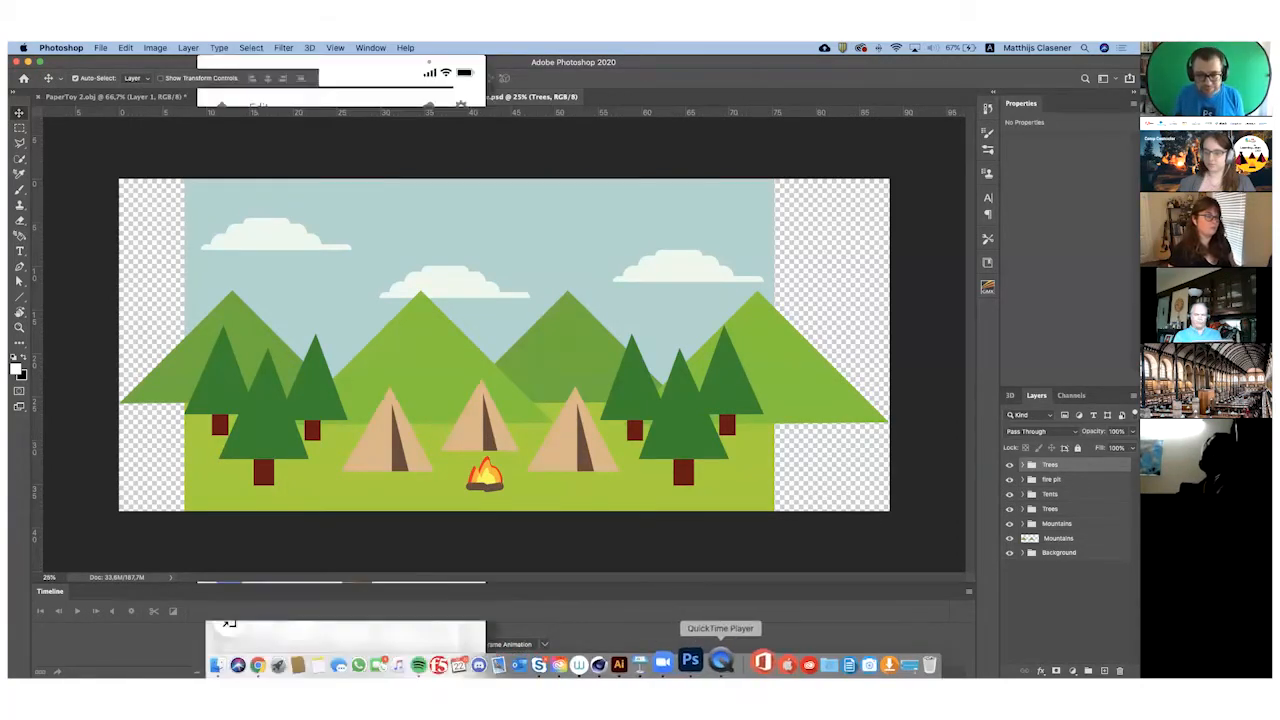
Bring the mirrored phone forward, create a new scene, and pick CampSite.psd from Creative Cloud
{"action": "left_click", "coordinate": [719, 664]}
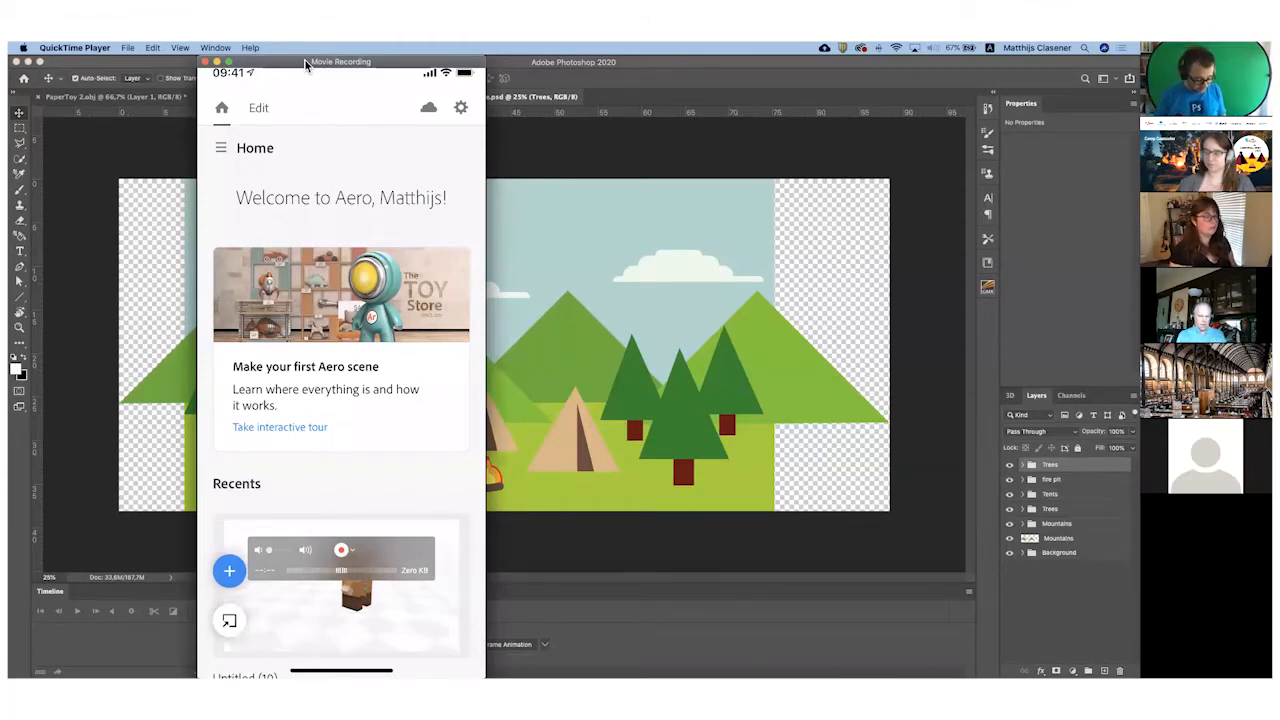
{"action": "left_click", "coordinate": [229, 570]}
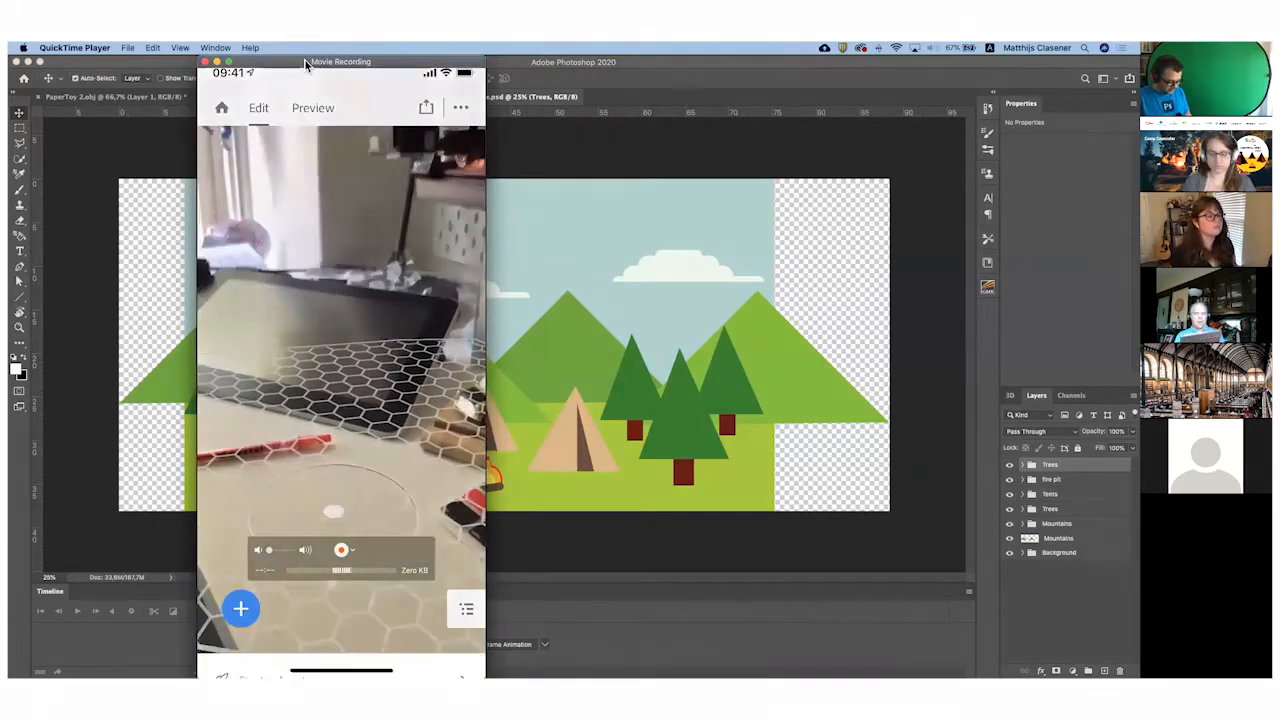
{"action": "left_click", "coordinate": [241, 608]}
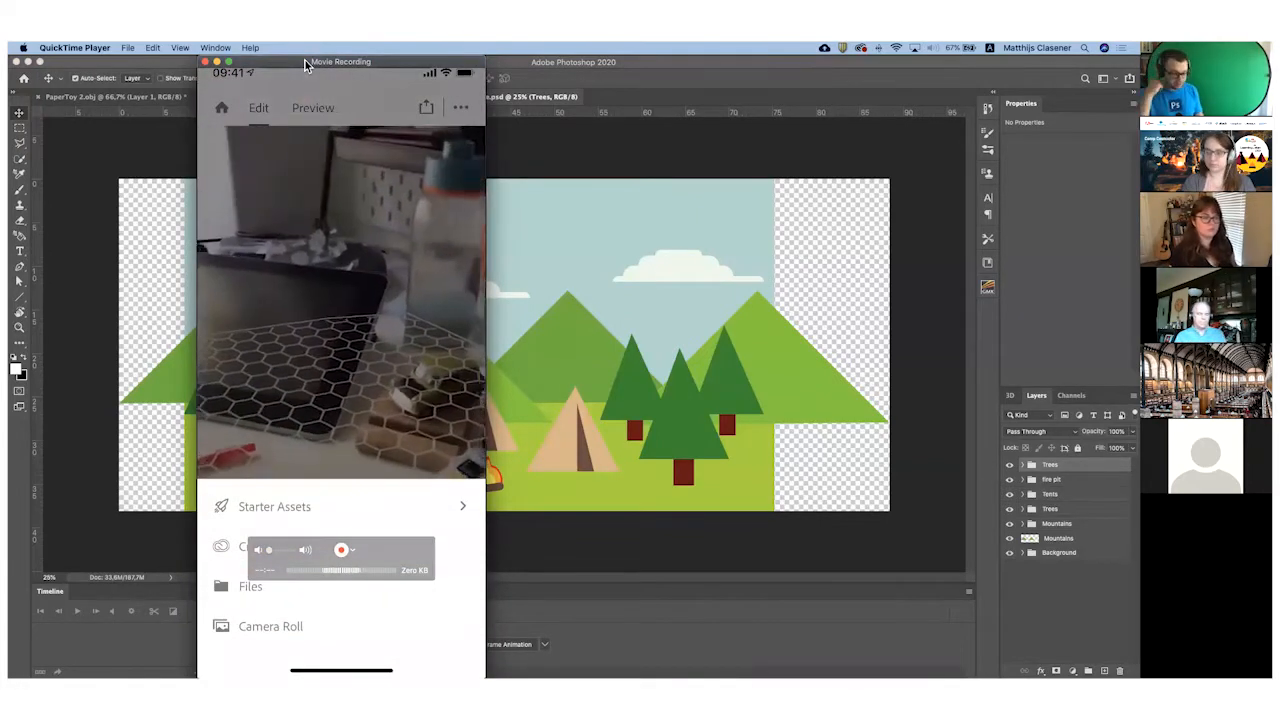
{"action": "left_click", "coordinate": [274, 506]}
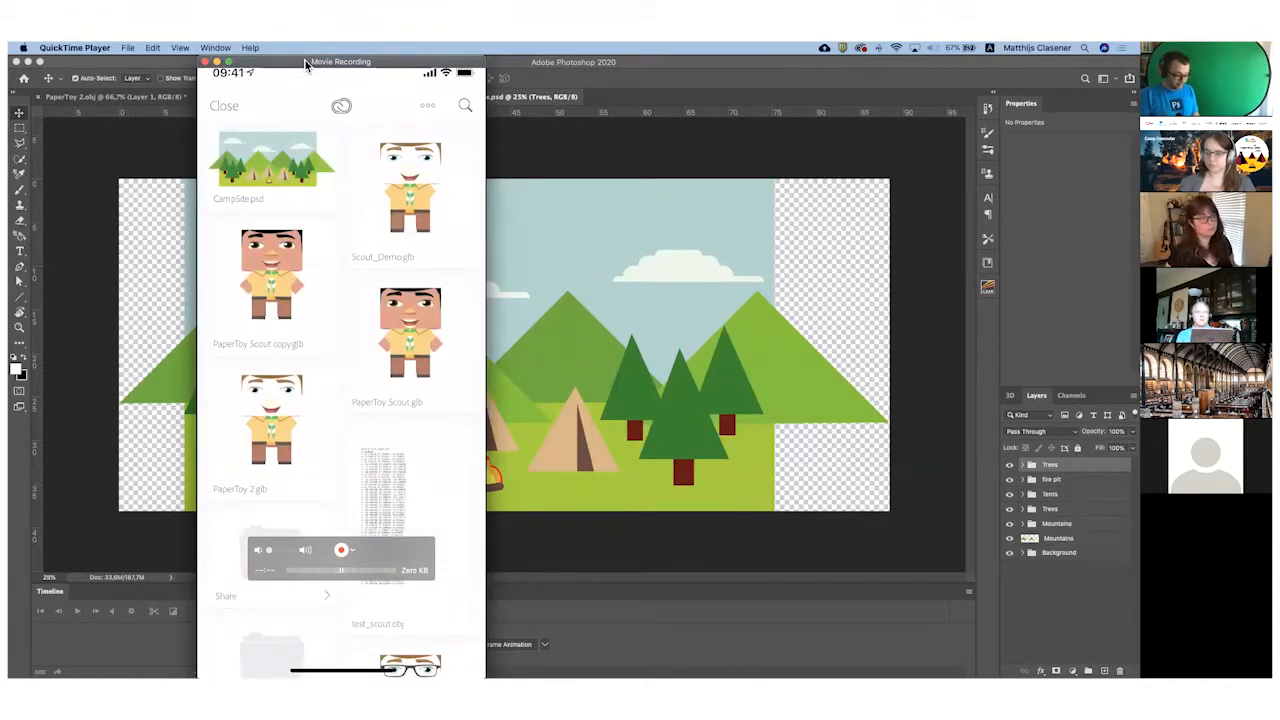
{"action": "left_click", "coordinate": [271, 160]}
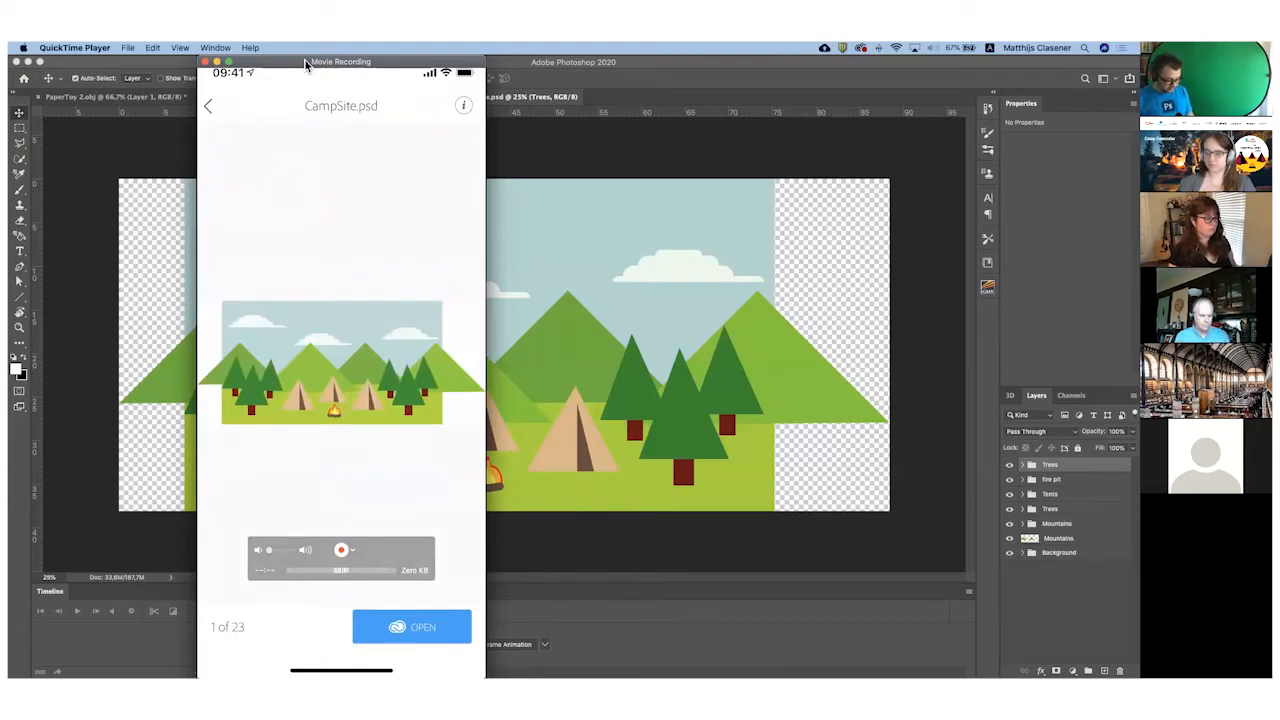
Open CampSite.psd and place it as a layered object on the tabletop
{"action": "left_click", "coordinate": [411, 627]}
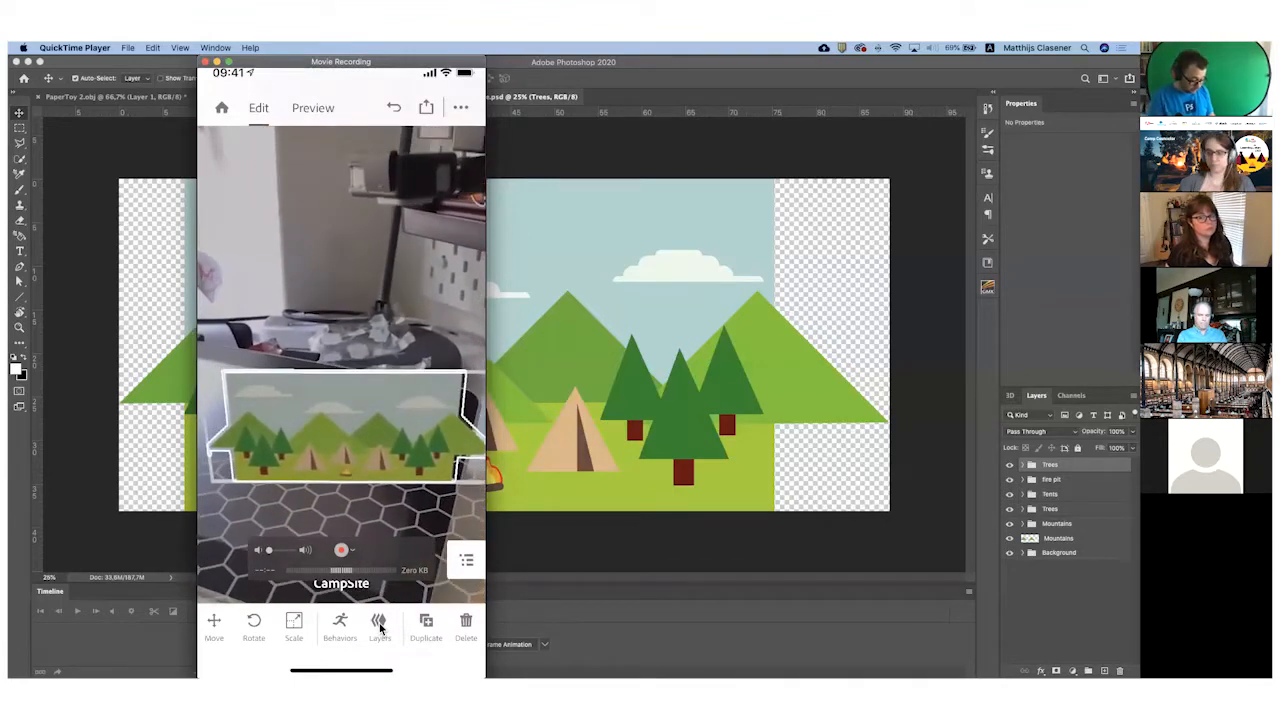
Reset CampSite's layer X offset to 0 and space the layers about 2.2 cm apart in depth
{"action": "left_click", "coordinate": [379, 625]}
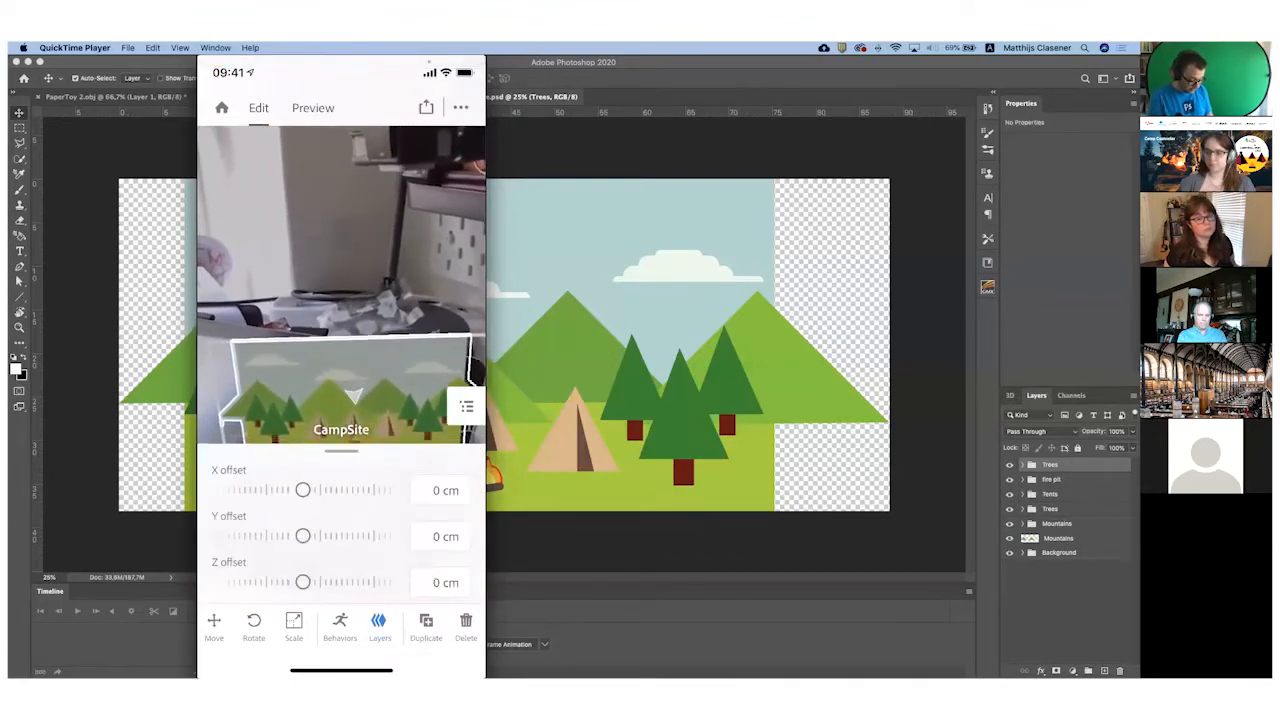
{"action": "left_click_drag", "start_coordinate": [303, 490], "coordinate": [315, 490]}
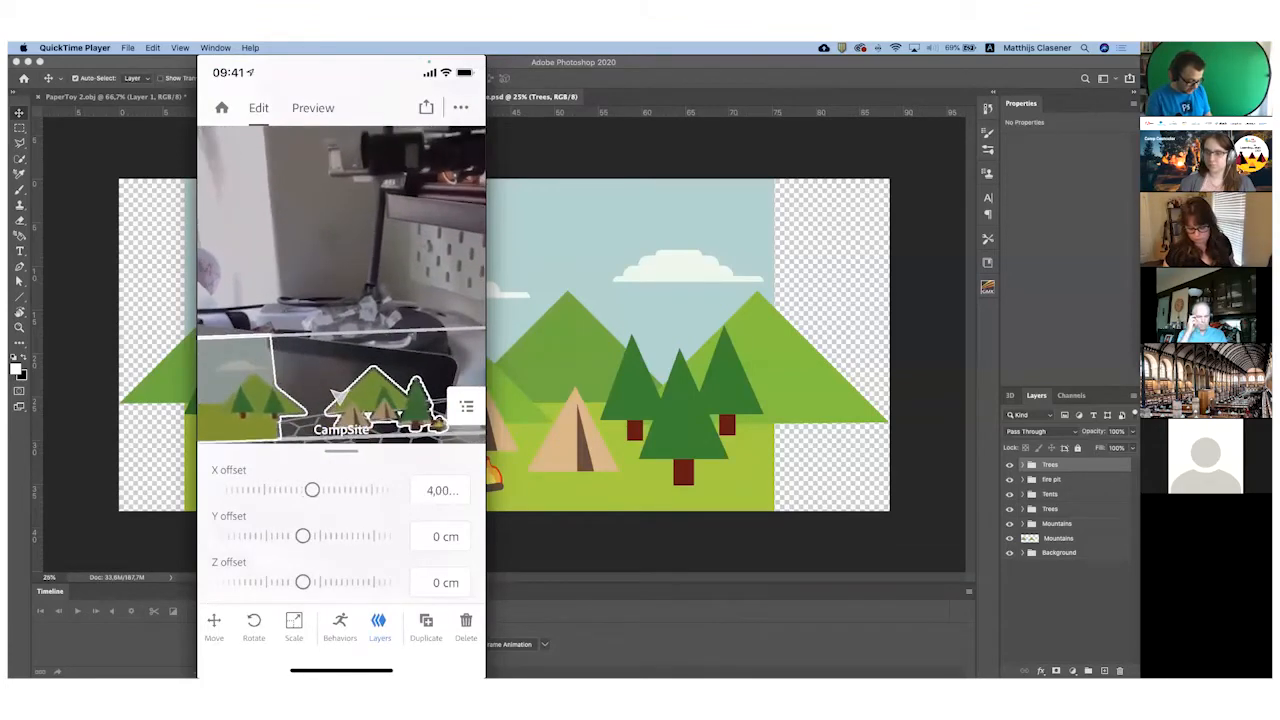
{"action": "left_click_drag", "start_coordinate": [313, 489], "coordinate": [303, 489]}
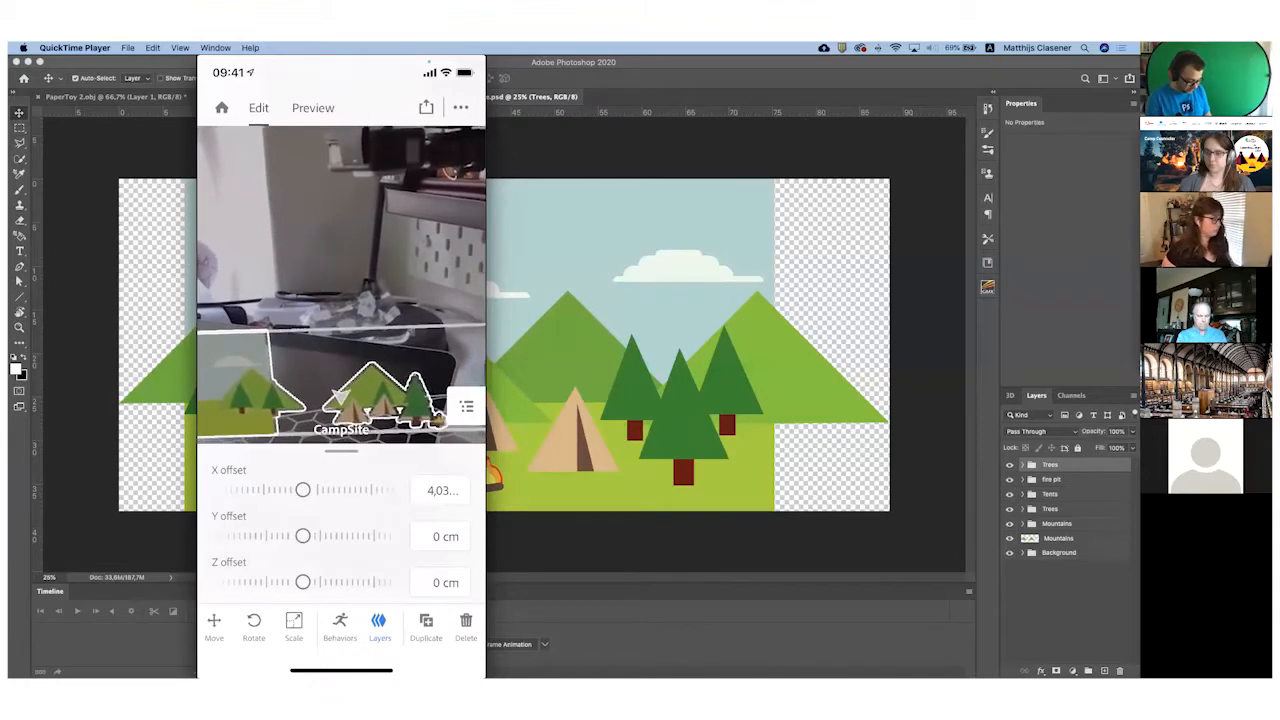
{"action": "left_click", "coordinate": [441, 490]}
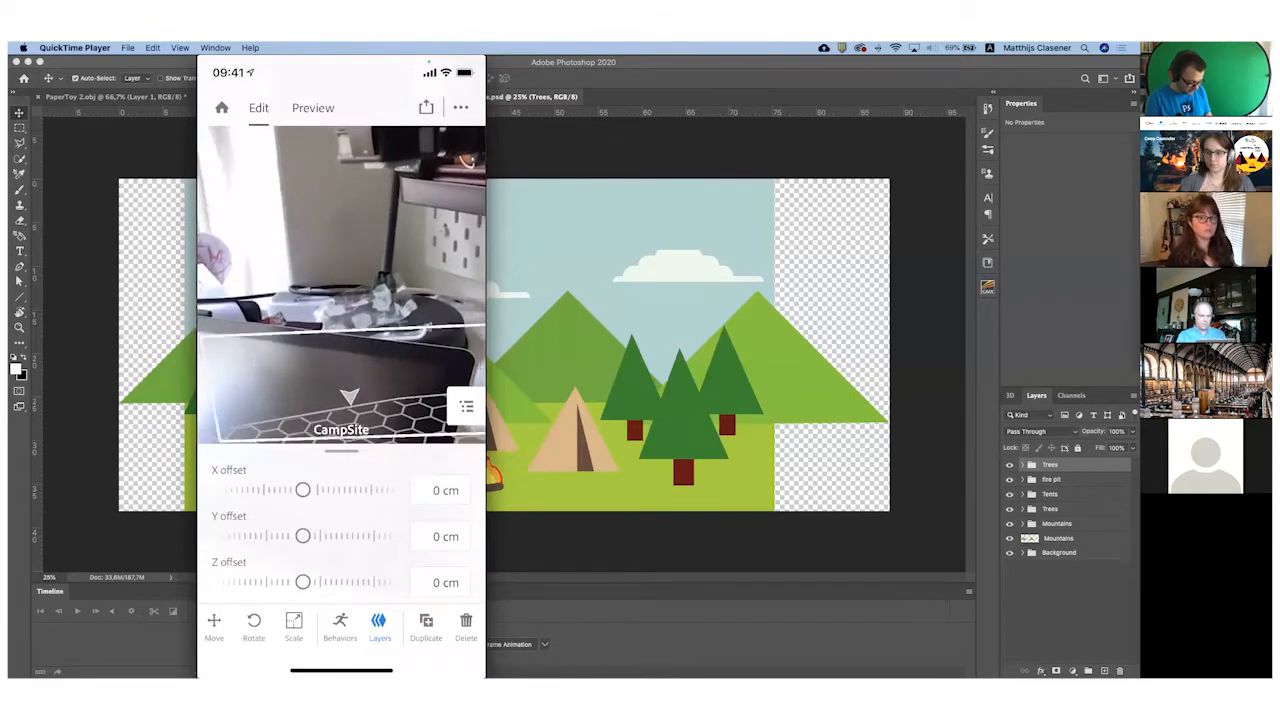
{"action": "left_click_drag", "start_coordinate": [303, 581], "coordinate": [379, 581]}
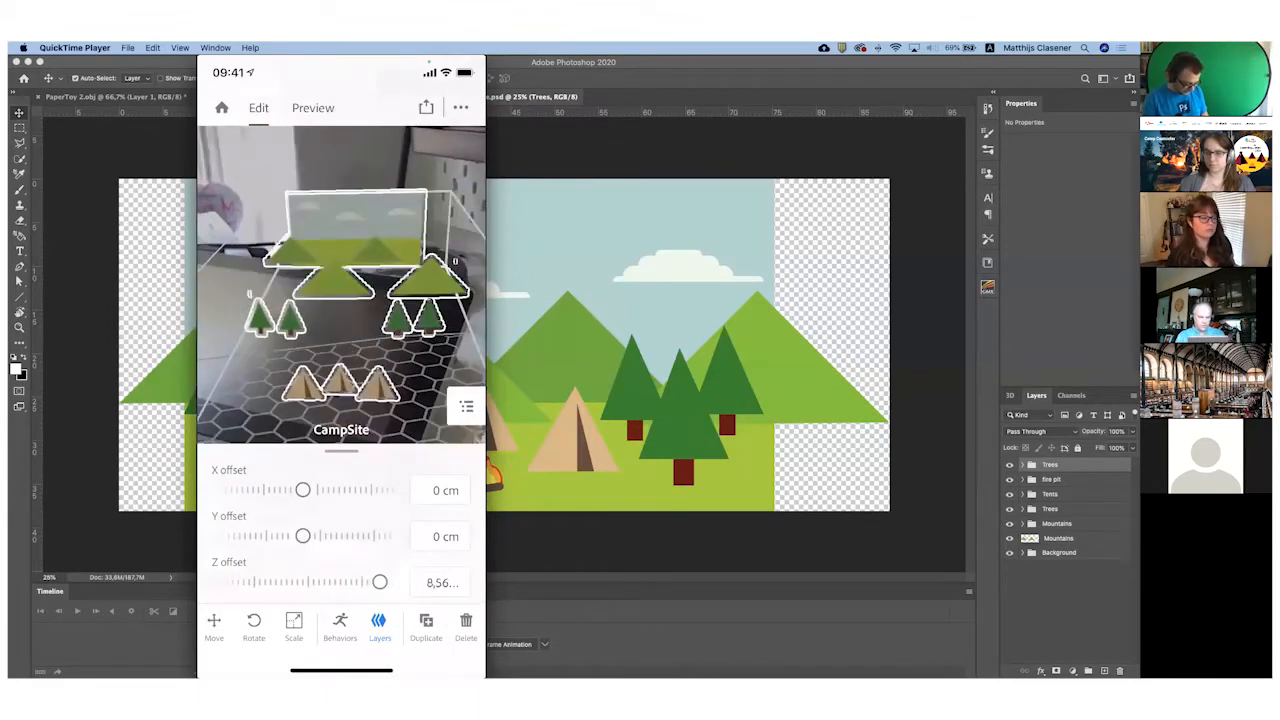
{"action": "left_click_drag", "start_coordinate": [378, 581], "coordinate": [291, 581]}
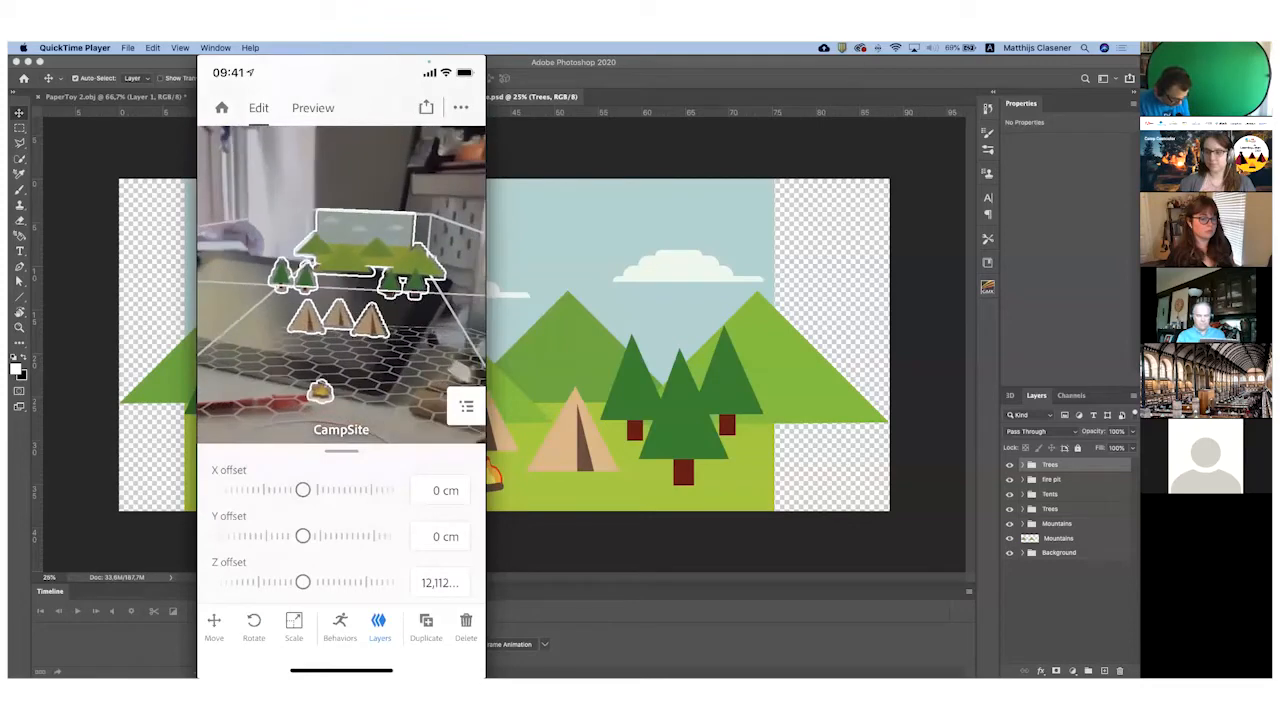
{"action": "left_click_drag", "start_coordinate": [303, 582], "coordinate": [253, 582]}
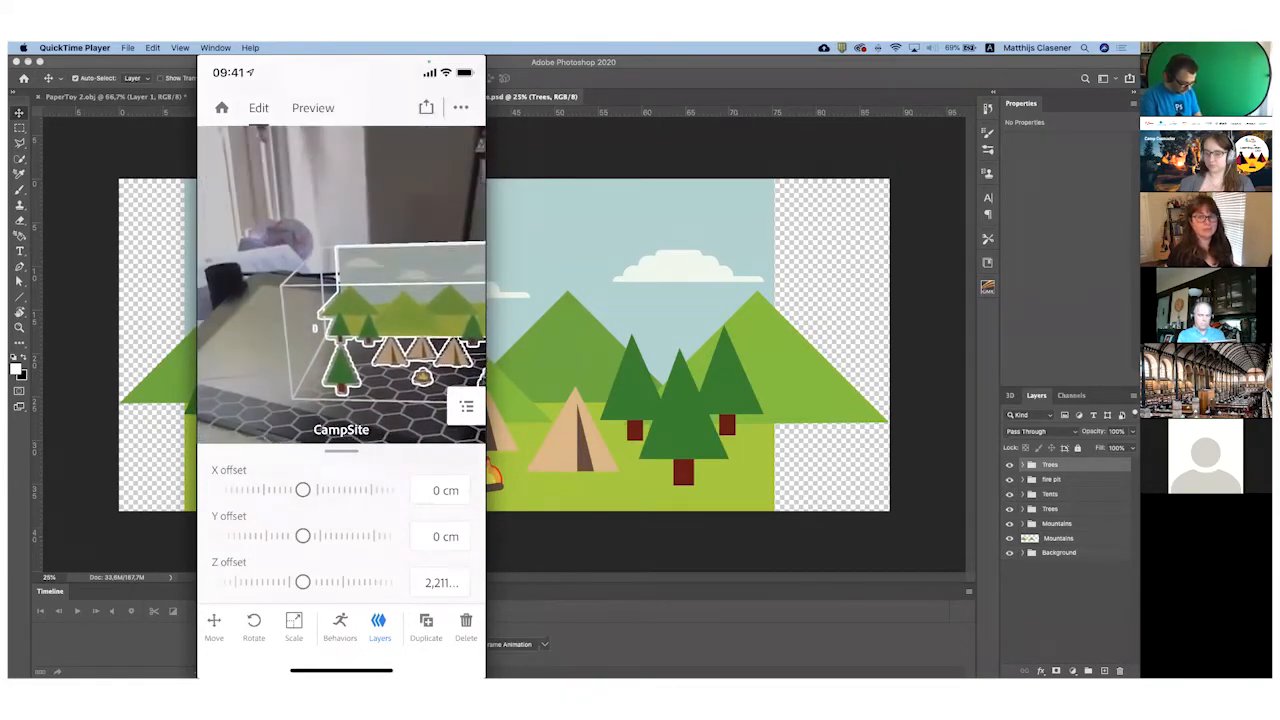
Return Home, create a new tabletop scene, and show the asset source options
{"action": "left_click", "coordinate": [221, 107]}
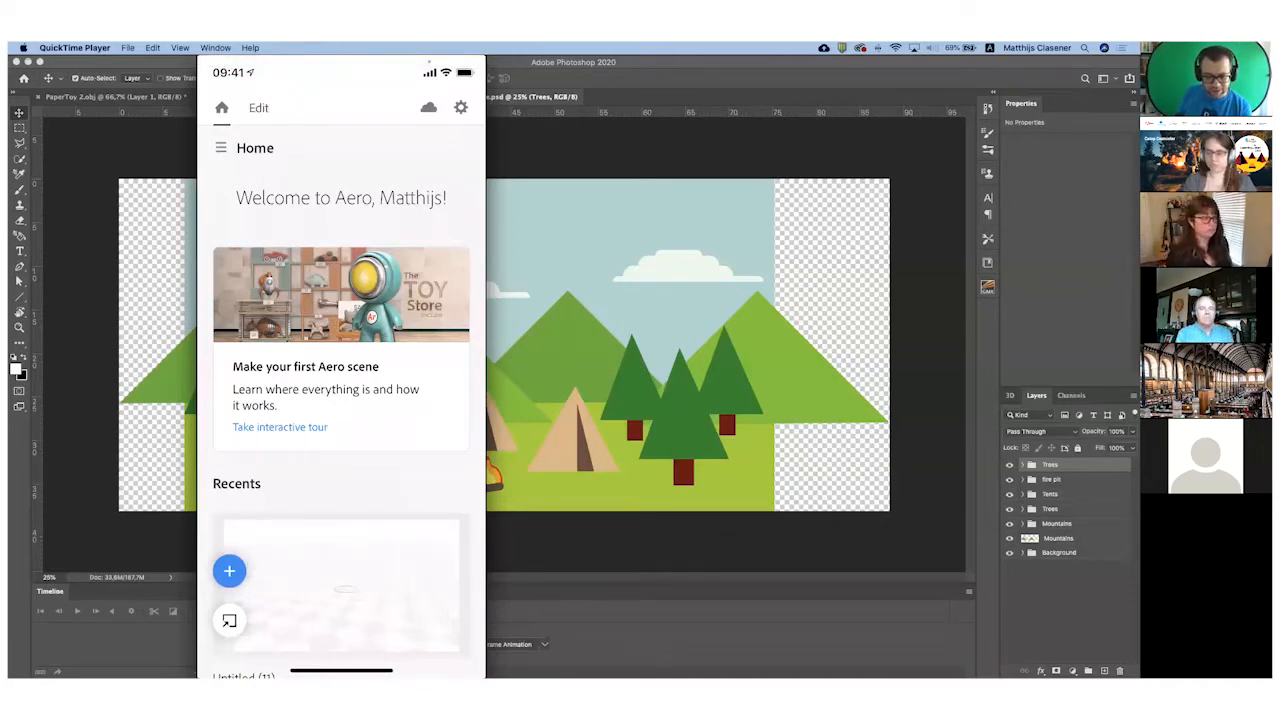
{"action": "left_click", "coordinate": [229, 571]}
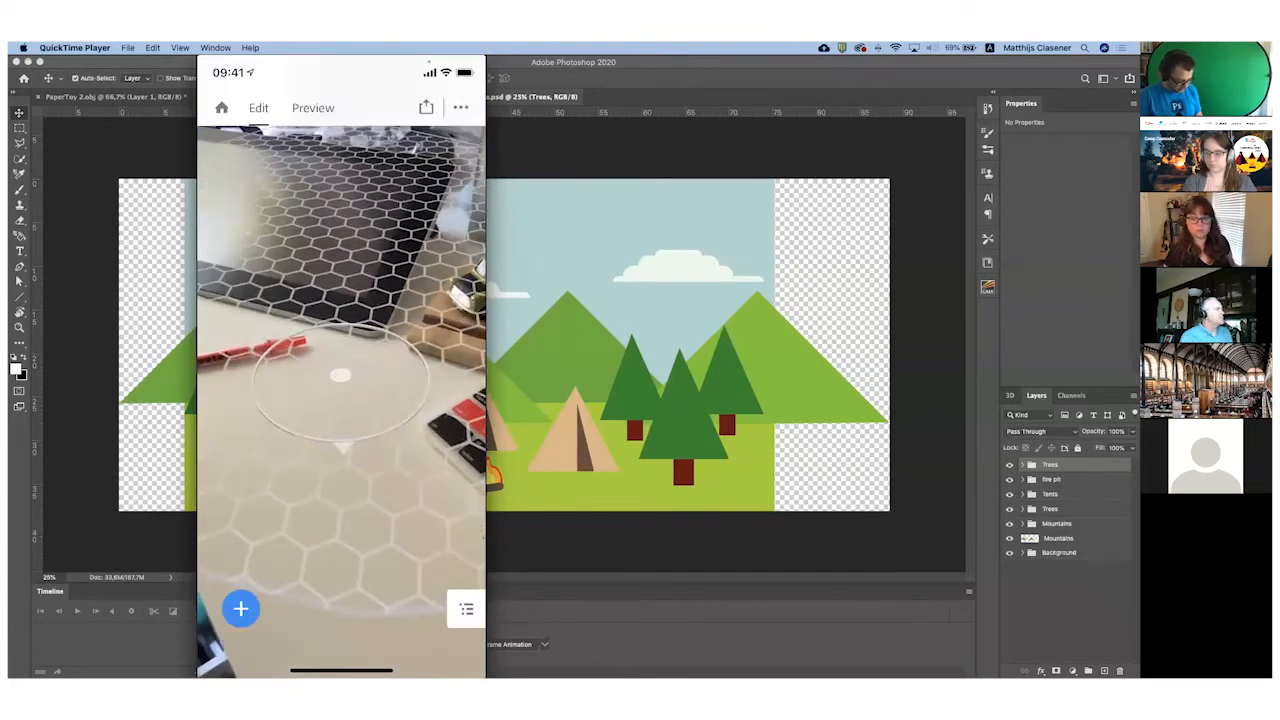
{"action": "left_click", "coordinate": [240, 609]}
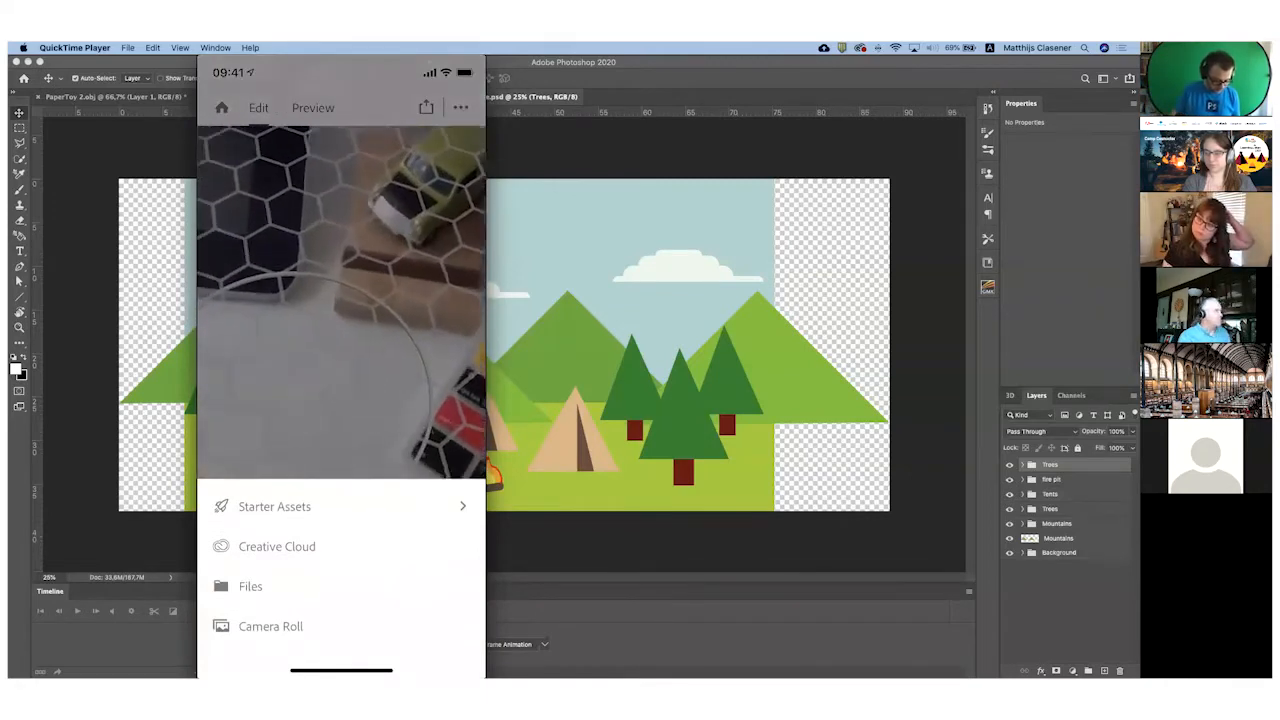
Pick a Starter Assets category and place the Toy Robot beside the toy car
{"action": "left_click", "coordinate": [274, 506]}
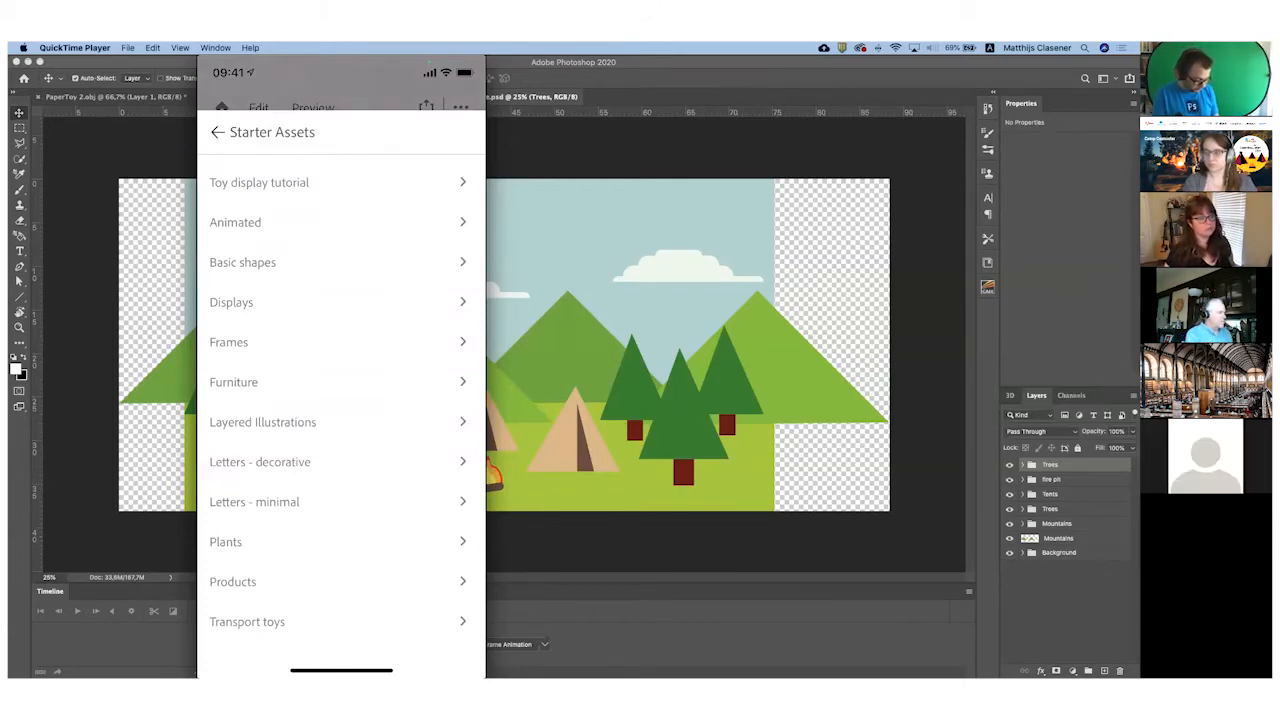
{"action": "left_click", "coordinate": [259, 182]}
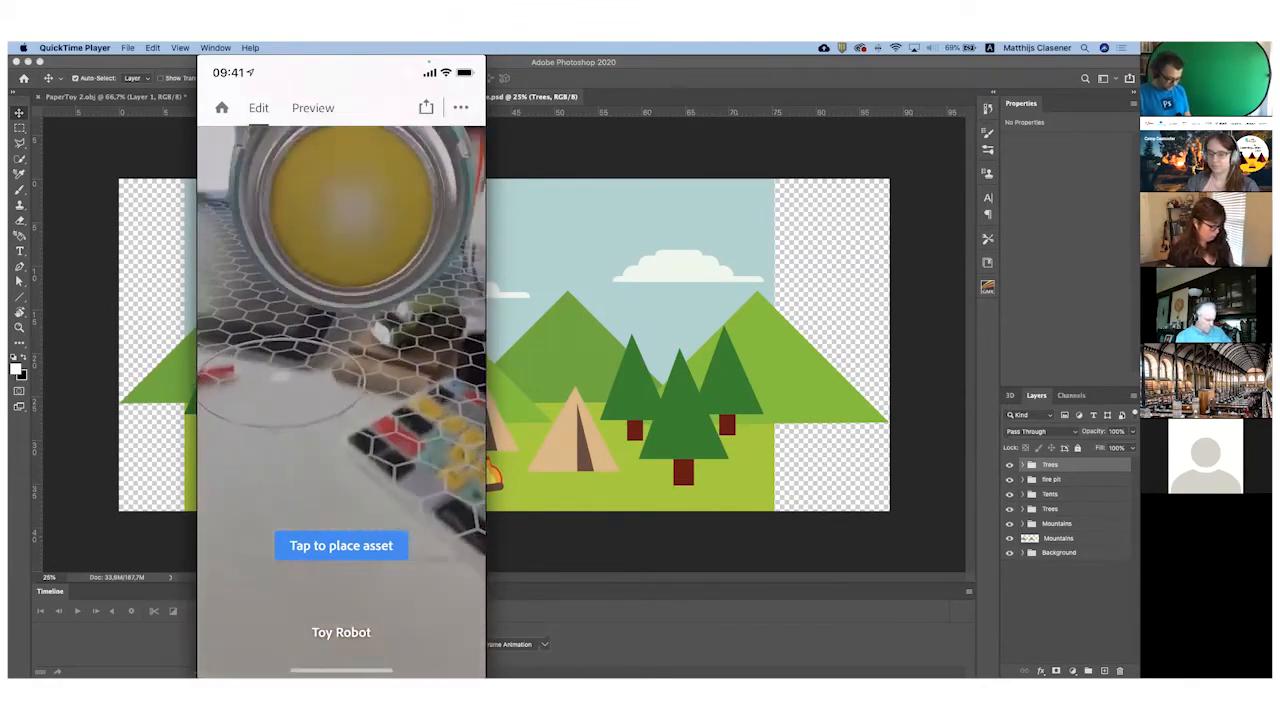
{"action": "left_click", "coordinate": [340, 545]}
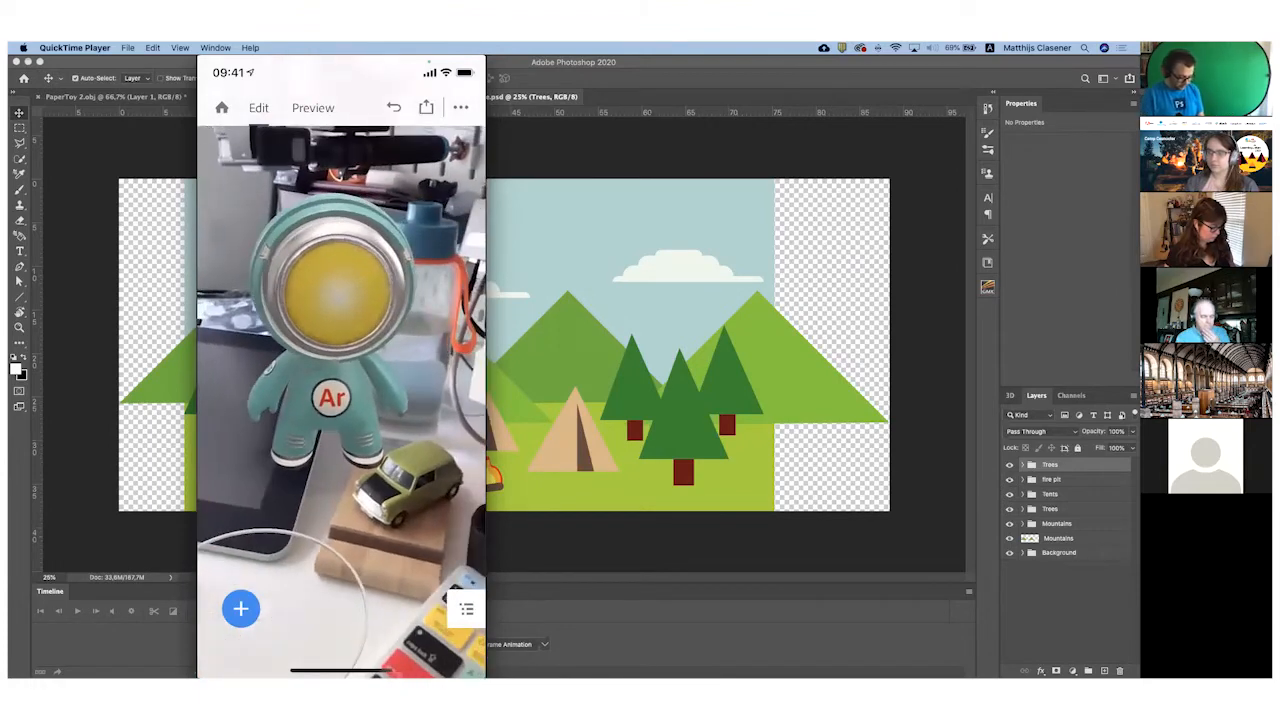
Give the Toy Robot a Tap trigger in Behaviors and choose its action
{"action": "left_click", "coordinate": [240, 608]}
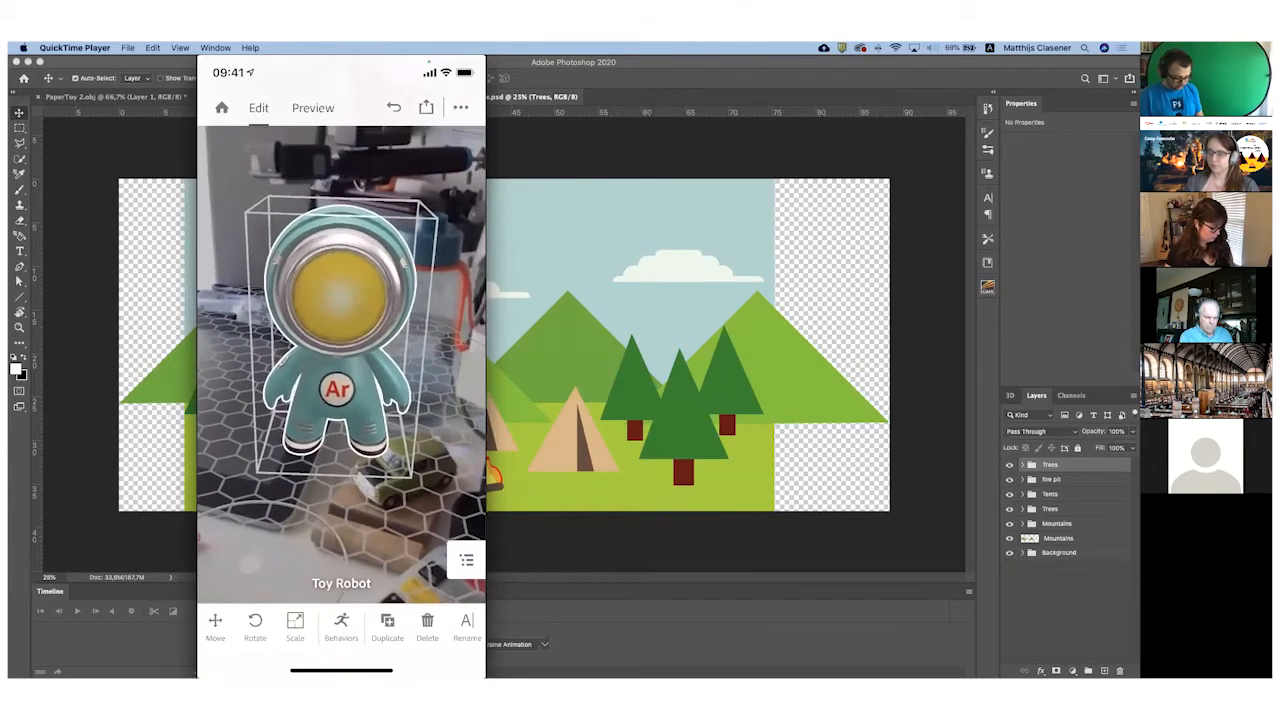
{"action": "left_click", "coordinate": [341, 625]}
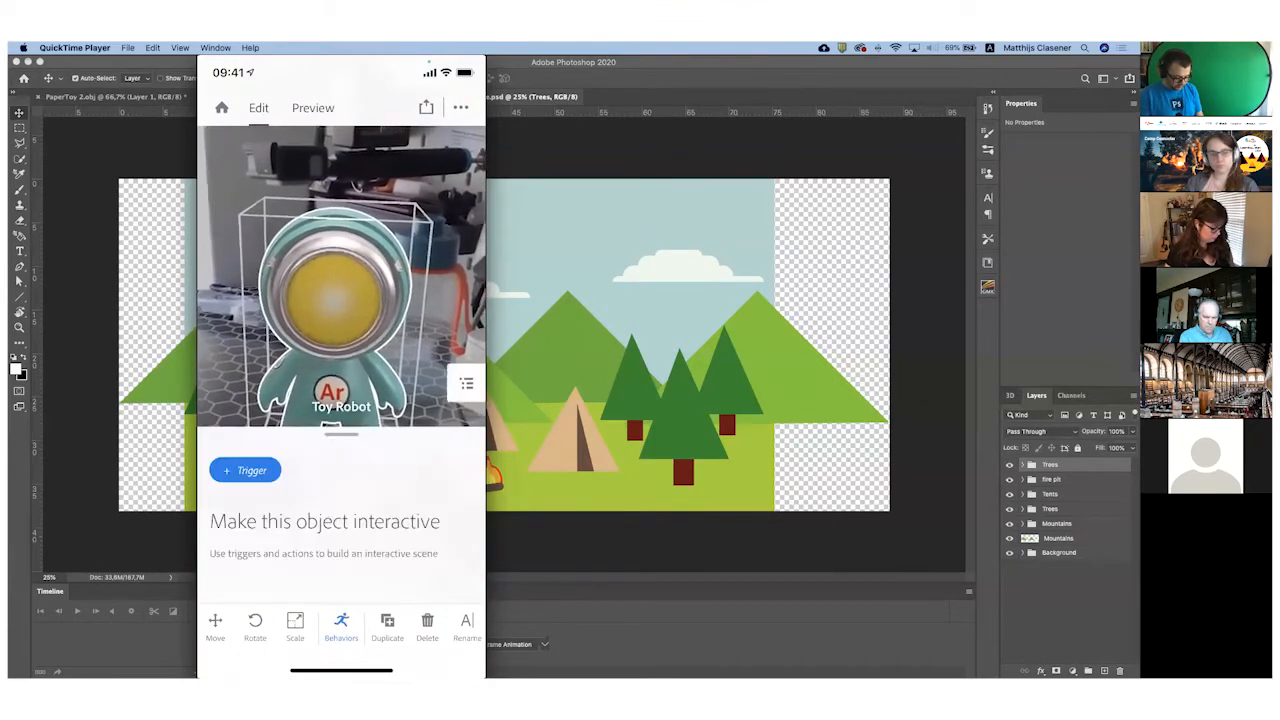
{"action": "left_click", "coordinate": [245, 470]}
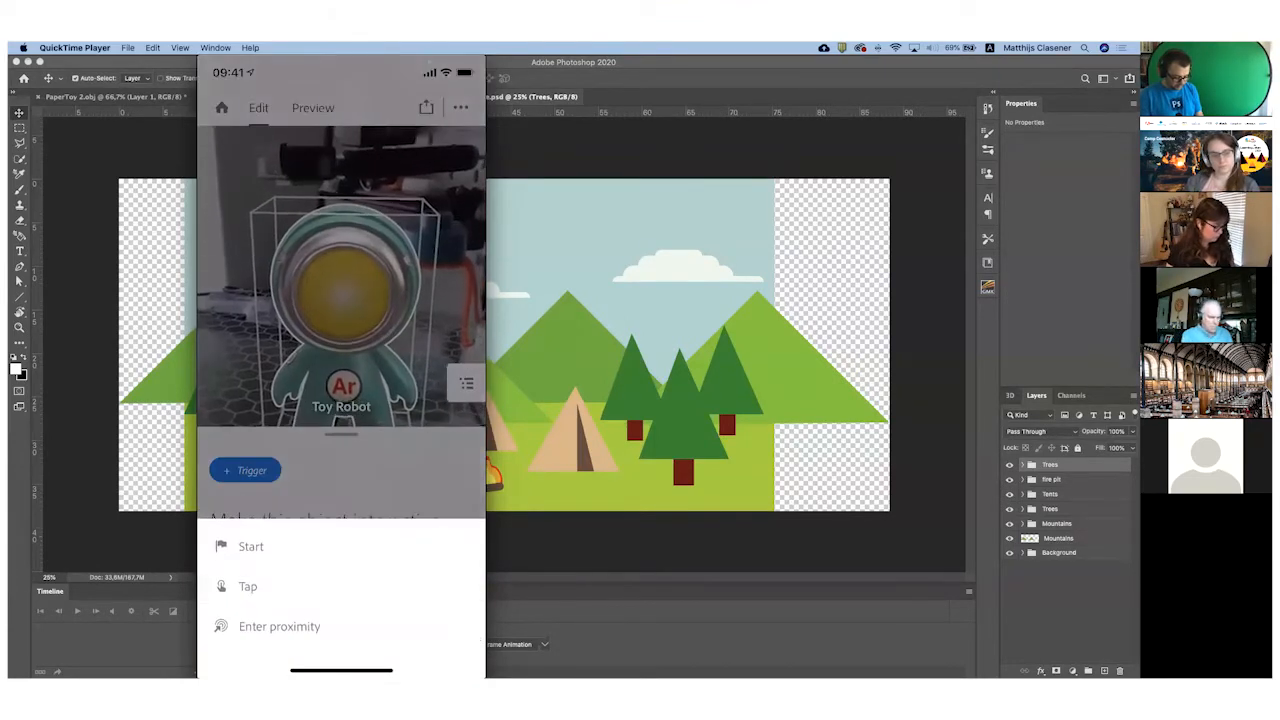
{"action": "left_click", "coordinate": [247, 586]}
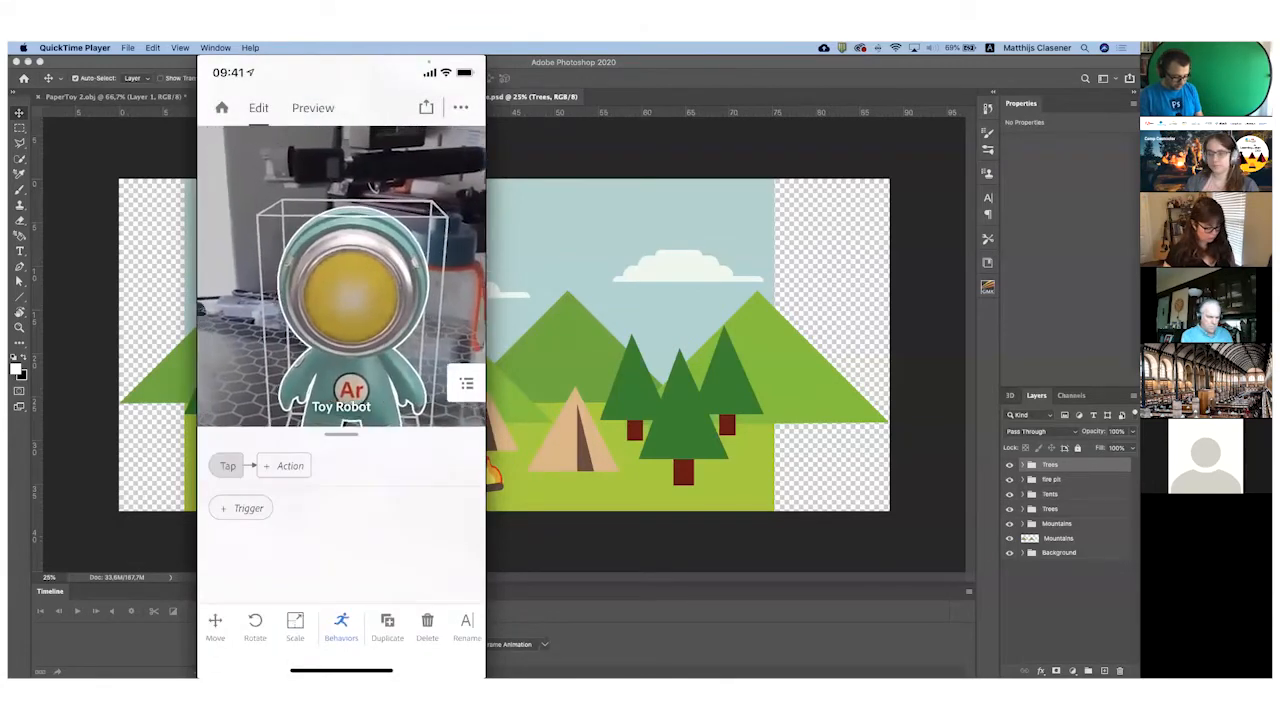
{"action": "left_click", "coordinate": [290, 465]}
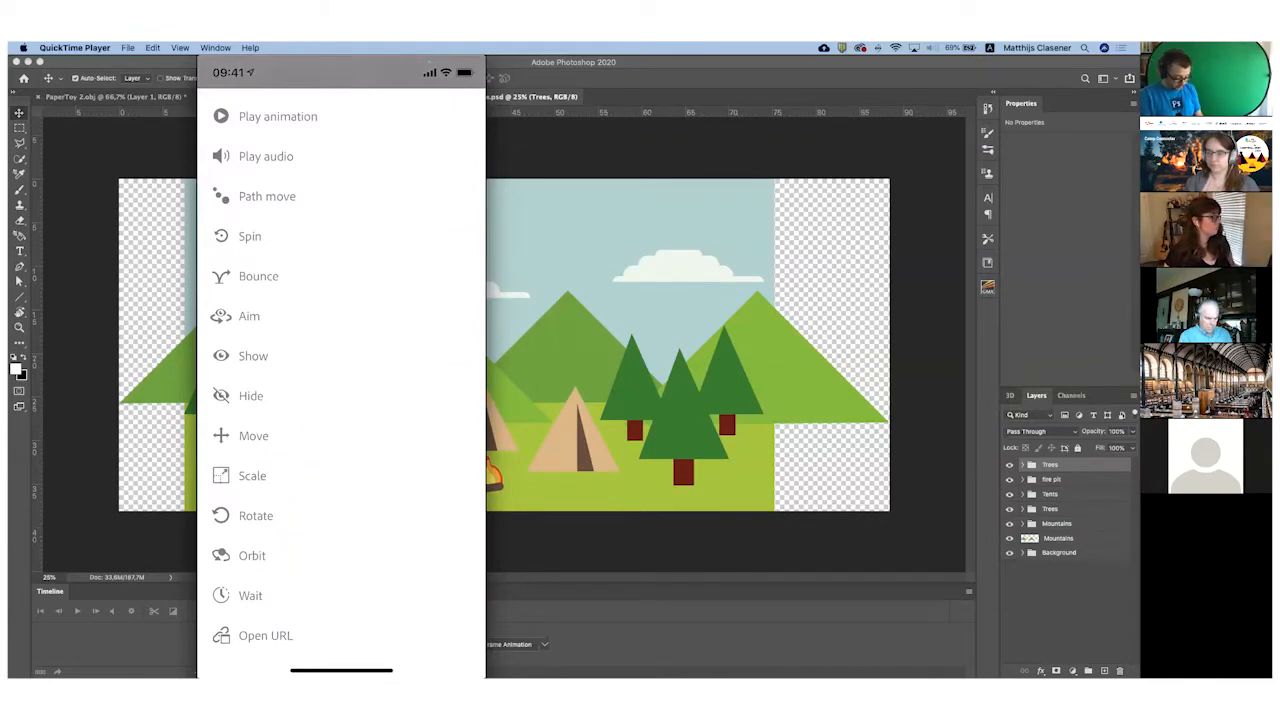
{"action": "left_click", "coordinate": [278, 116]}
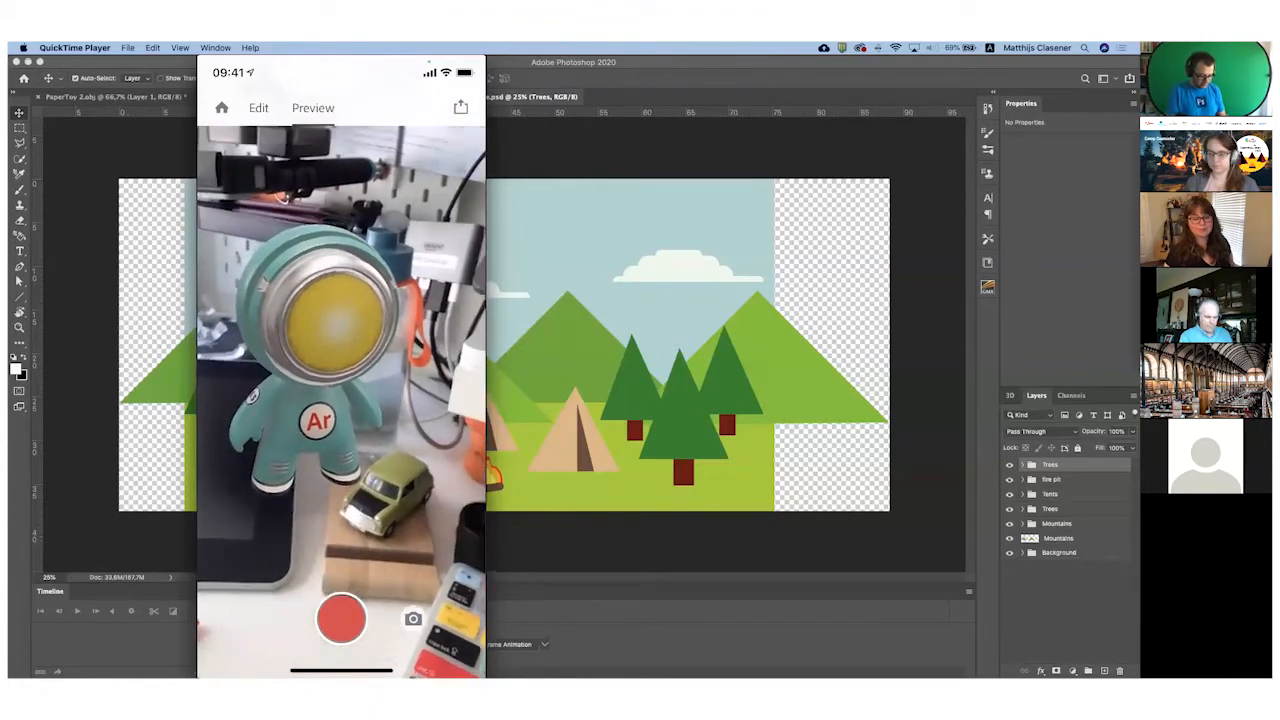
Place a layered Backdrop starter asset in a new scene, adjust its layer depth, and return Home
{"action": "left_click", "coordinate": [221, 107]}
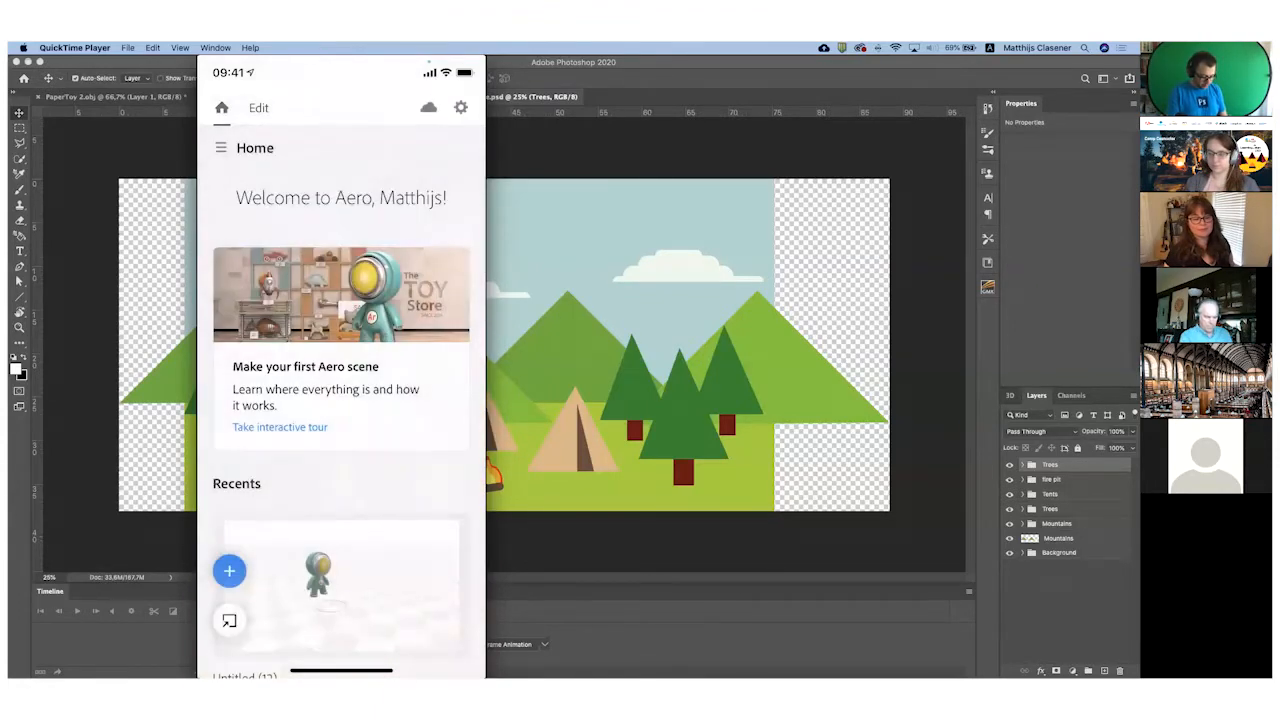
{"action": "left_click", "coordinate": [229, 570]}
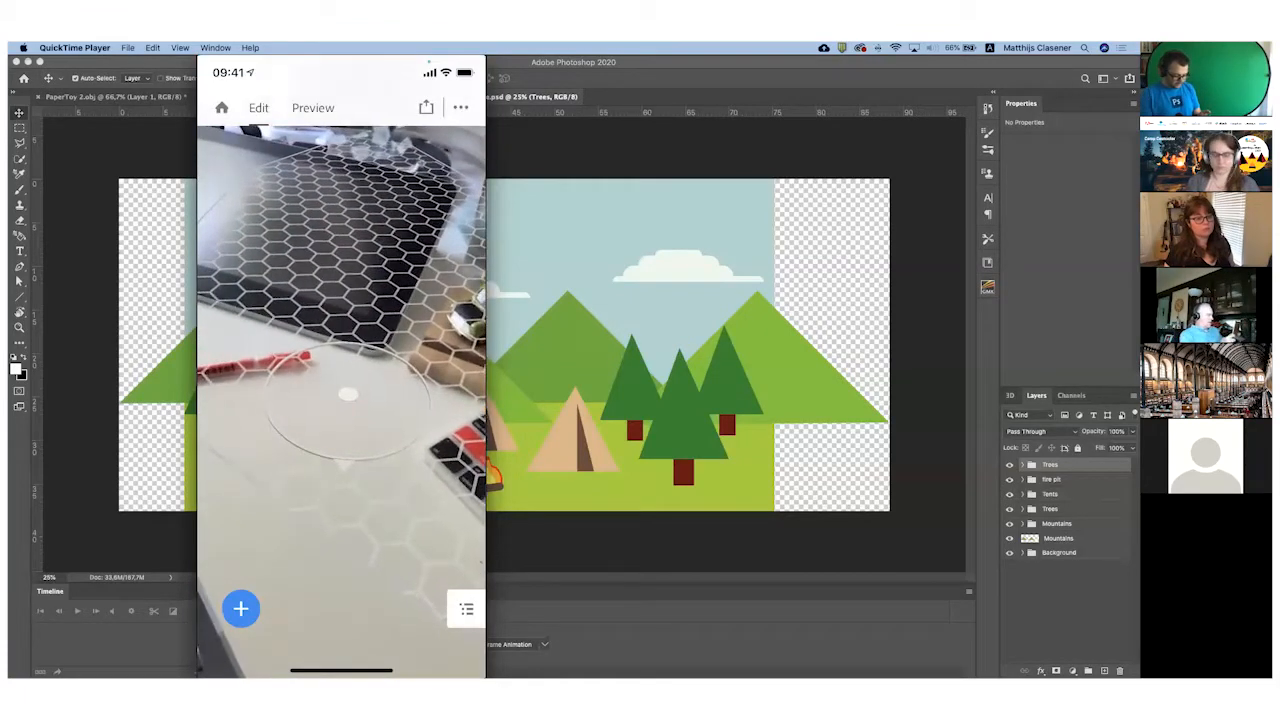
{"action": "left_click", "coordinate": [240, 609]}
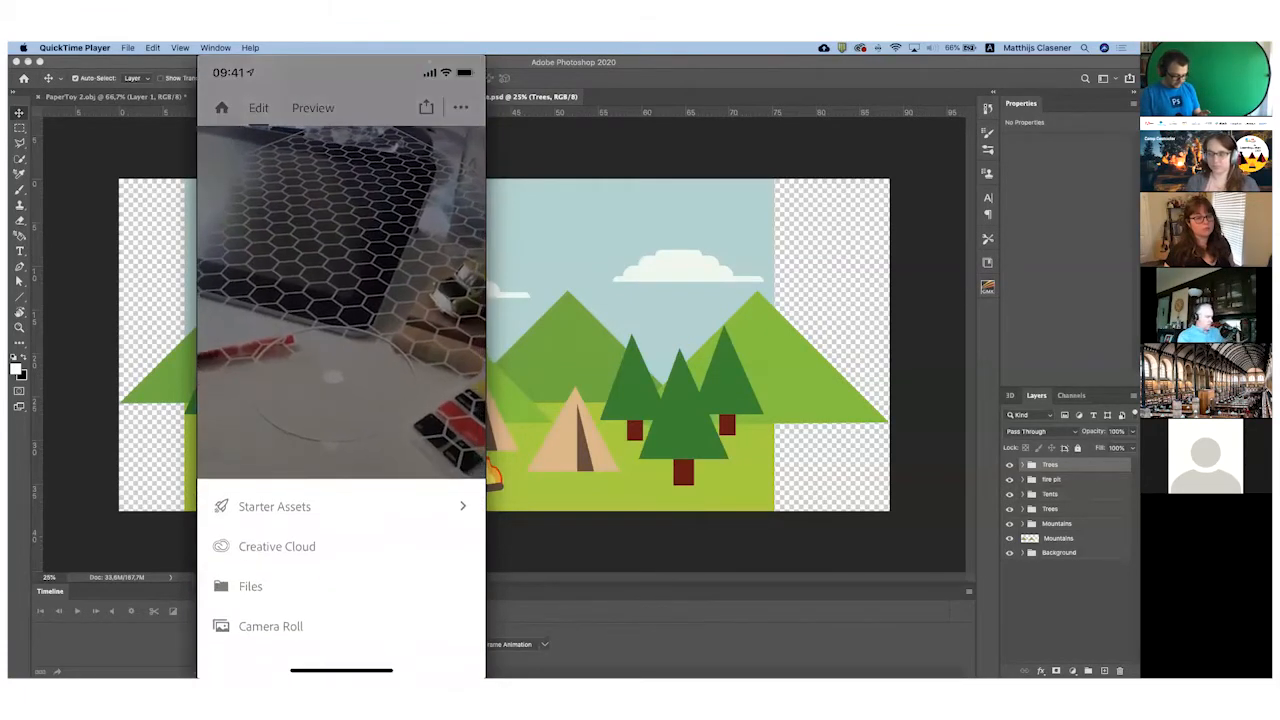
{"action": "left_click", "coordinate": [274, 506]}
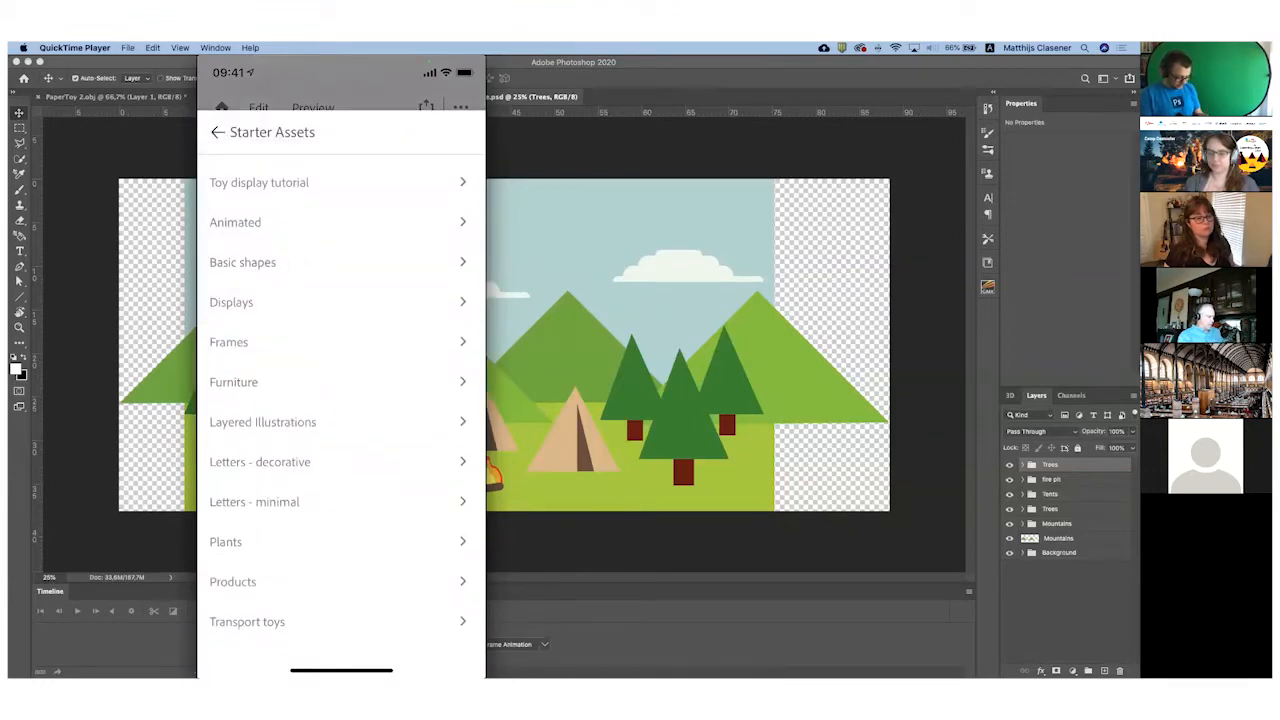
{"action": "left_click", "coordinate": [259, 182]}
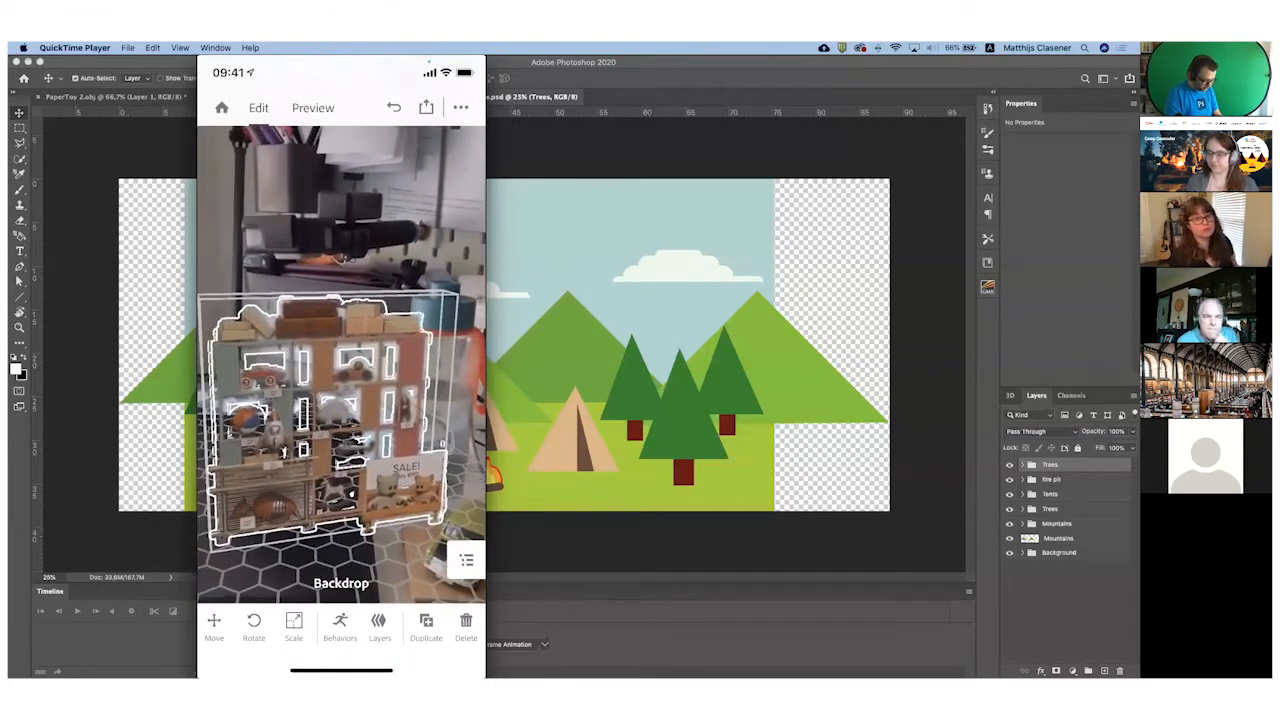
{"action": "left_click", "coordinate": [379, 625]}
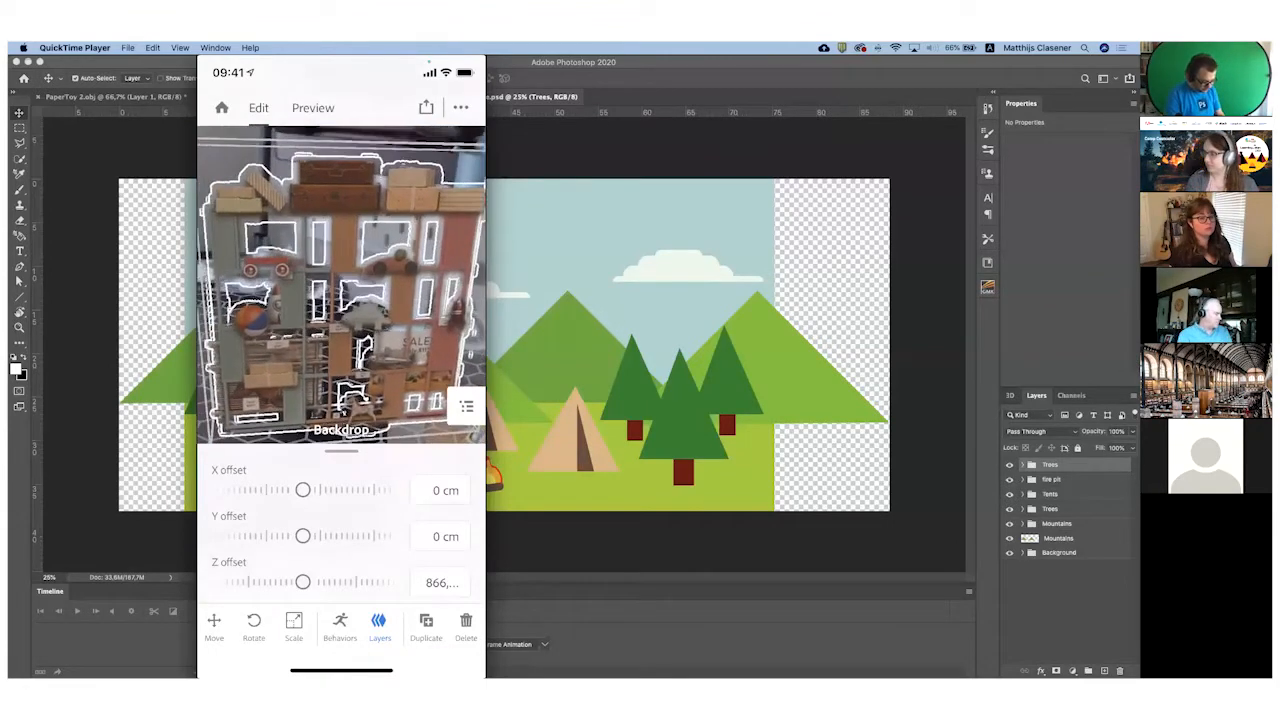
{"action": "left_click", "coordinate": [221, 107]}
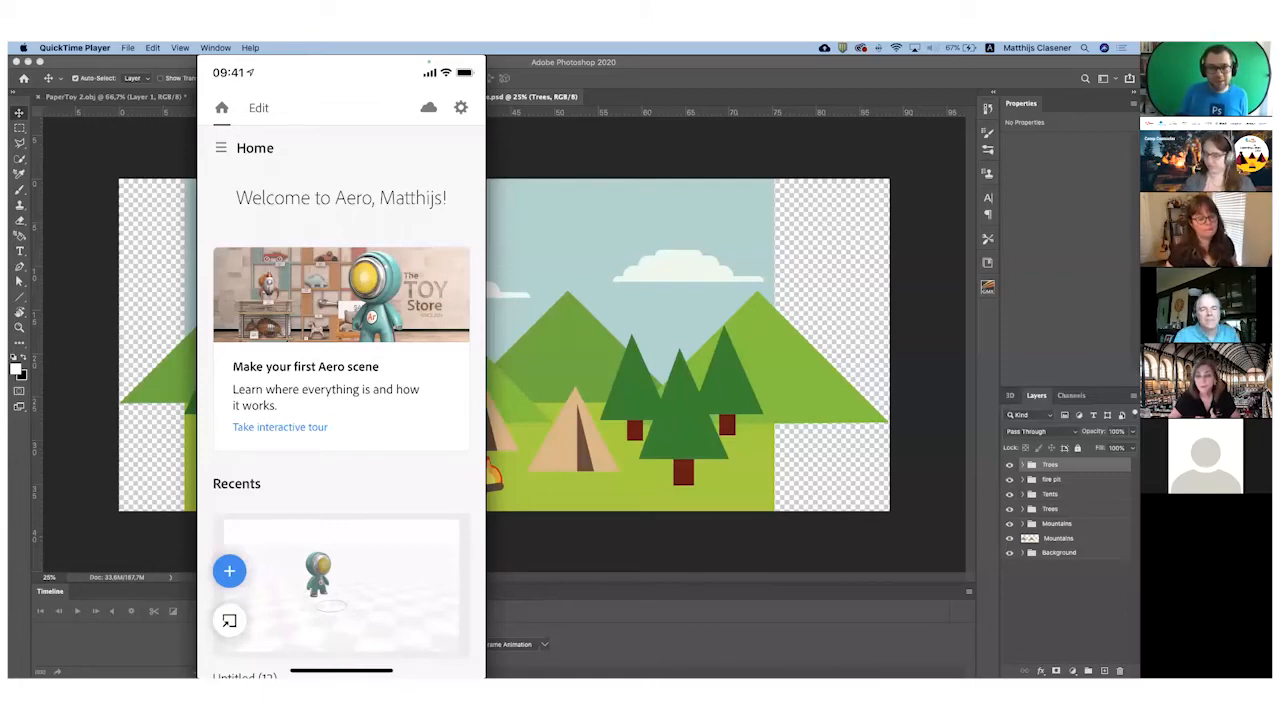
{"action": "mouse_move", "coordinate": [953, 437]}
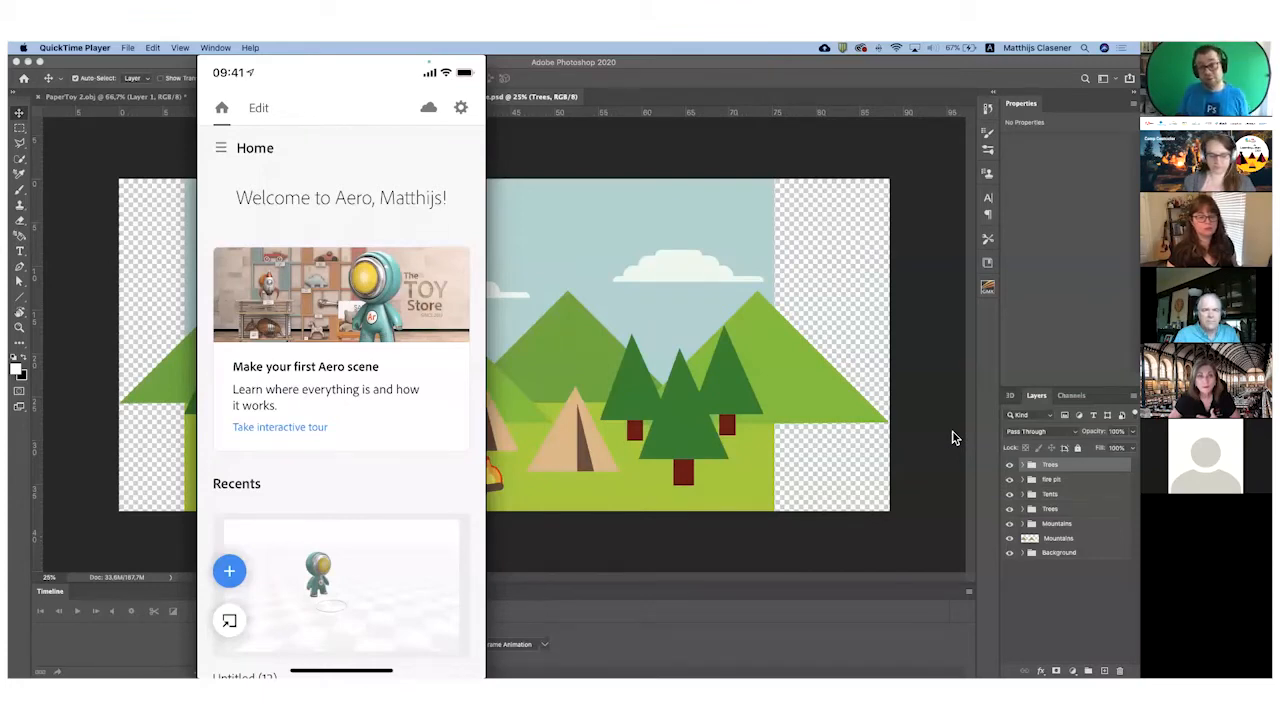
{"action": "mouse_move", "coordinate": [948, 437]}
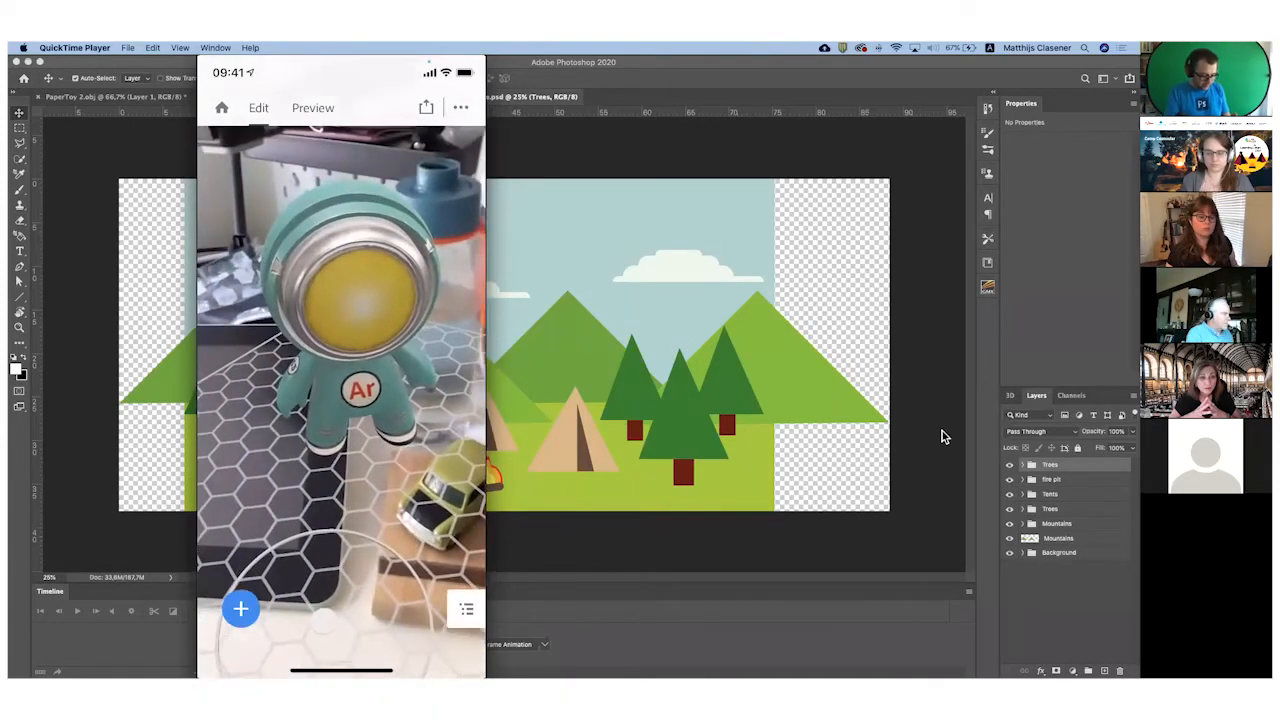
Use the share link option to open edex.adobe.com in the phone's browser
{"action": "left_click", "coordinate": [425, 107]}
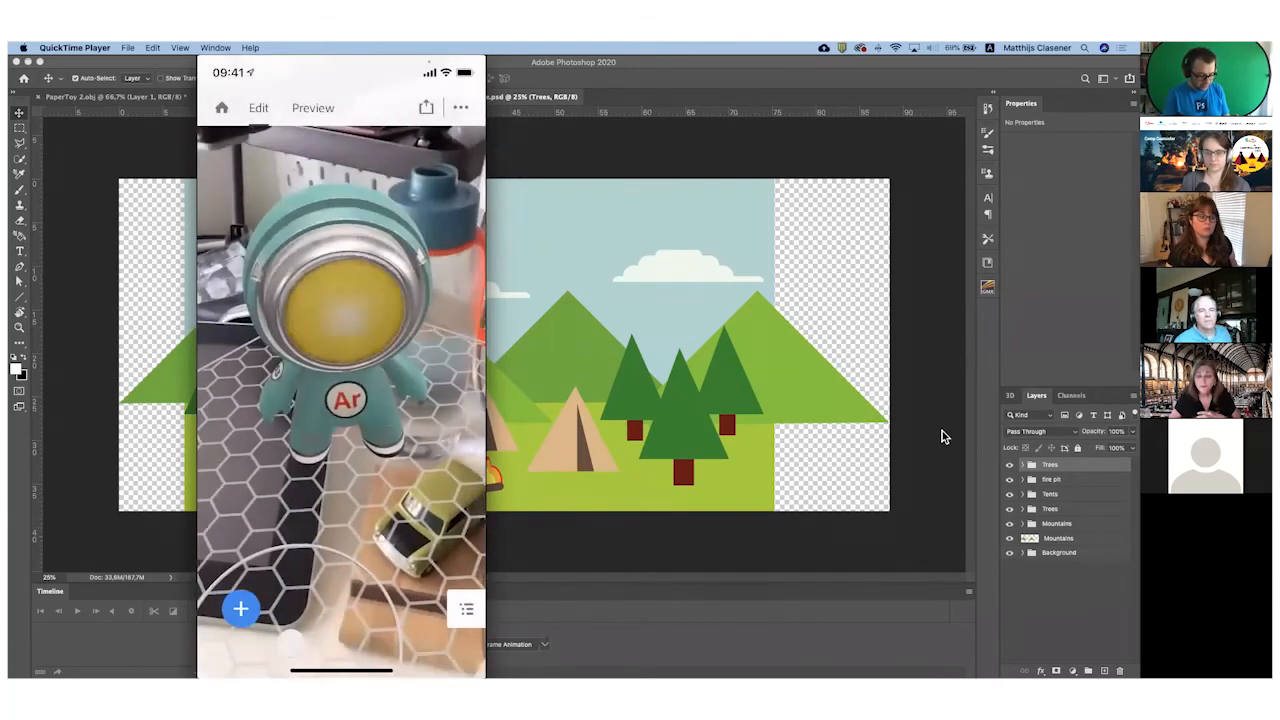
{"action": "left_click", "coordinate": [425, 107]}
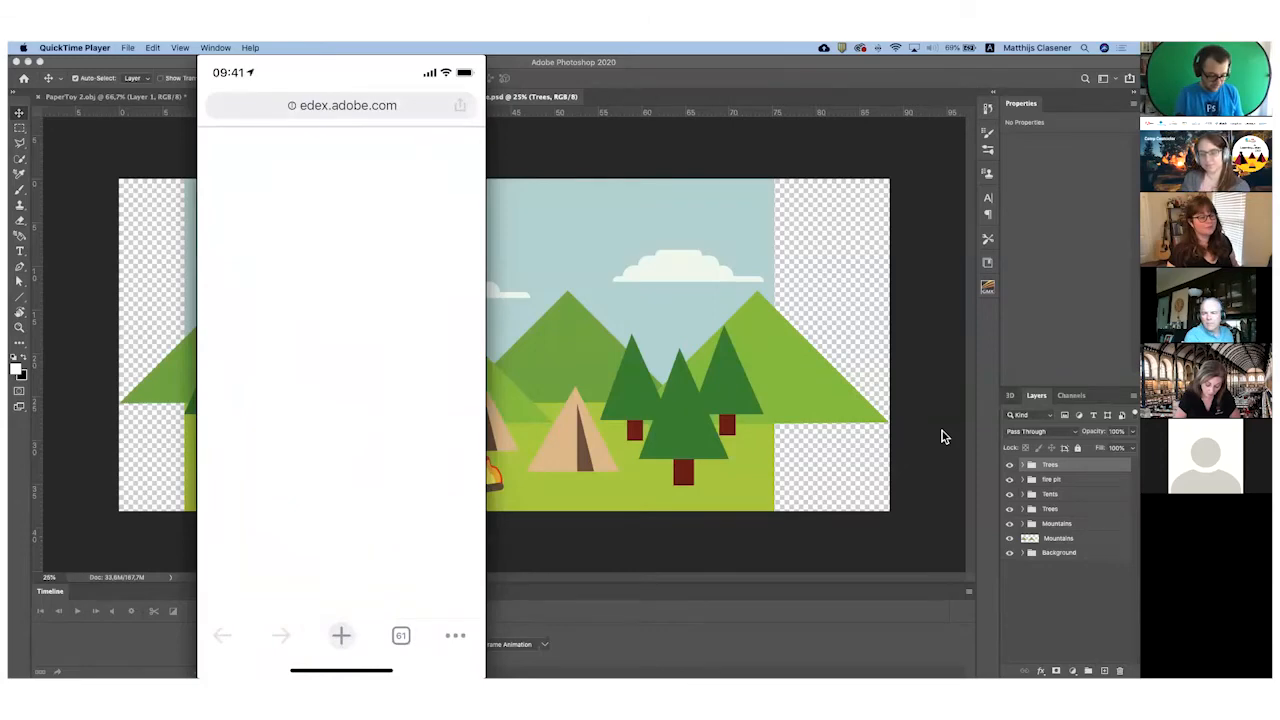
{"action": "left_click", "coordinate": [347, 105]}
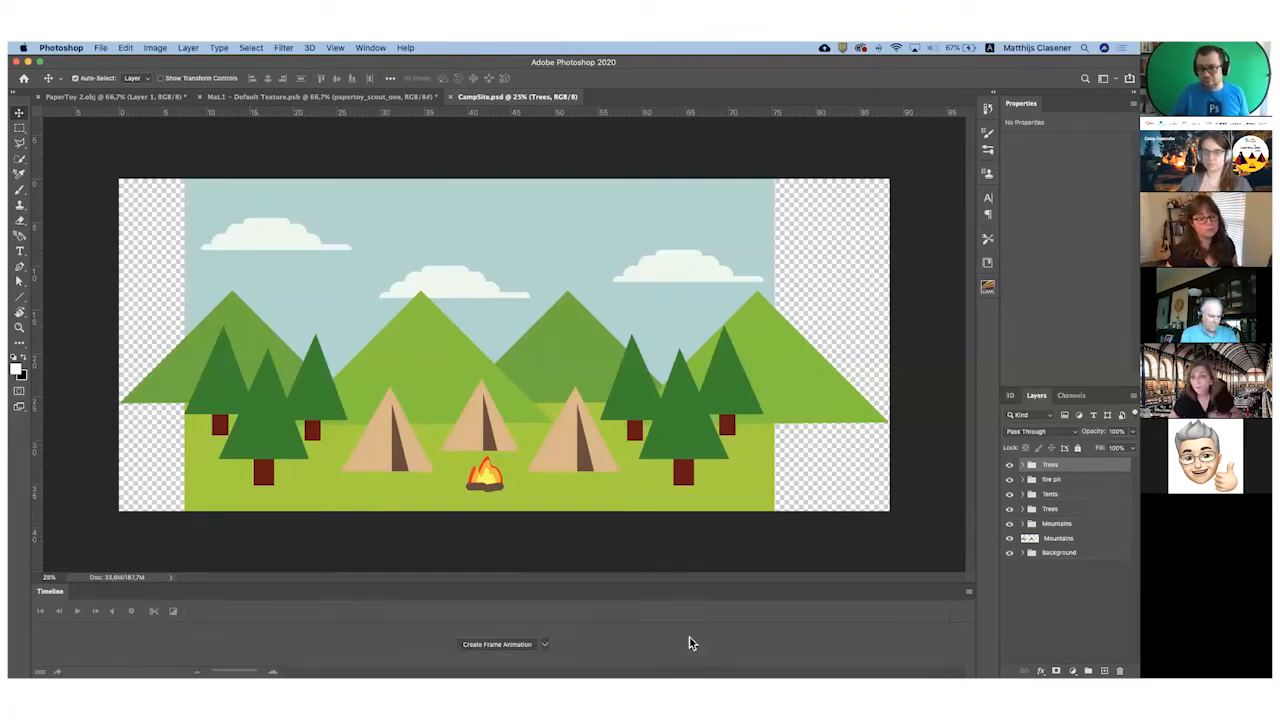
{"action": "mouse_move", "coordinate": [590, 312]}
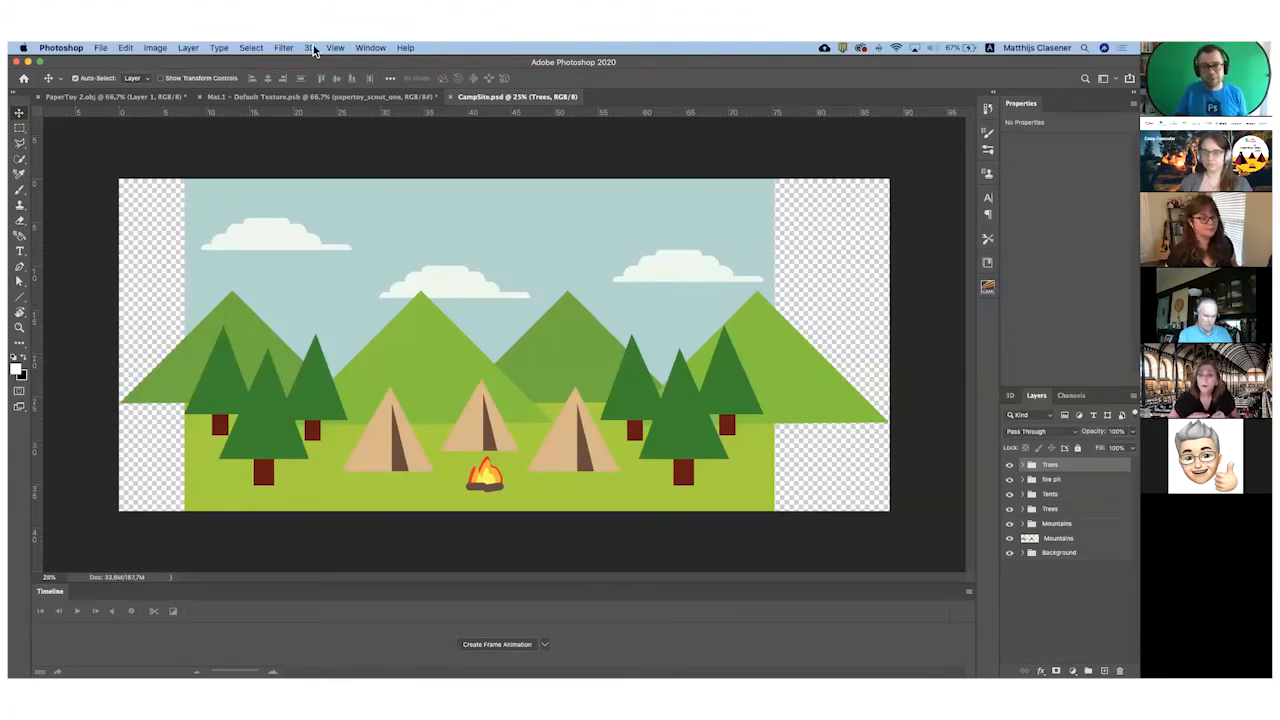
Switch to PaperToy 2.obj, review the Export 3D Layer file formats, then cancel
{"action": "left_click", "coordinate": [309, 47]}
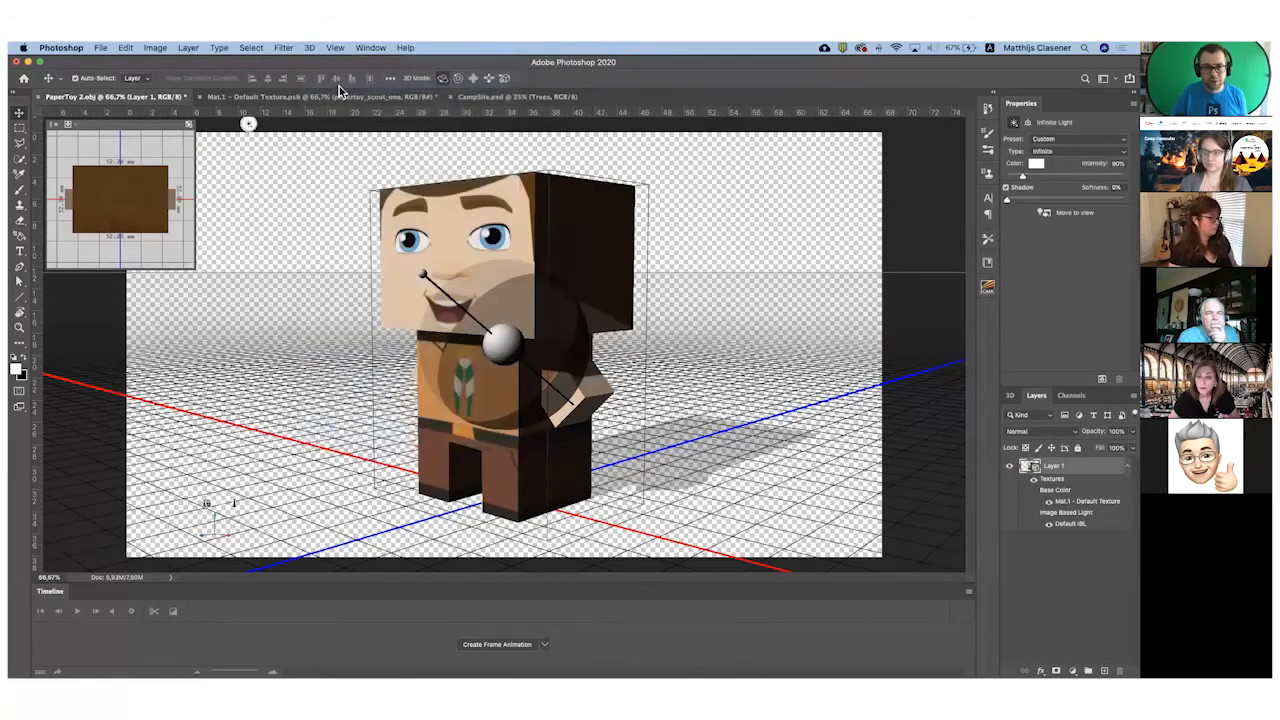
{"action": "left_click", "coordinate": [595, 323]}
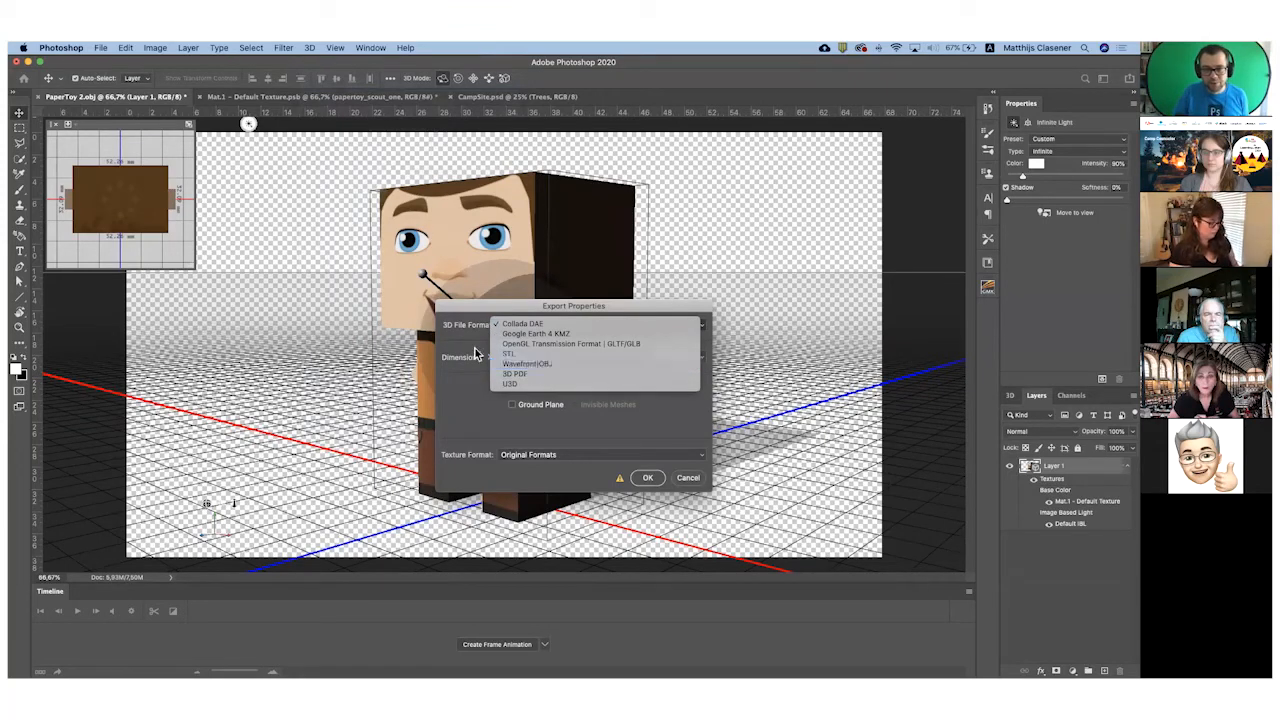
{"action": "mouse_move", "coordinate": [570, 343]}
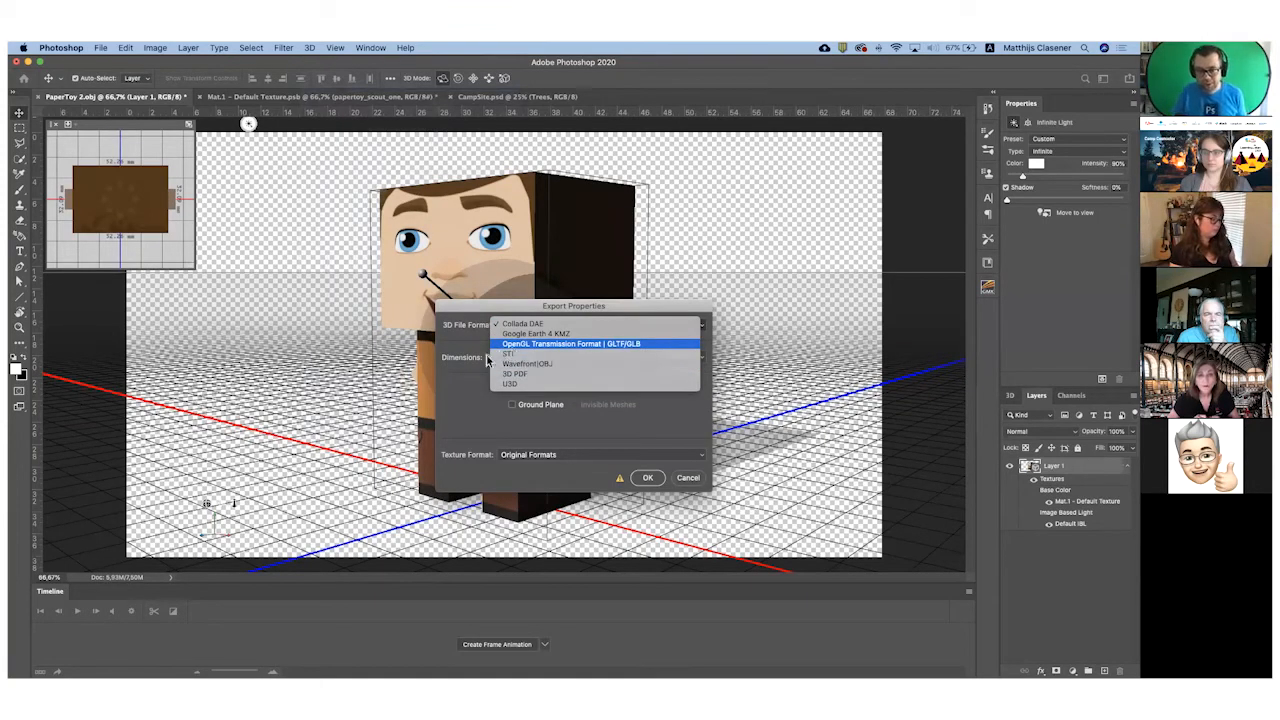
{"action": "mouse_move", "coordinate": [533, 373]}
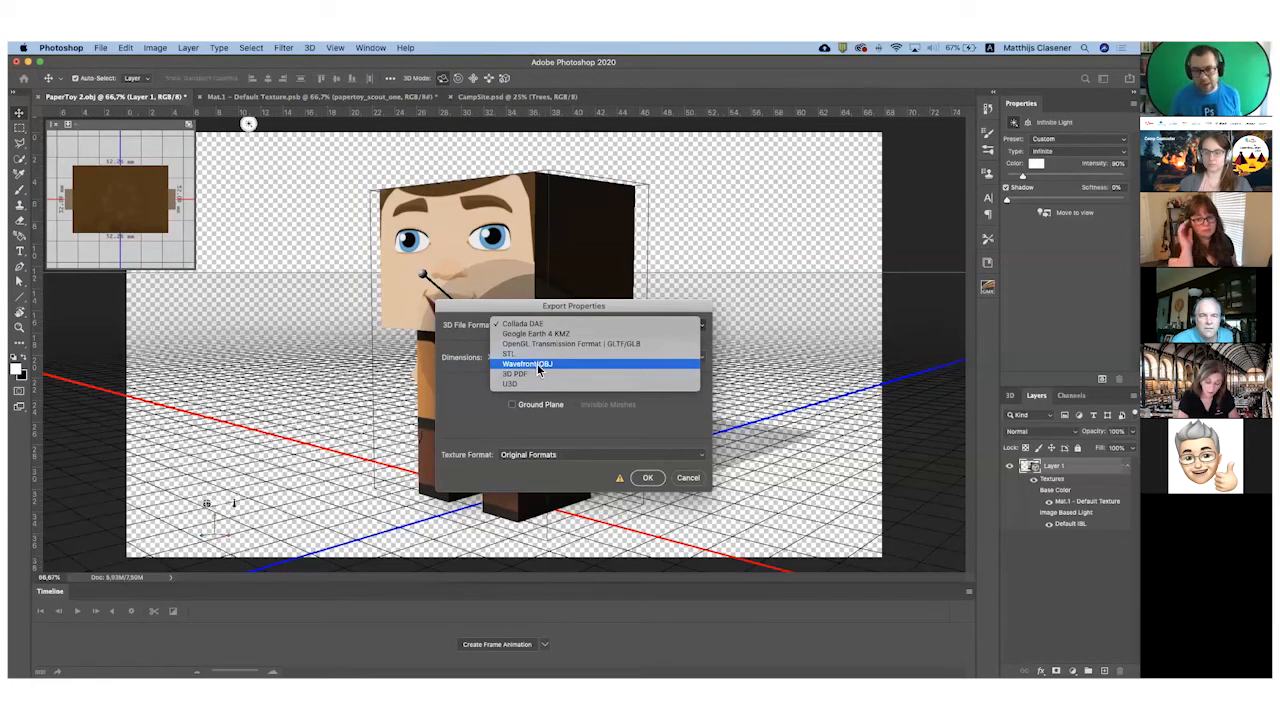
{"action": "mouse_move", "coordinate": [570, 343]}
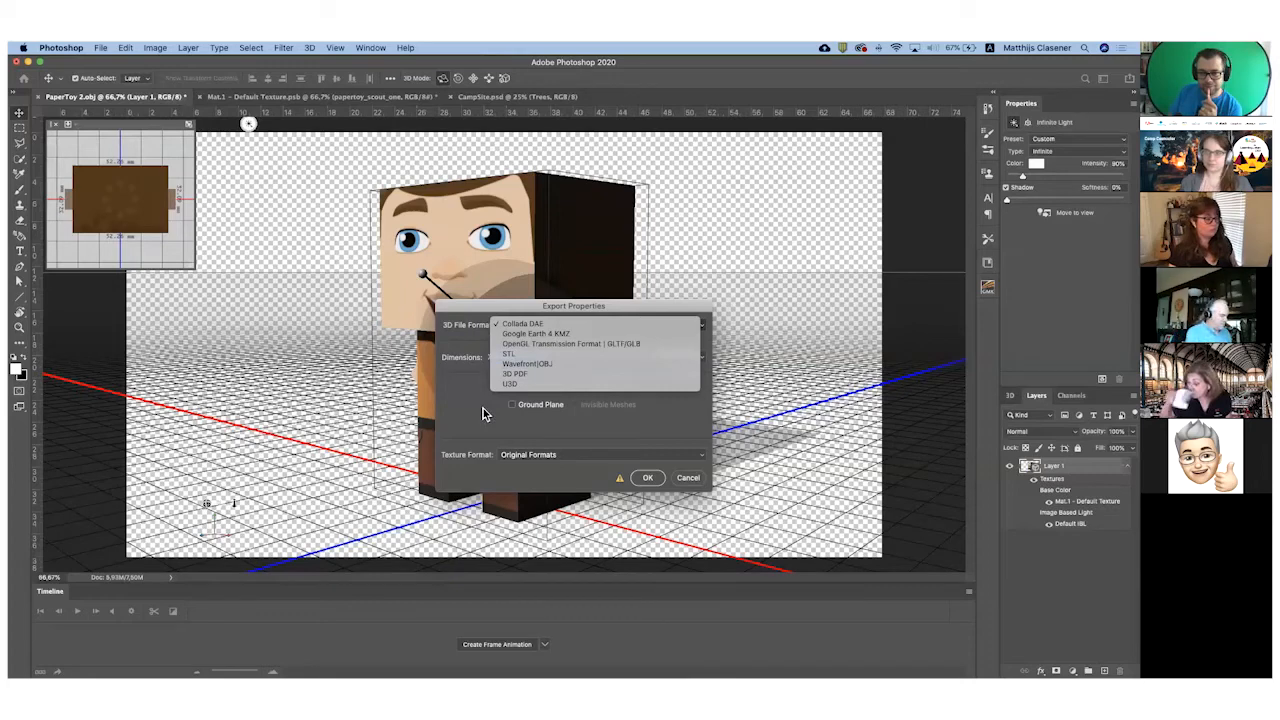
{"action": "left_click", "coordinate": [522, 323]}
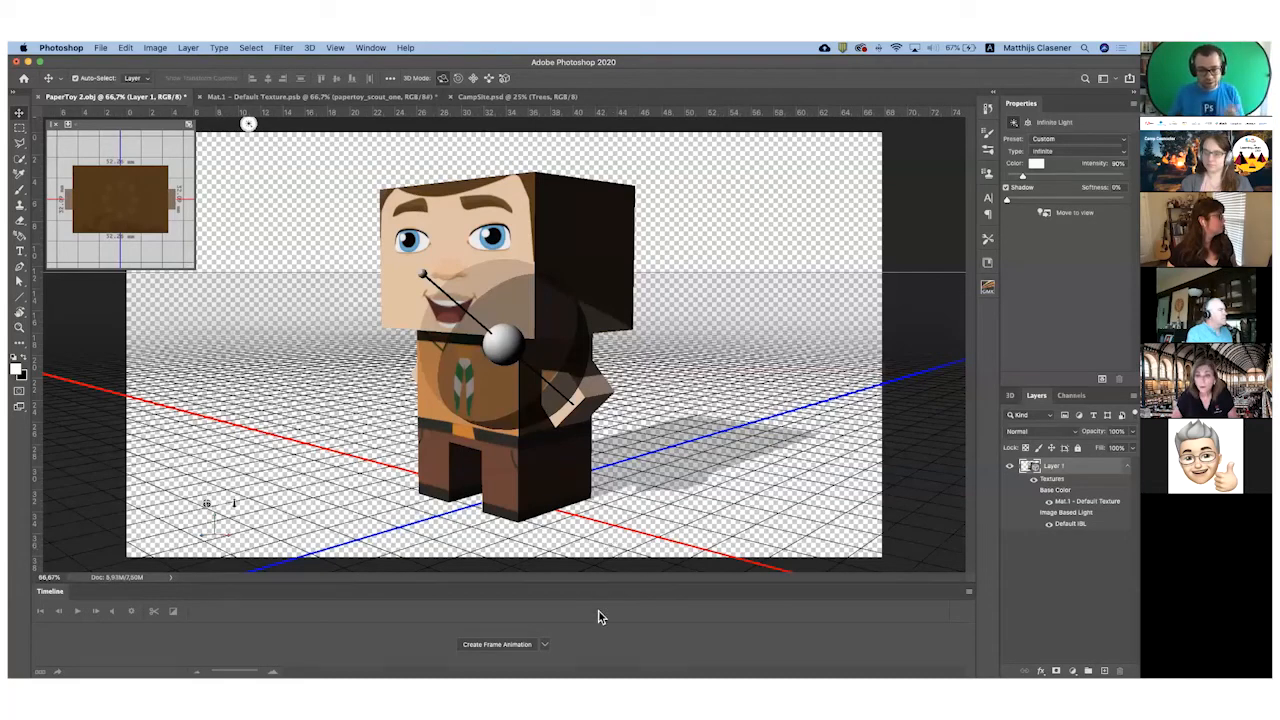
{"action": "mouse_move", "coordinate": [600, 615]}
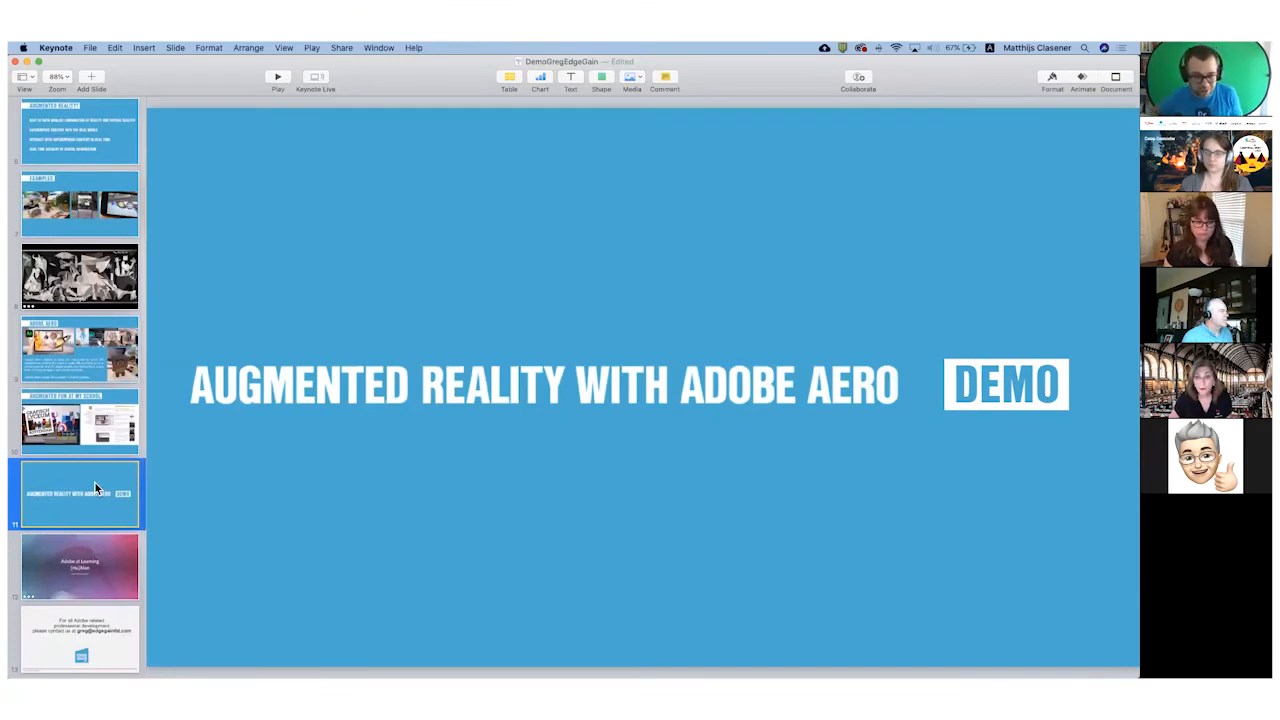
{"action": "mouse_move", "coordinate": [96, 561]}
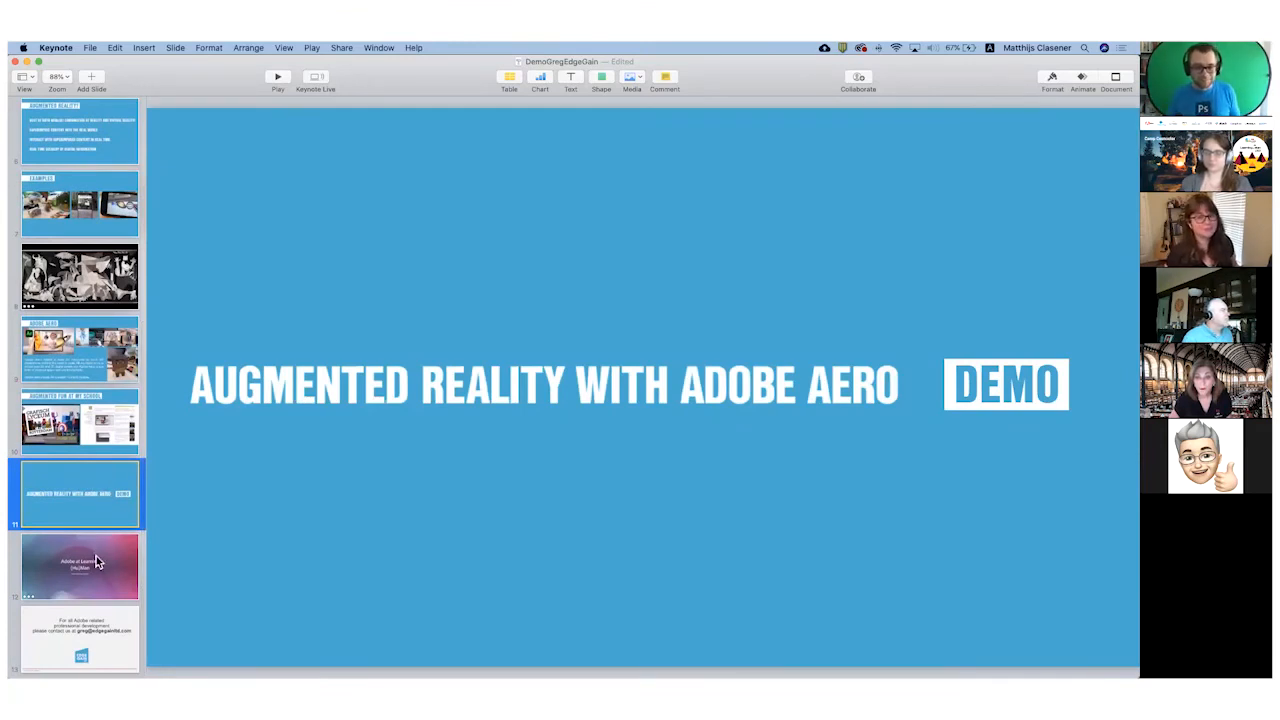
Select slide 12, Adobe at Learning (Hu)Man, in the slide navigator
{"action": "left_click", "coordinate": [79, 567]}
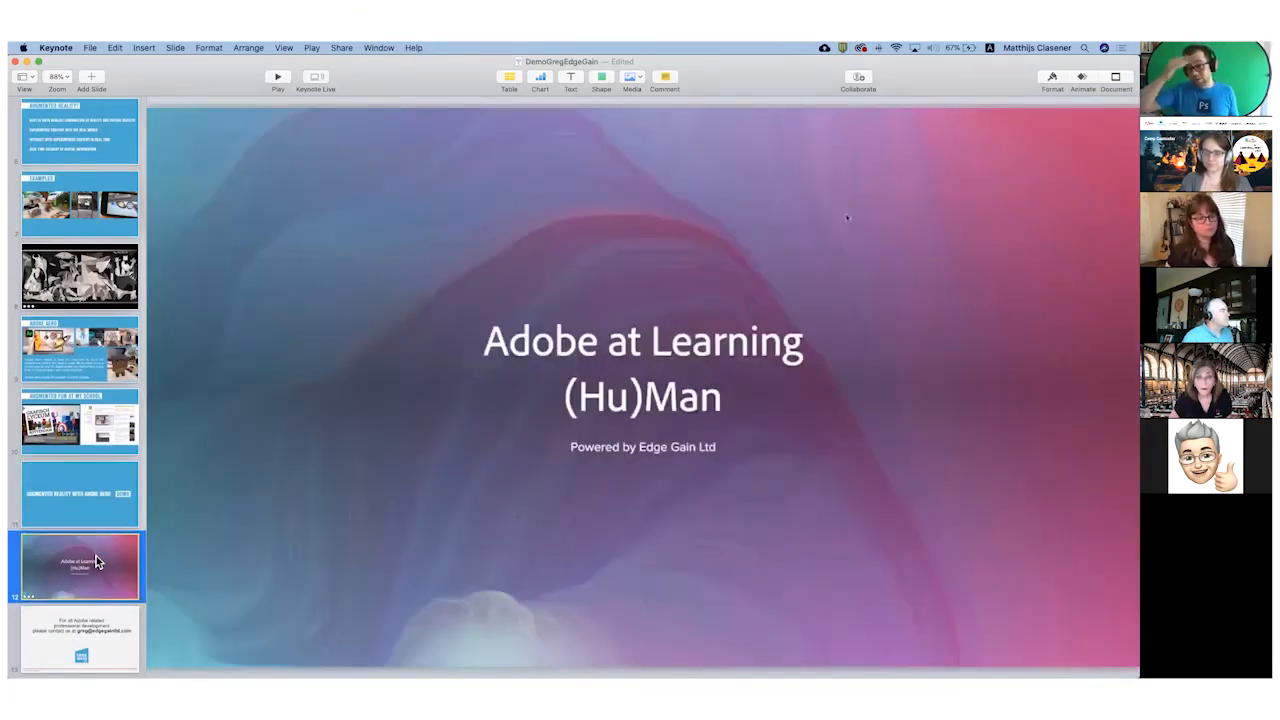
{"action": "mouse_move", "coordinate": [665, 418]}
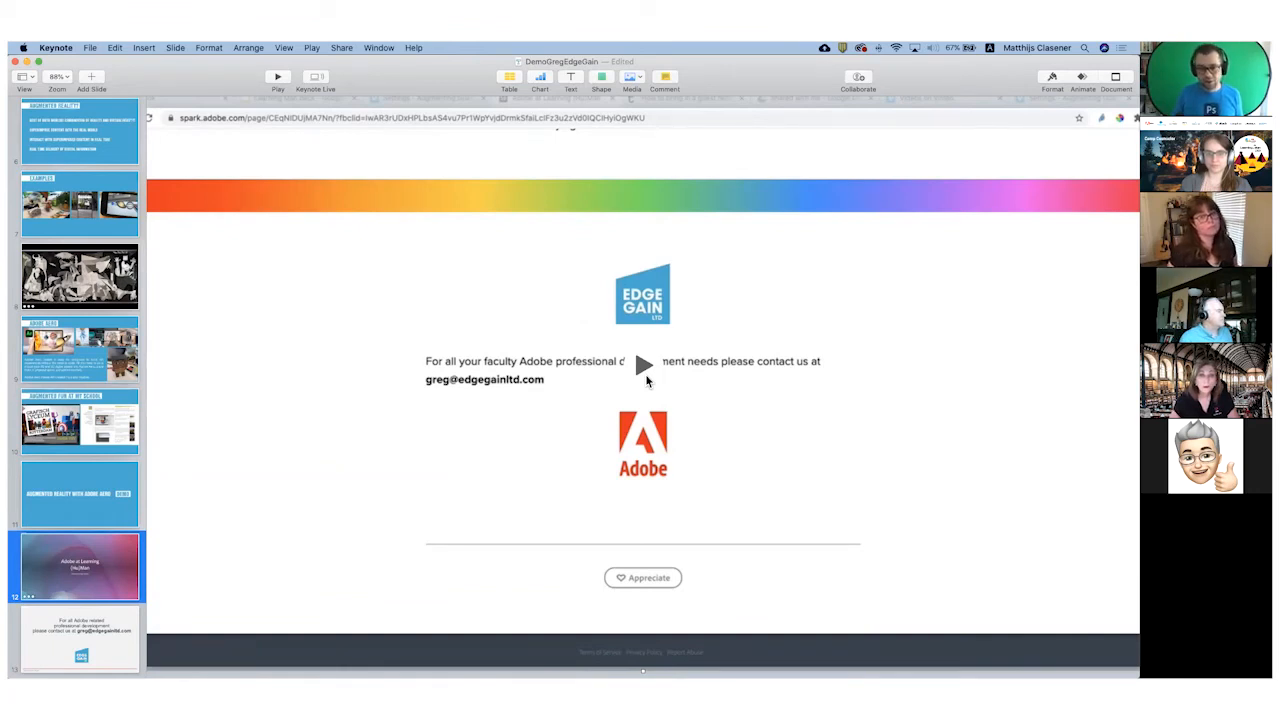
{"action": "mouse_move", "coordinate": [575, 410]}
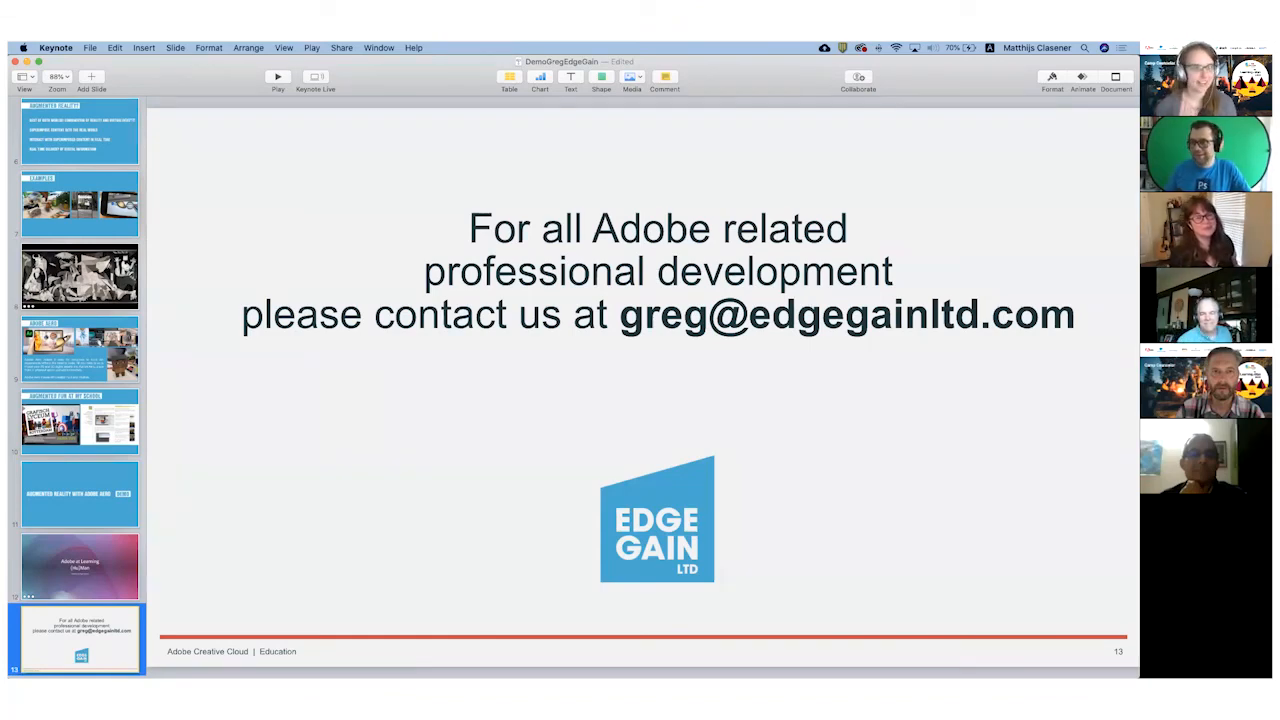
{"action": "mouse_move", "coordinate": [463, 483]}
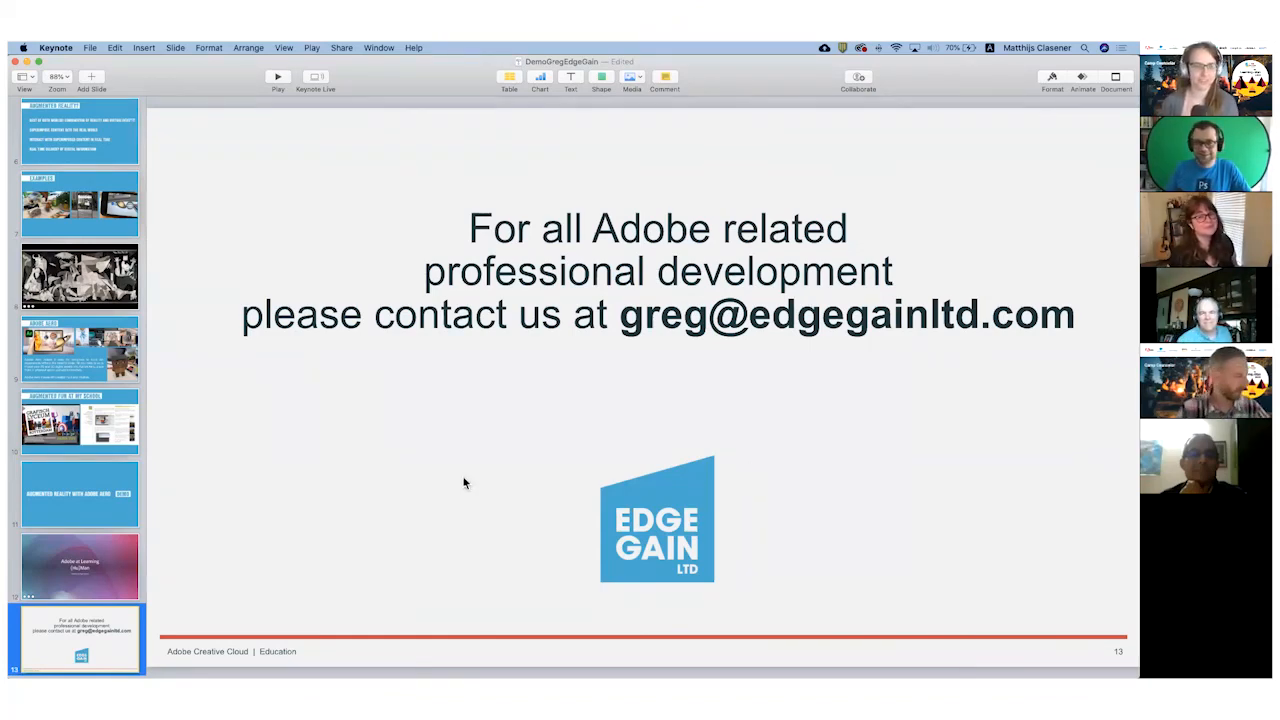